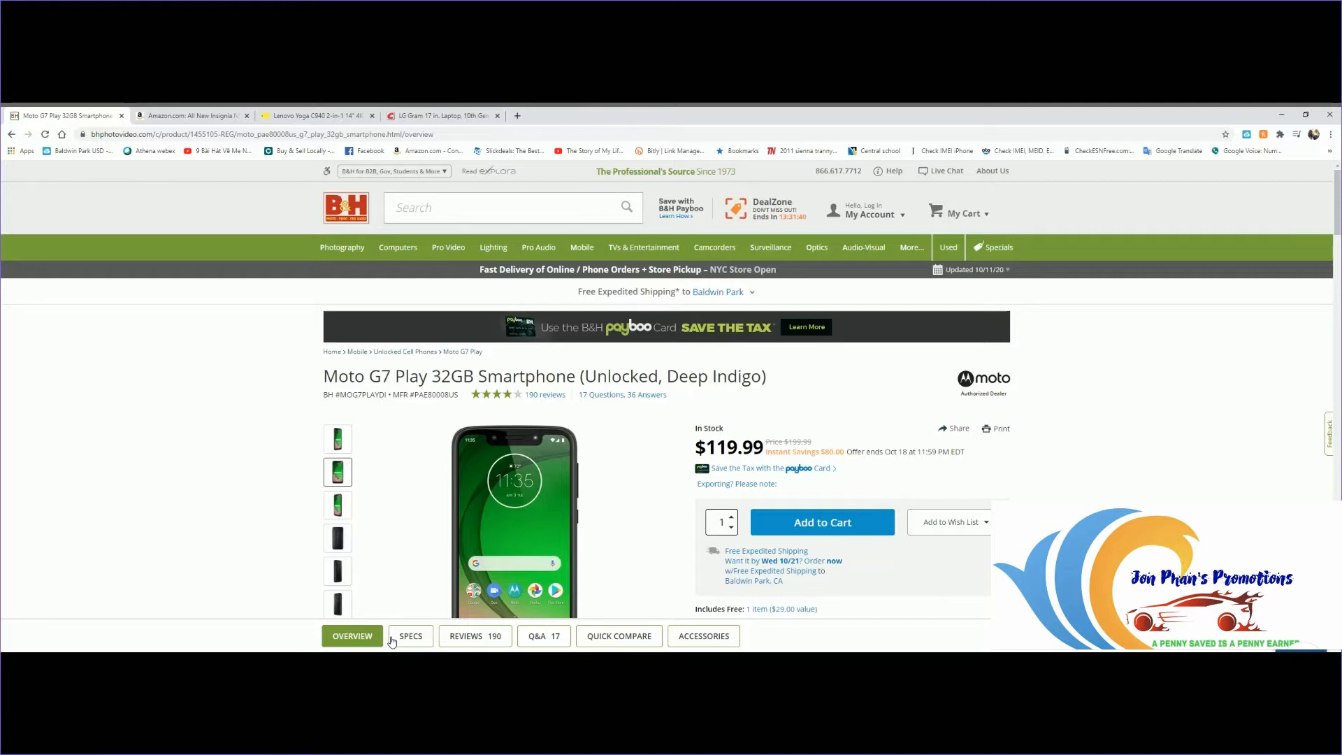
pyautogui.moveTo(590, 509)
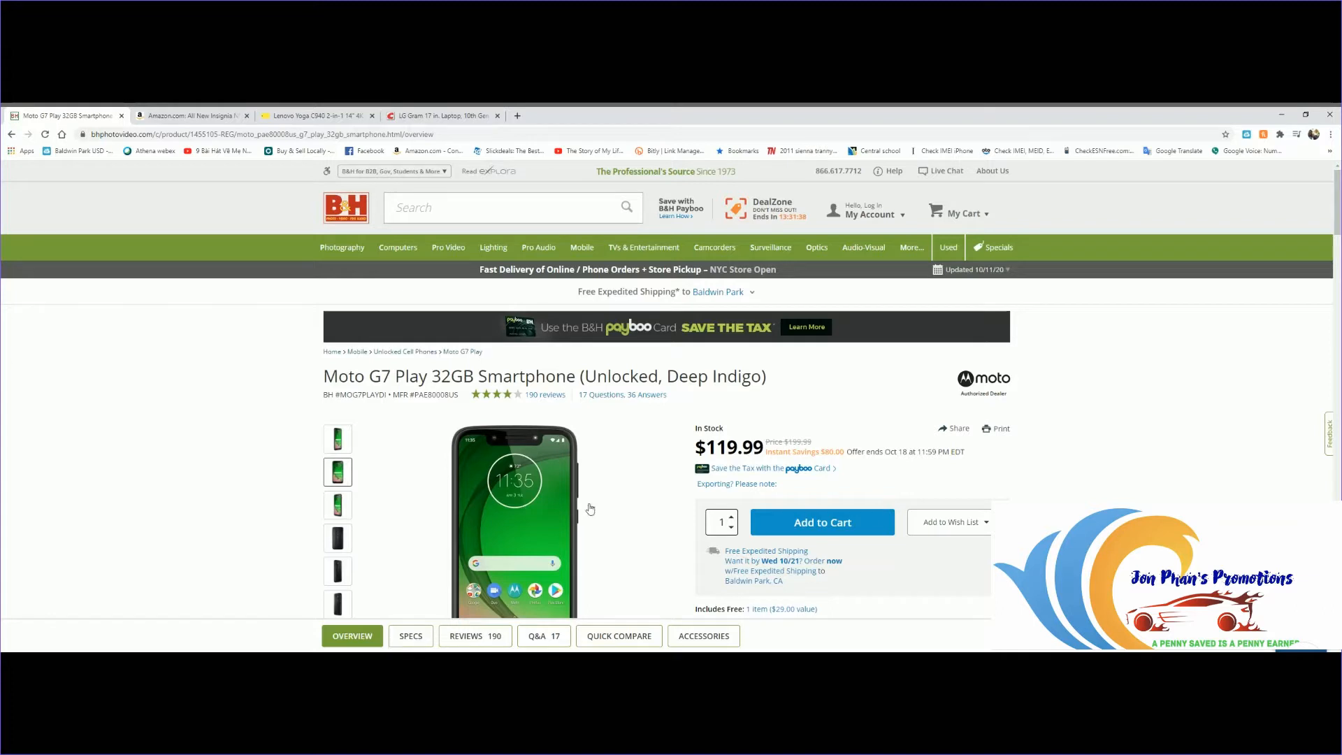
pyautogui.moveTo(647, 470)
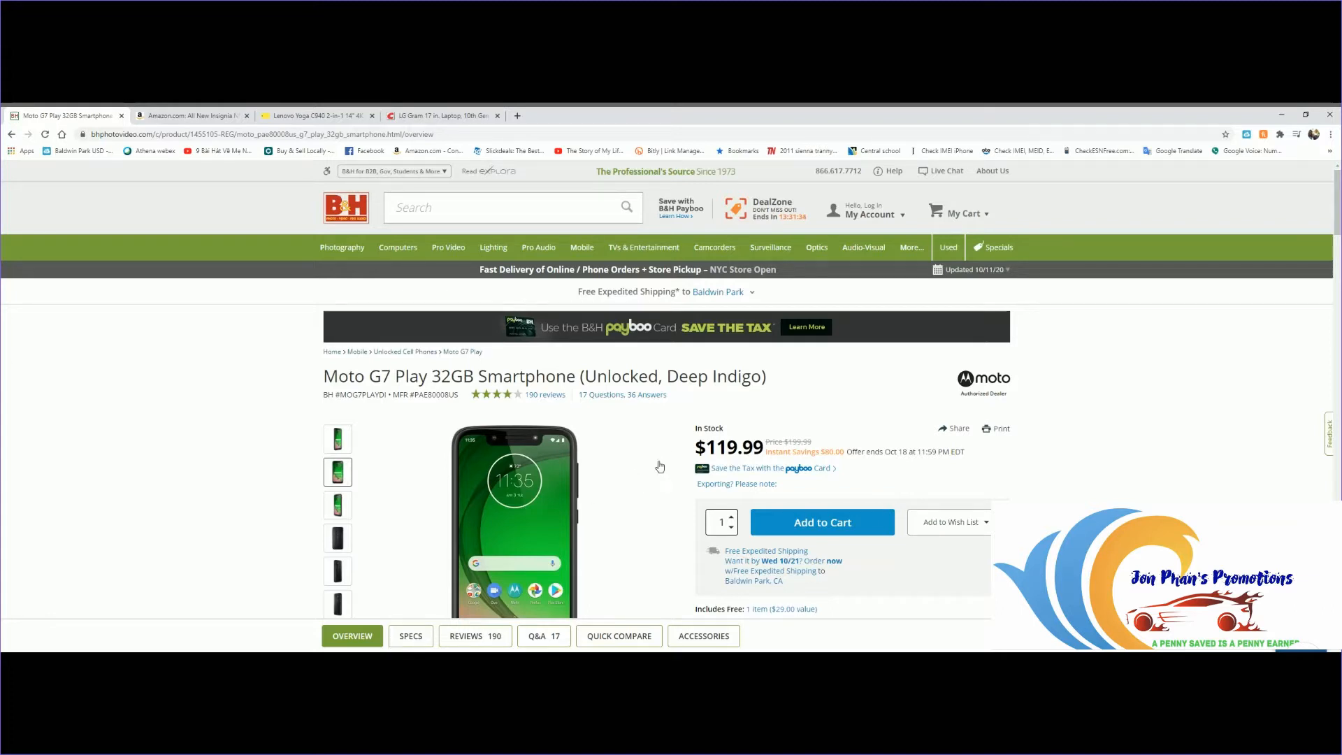
pyautogui.moveTo(1154, 471)
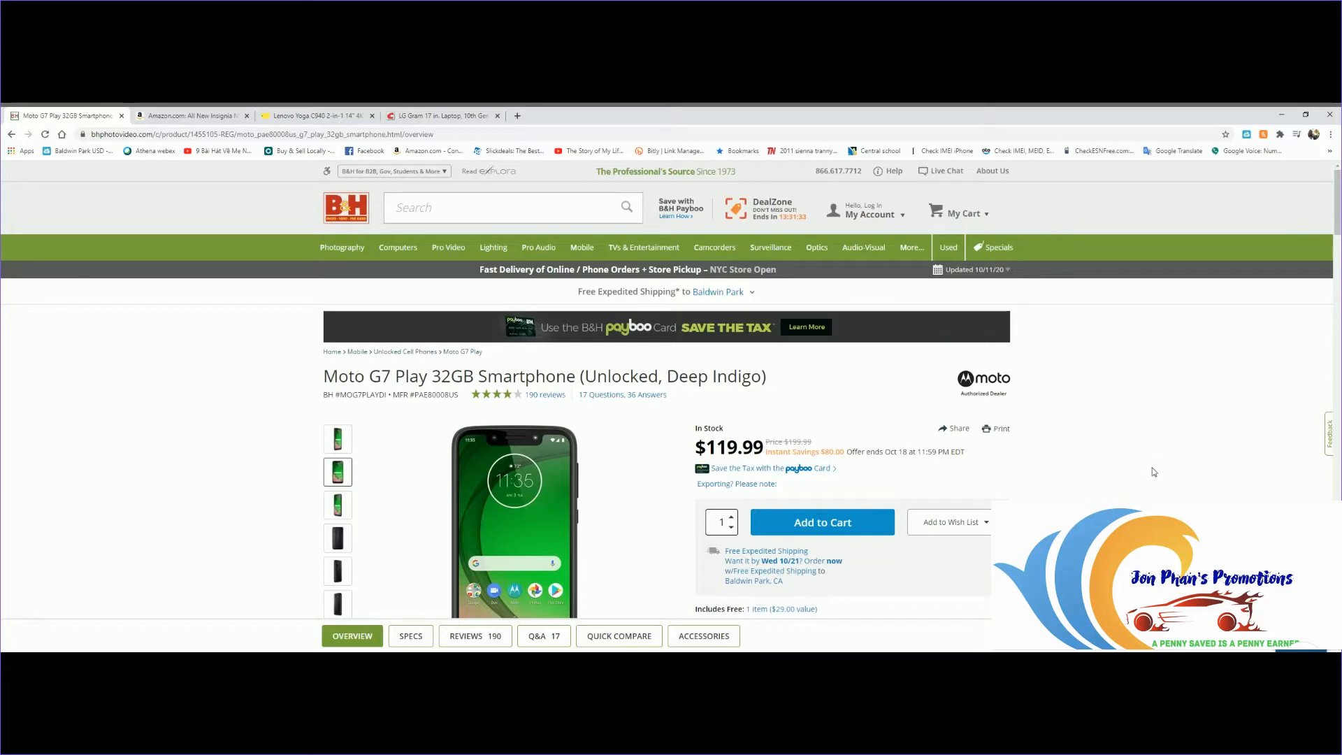
pyautogui.moveTo(1071, 449)
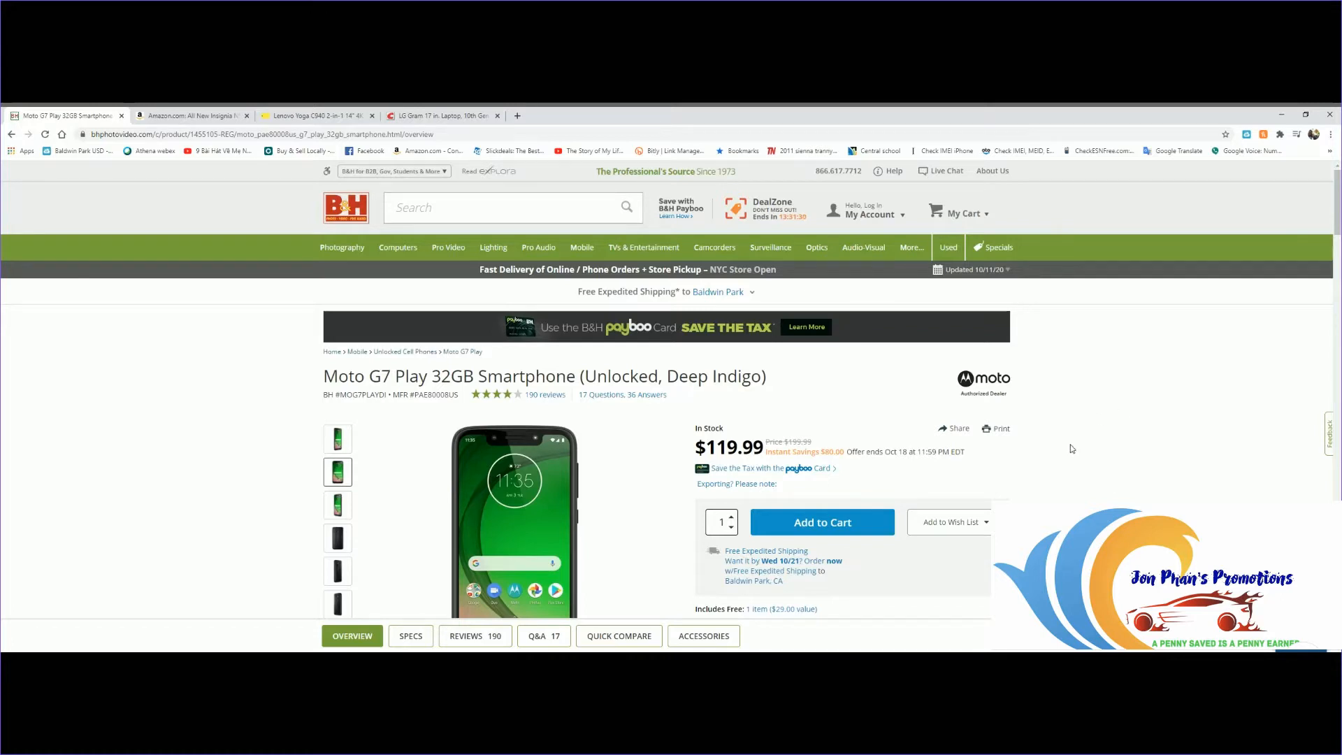
pyautogui.moveTo(1067, 452)
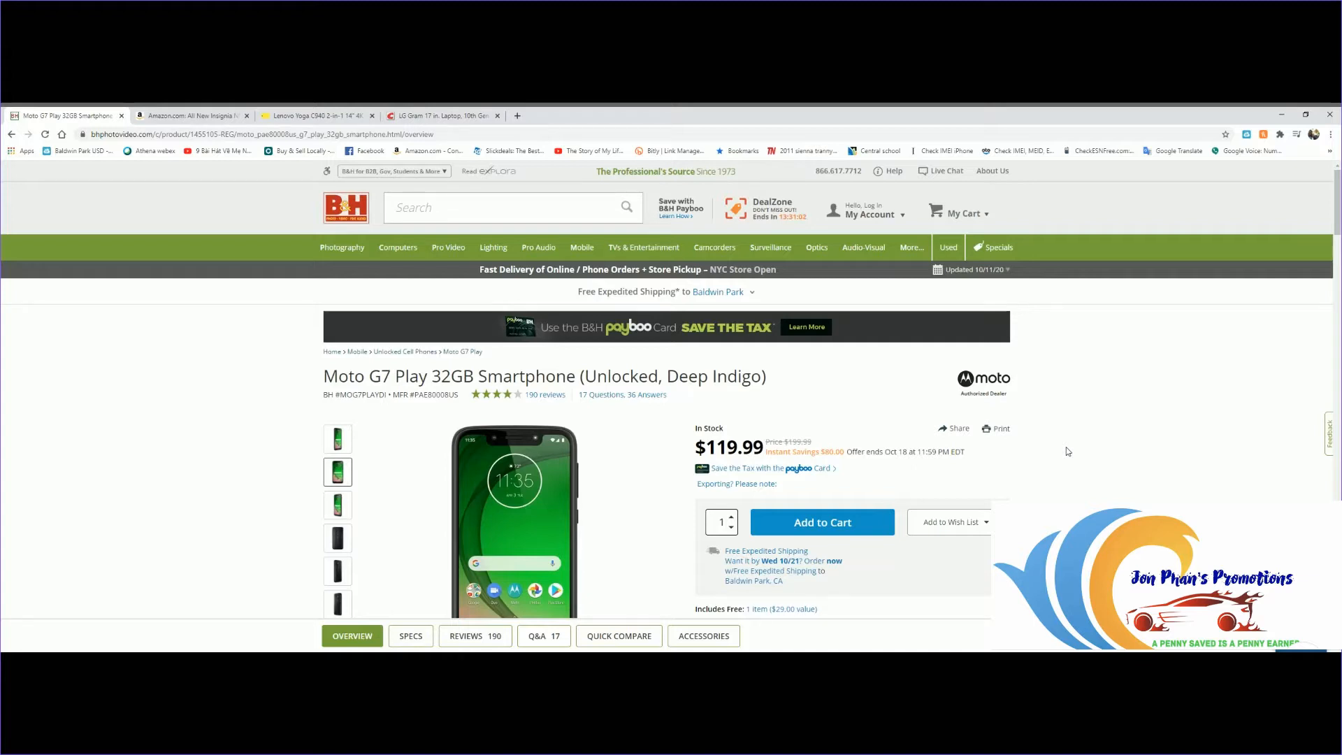
pyautogui.moveTo(1218, 410)
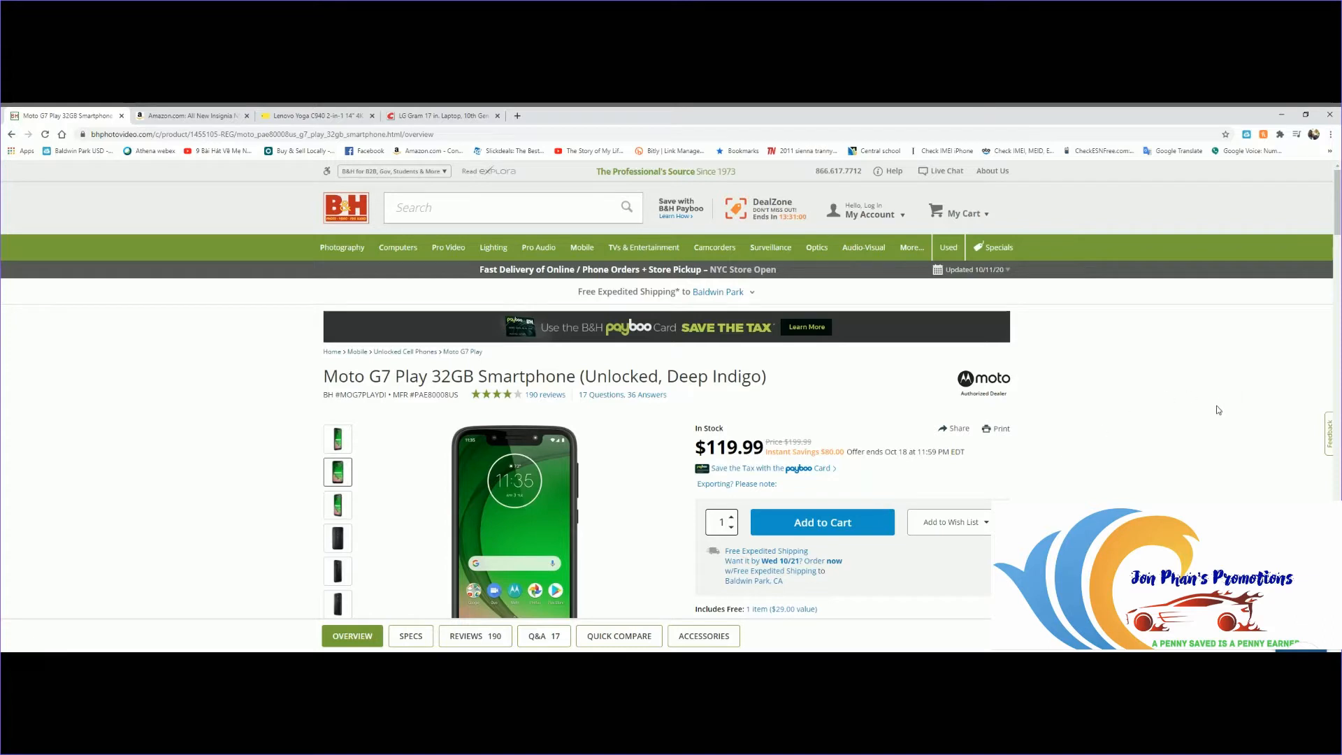
pyautogui.moveTo(669, 556)
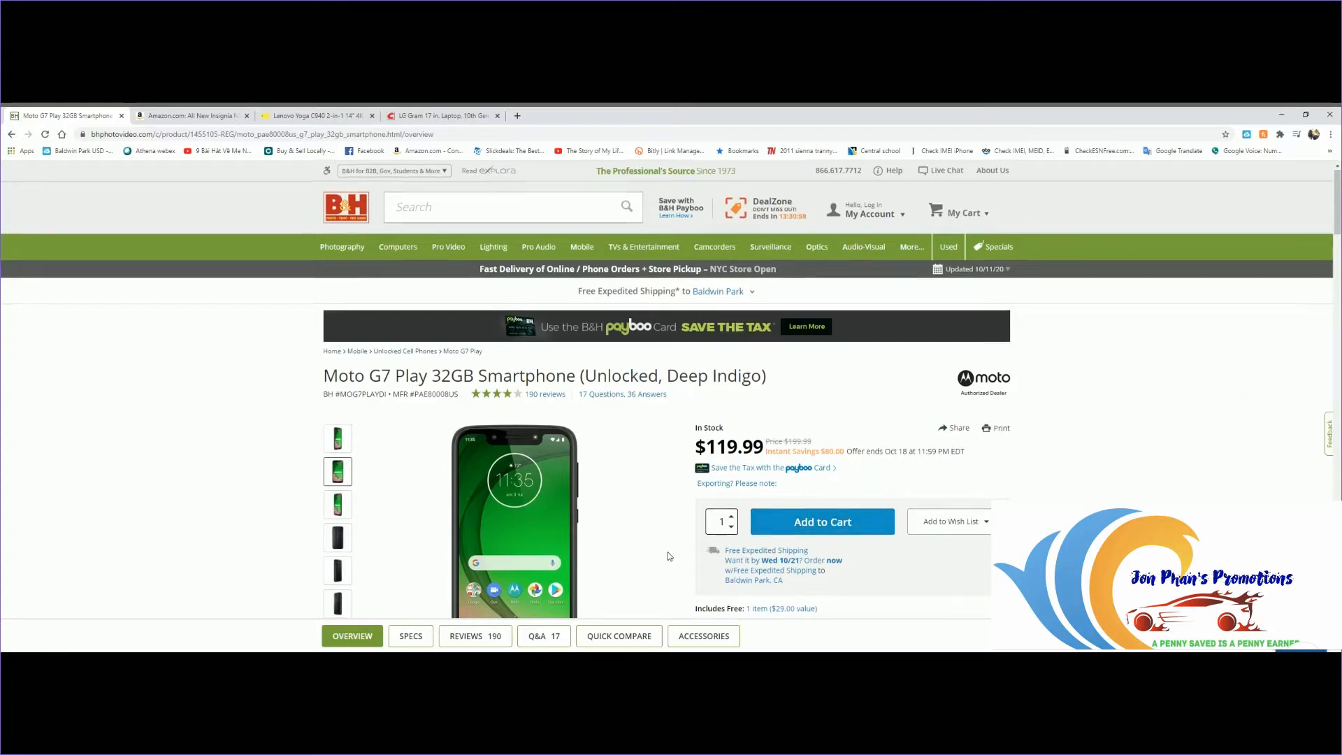
# - Browse the Moto G7 Play's enlarged gallery through the back, side, camera and battery photos
pyautogui.click(513, 513)
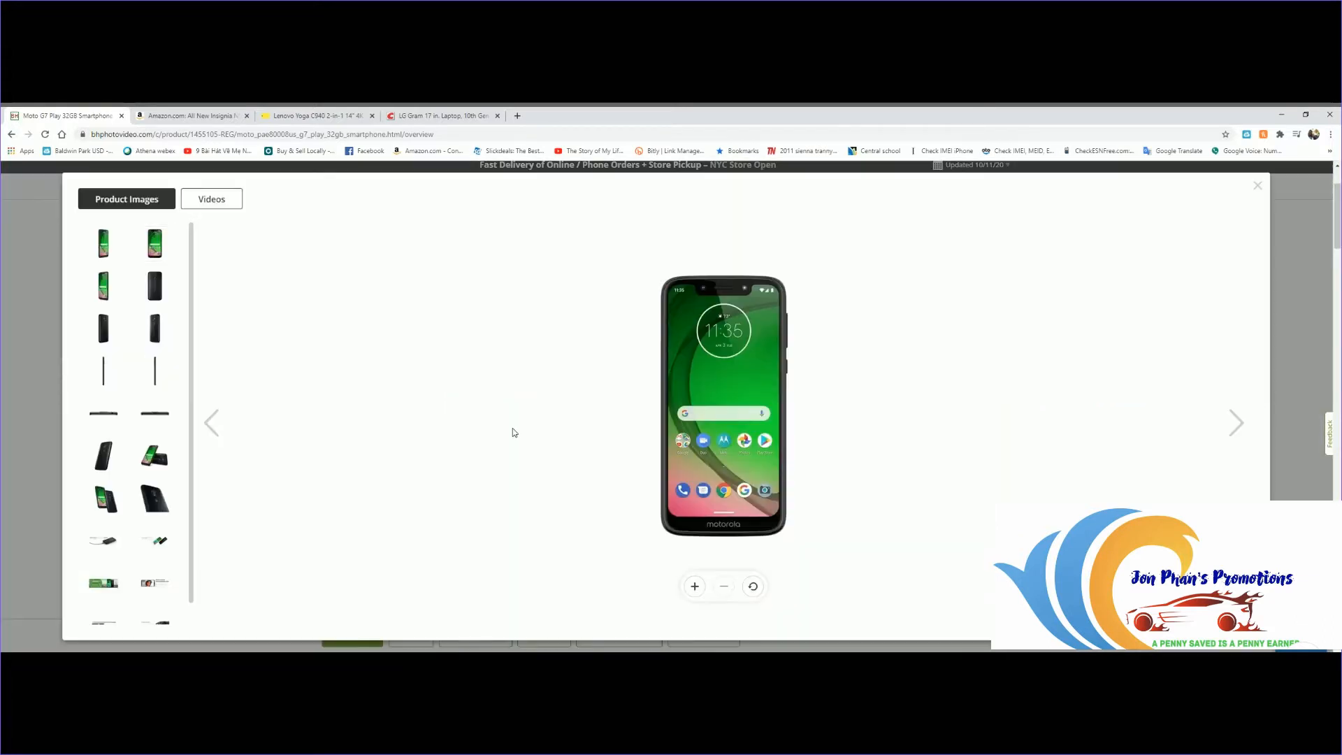
pyautogui.moveTo(1203, 425)
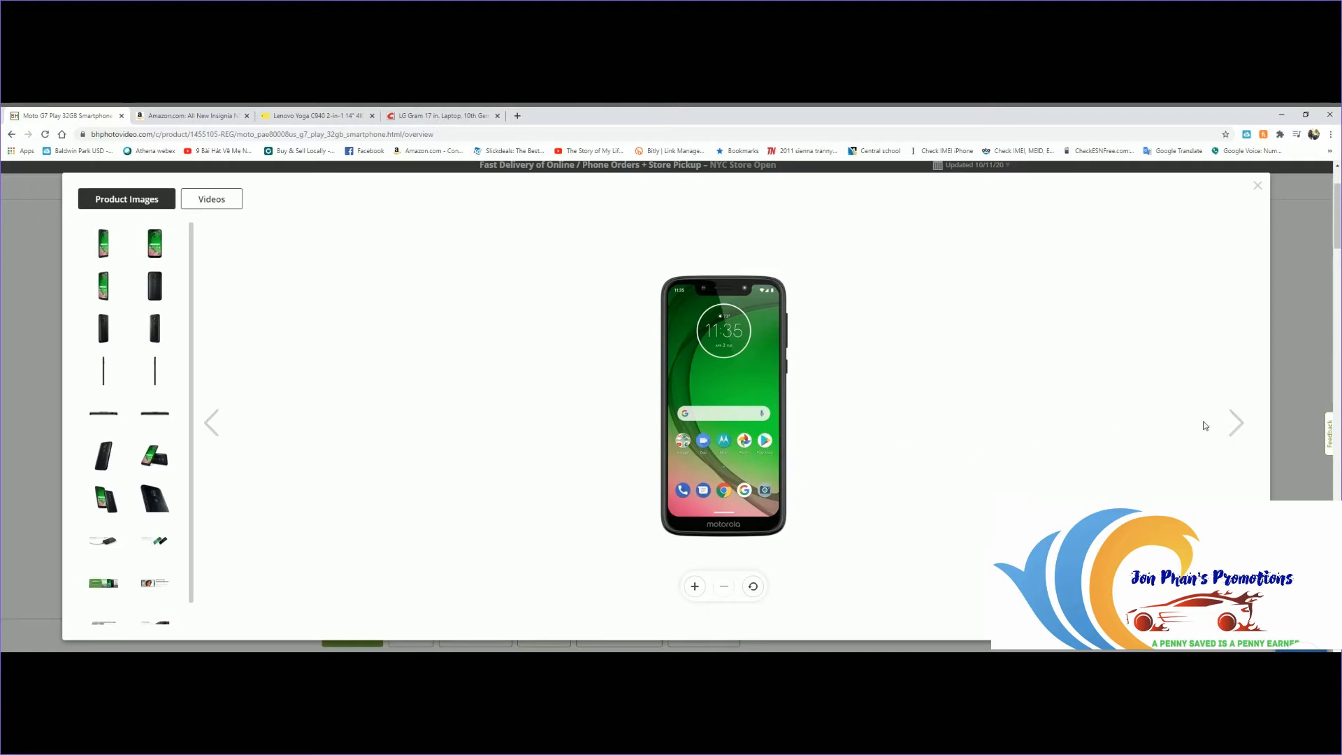
pyautogui.moveTo(1237, 431)
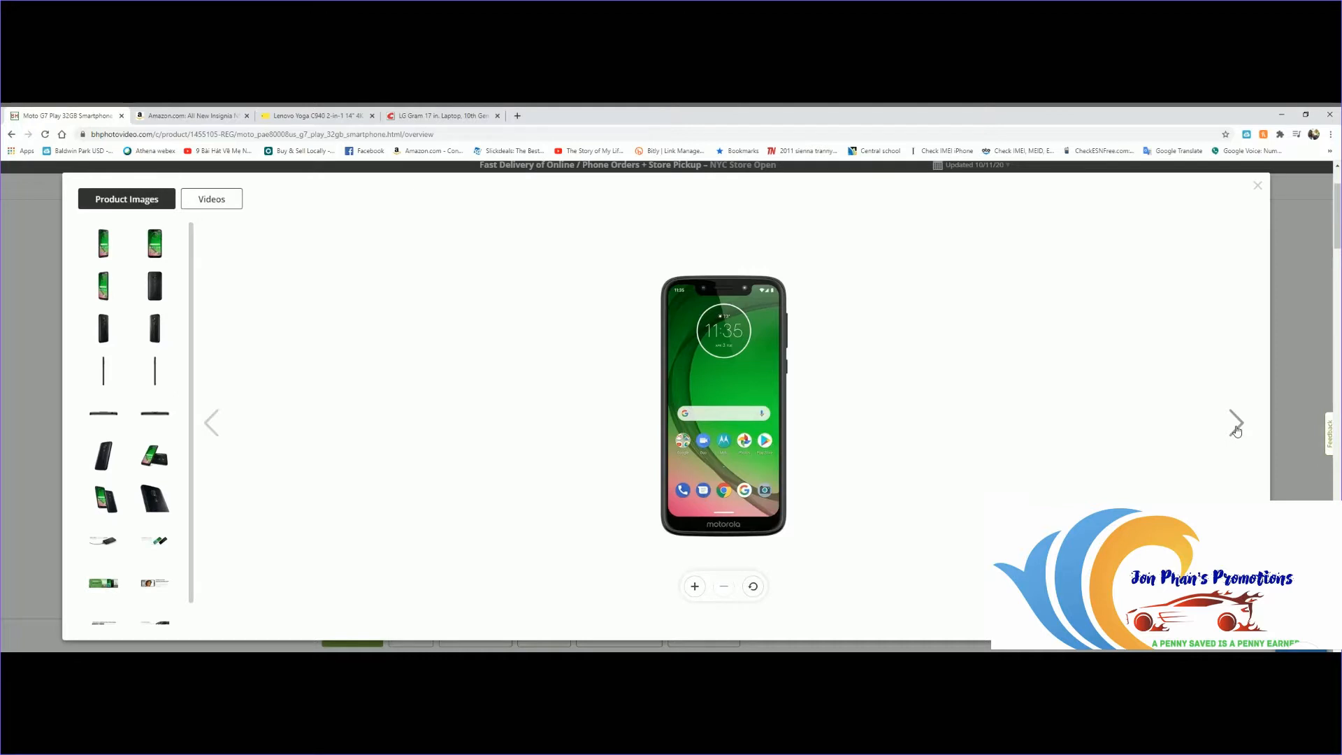
pyautogui.click(722, 586)
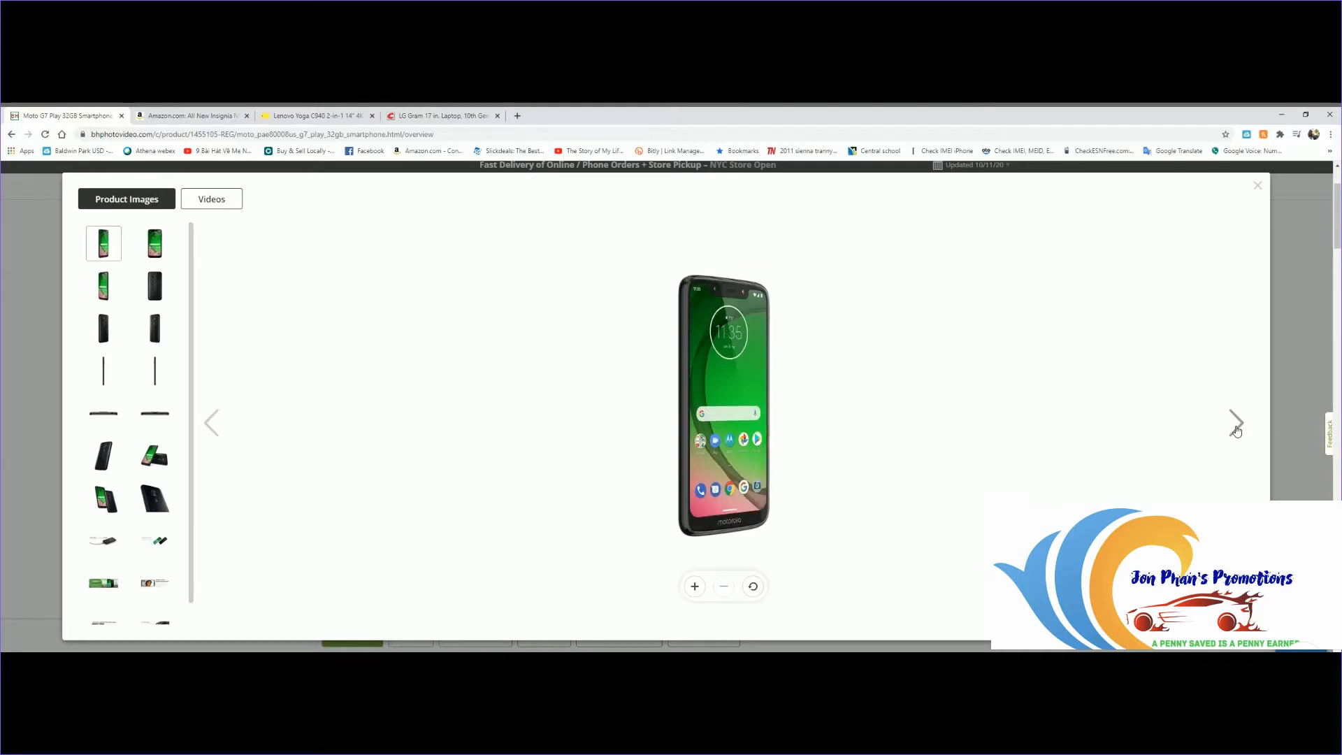
pyautogui.click(102, 286)
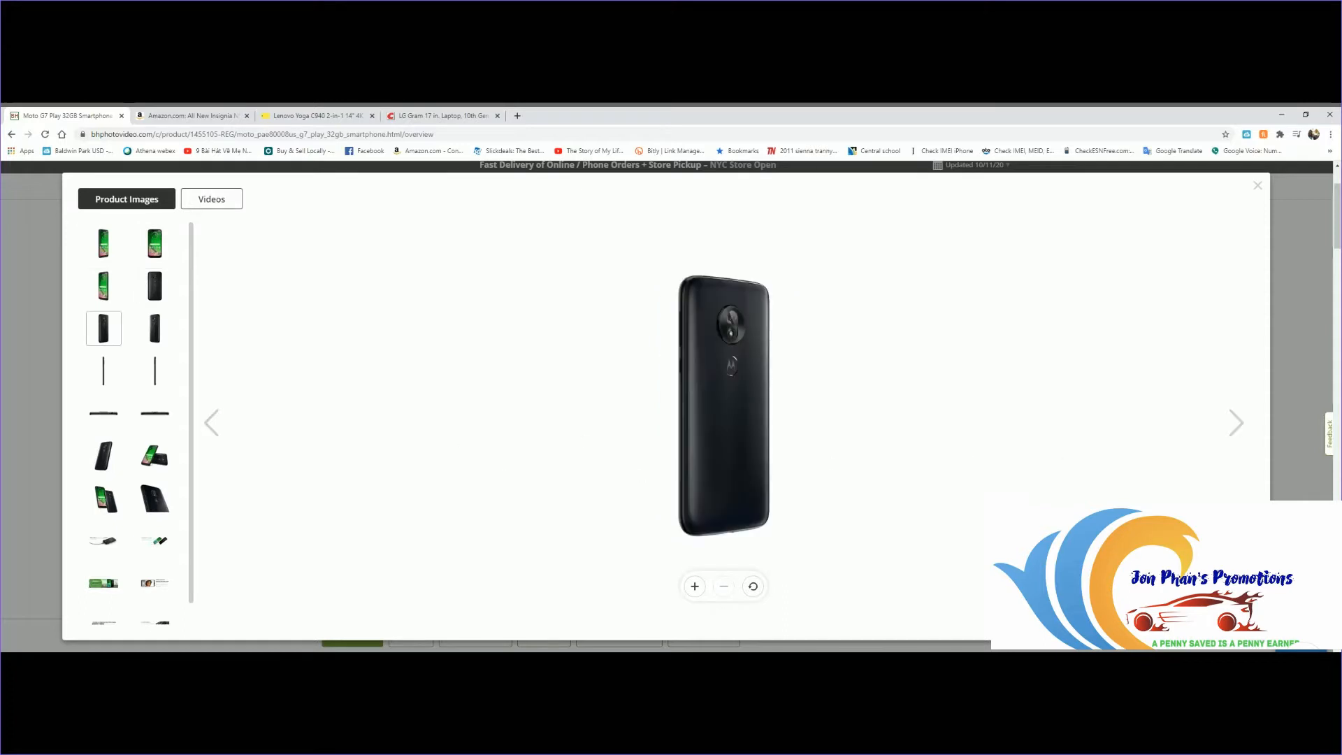
pyautogui.click(153, 327)
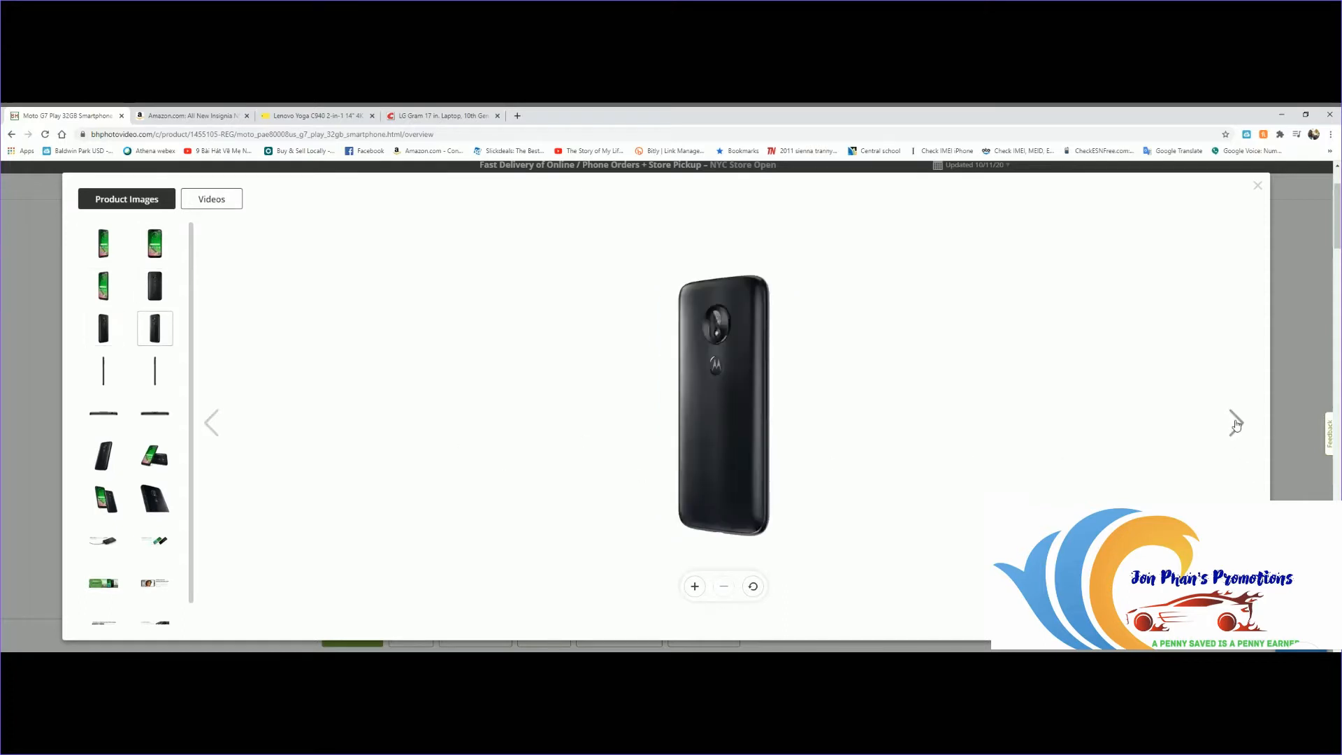
pyautogui.click(155, 371)
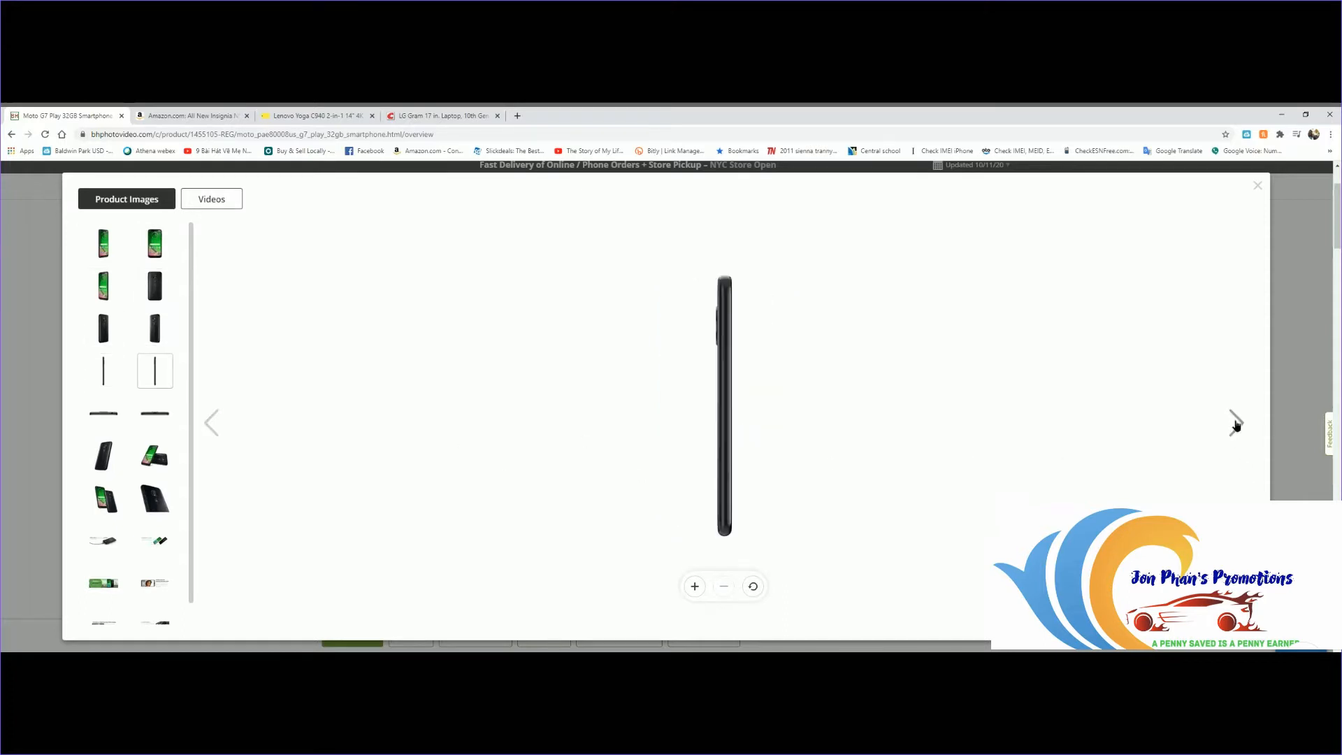
pyautogui.click(102, 456)
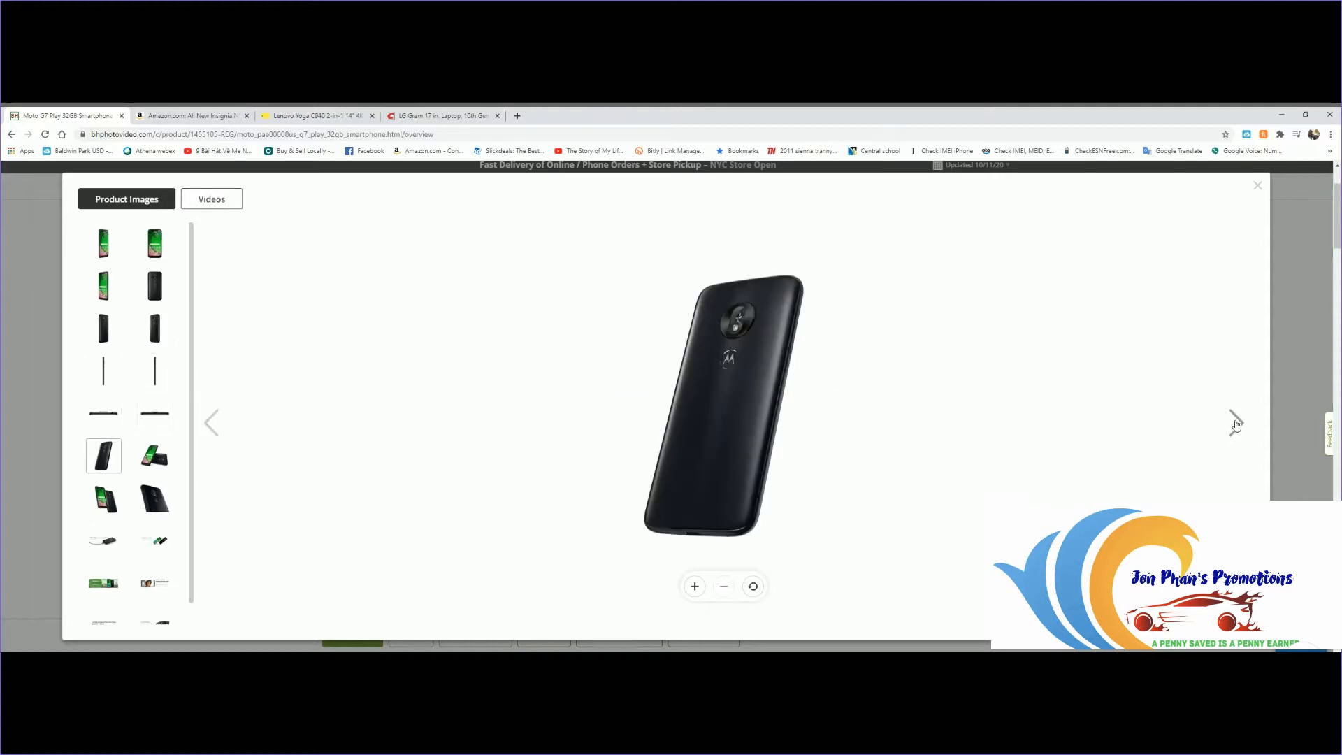
pyautogui.click(156, 456)
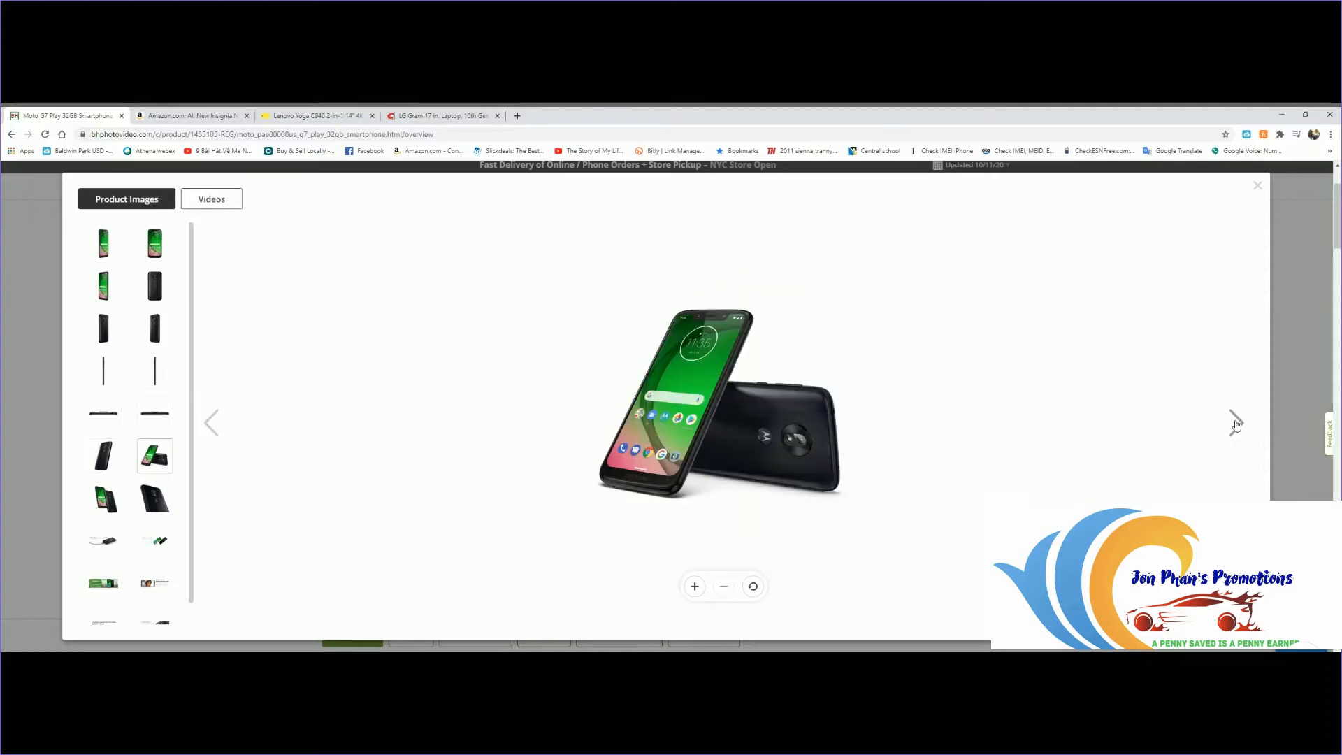
pyautogui.click(154, 499)
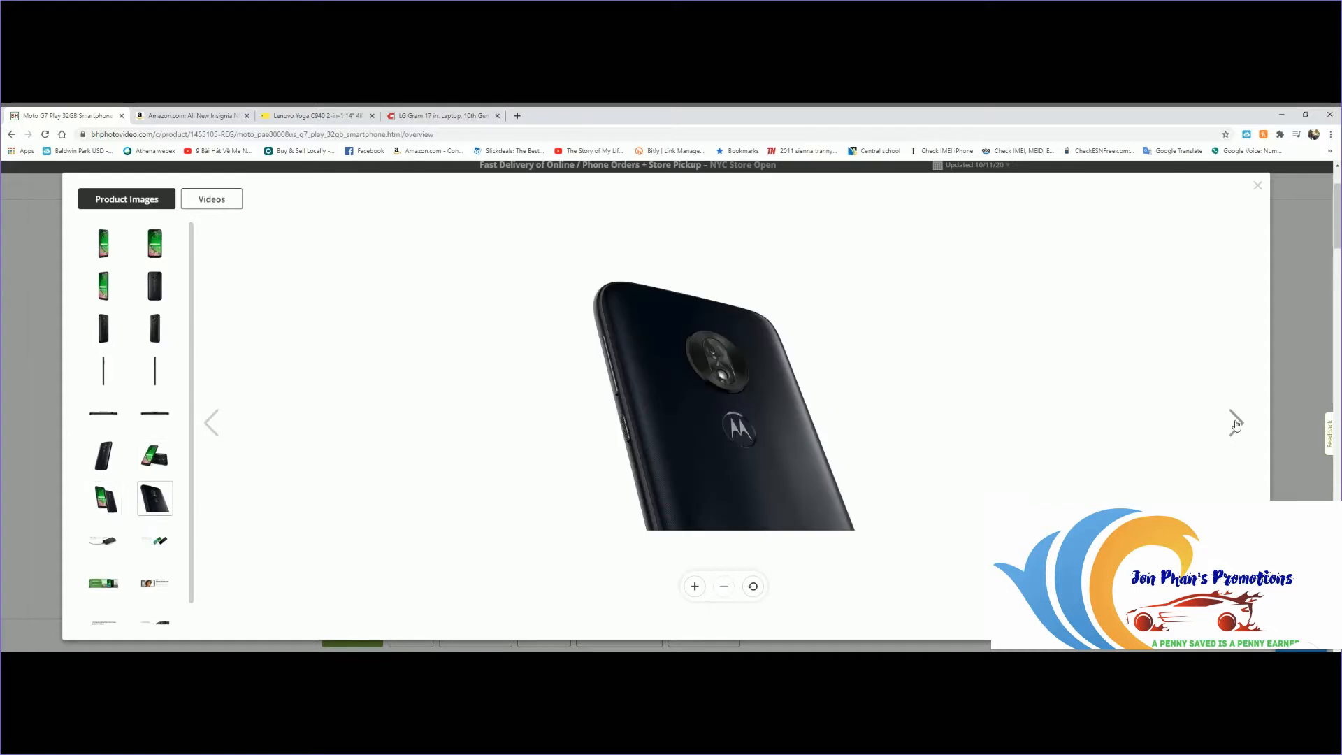
pyautogui.click(102, 540)
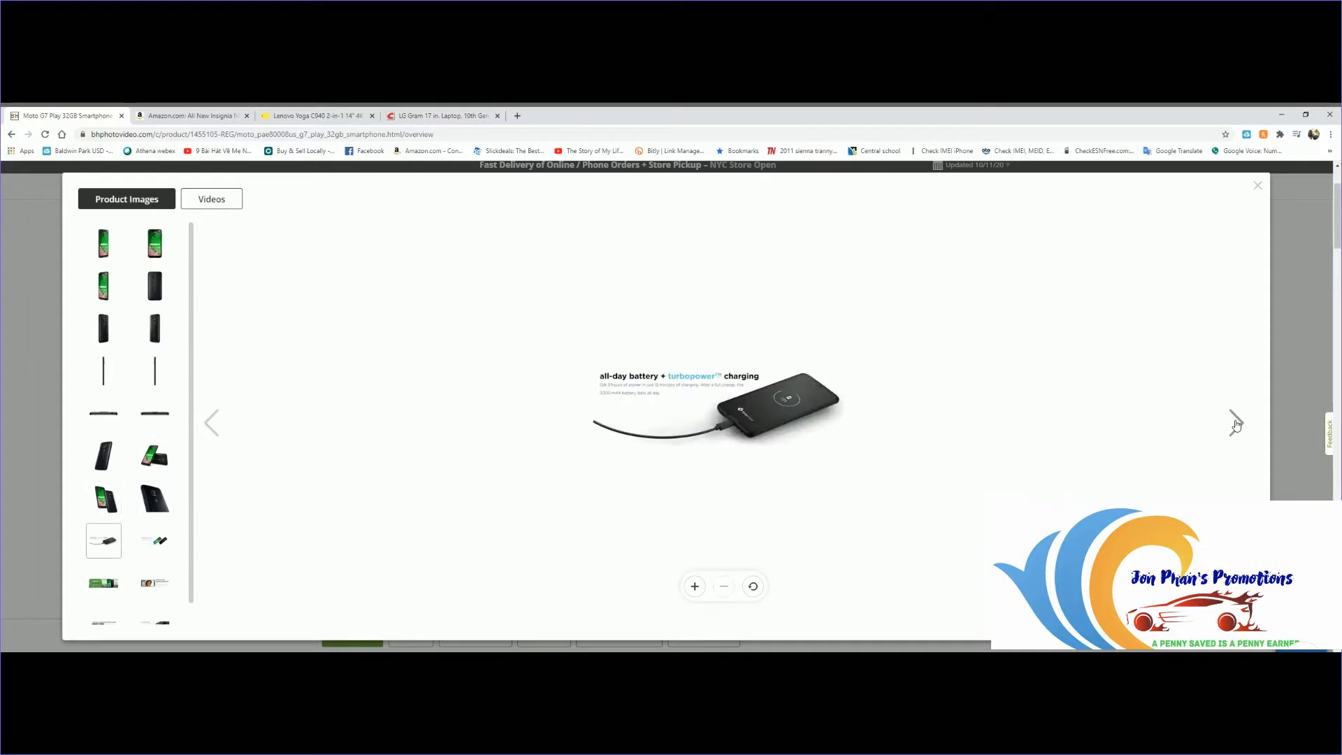
pyautogui.moveTo(665, 546)
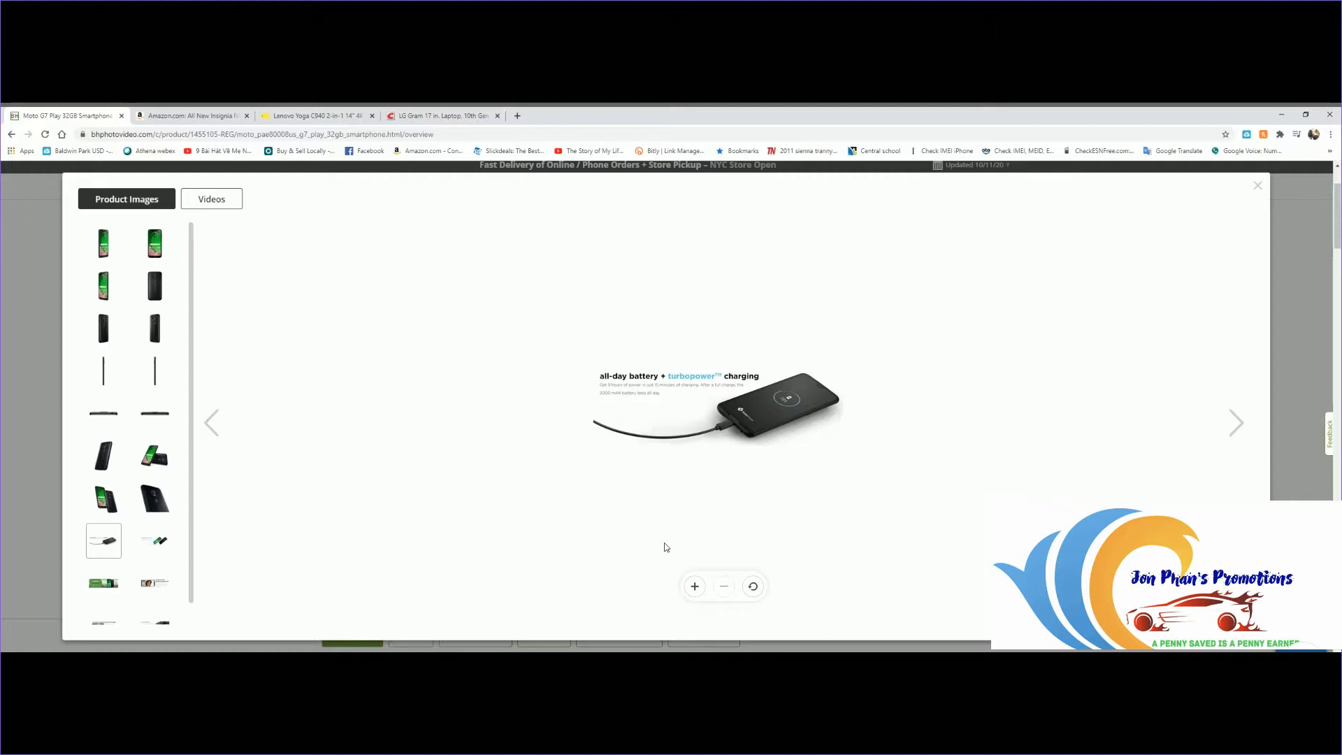
# - Continue through the water-repellent, portraits and performance images, then close the gallery
pyautogui.click(1235, 423)
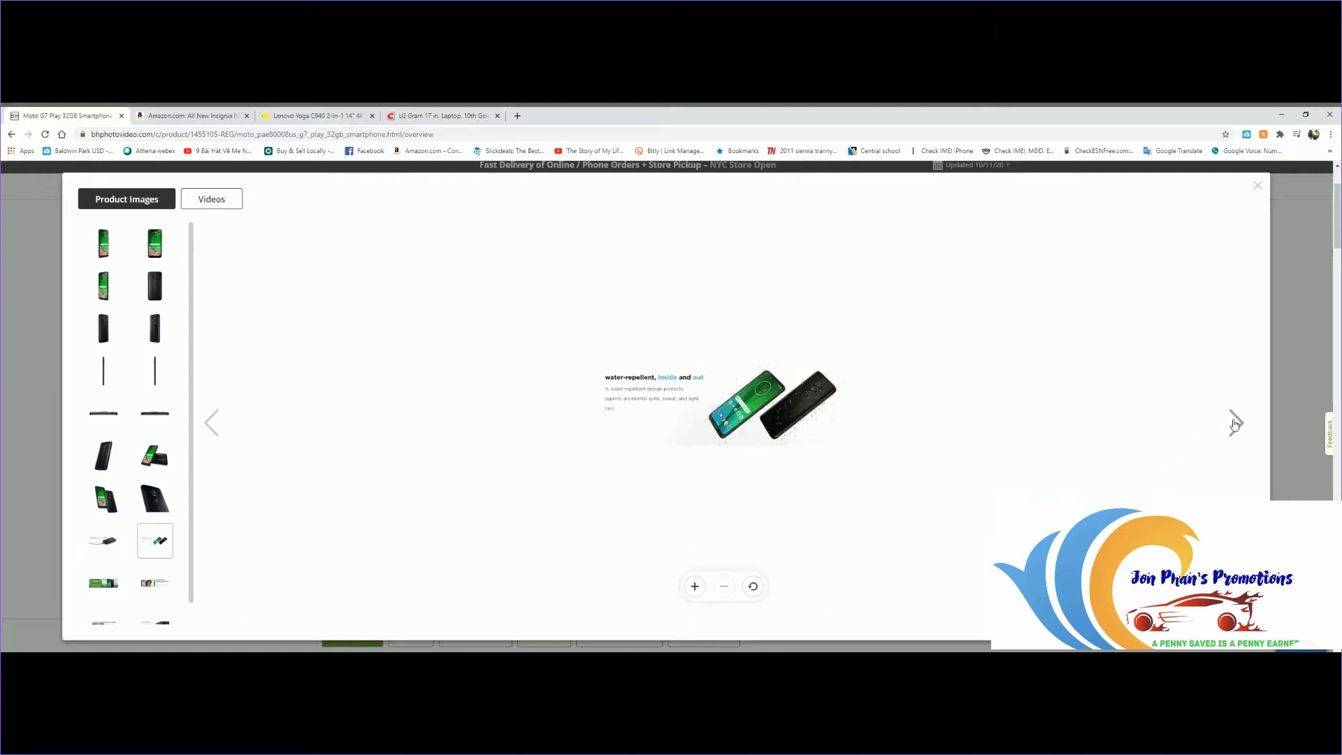
pyautogui.click(102, 583)
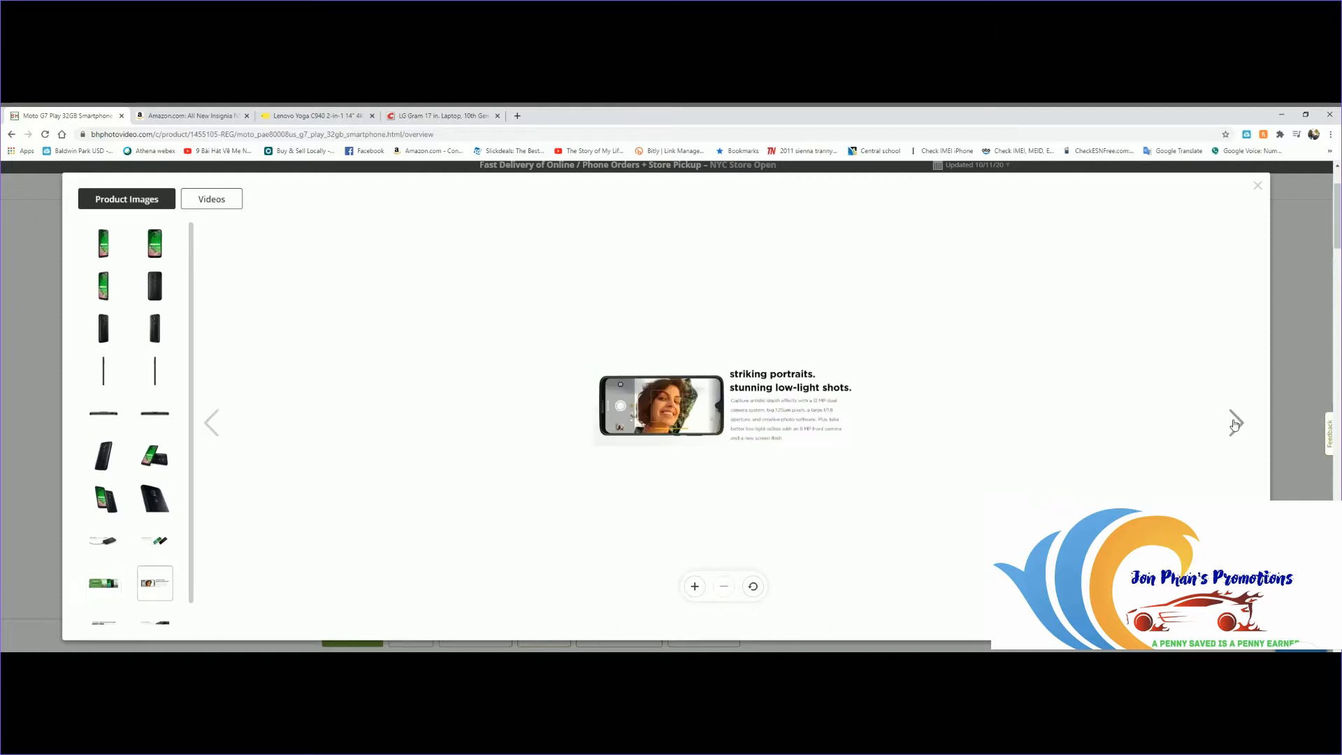
pyautogui.click(1235, 424)
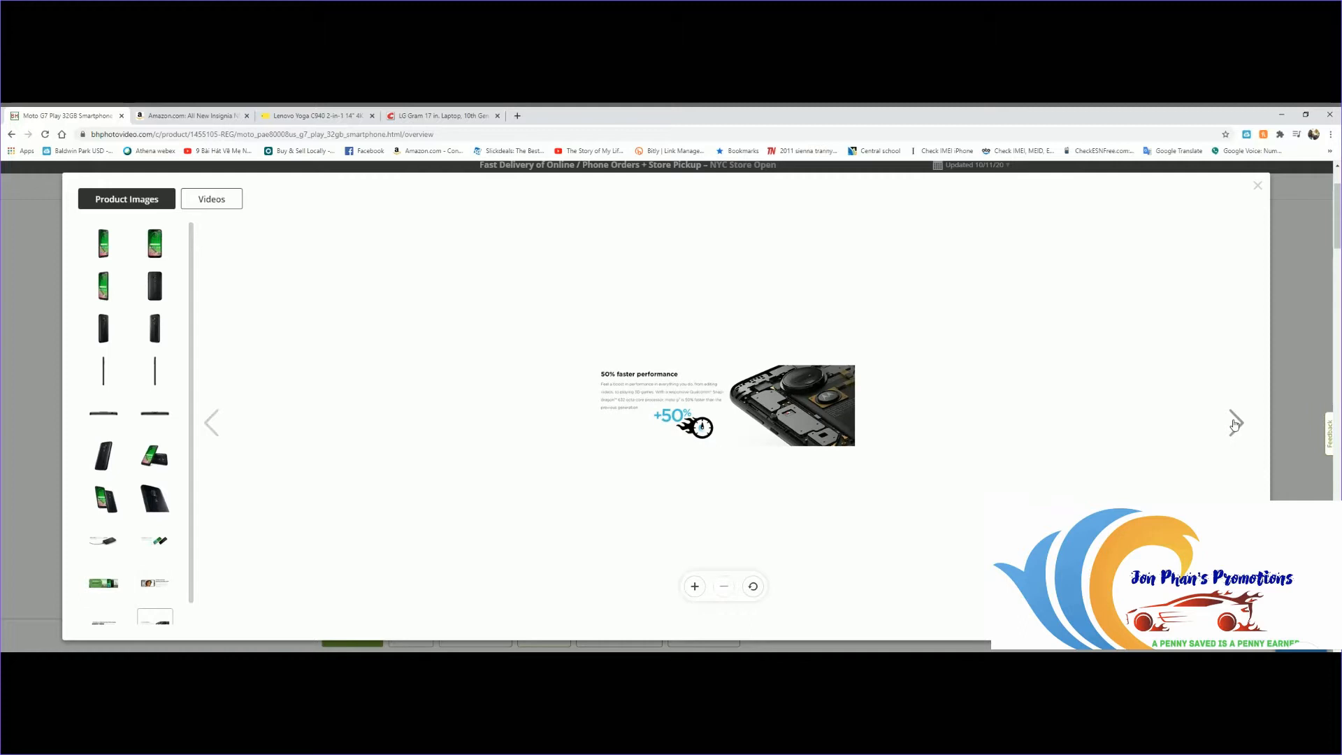
pyautogui.click(102, 243)
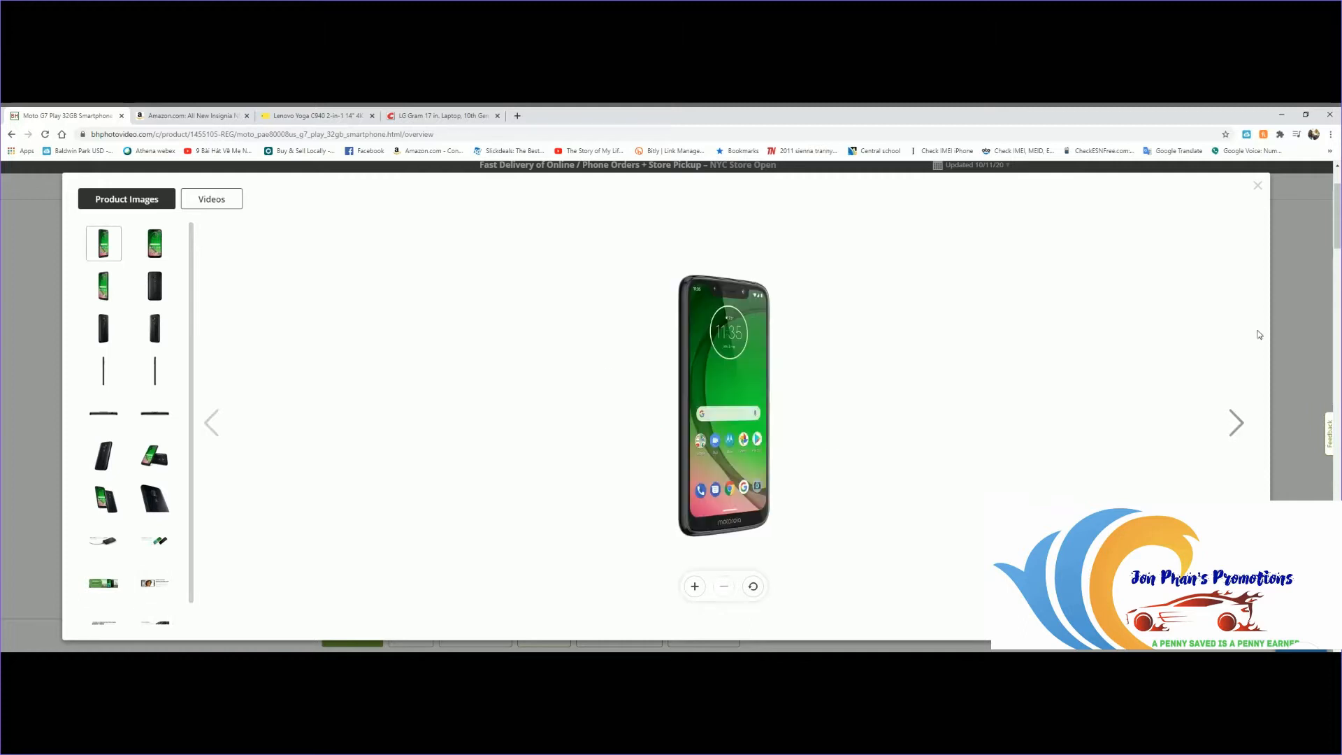
pyautogui.click(1257, 185)
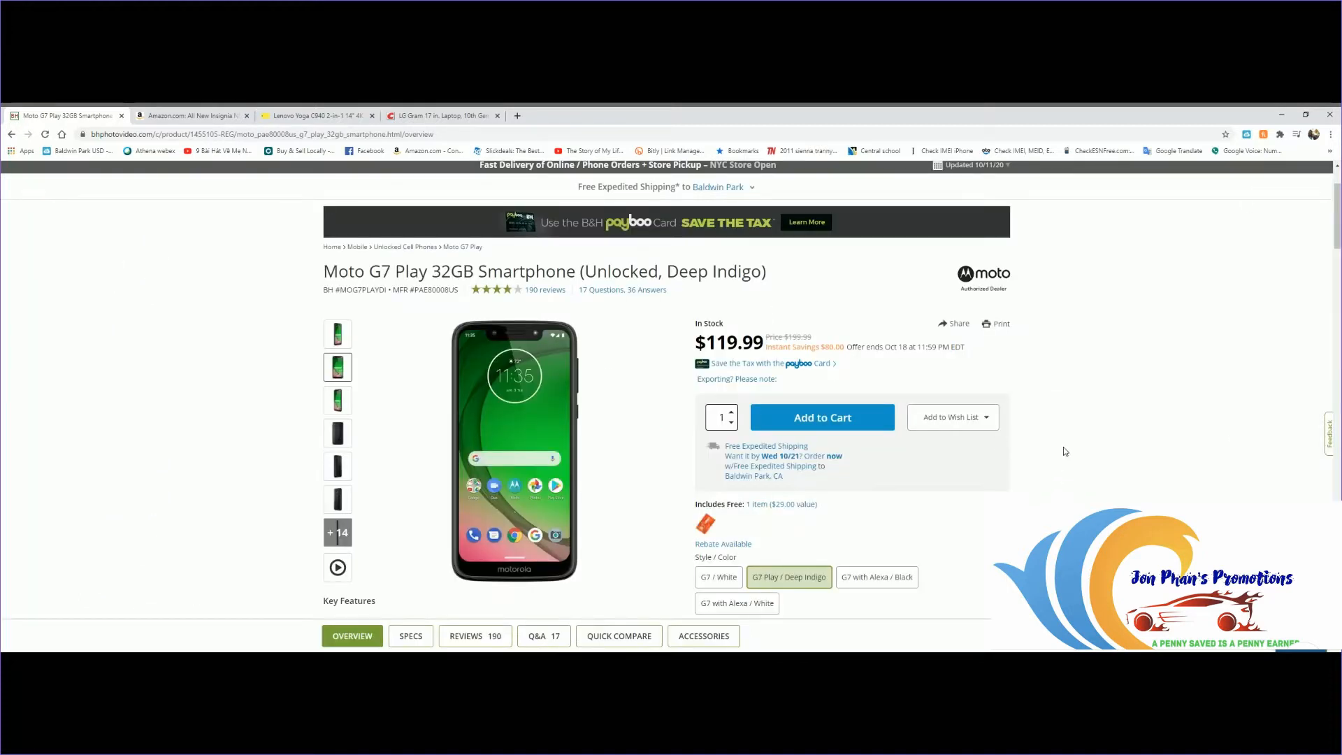
# - Review the carrier compatibility chart and accessories, return to the top and show another product photo
pyautogui.scroll(-3)
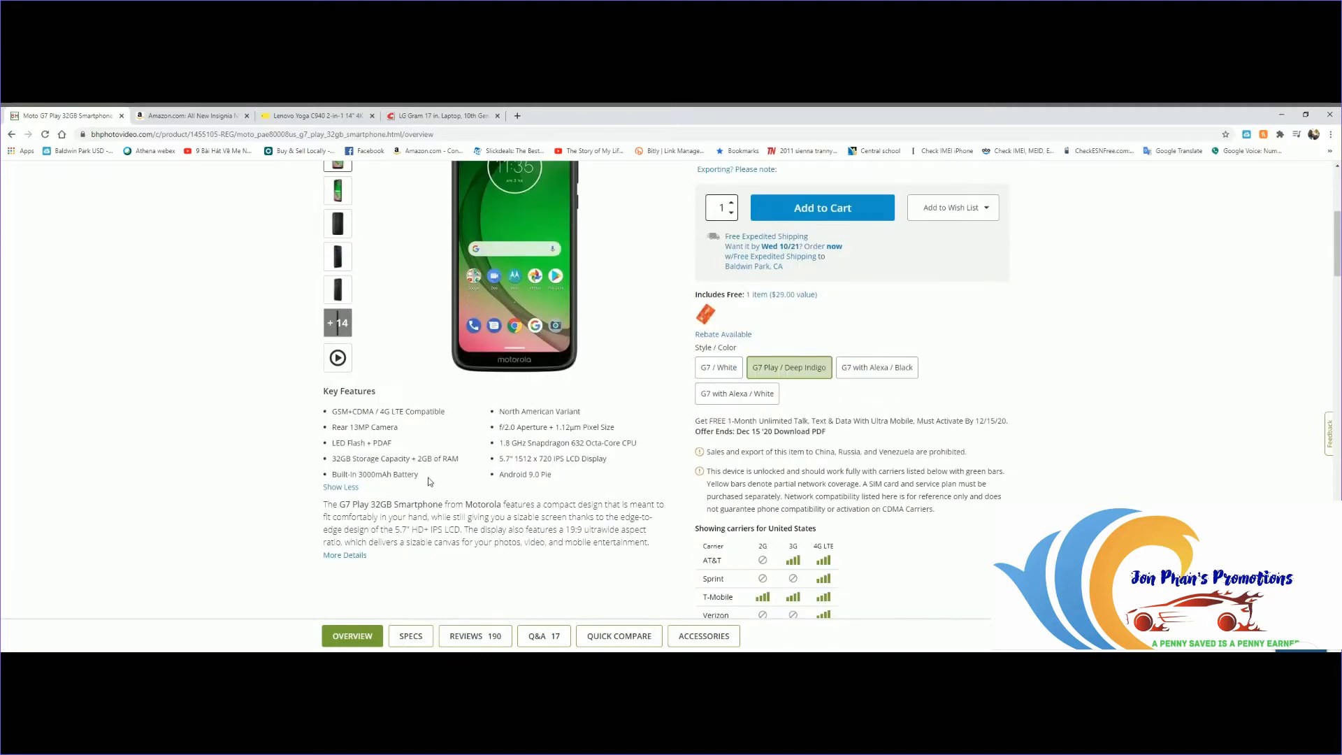
pyautogui.moveTo(341, 427)
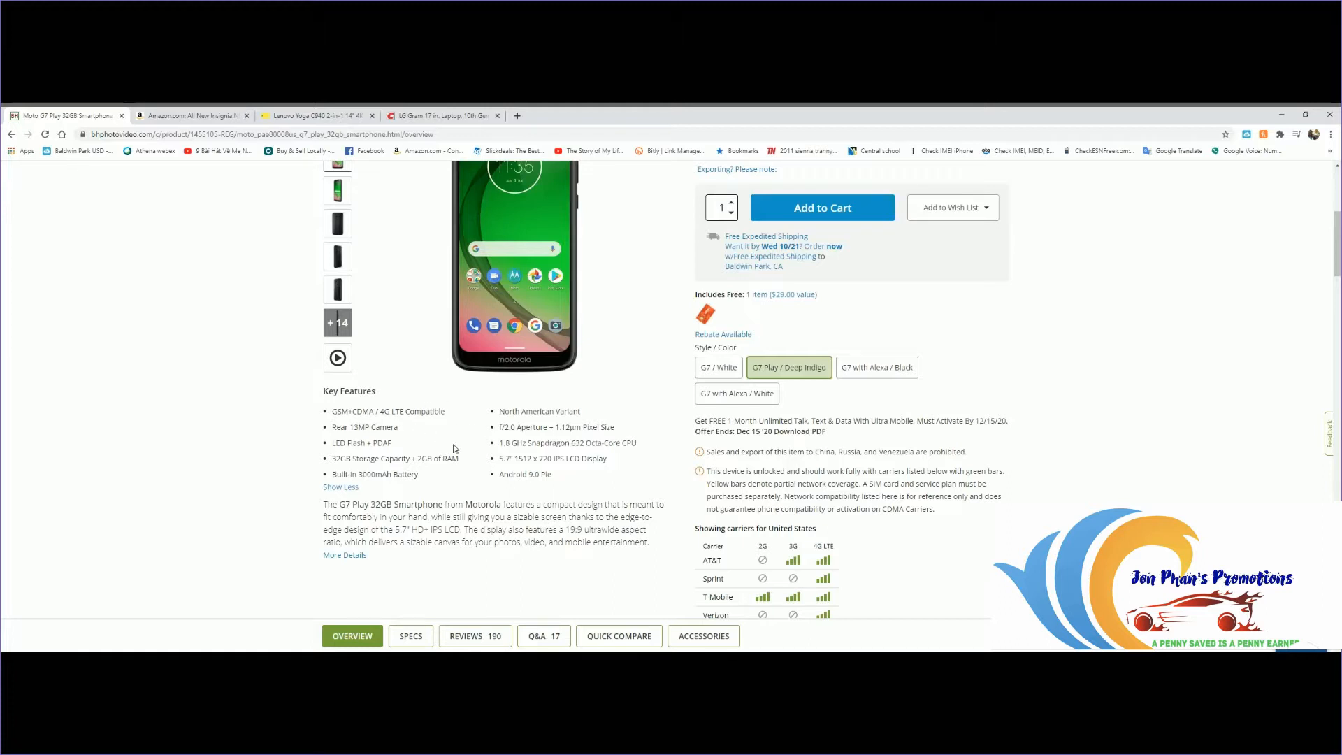
pyautogui.scroll(3)
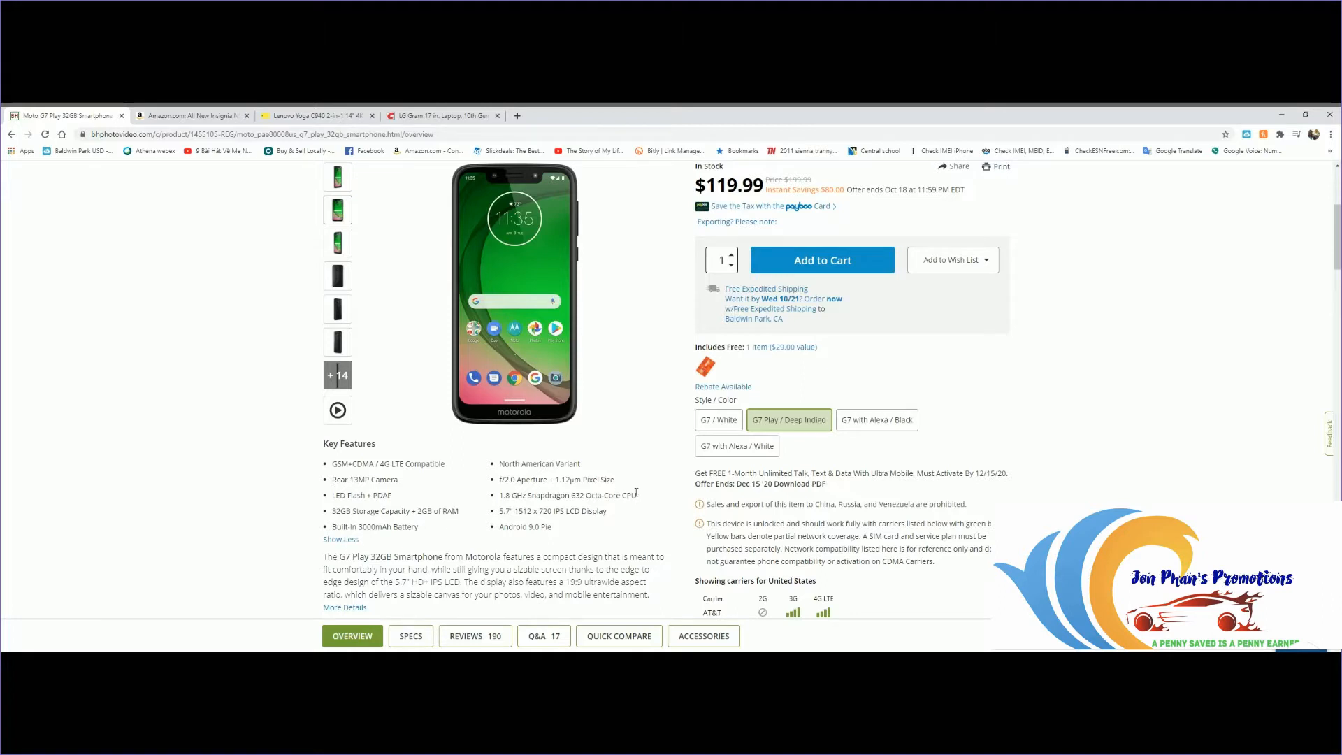
pyautogui.moveTo(611, 482)
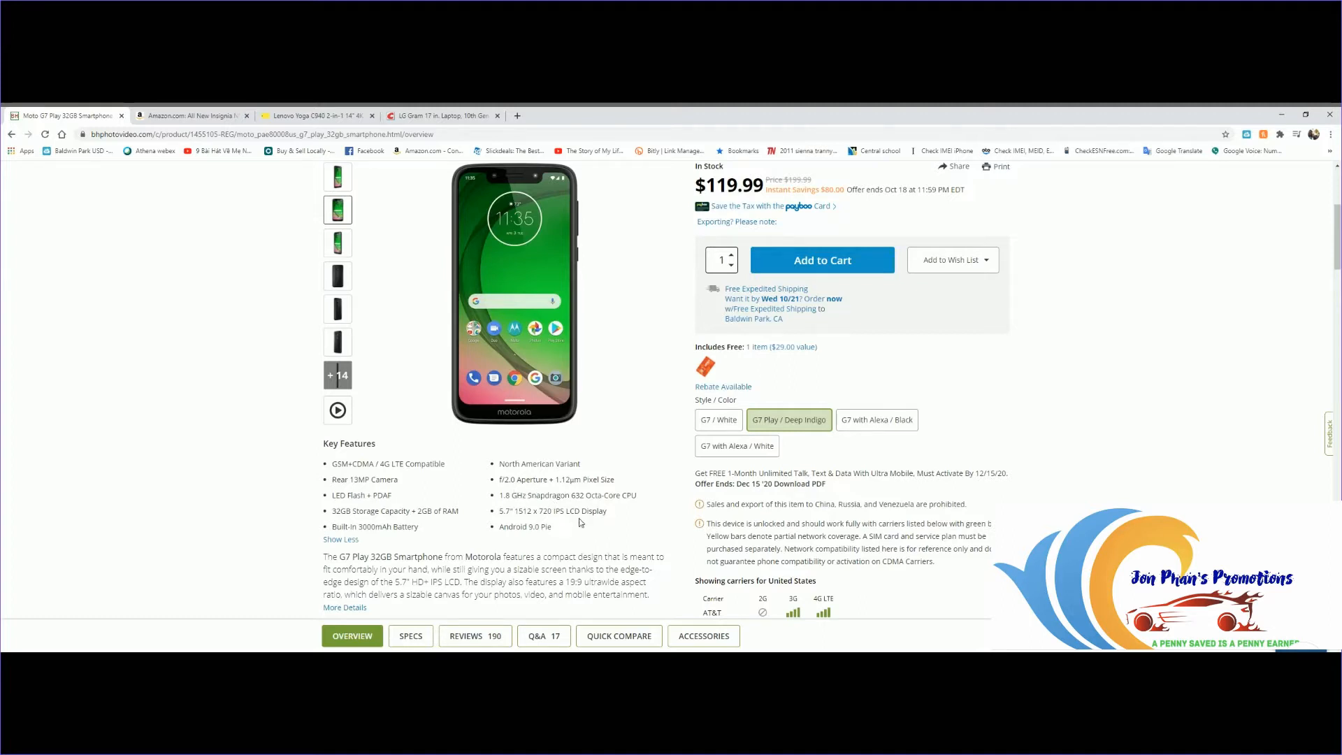
pyautogui.moveTo(534, 540)
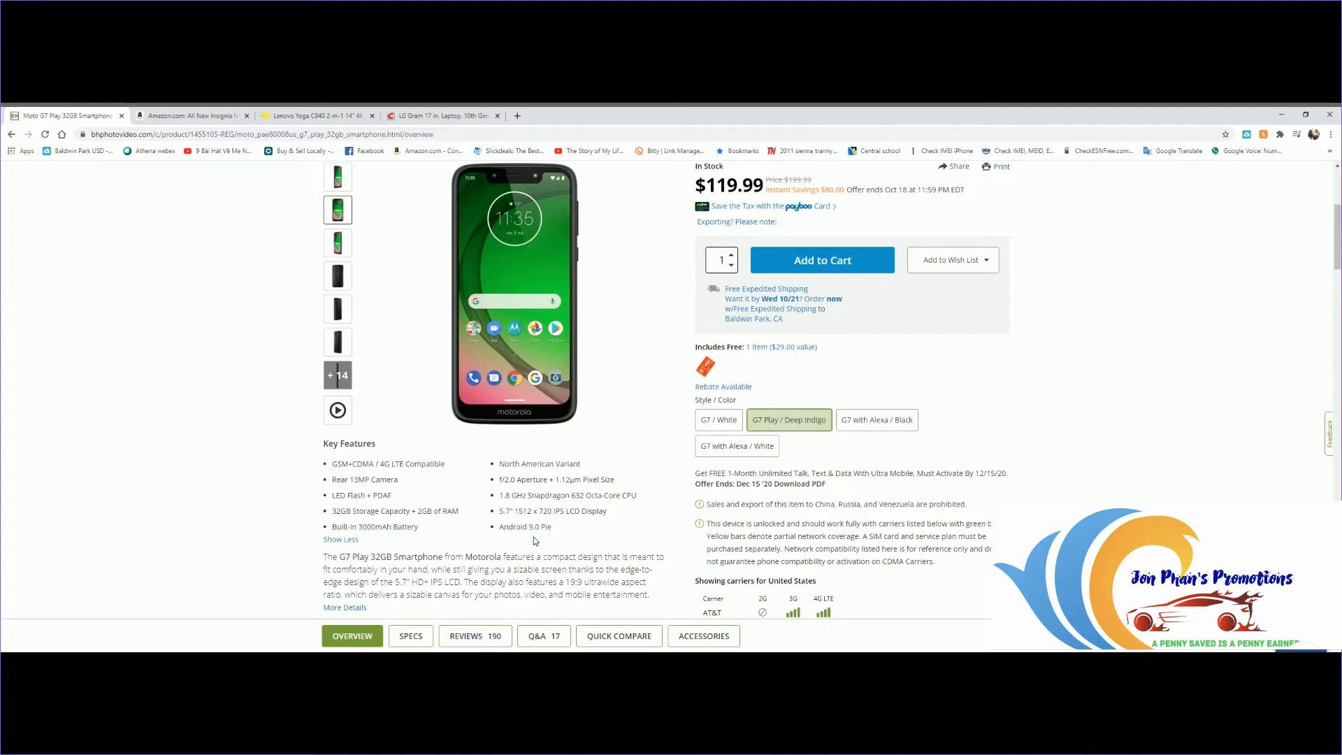
pyautogui.moveTo(636, 529)
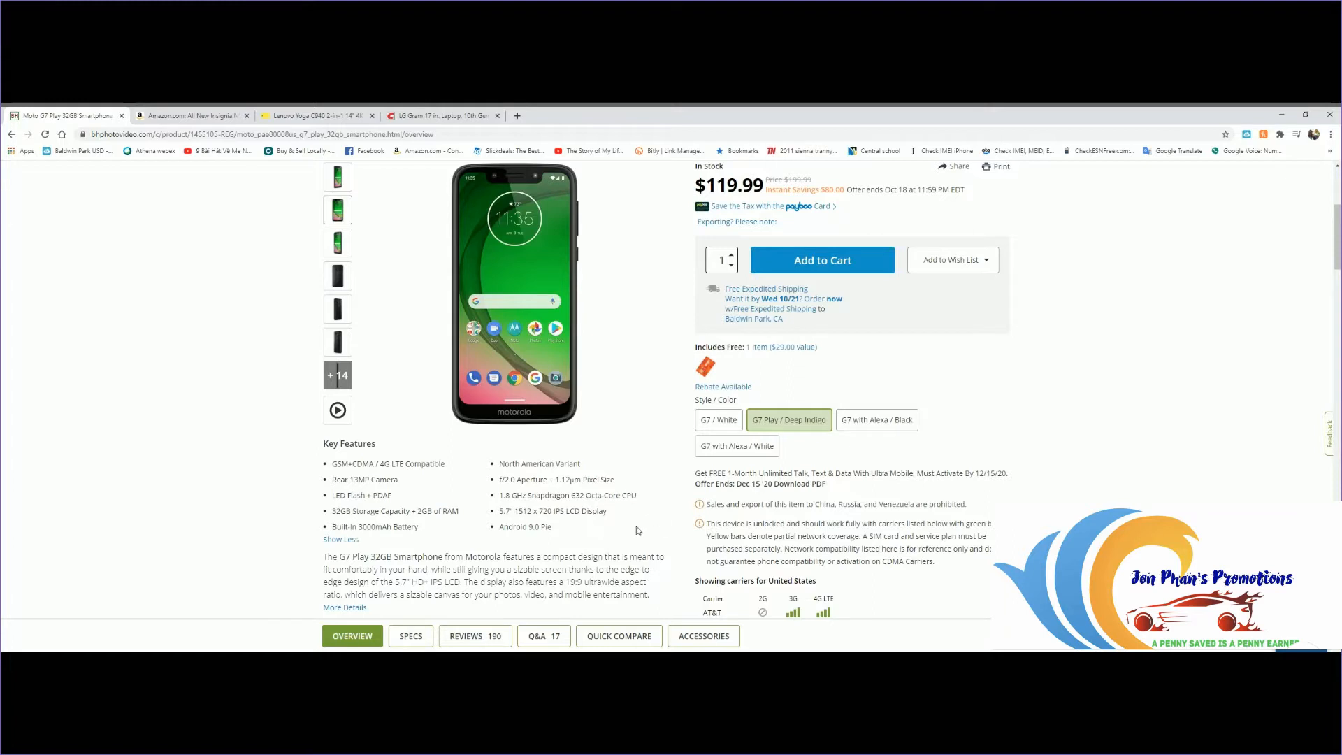
pyautogui.moveTo(589, 486)
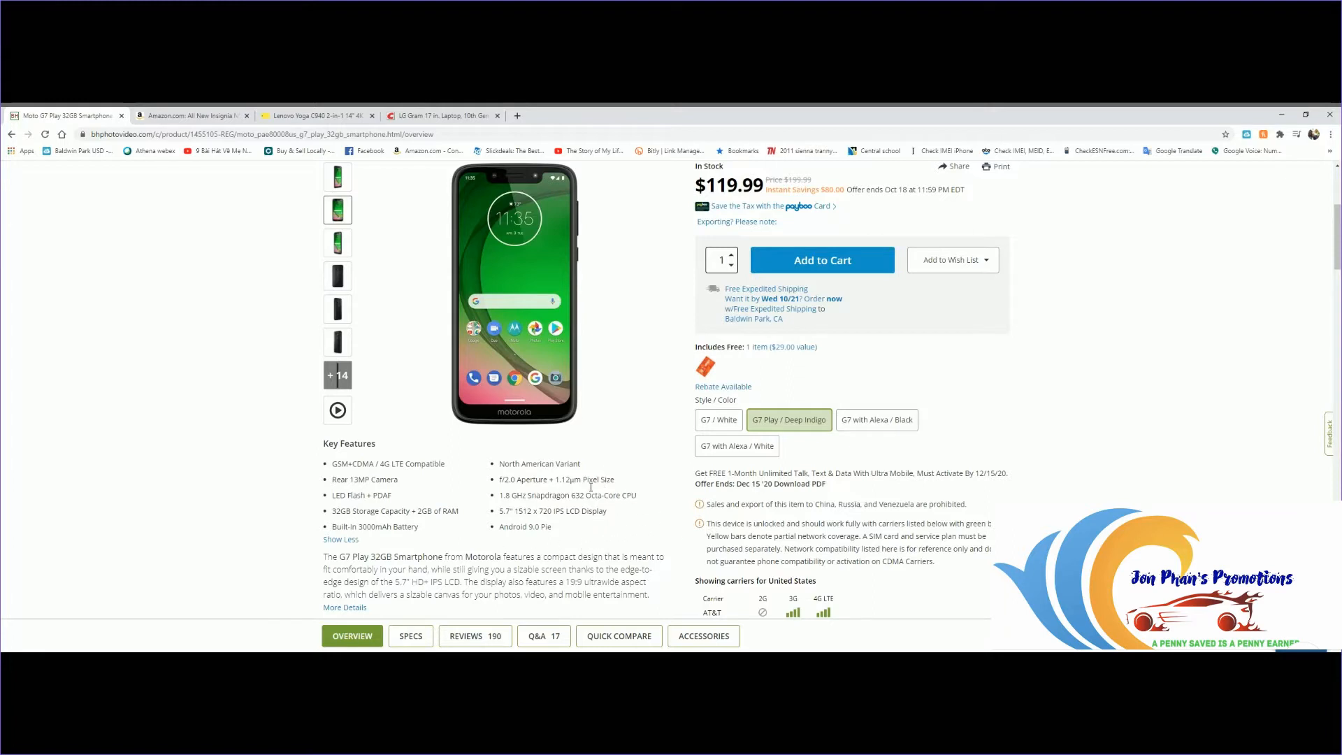
pyautogui.moveTo(569, 546)
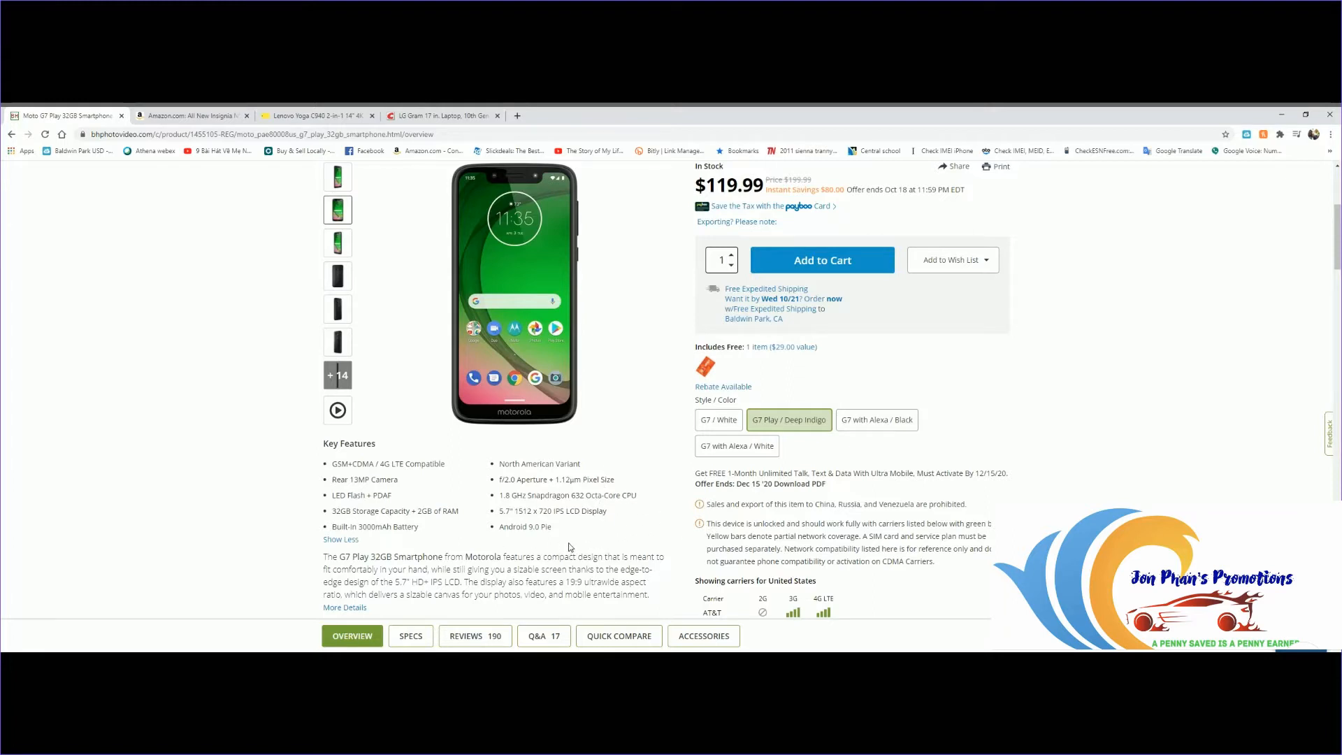
pyautogui.moveTo(567, 537)
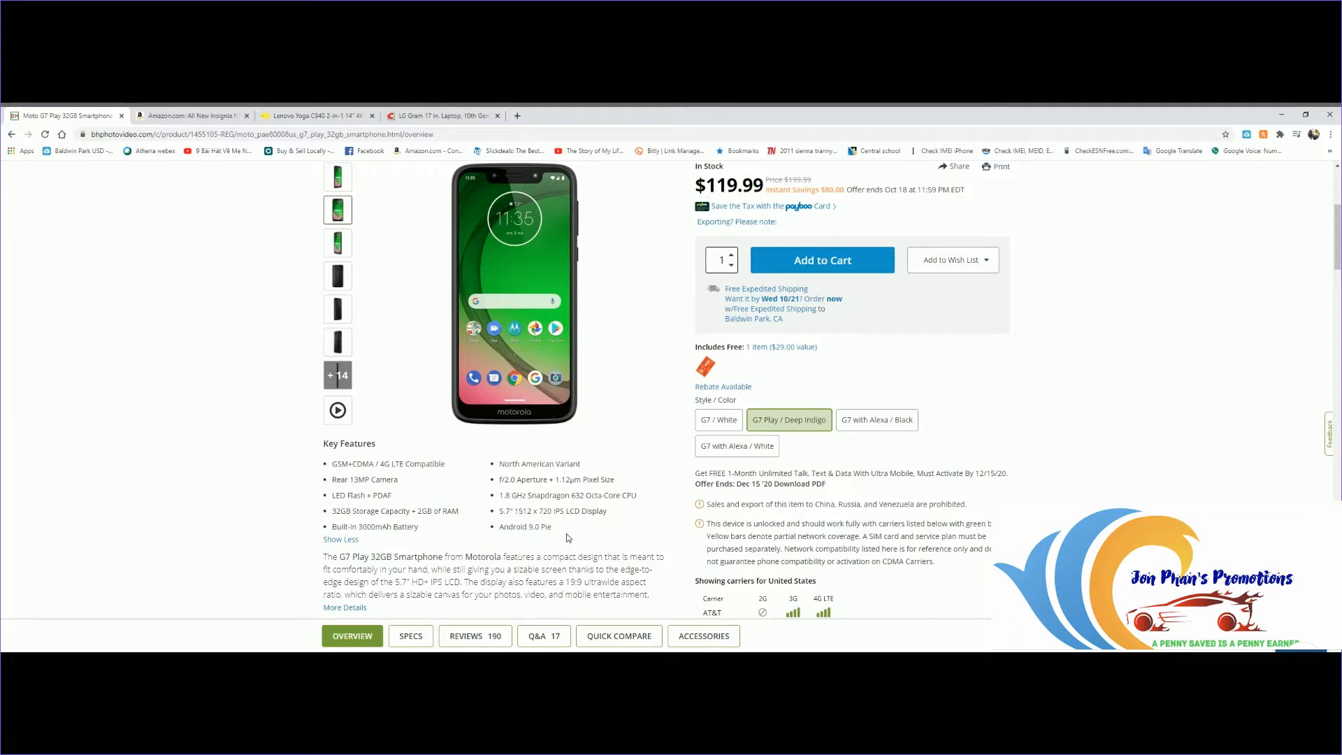
pyautogui.moveTo(1096, 415)
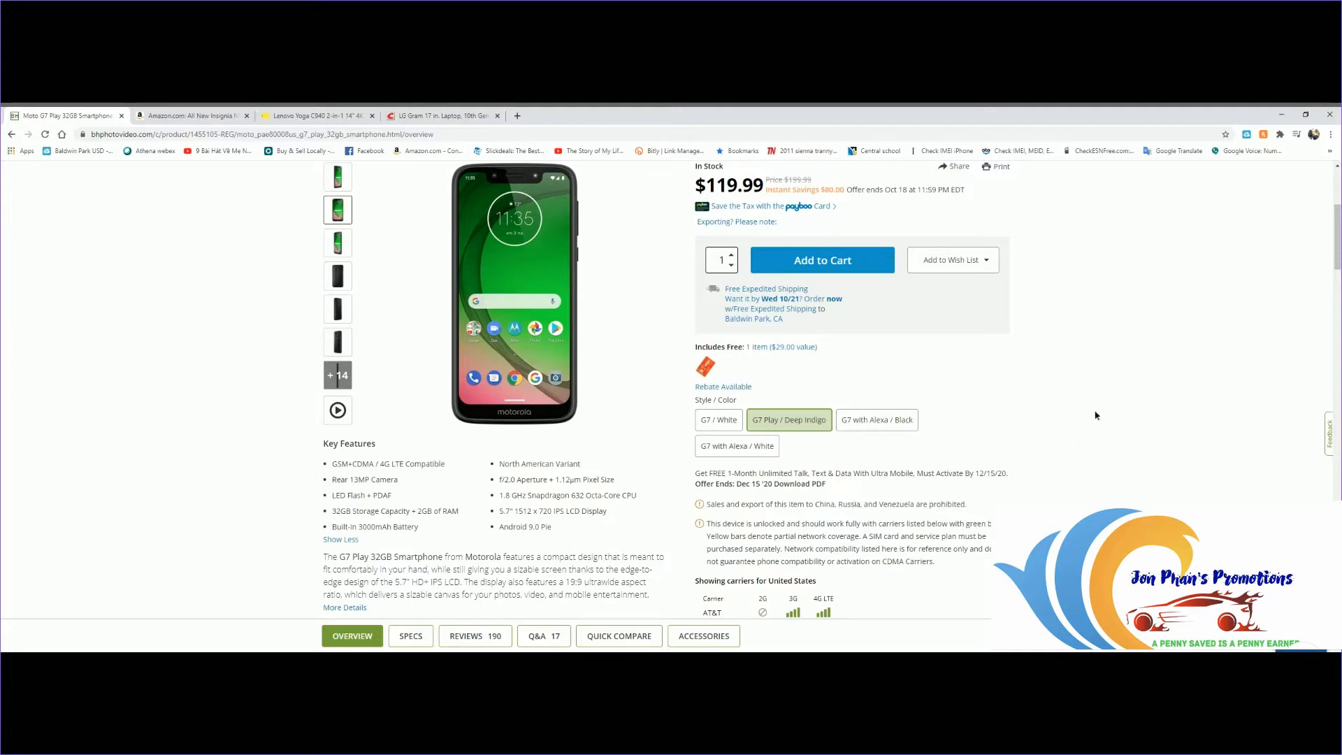
pyautogui.scroll(-3)
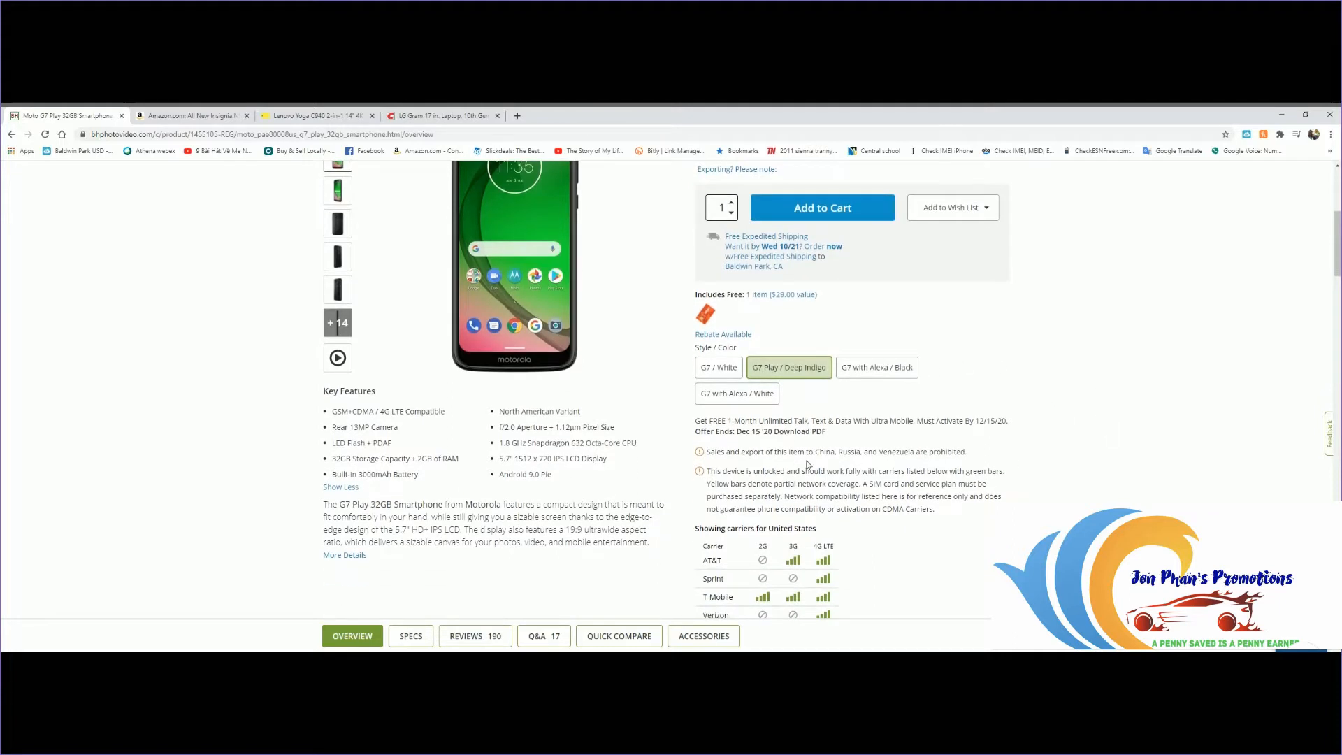
pyautogui.moveTo(1062, 451)
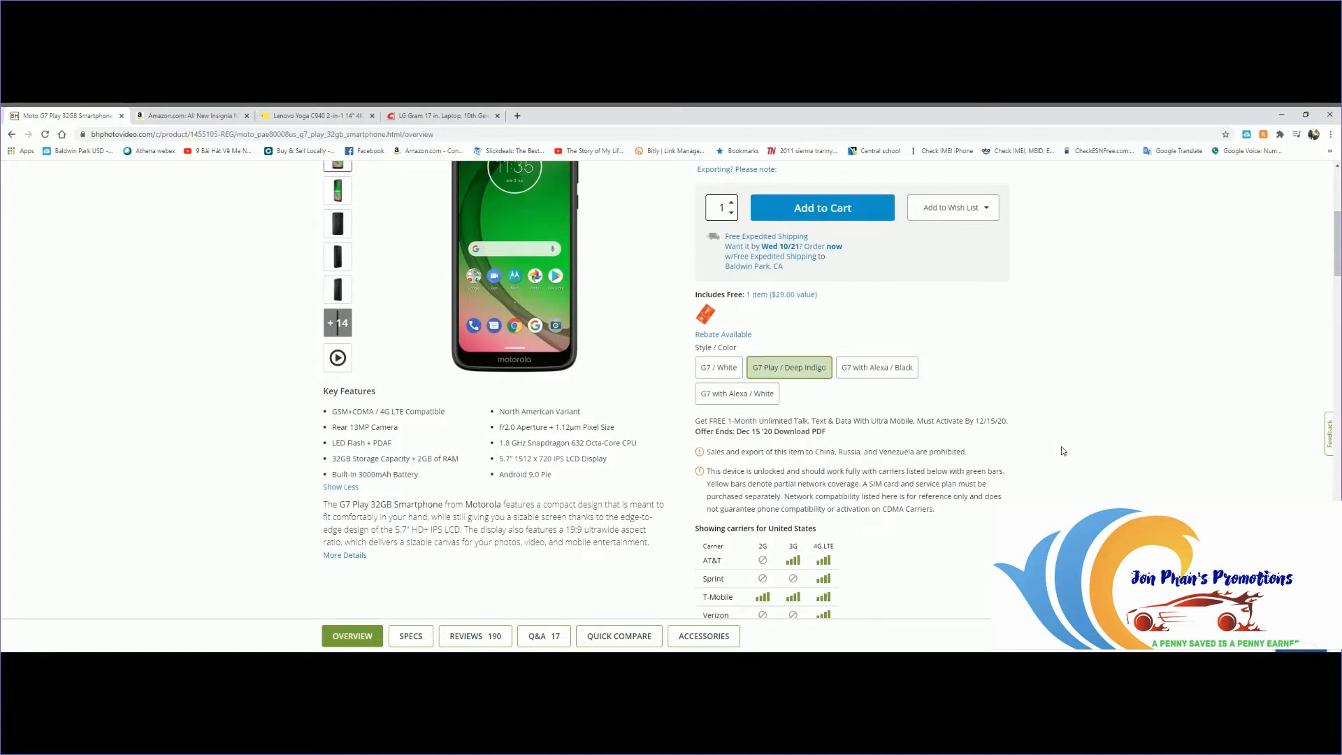
pyautogui.scroll(-3)
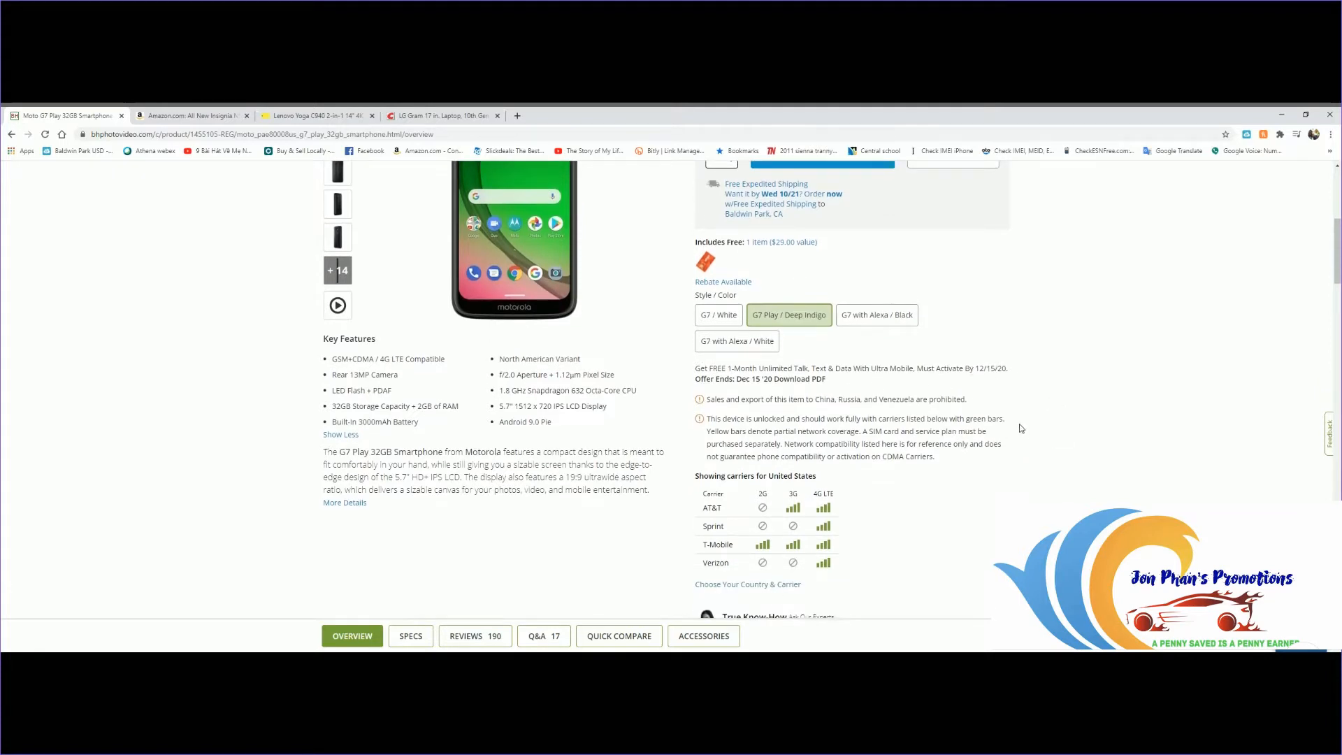
pyautogui.moveTo(656, 515)
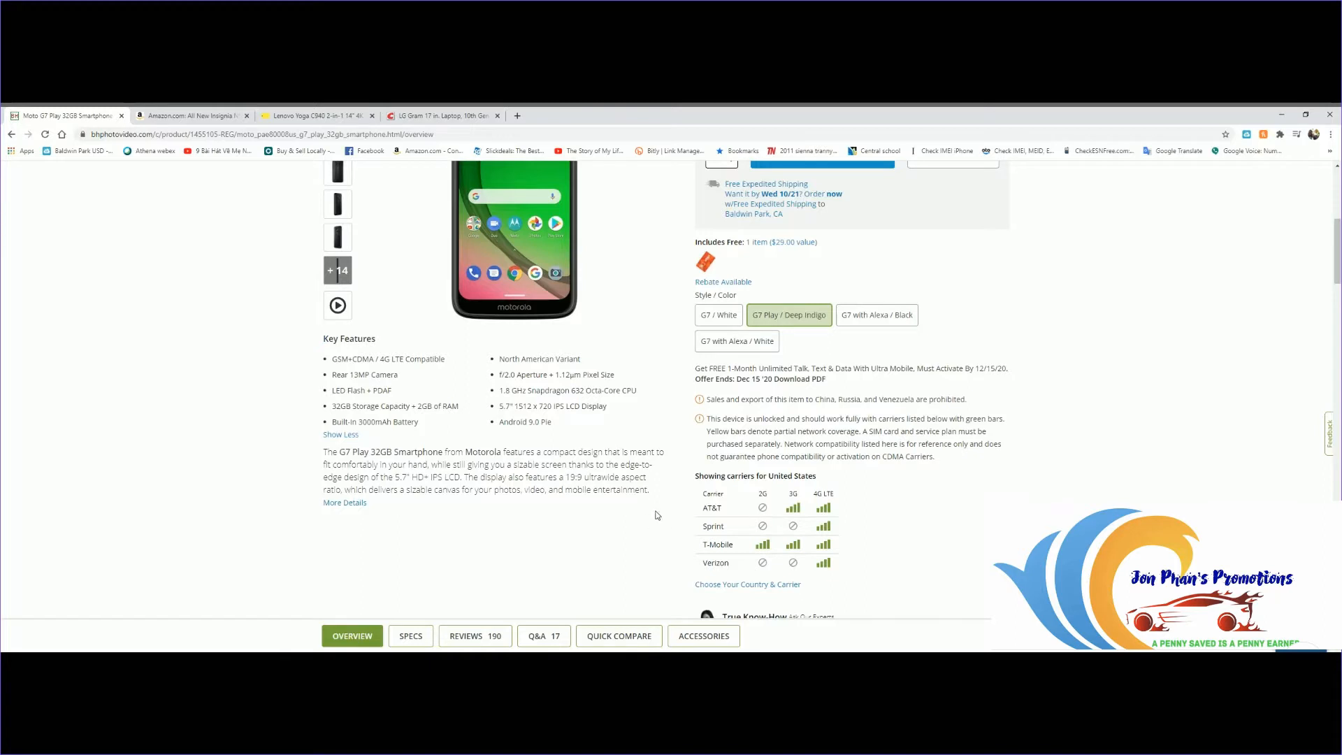
pyautogui.scroll(-3)
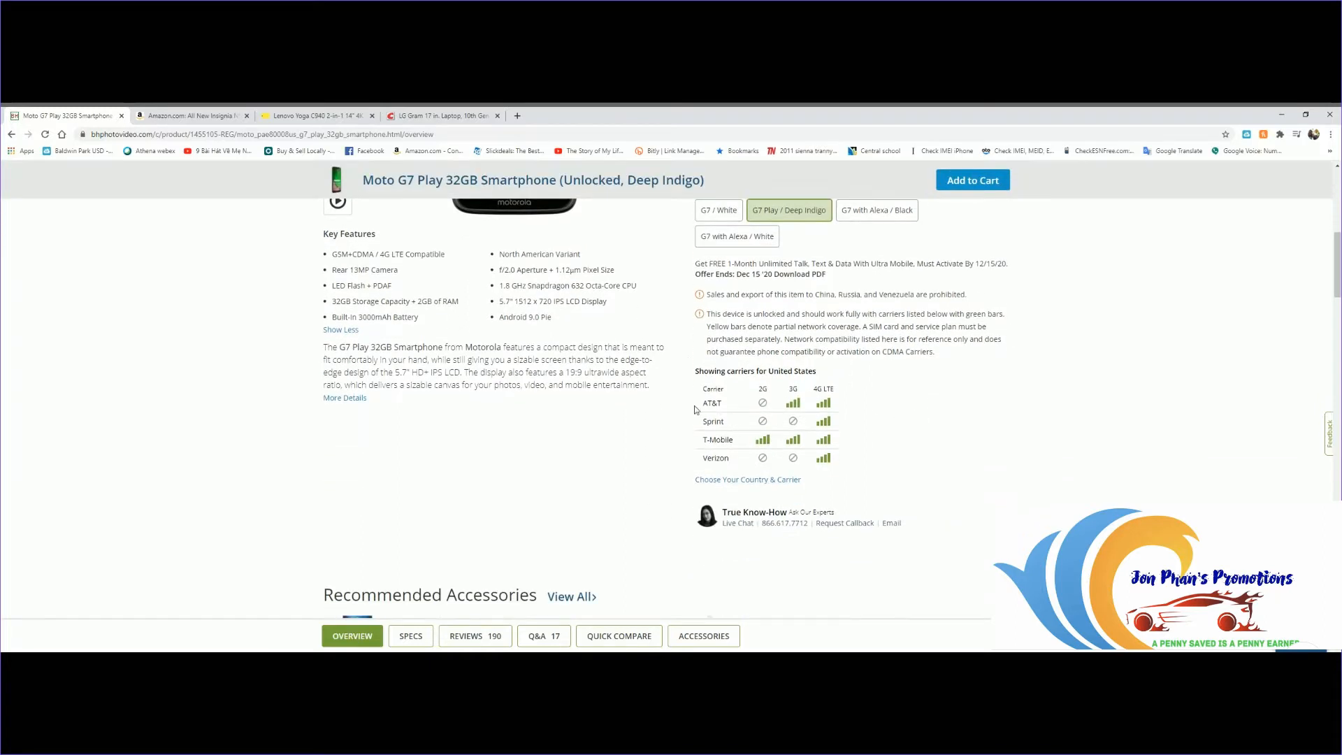
pyautogui.moveTo(860, 390)
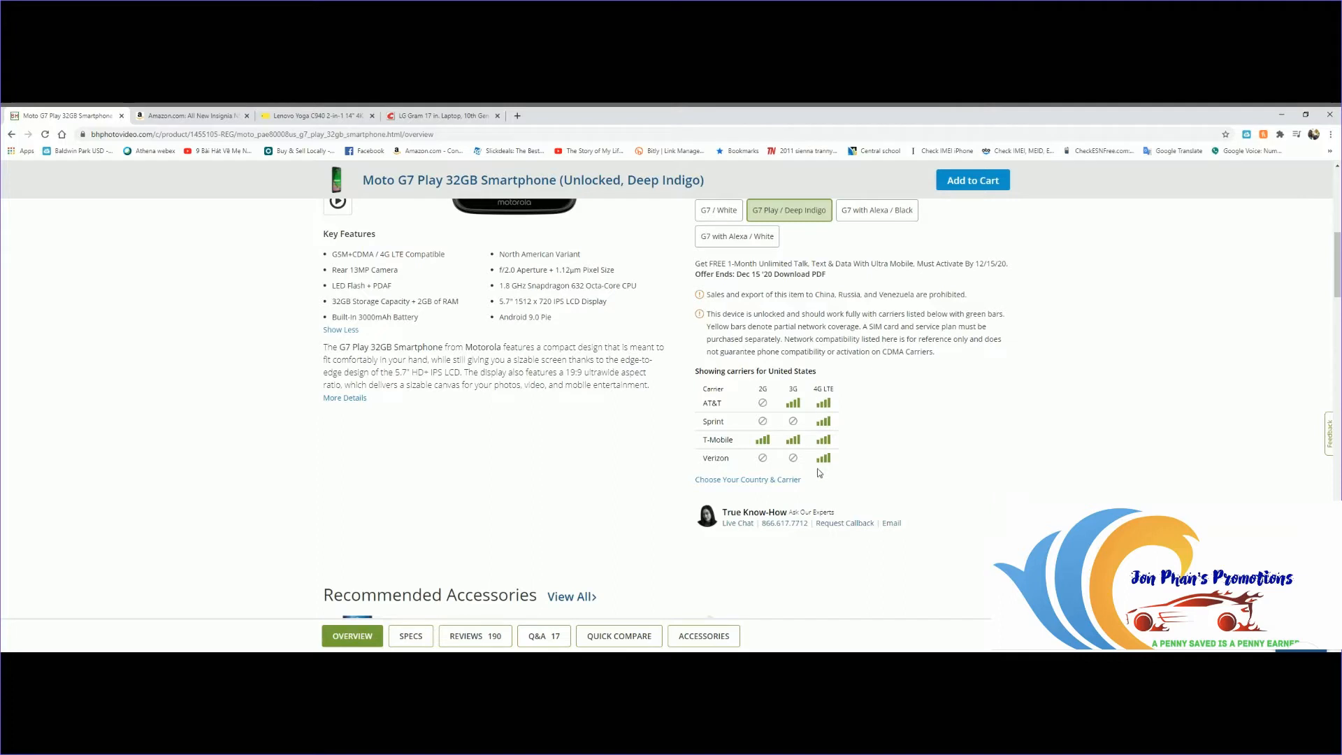
pyautogui.moveTo(831, 383)
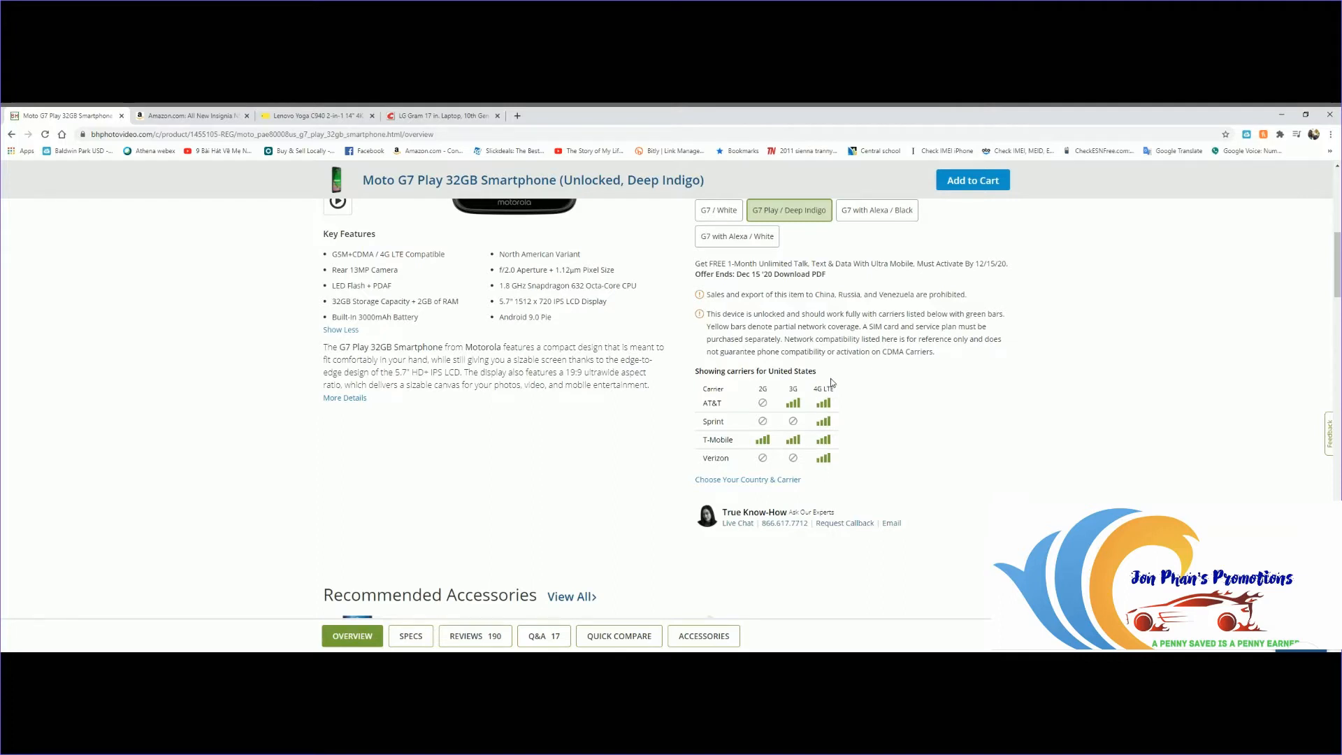
pyautogui.moveTo(833, 379)
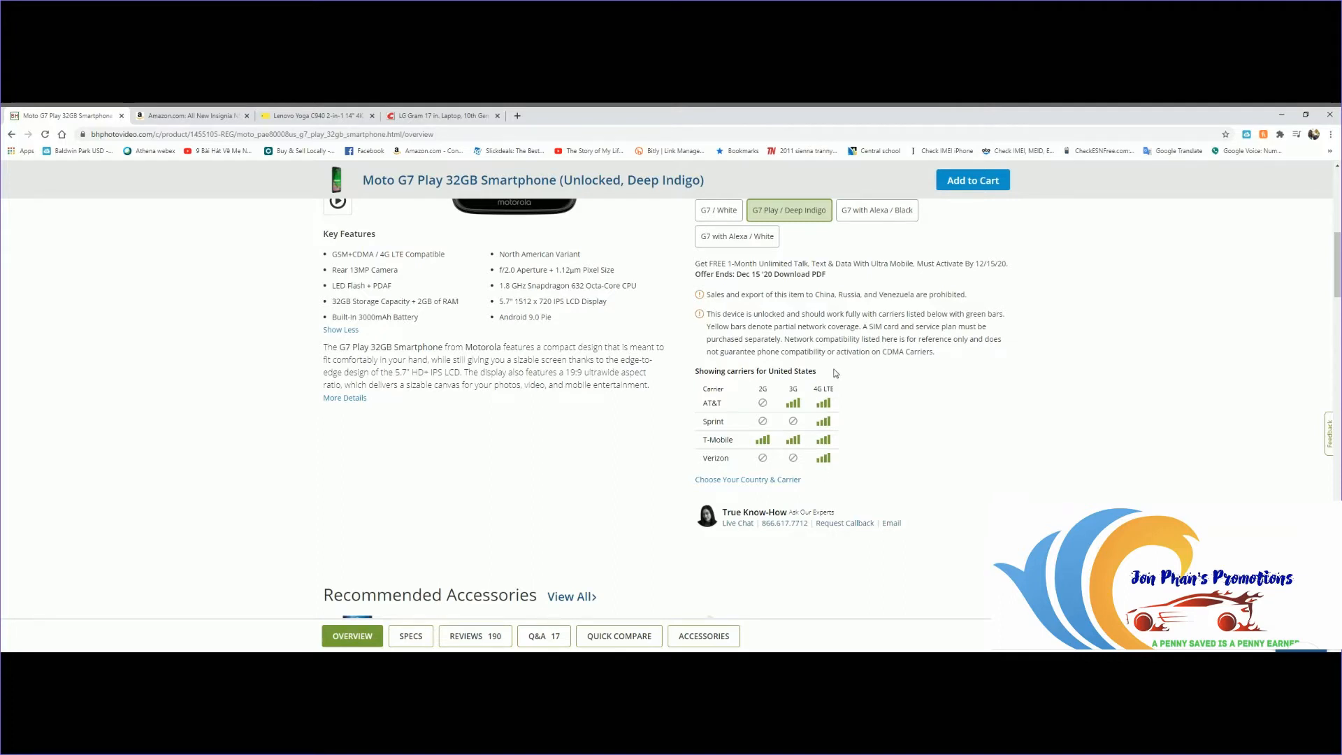
pyautogui.moveTo(838, 394)
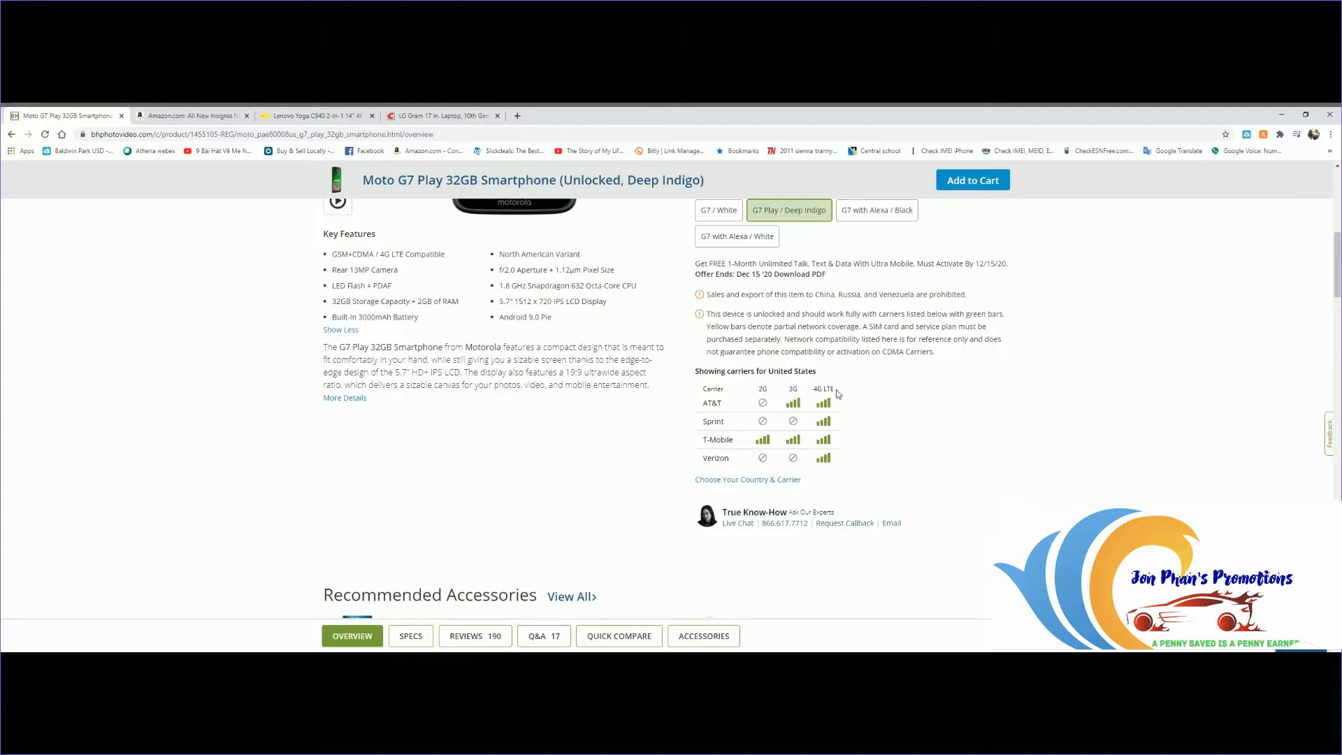
pyautogui.moveTo(853, 431)
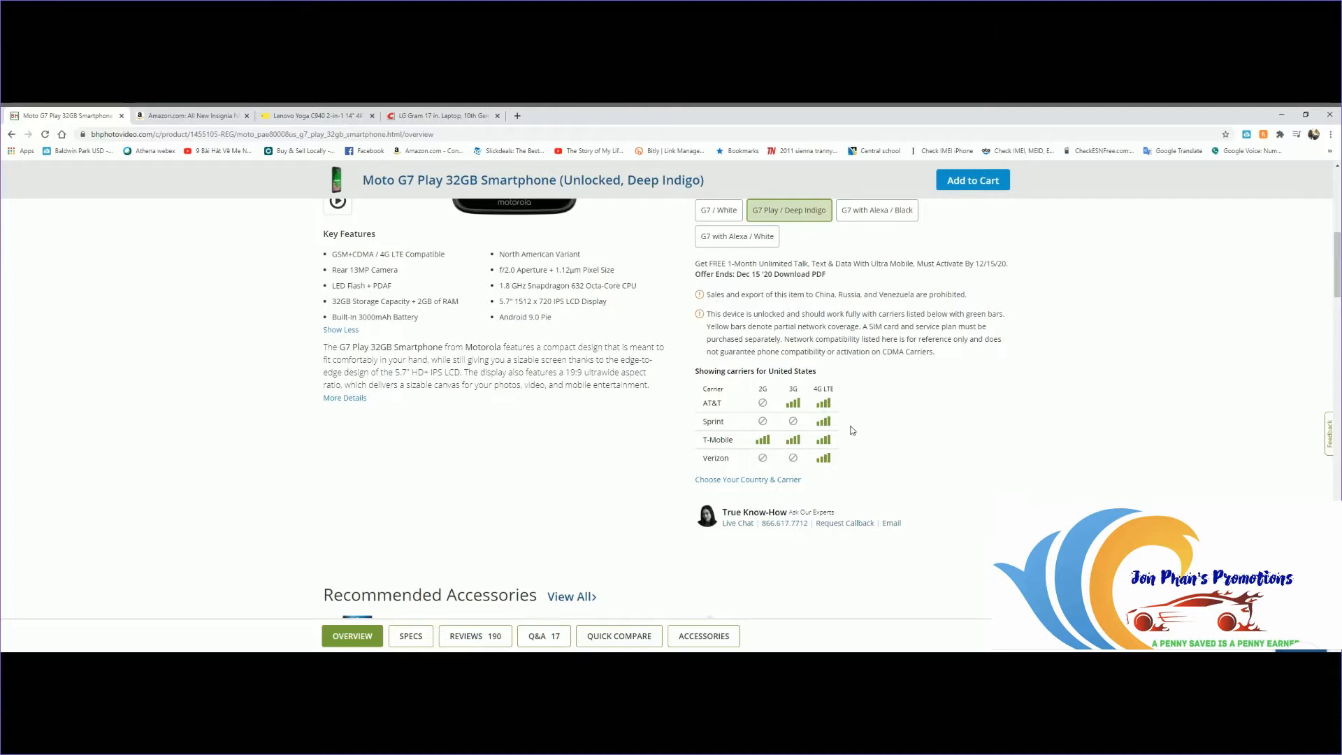
pyautogui.moveTo(838, 427)
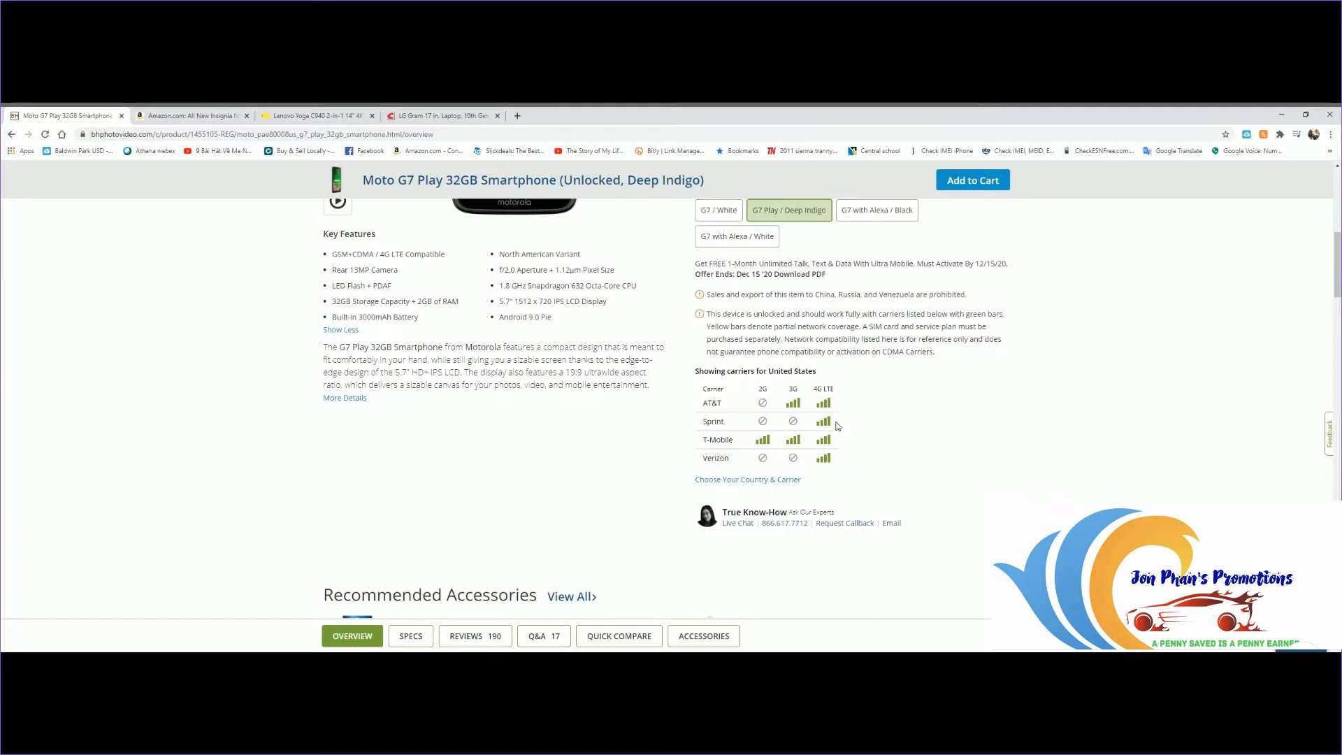
pyautogui.moveTo(941, 431)
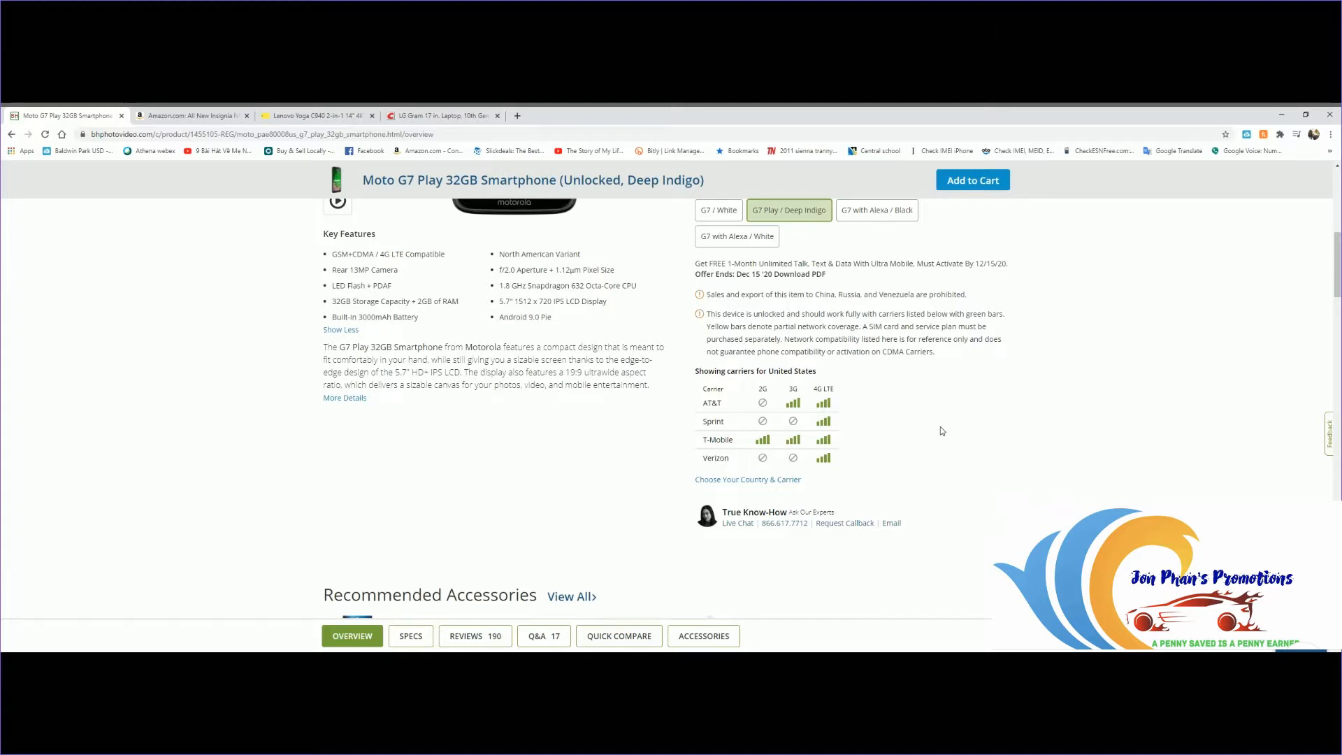
pyautogui.moveTo(1015, 402)
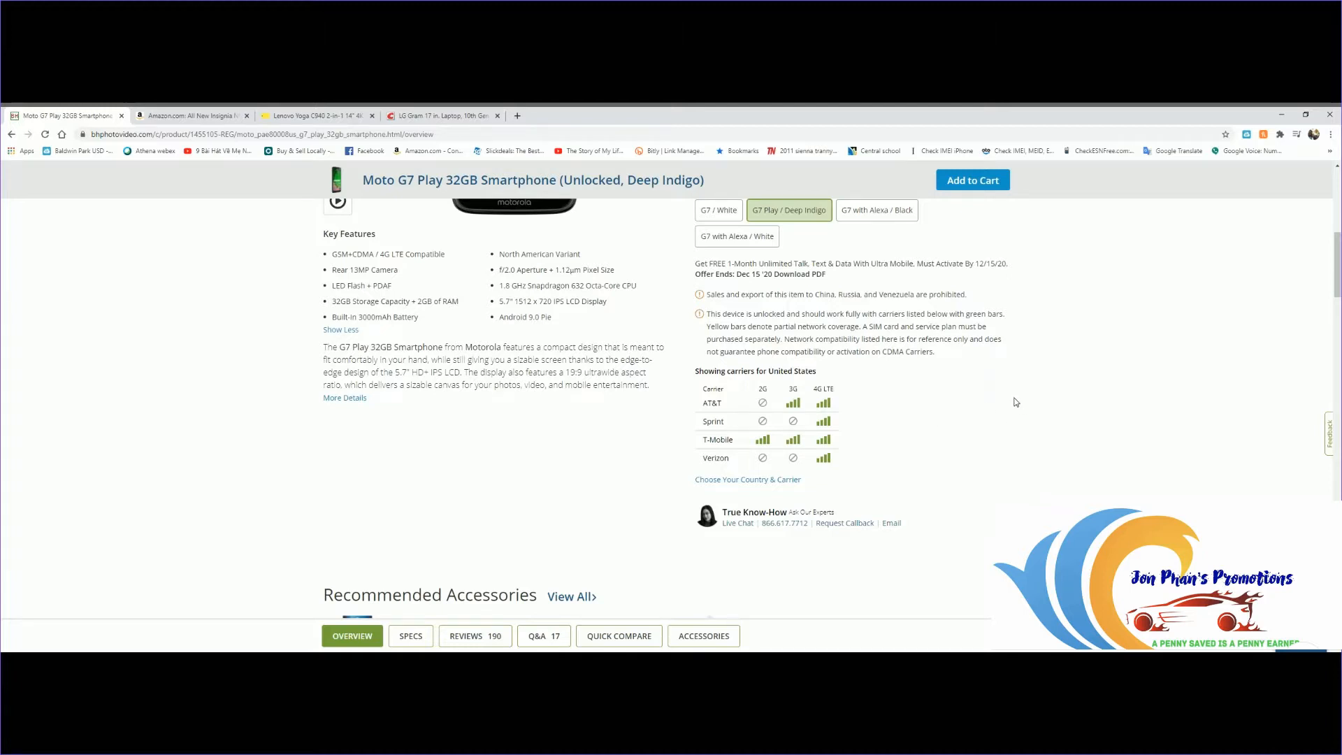
pyautogui.scroll(-3)
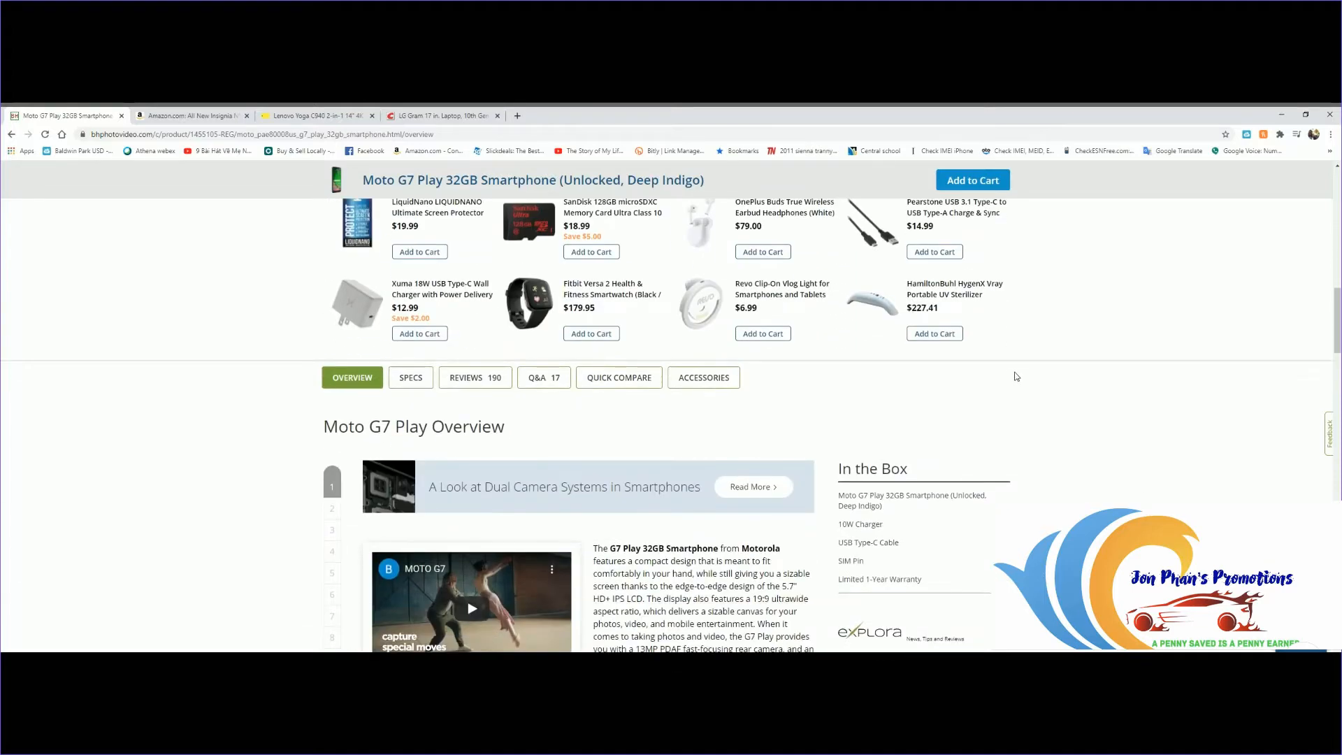
pyautogui.scroll(3)
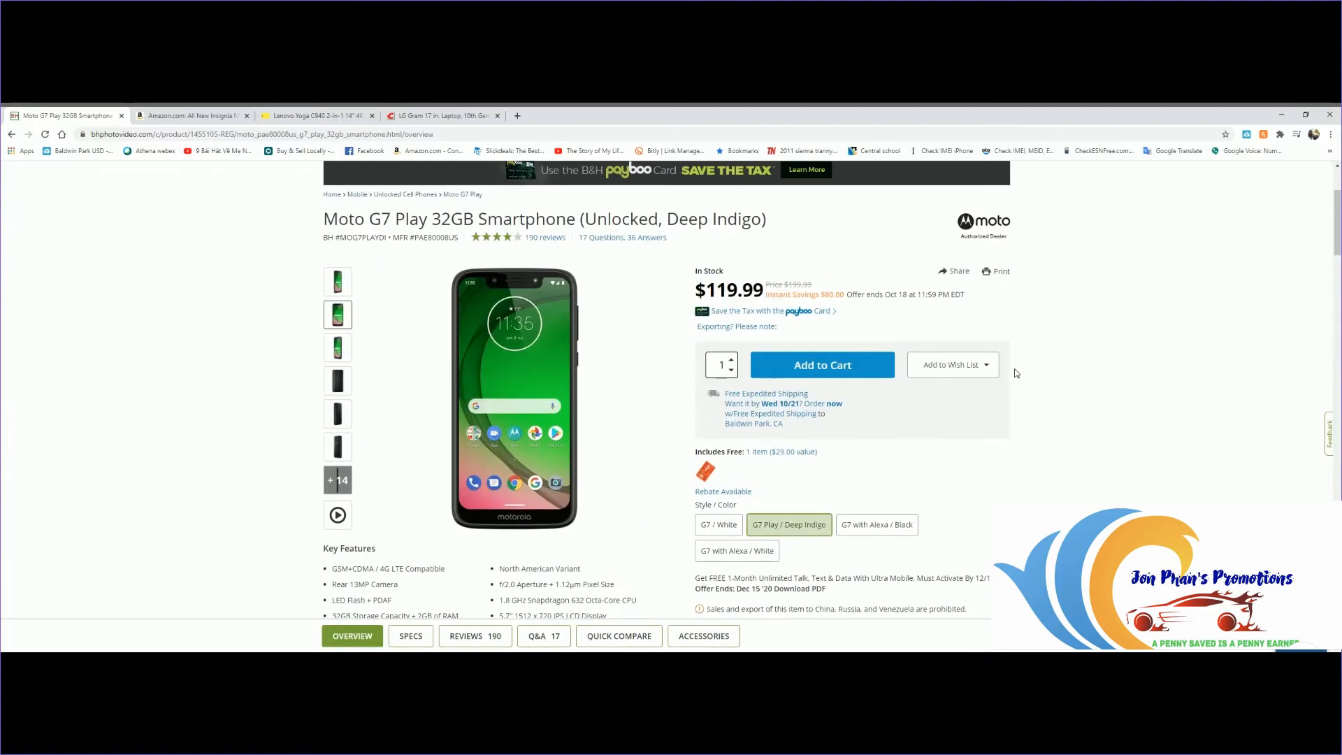
pyautogui.scroll(3)
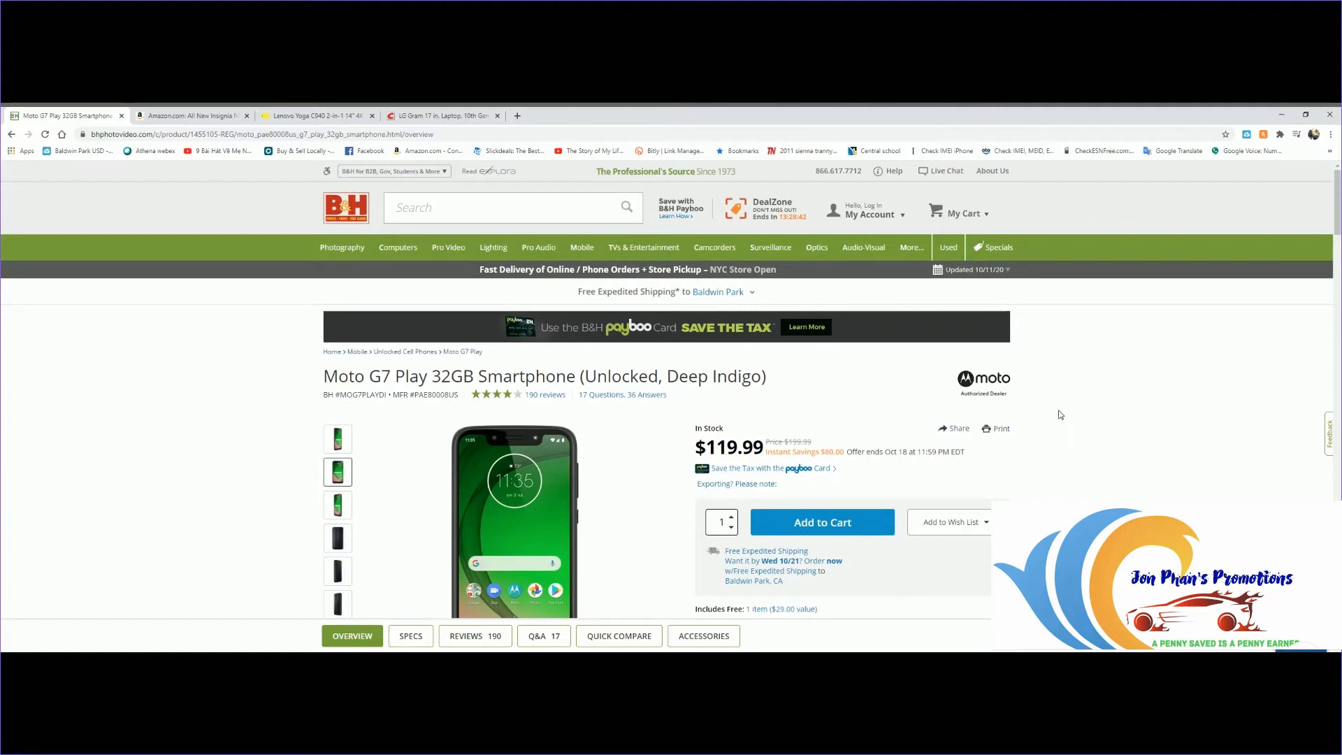
pyautogui.click(337, 504)
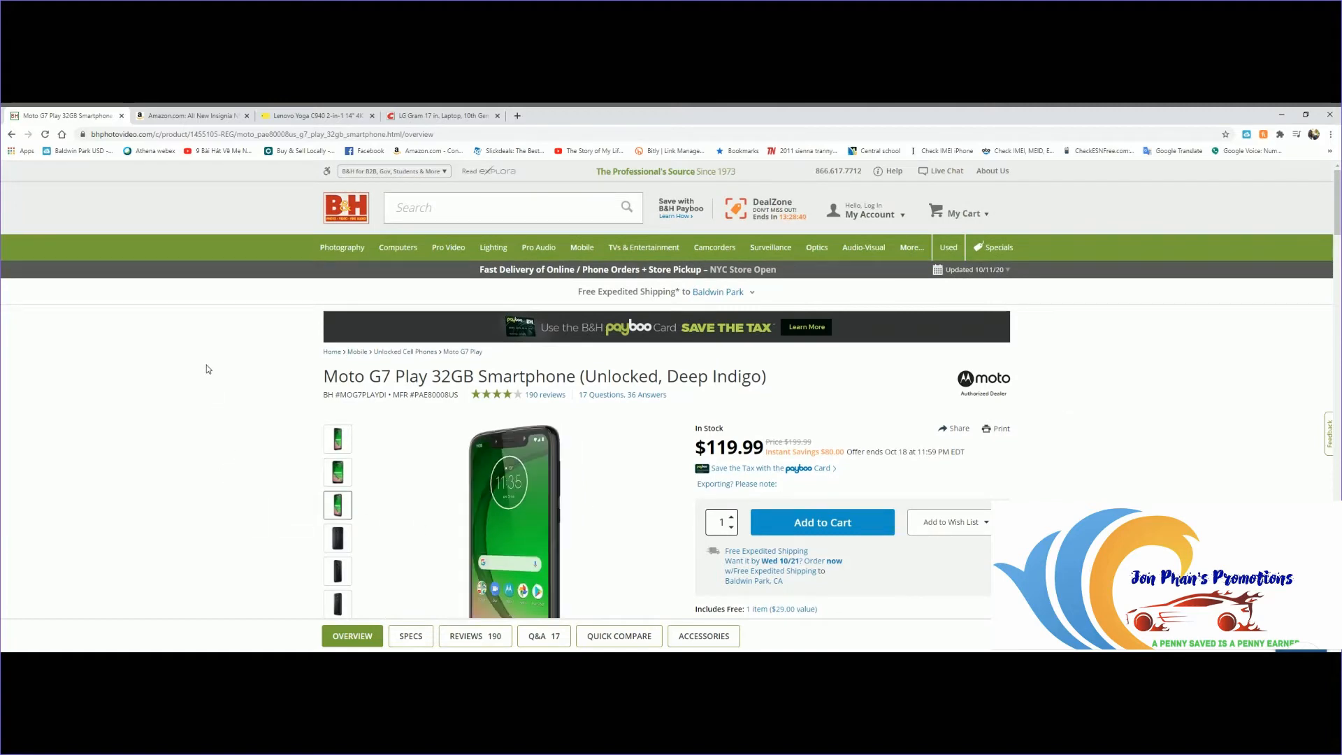
# - Switch to the Amazon tab with the Insignia 70-inch Fire TV listing
pyautogui.click(193, 116)
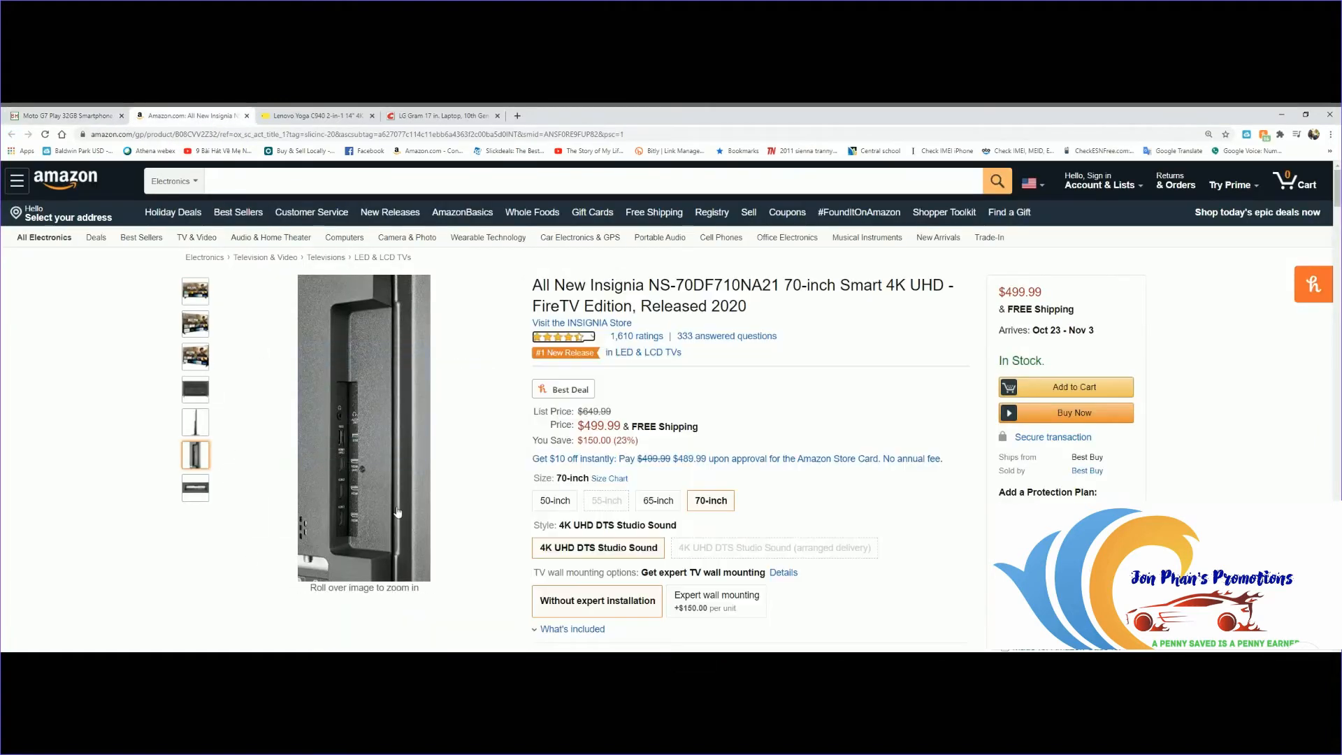
pyautogui.moveTo(163, 611)
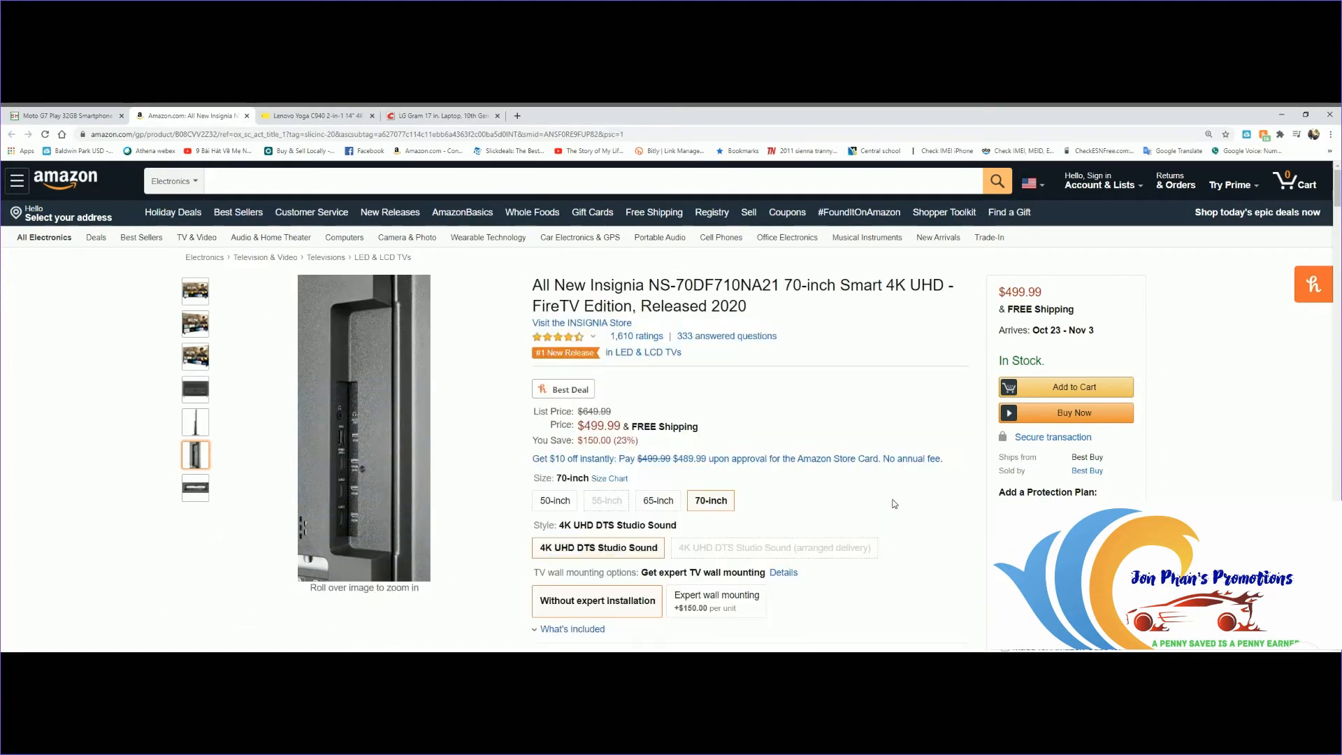
pyautogui.moveTo(923, 494)
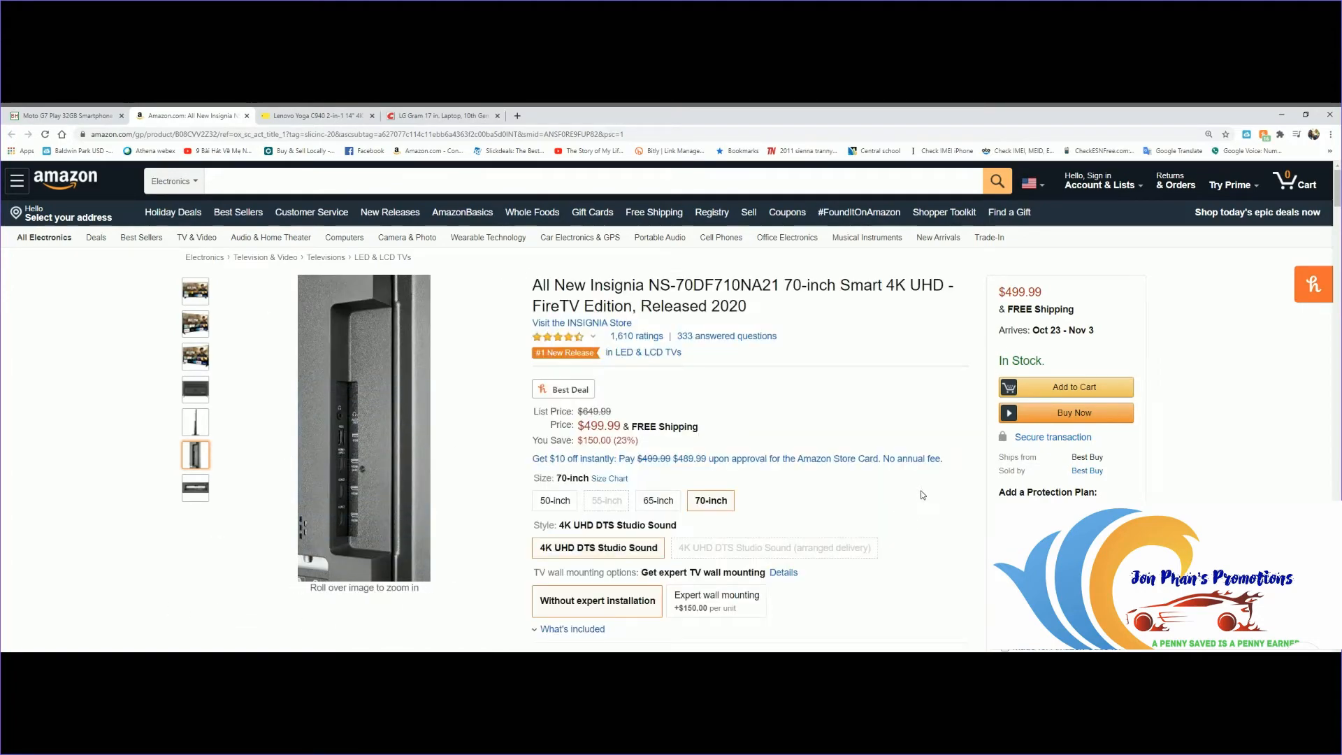
pyautogui.moveTo(919, 443)
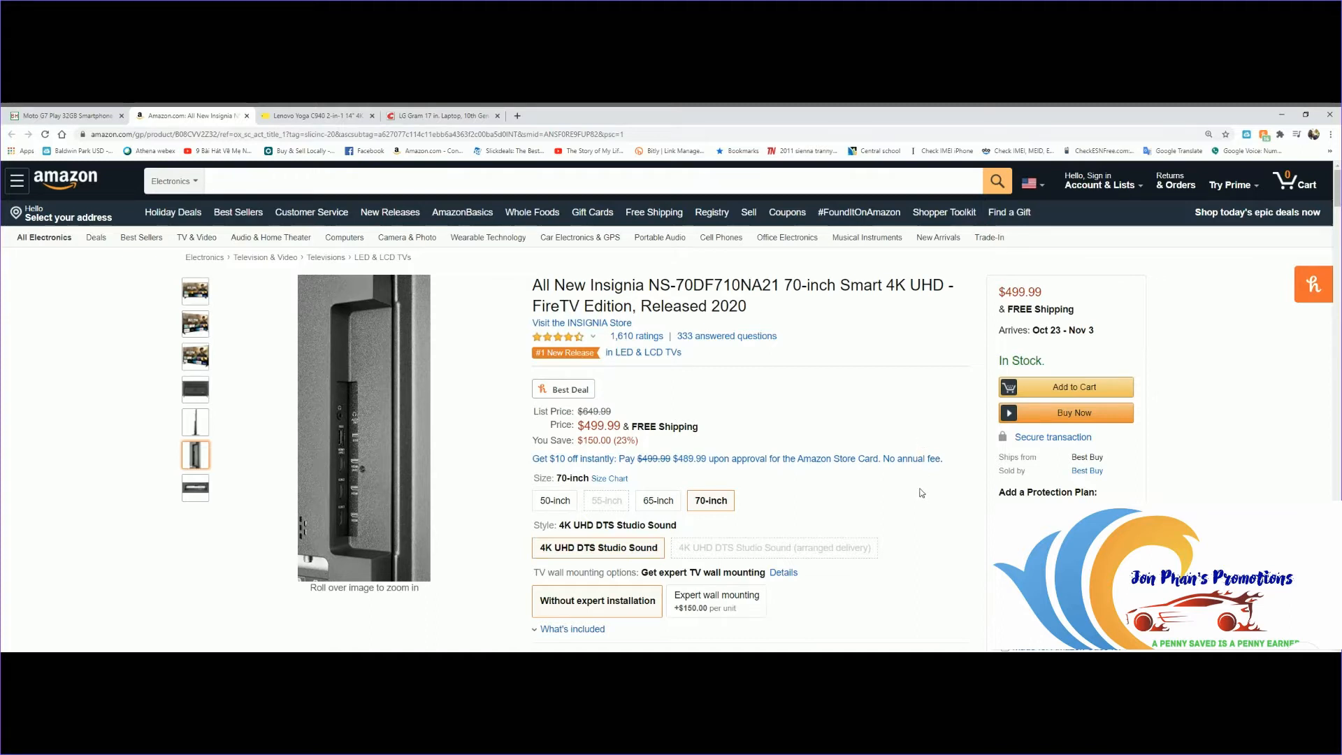
pyautogui.moveTo(907, 414)
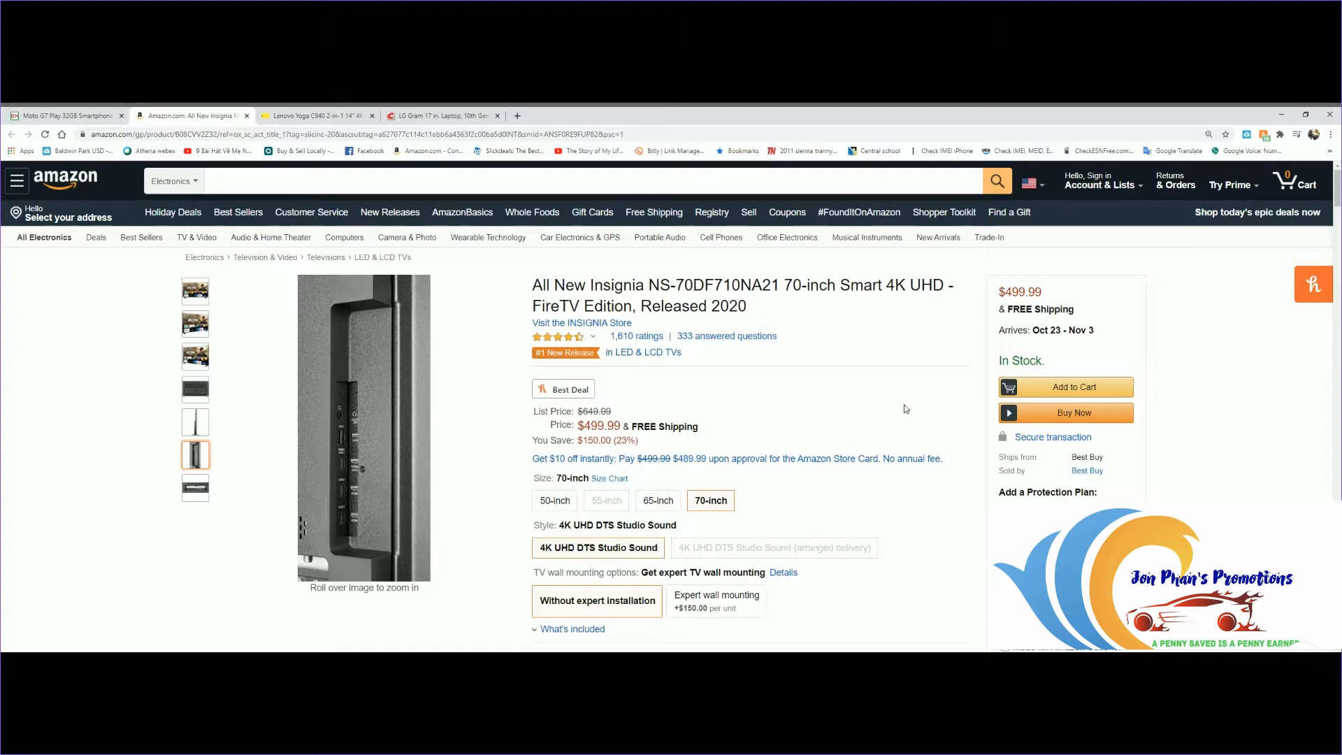
pyautogui.moveTo(843, 343)
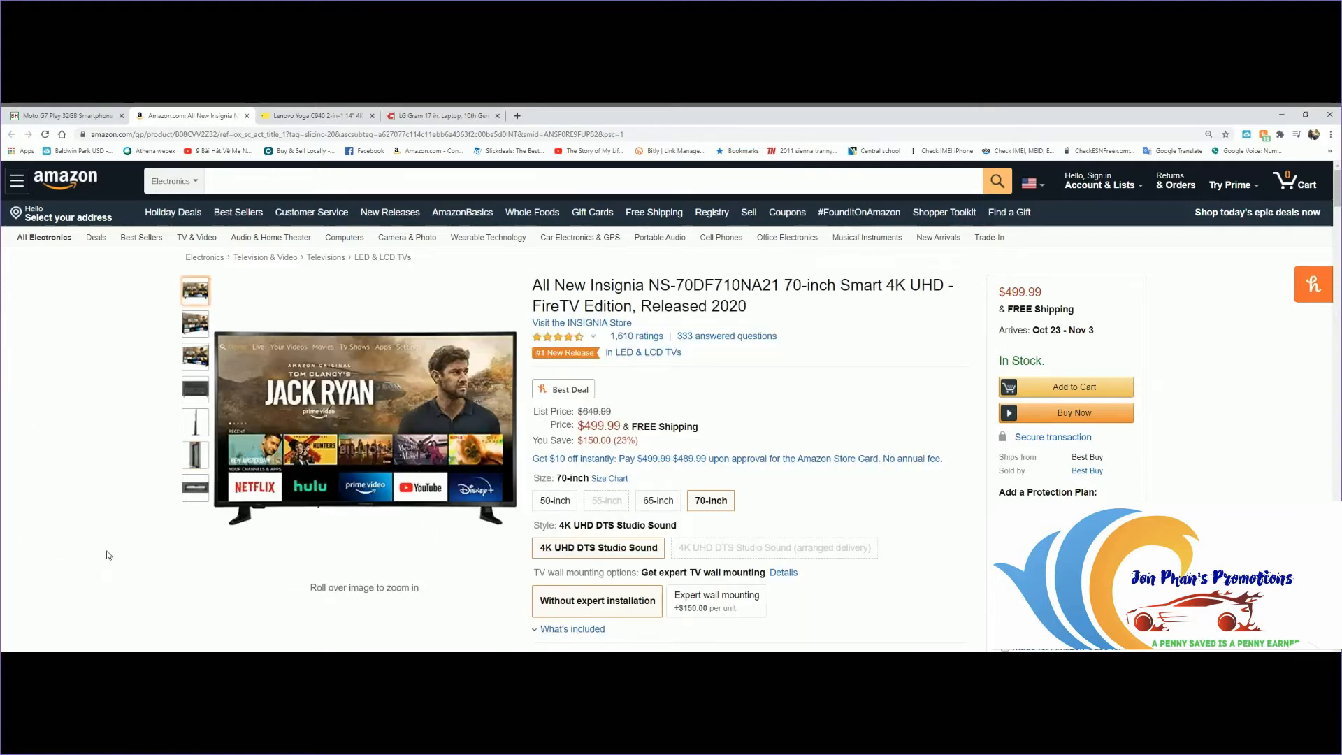
pyautogui.moveTo(910, 419)
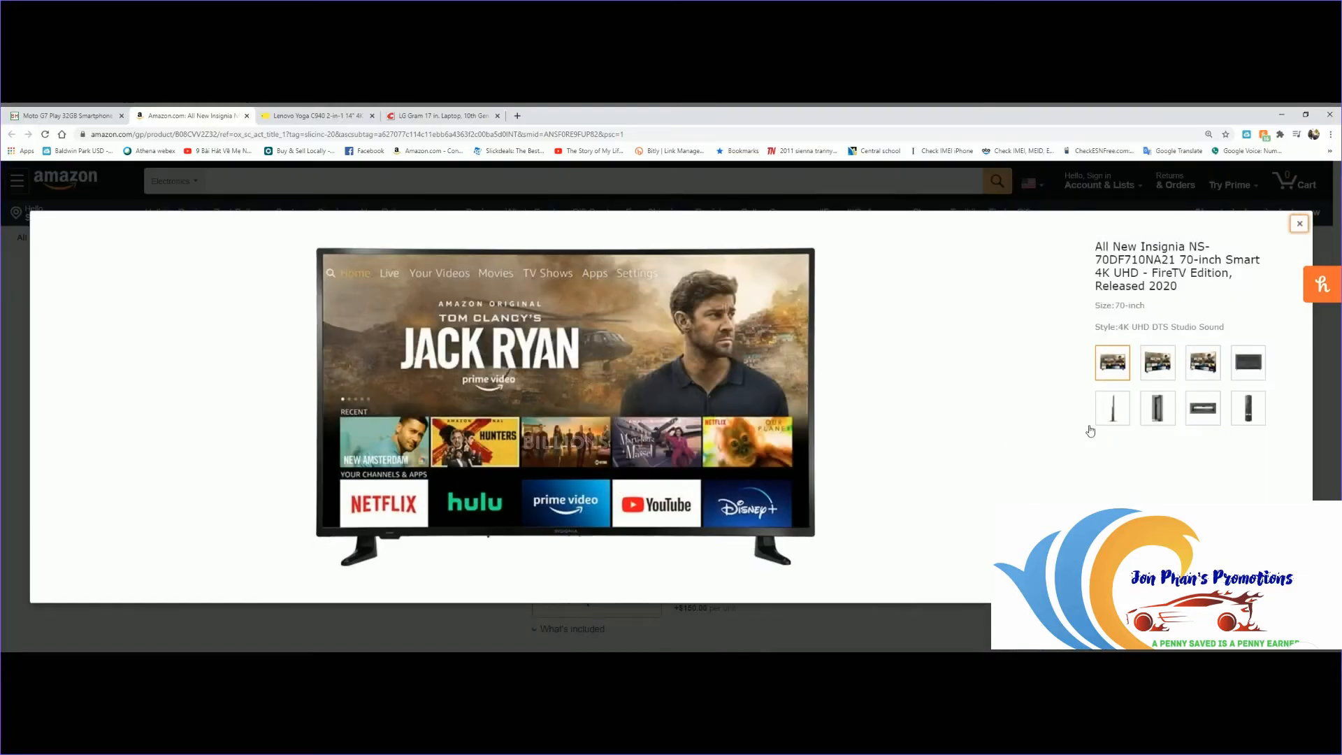
# - View the Insignia TV's side profile, side and rear ports and voice remote photos, then close the viewer
pyautogui.click(1158, 361)
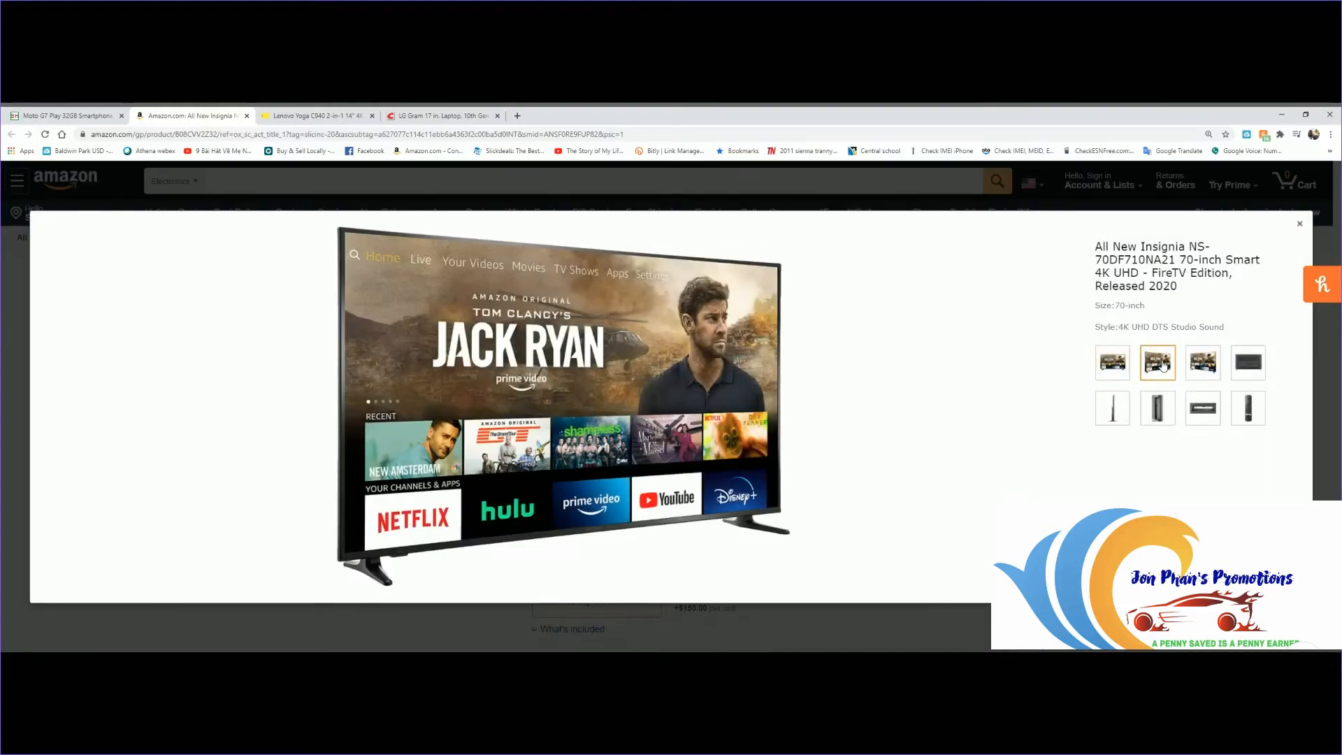
pyautogui.click(1202, 361)
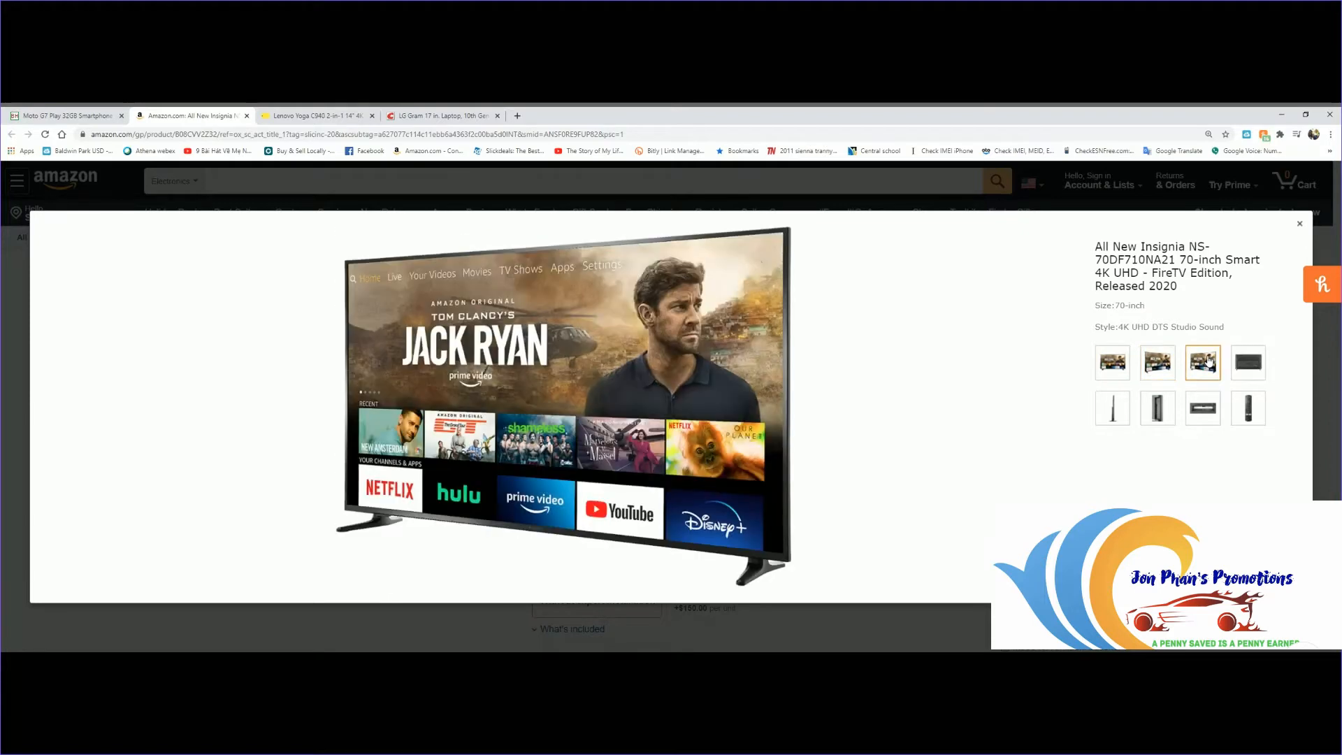
pyautogui.click(1111, 407)
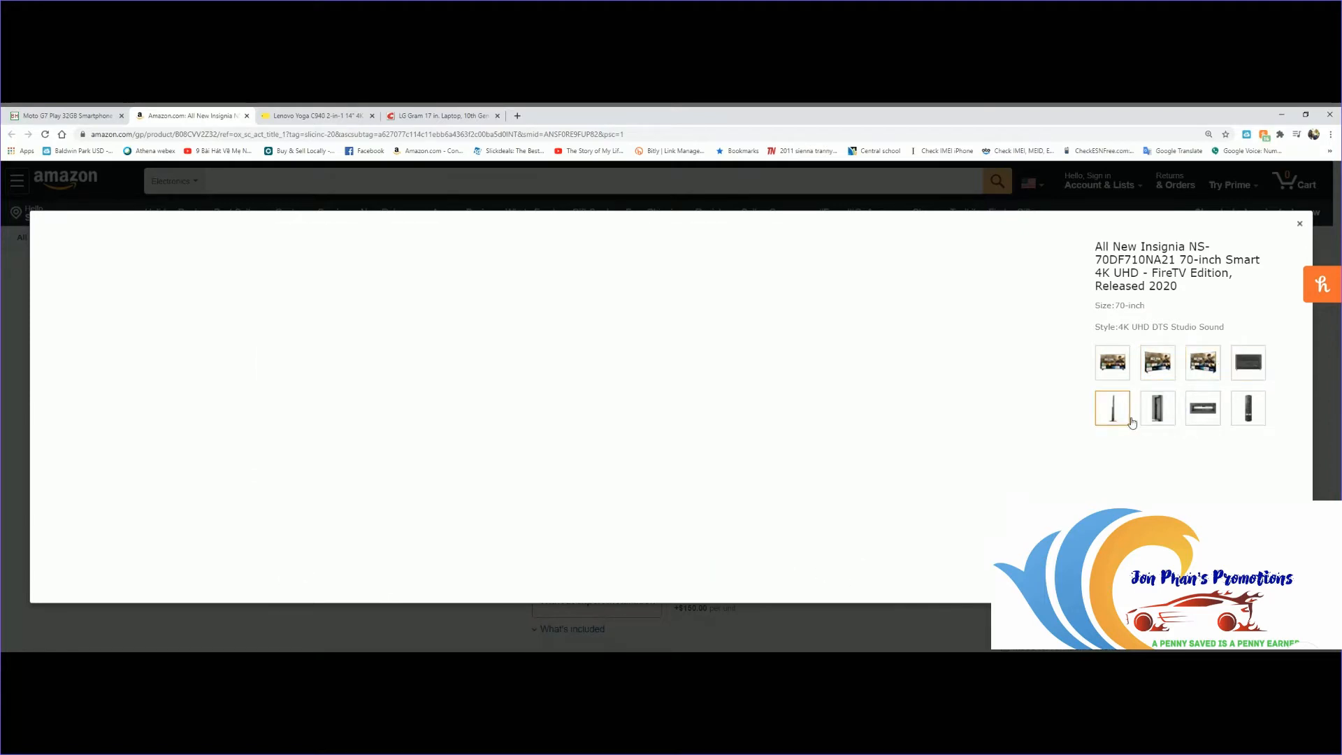
pyautogui.click(1157, 408)
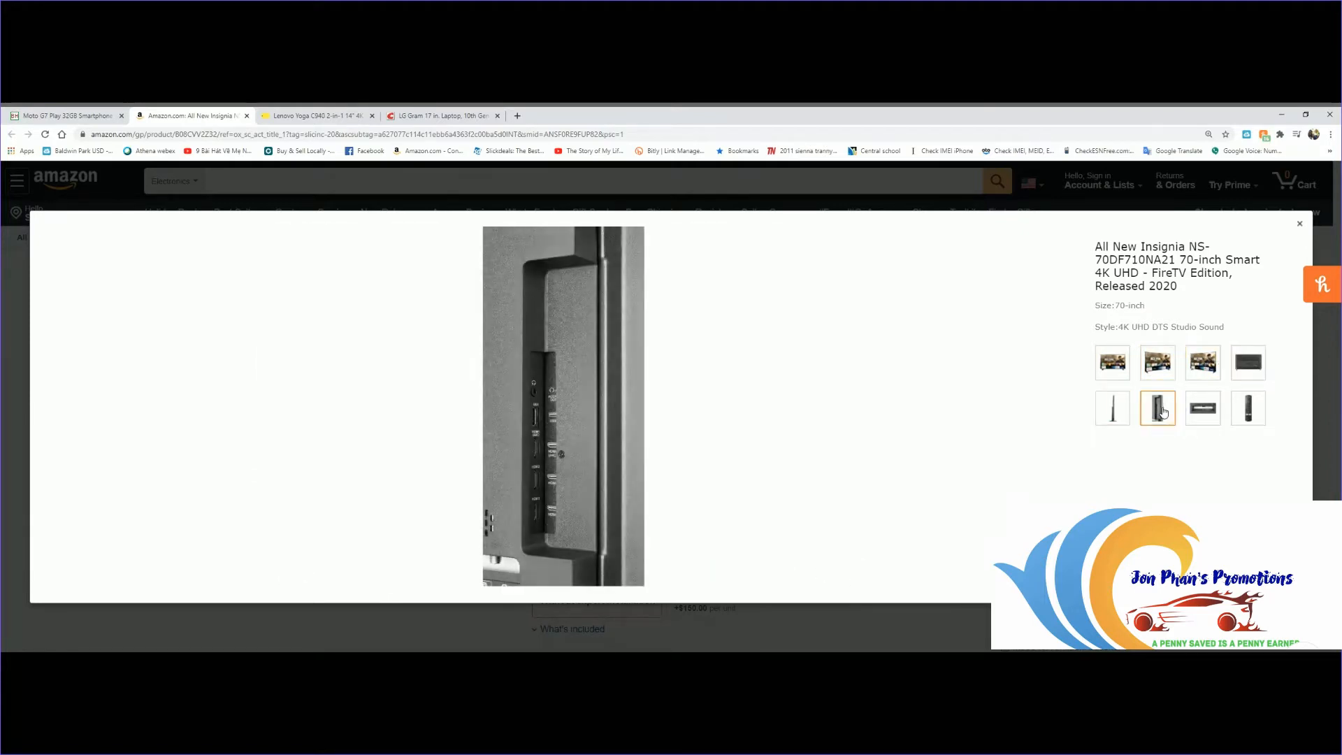
pyautogui.click(1202, 407)
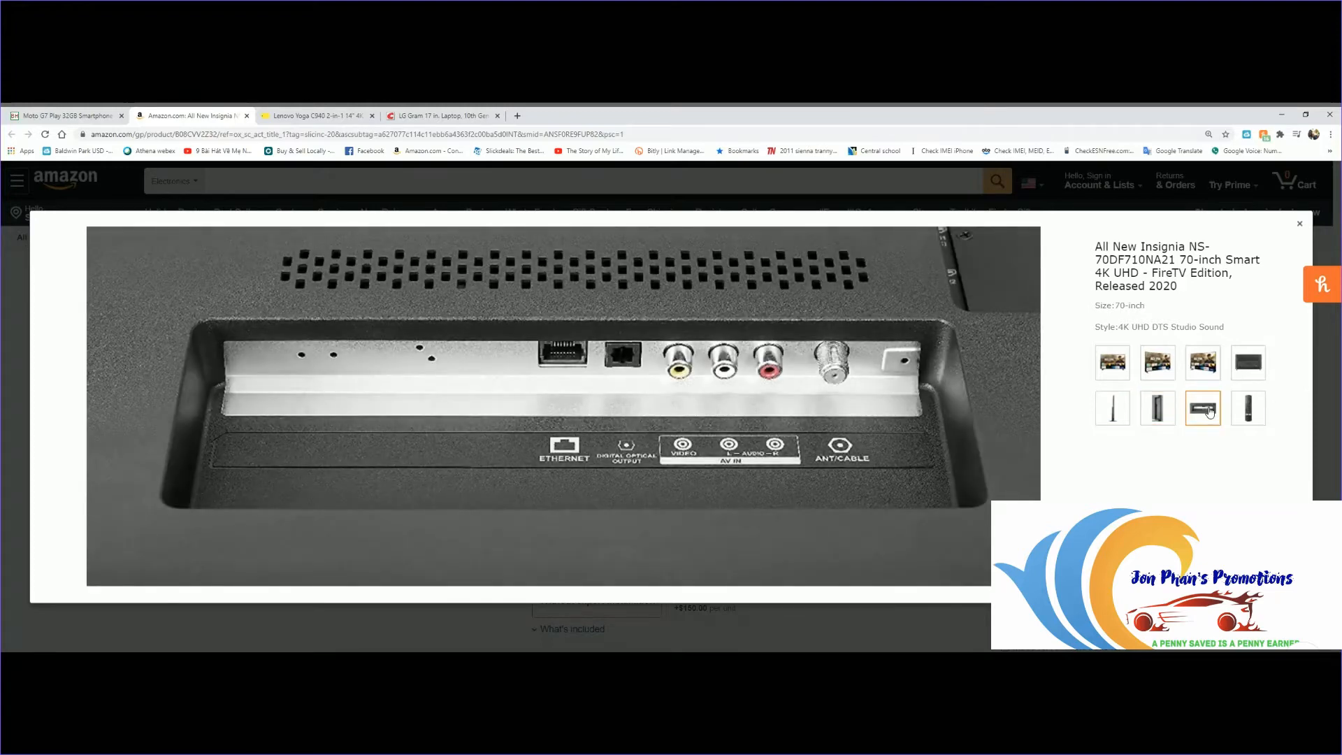
pyautogui.moveTo(565, 481)
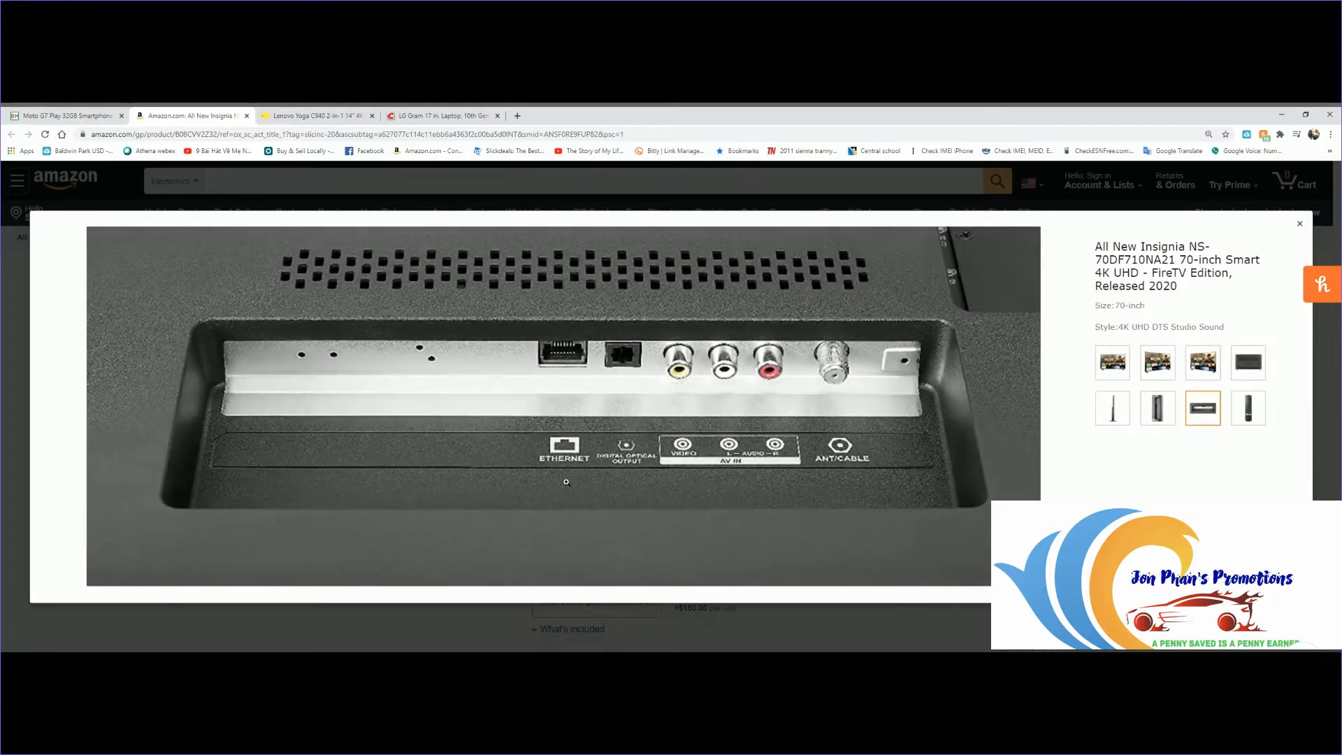
pyautogui.moveTo(768, 544)
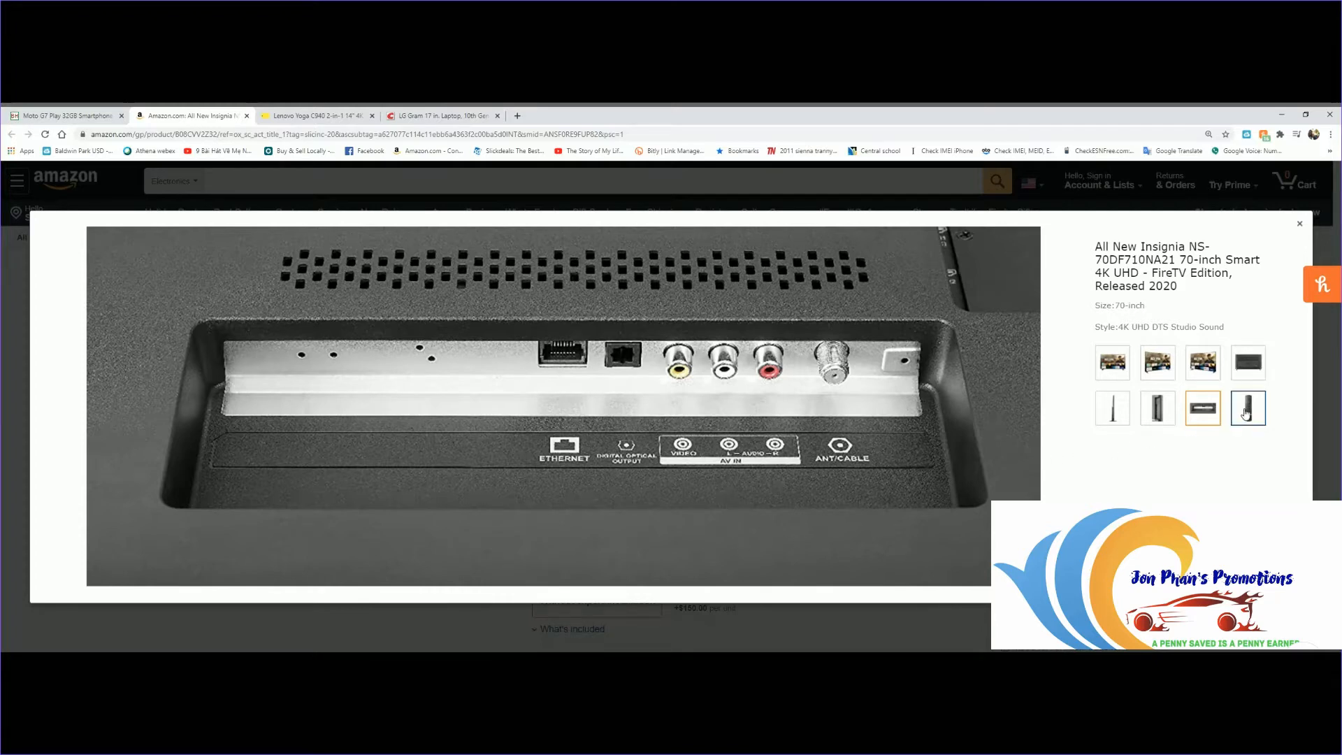
pyautogui.click(1249, 407)
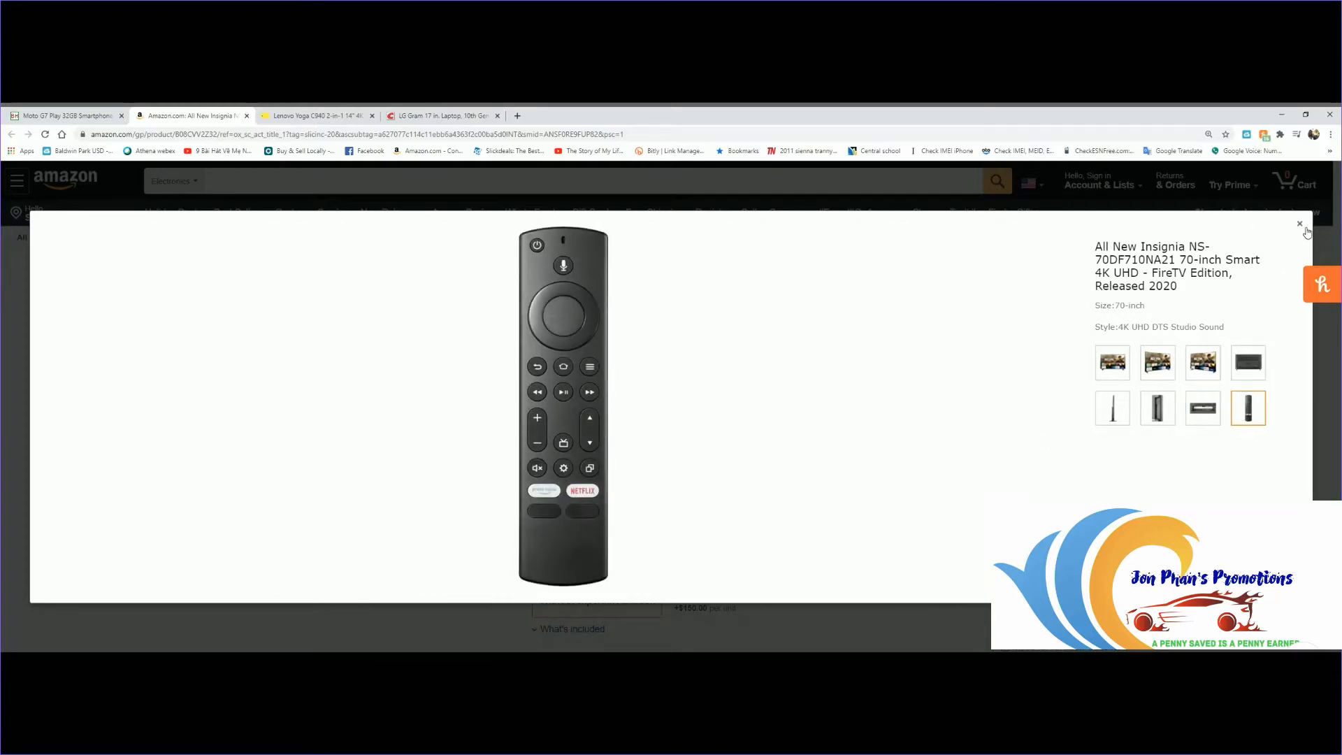
pyautogui.click(1299, 224)
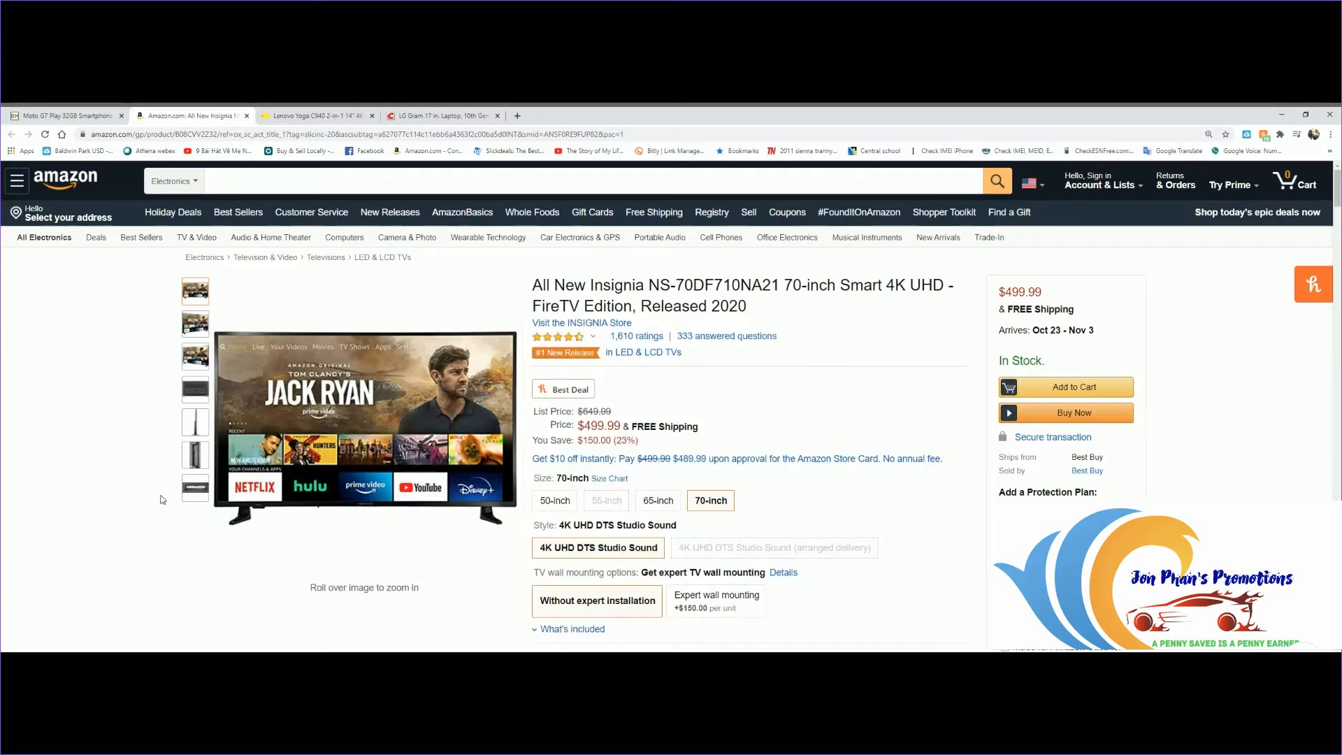
# - Scroll the Insignia TV page past specs and About this item to the Top reviews section
pyautogui.scroll(-3)
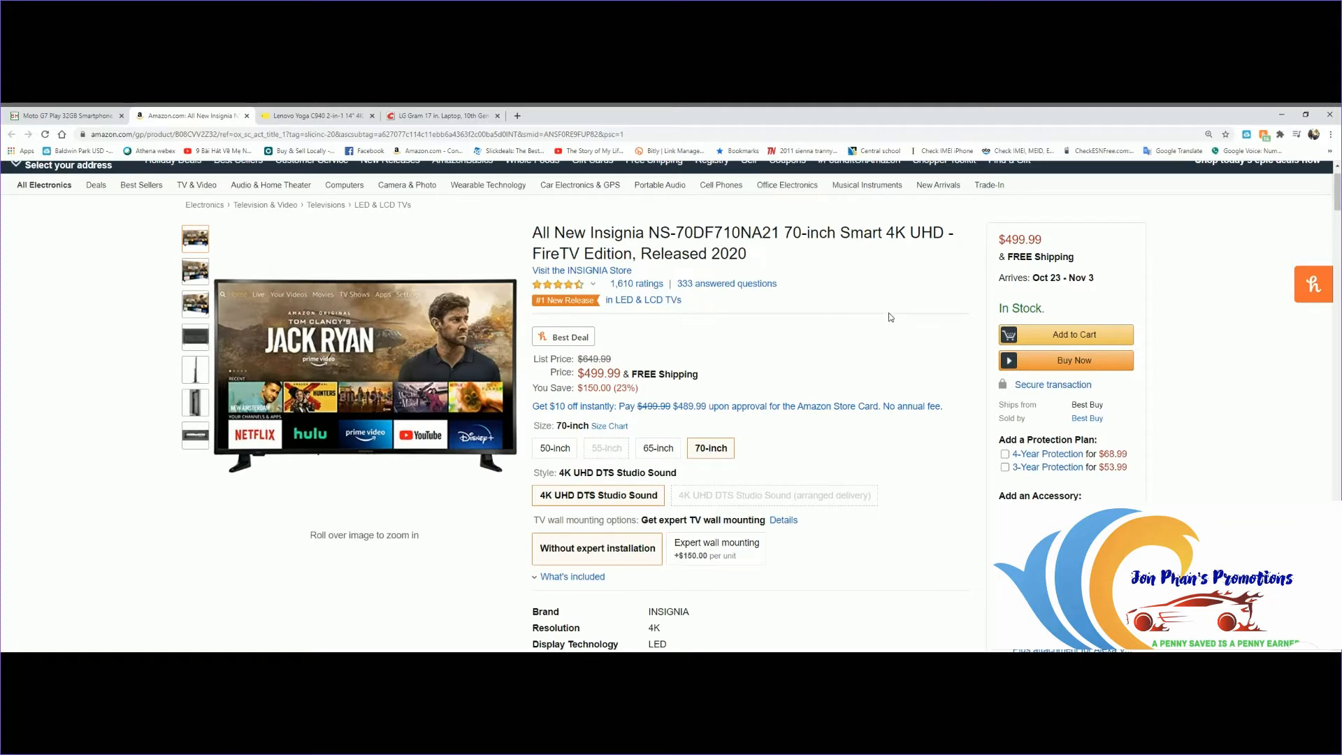
pyautogui.scroll(-3)
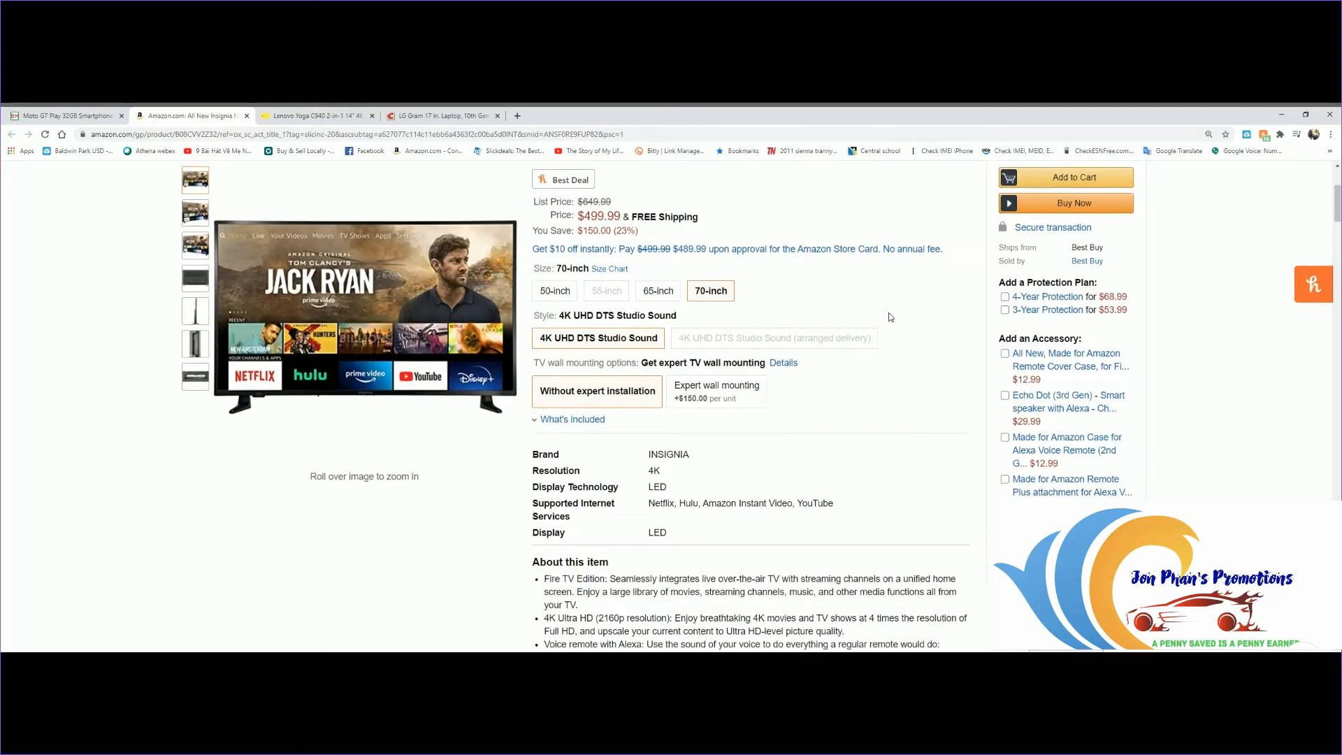
pyautogui.scroll(-3)
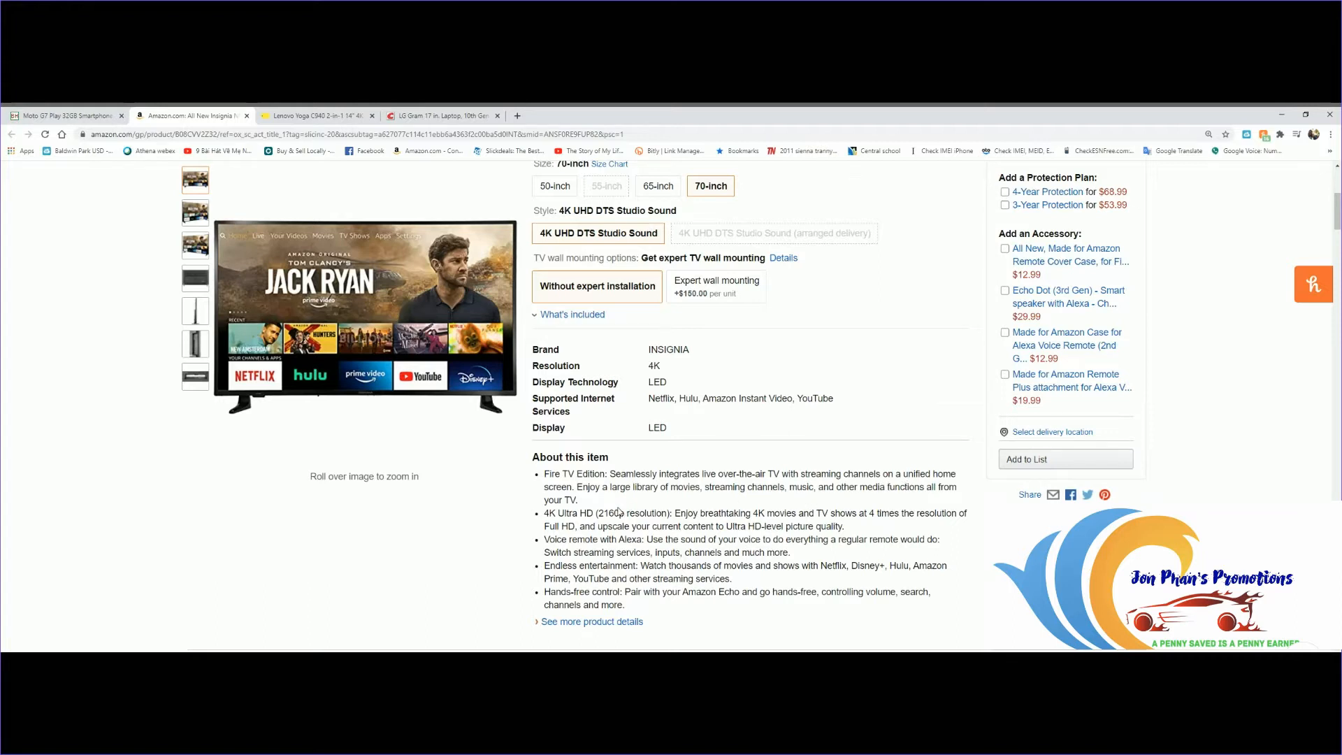
pyautogui.moveTo(771, 503)
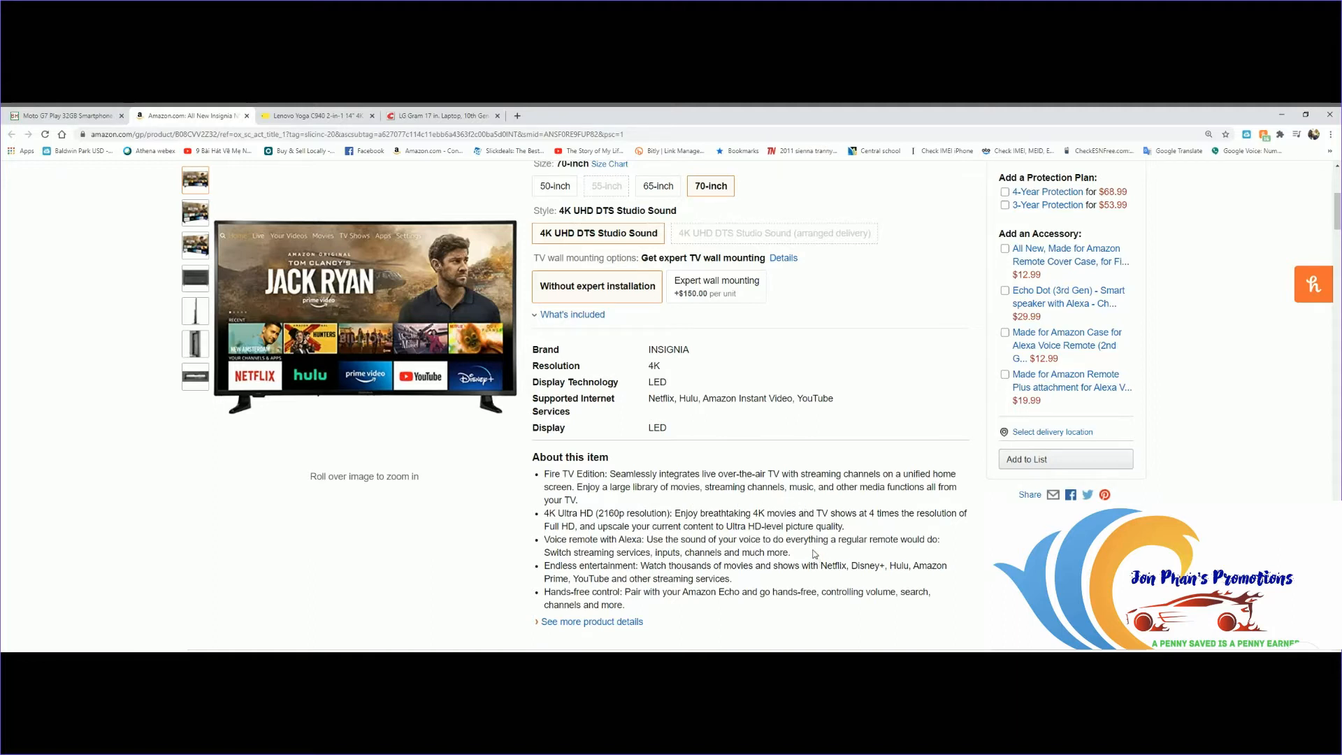
pyautogui.scroll(-3)
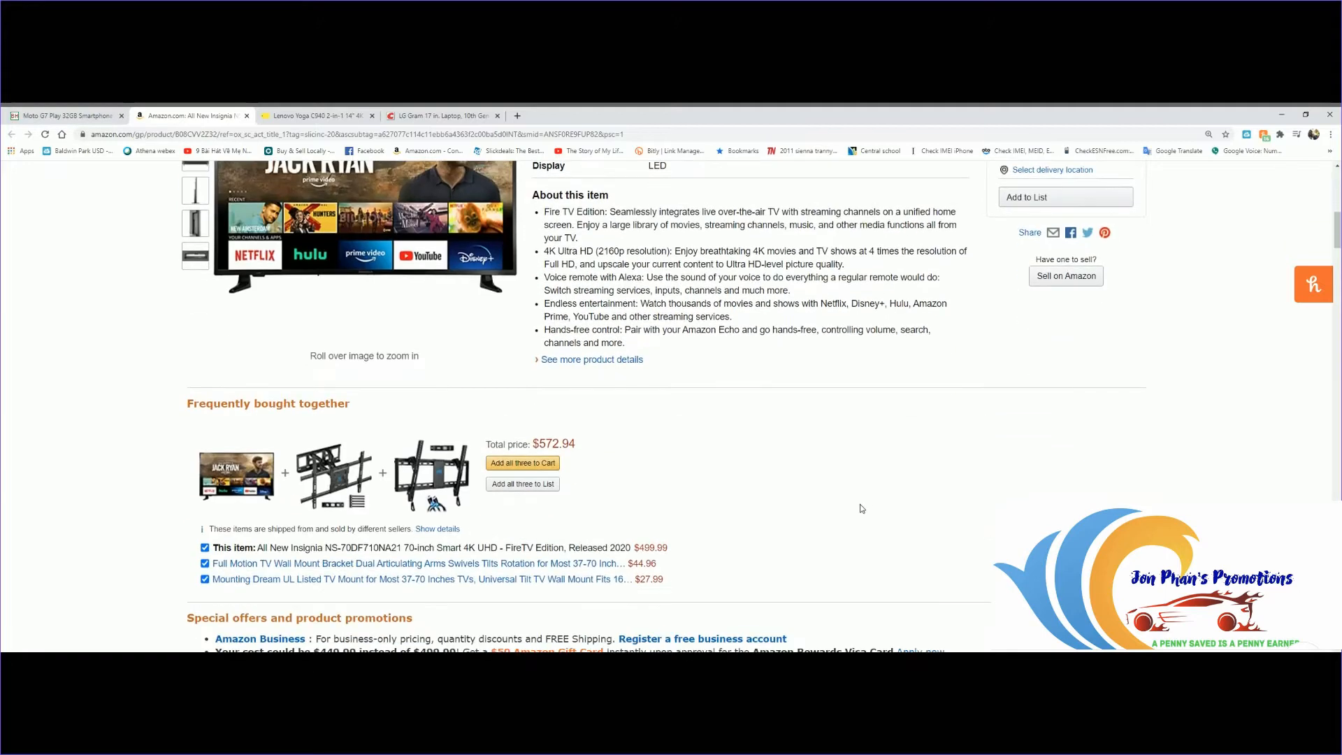
pyautogui.scroll(3)
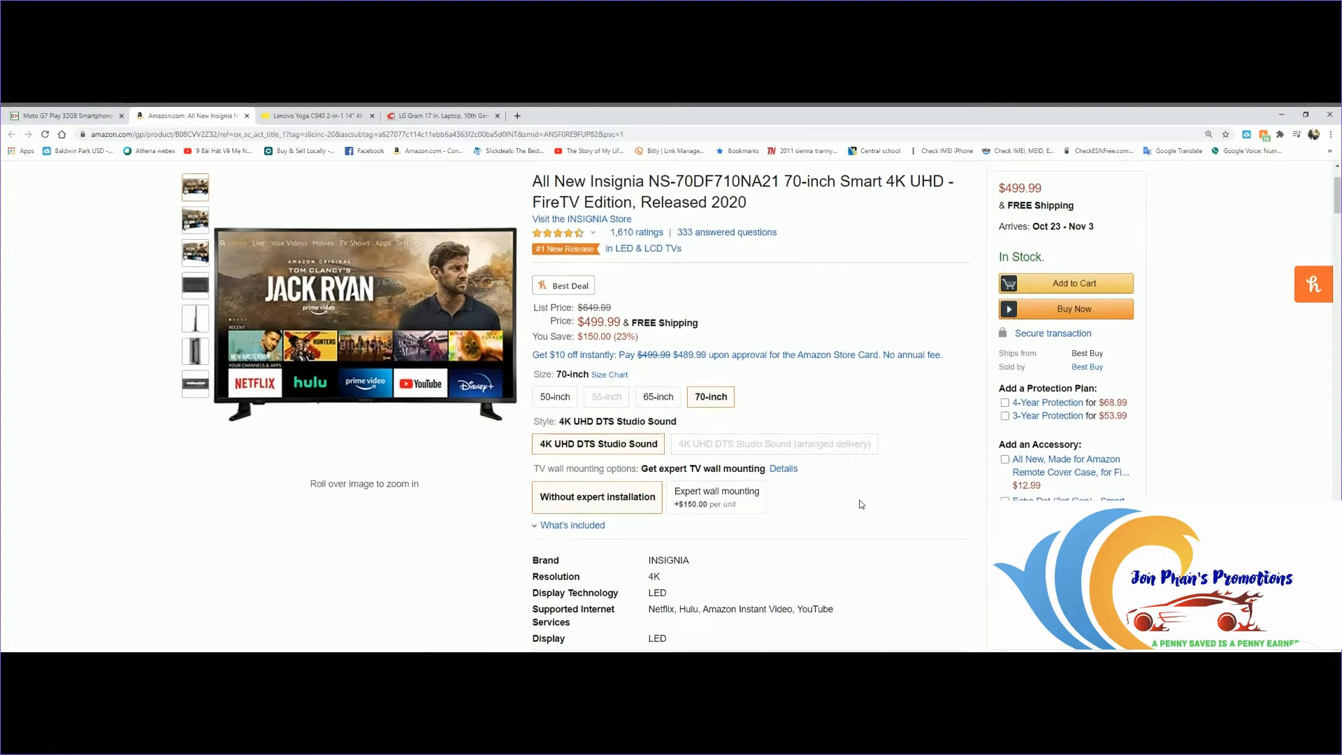
pyautogui.scroll(3)
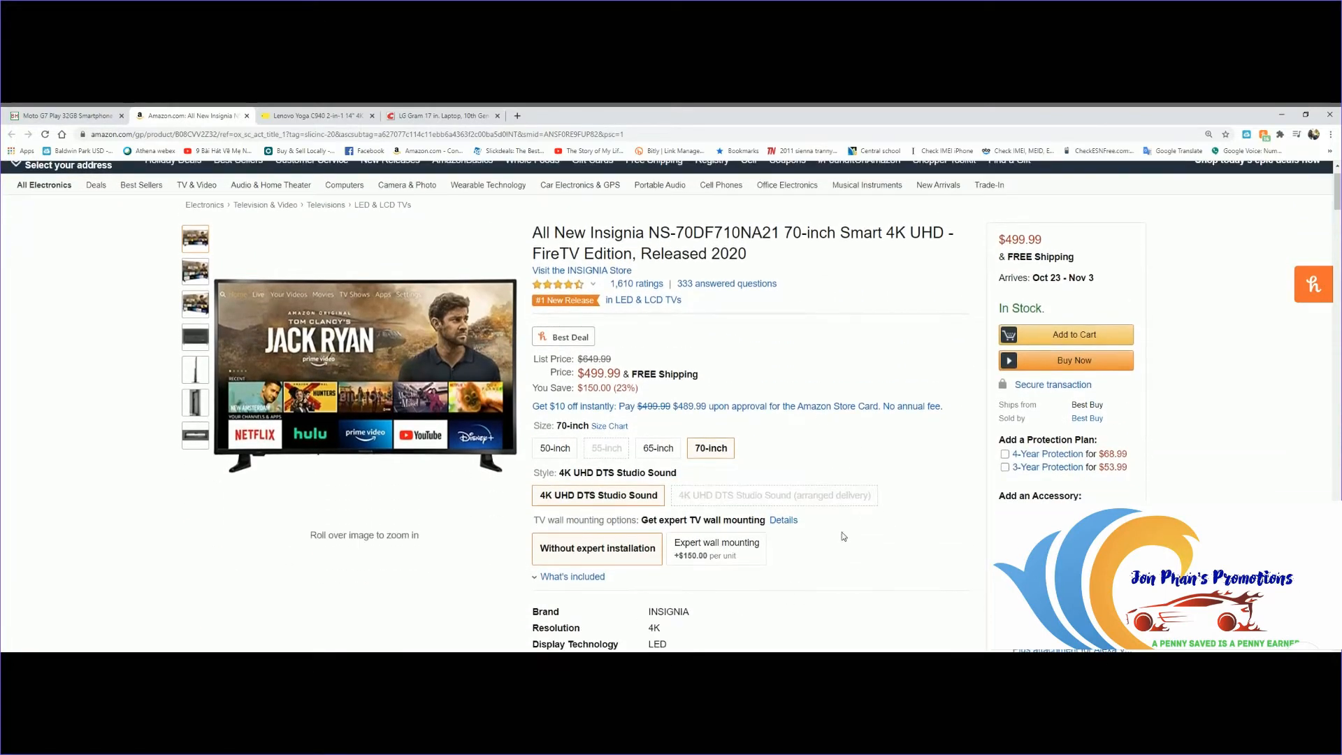
pyautogui.moveTo(914, 566)
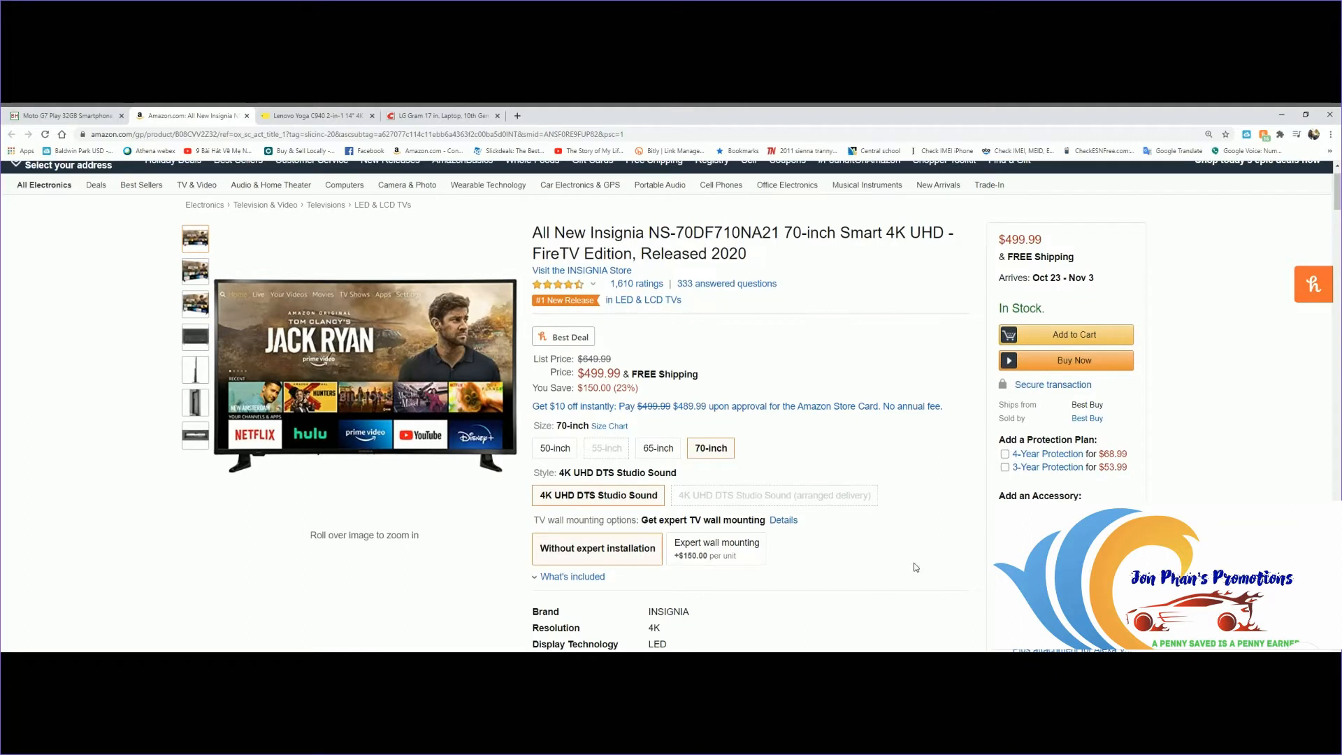
pyautogui.moveTo(883, 575)
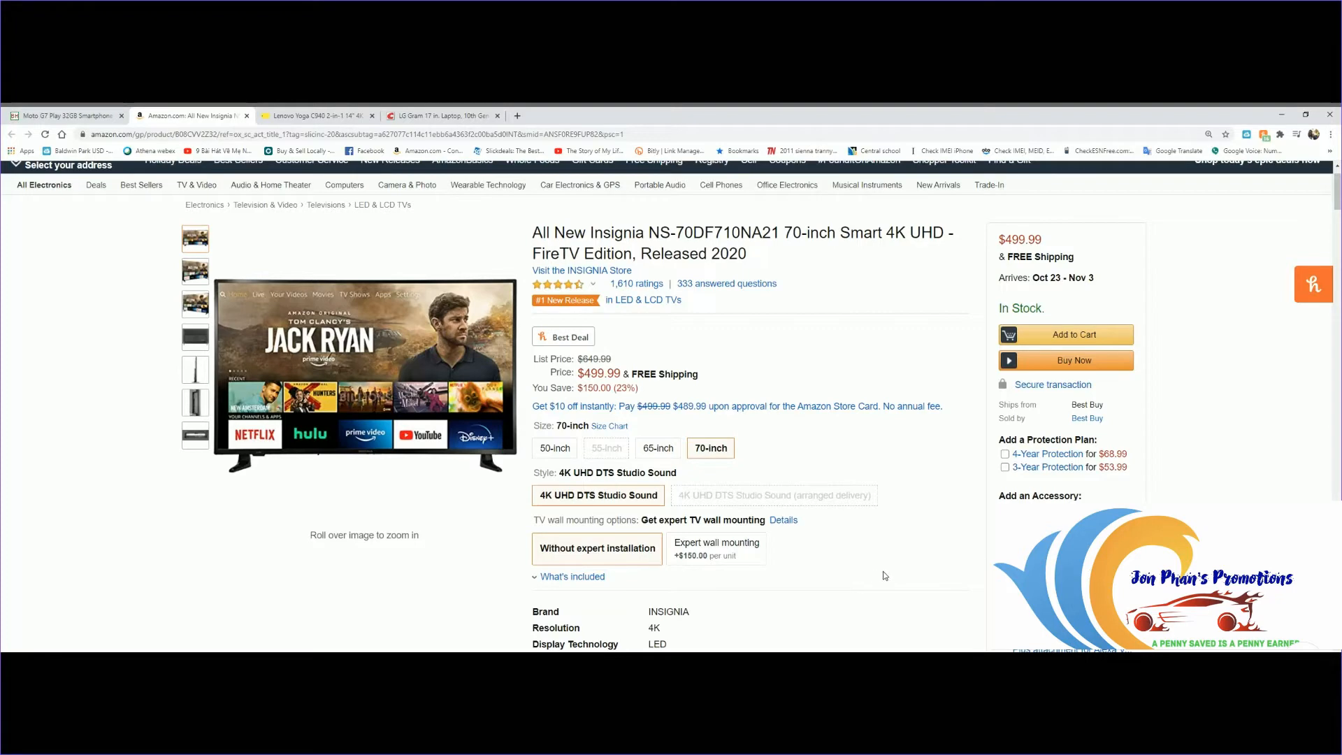
pyautogui.moveTo(878, 563)
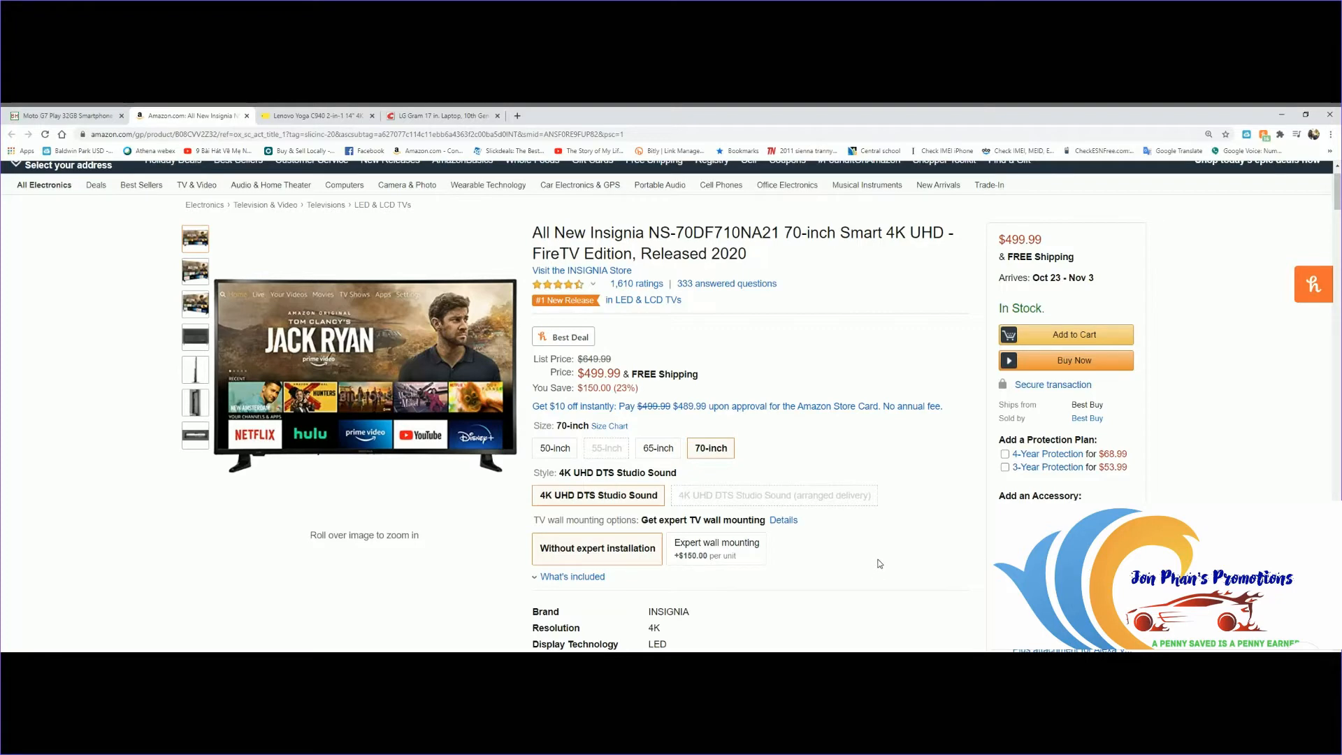
pyautogui.scroll(-3)
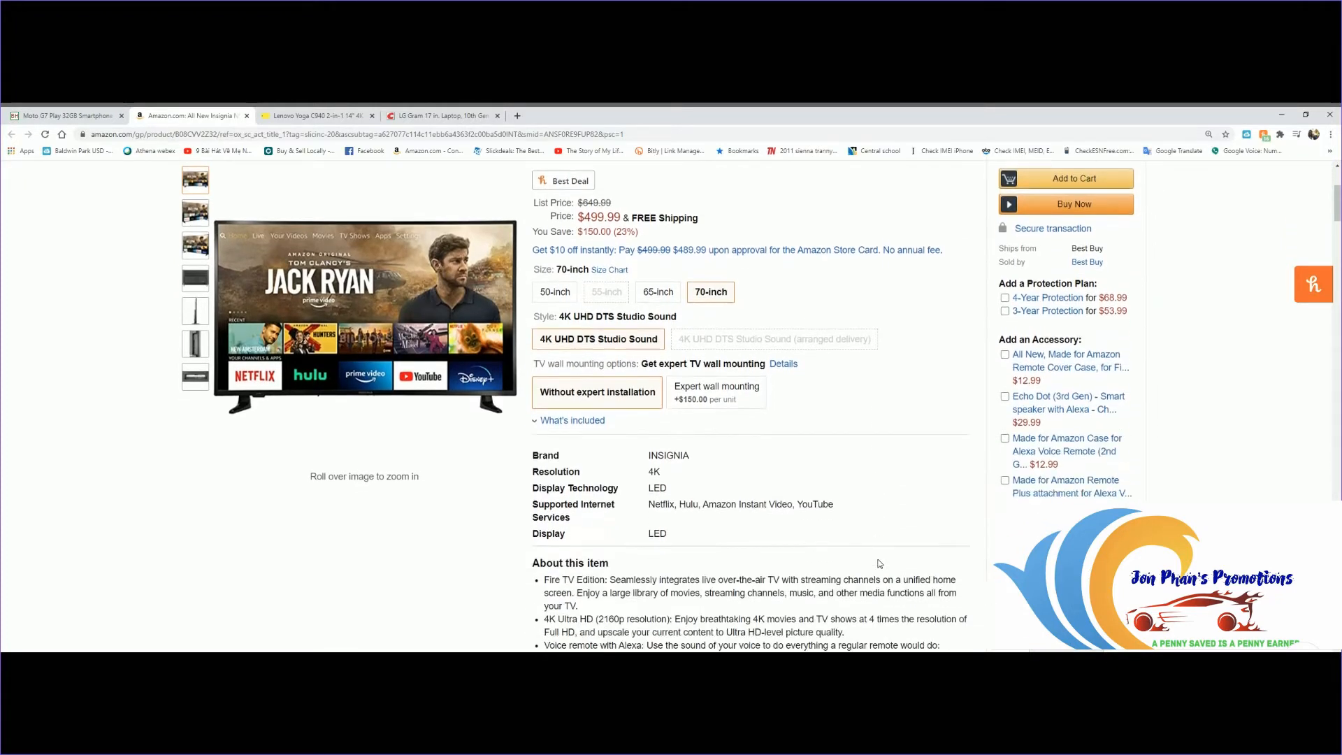
pyautogui.scroll(3)
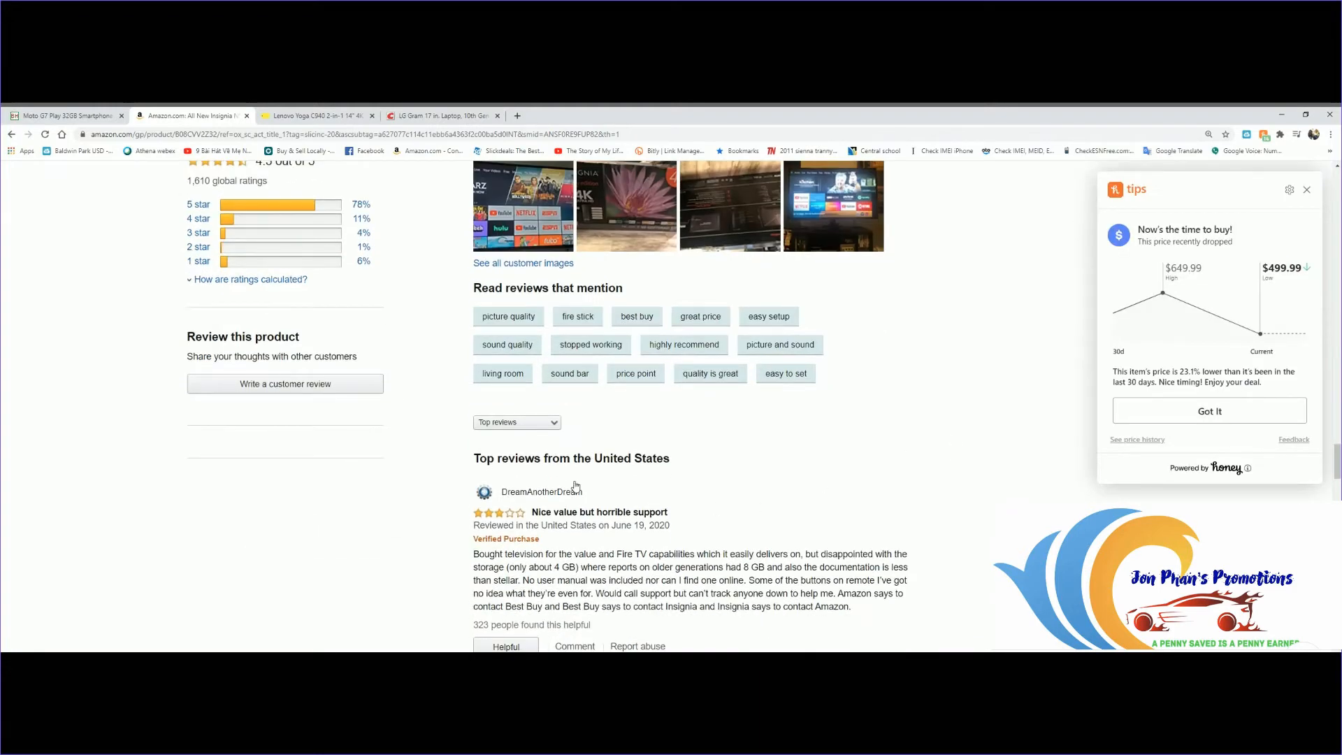
pyautogui.scroll(-3)
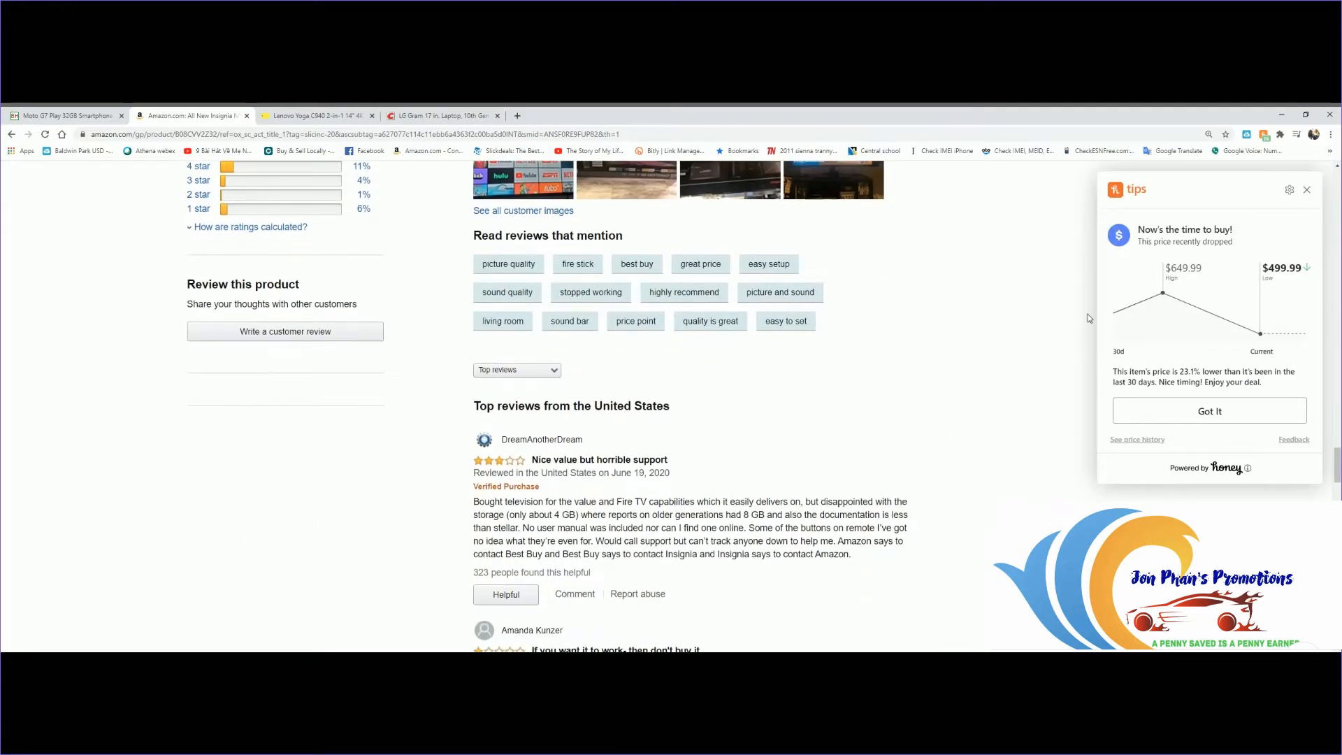
pyautogui.moveTo(1190, 308)
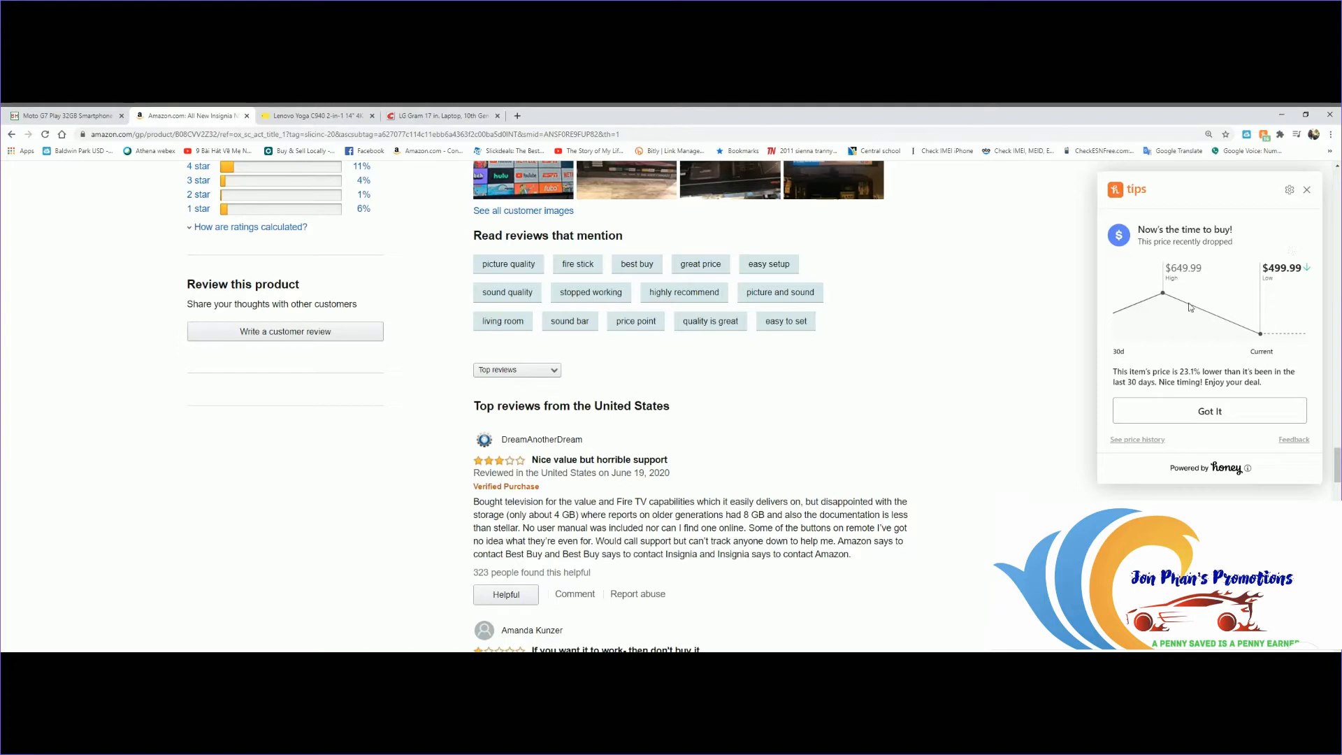
pyautogui.moveTo(1159, 276)
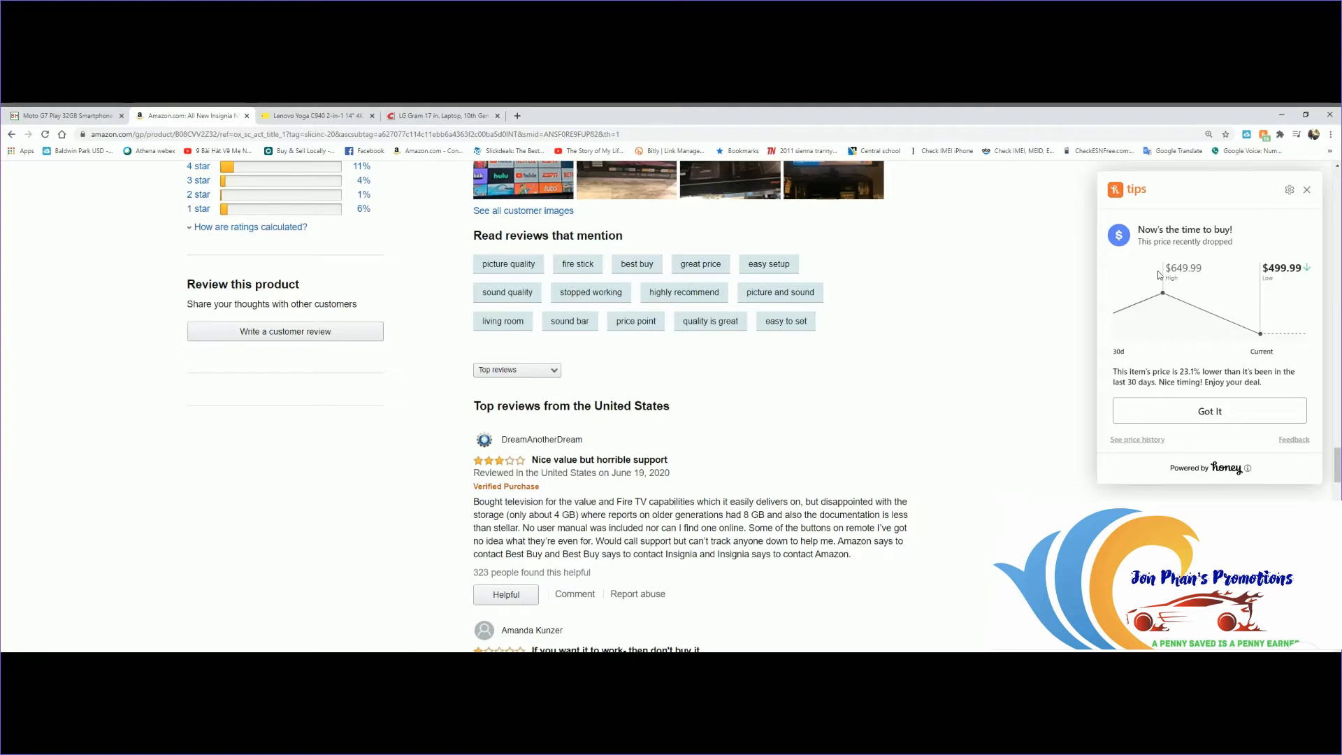
pyautogui.moveTo(1306, 218)
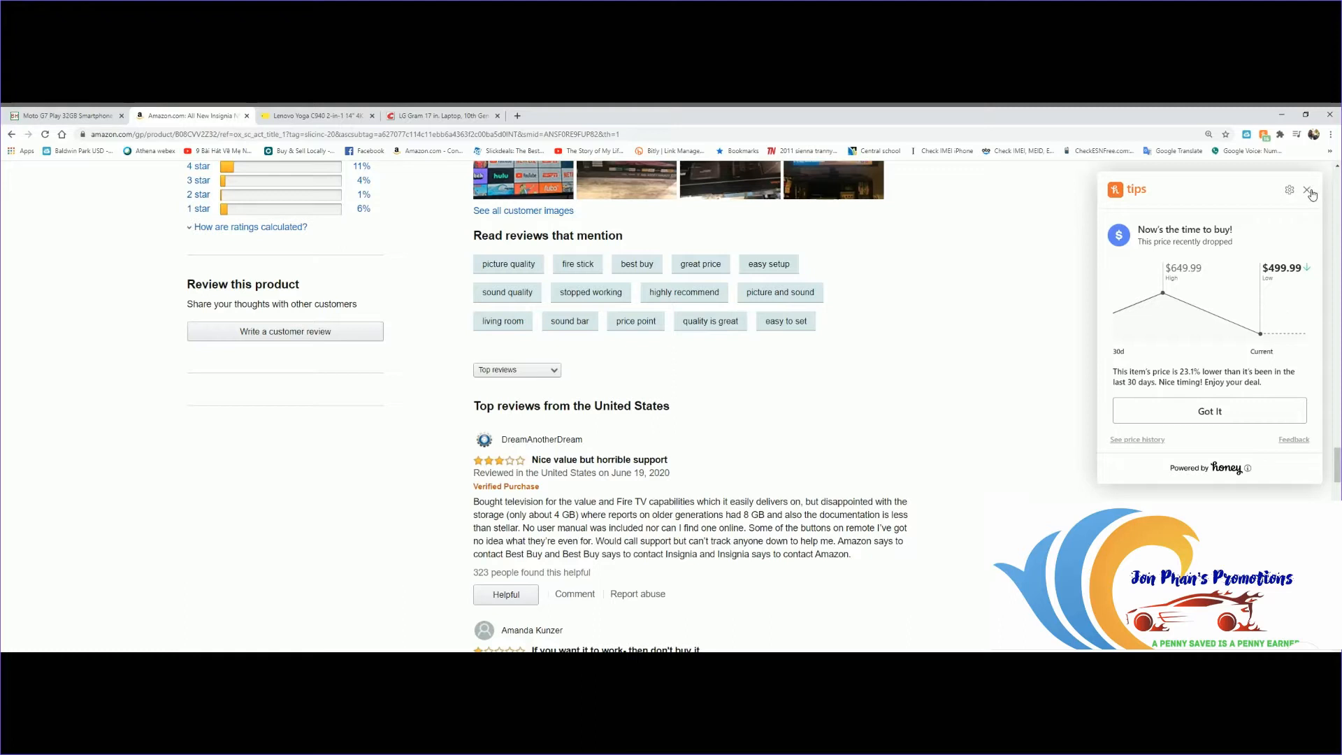
# - Dismiss the price-history tips and read down through the first top reviews
pyautogui.click(1310, 189)
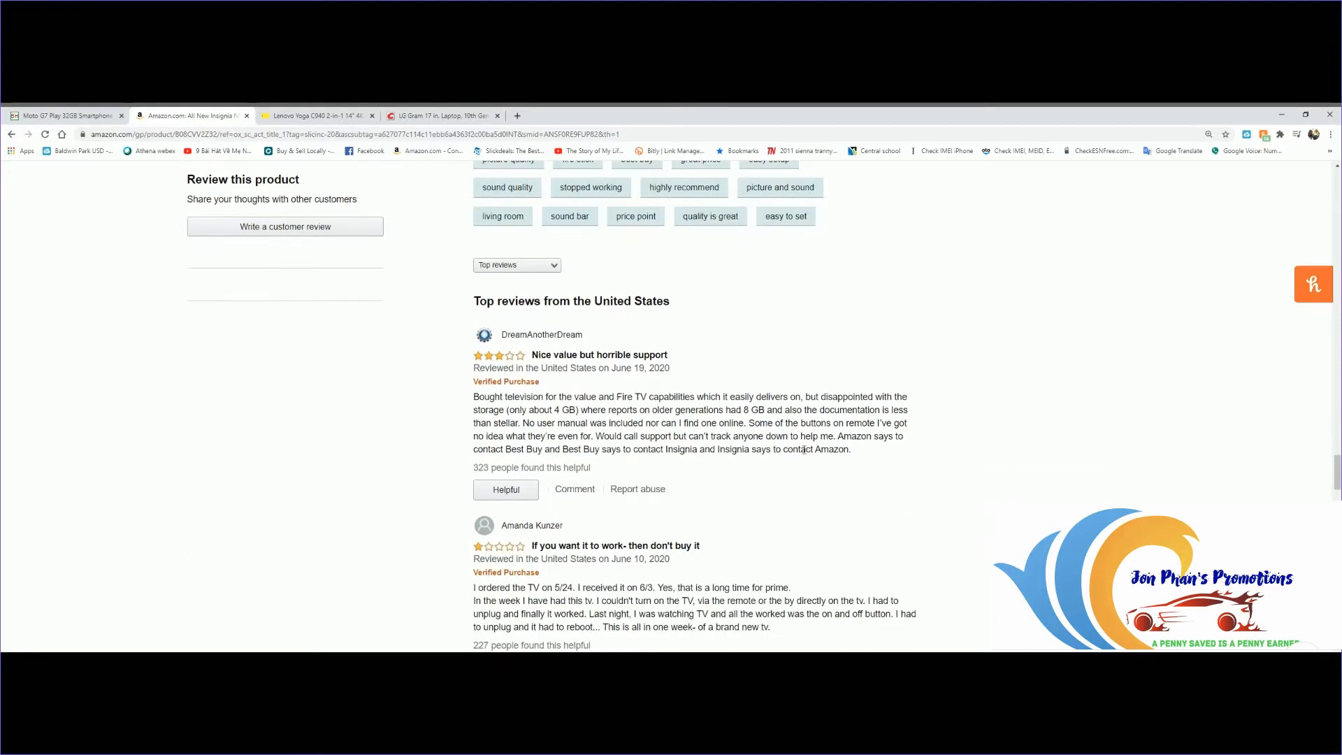
pyautogui.moveTo(774, 459)
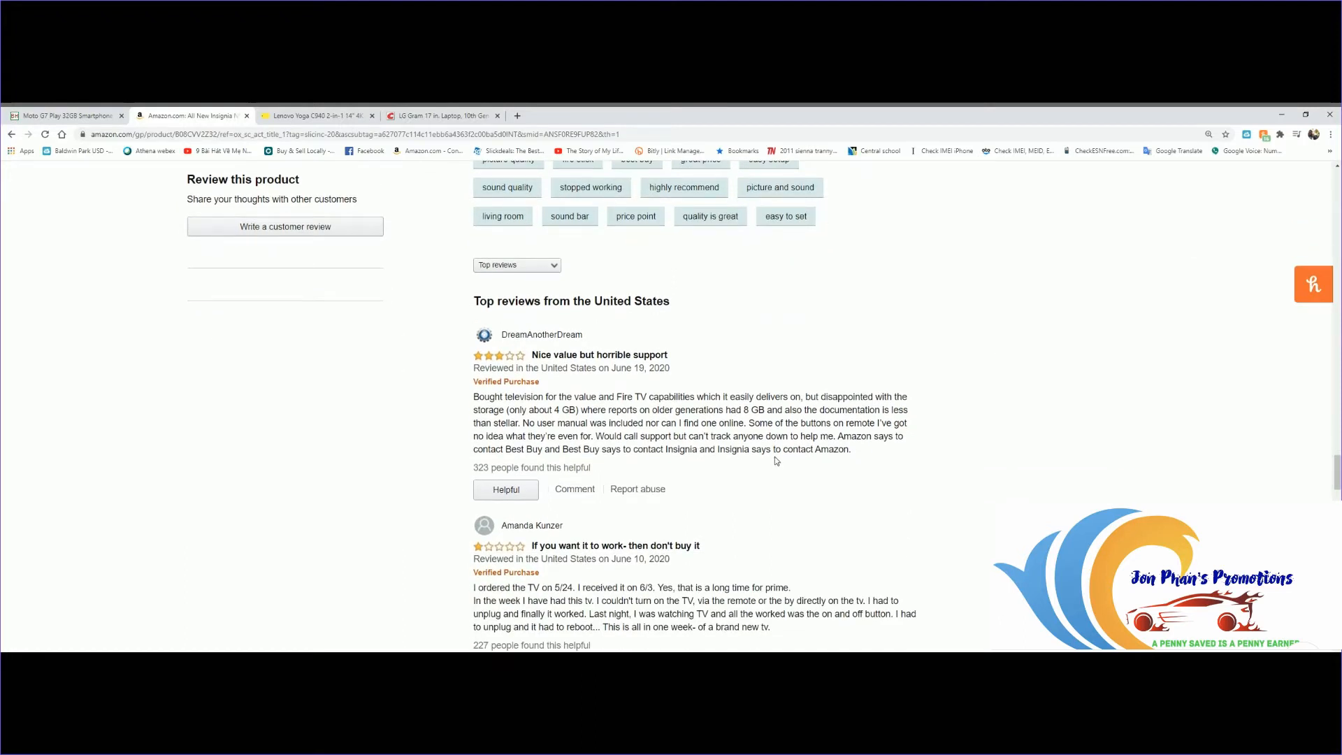
pyautogui.moveTo(682, 422)
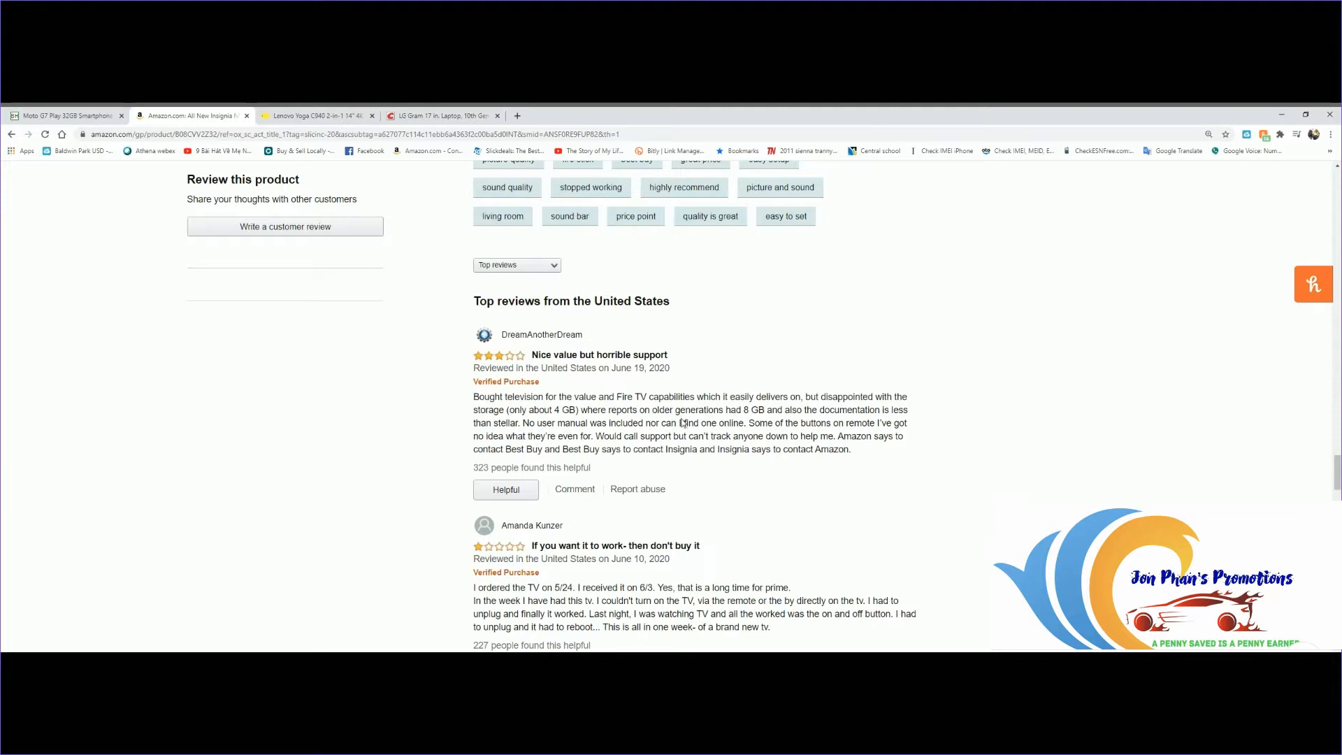
pyautogui.moveTo(945, 424)
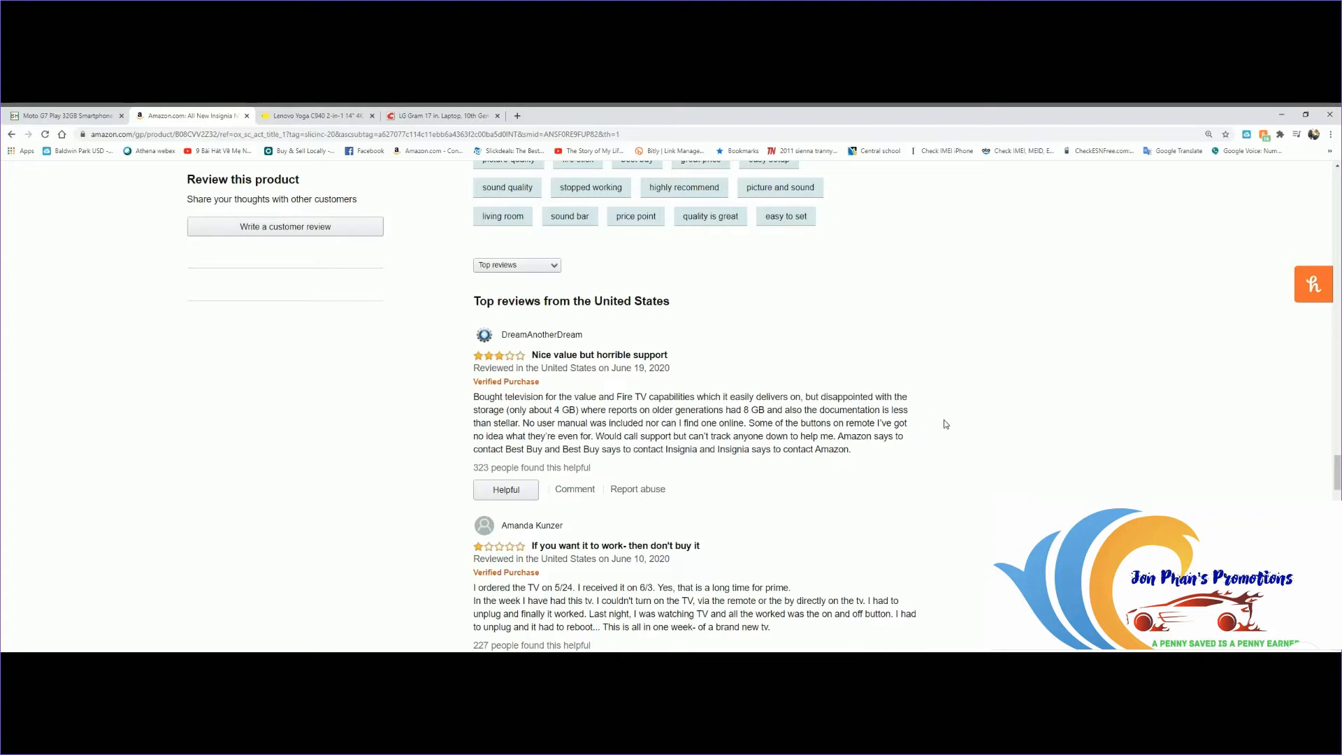
pyautogui.moveTo(948, 420)
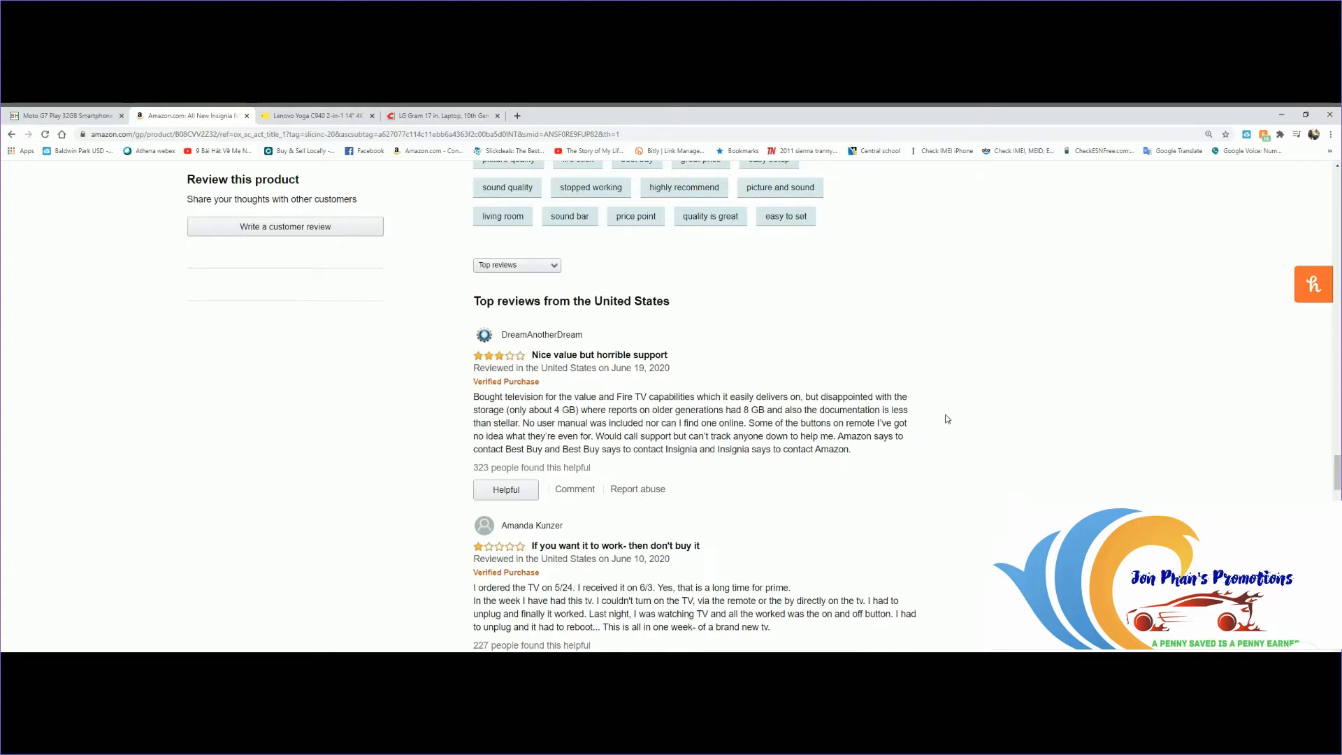
pyautogui.moveTo(924, 435)
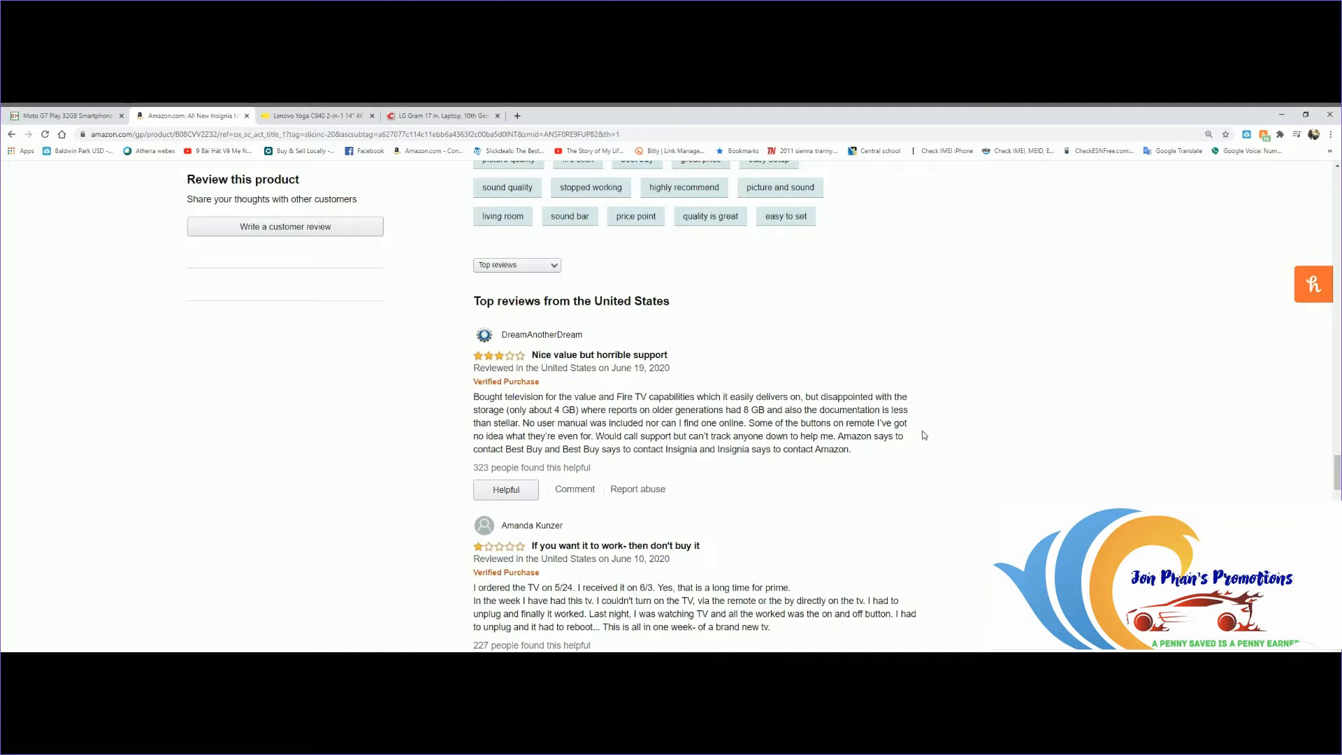
pyautogui.scroll(-3)
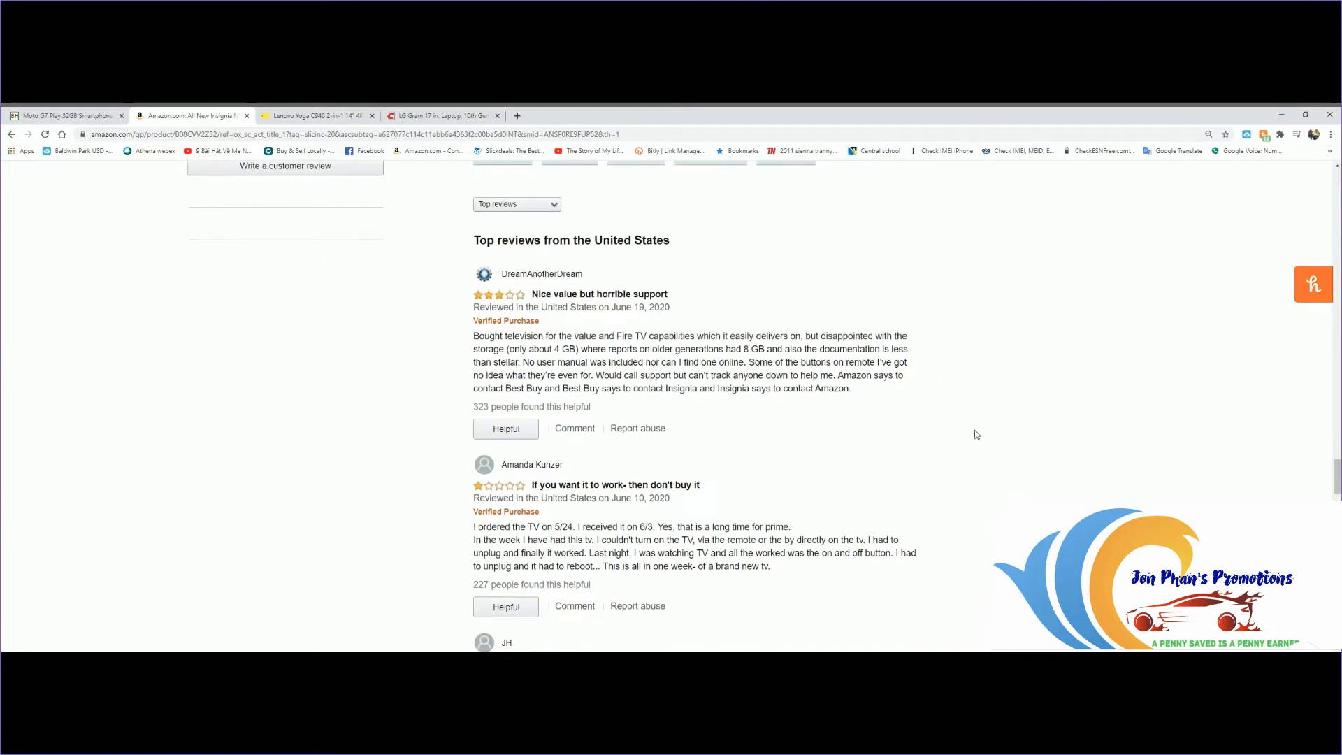
pyautogui.scroll(-3)
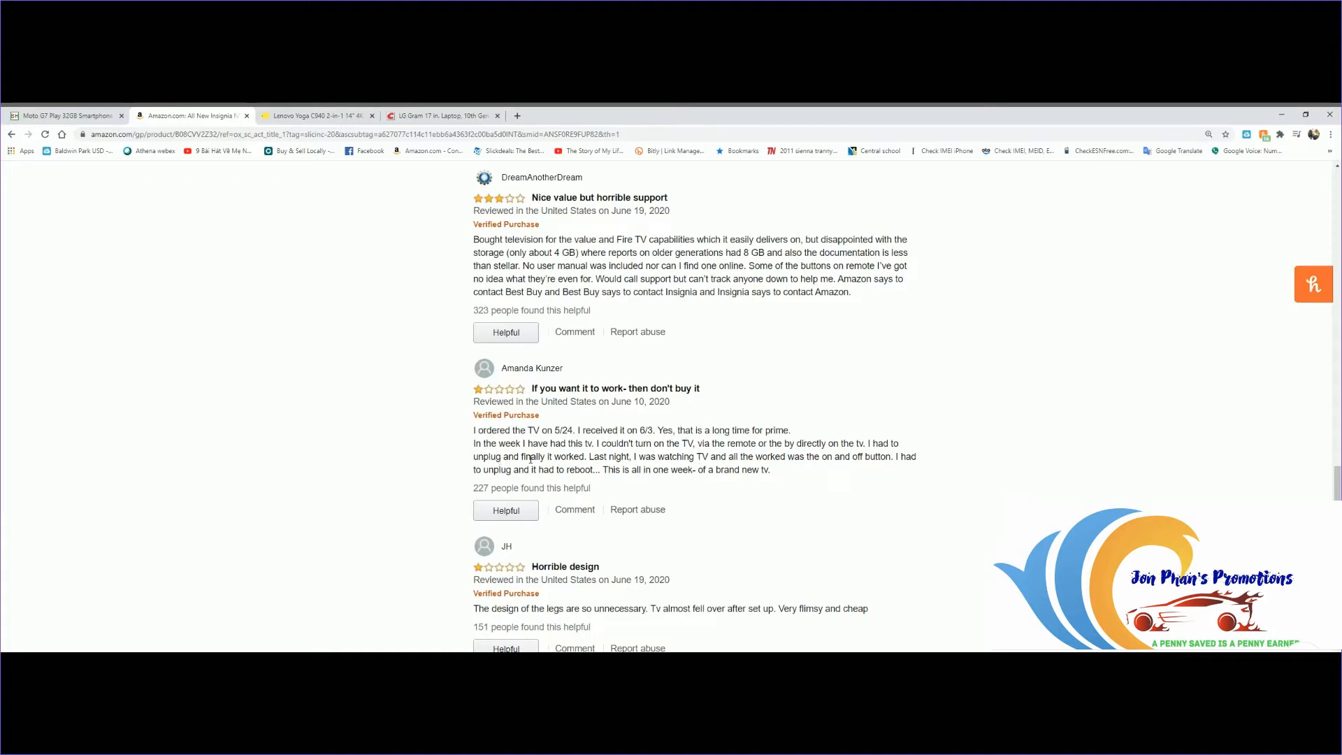
pyautogui.scroll(-3)
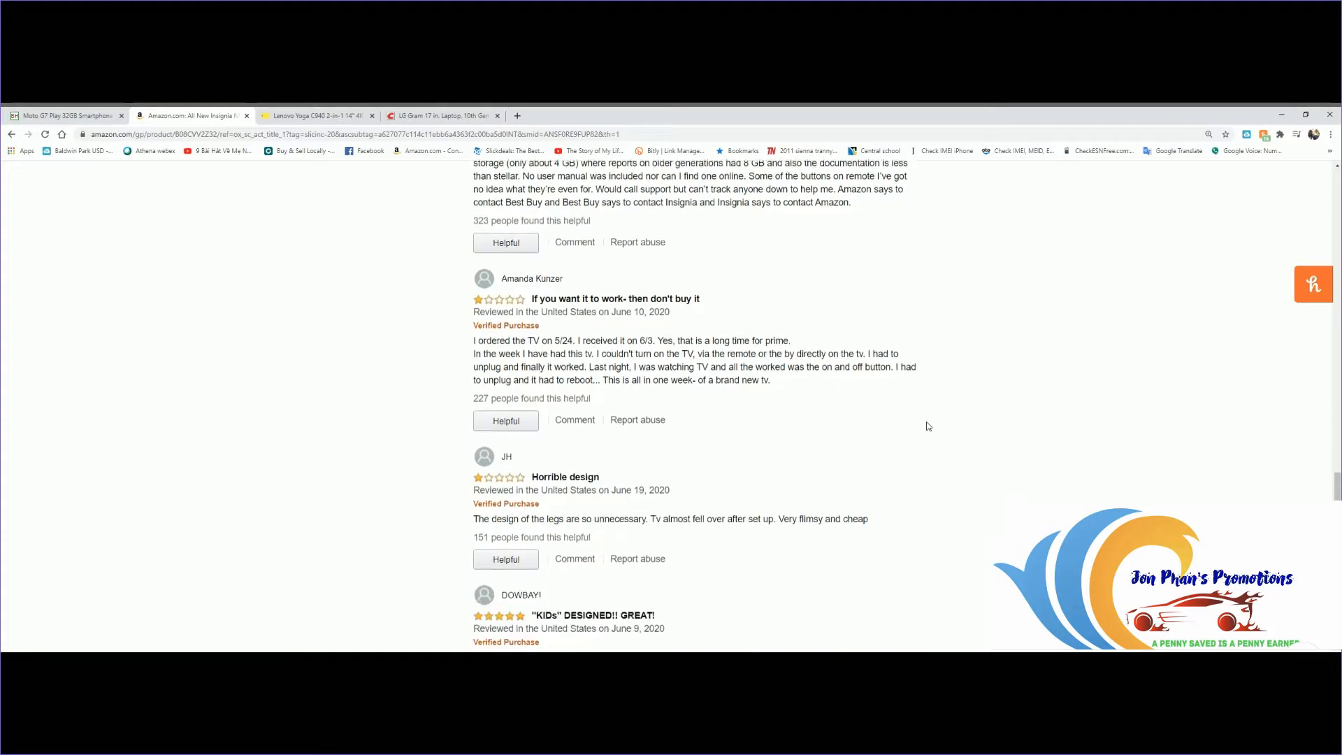
pyautogui.scroll(-3)
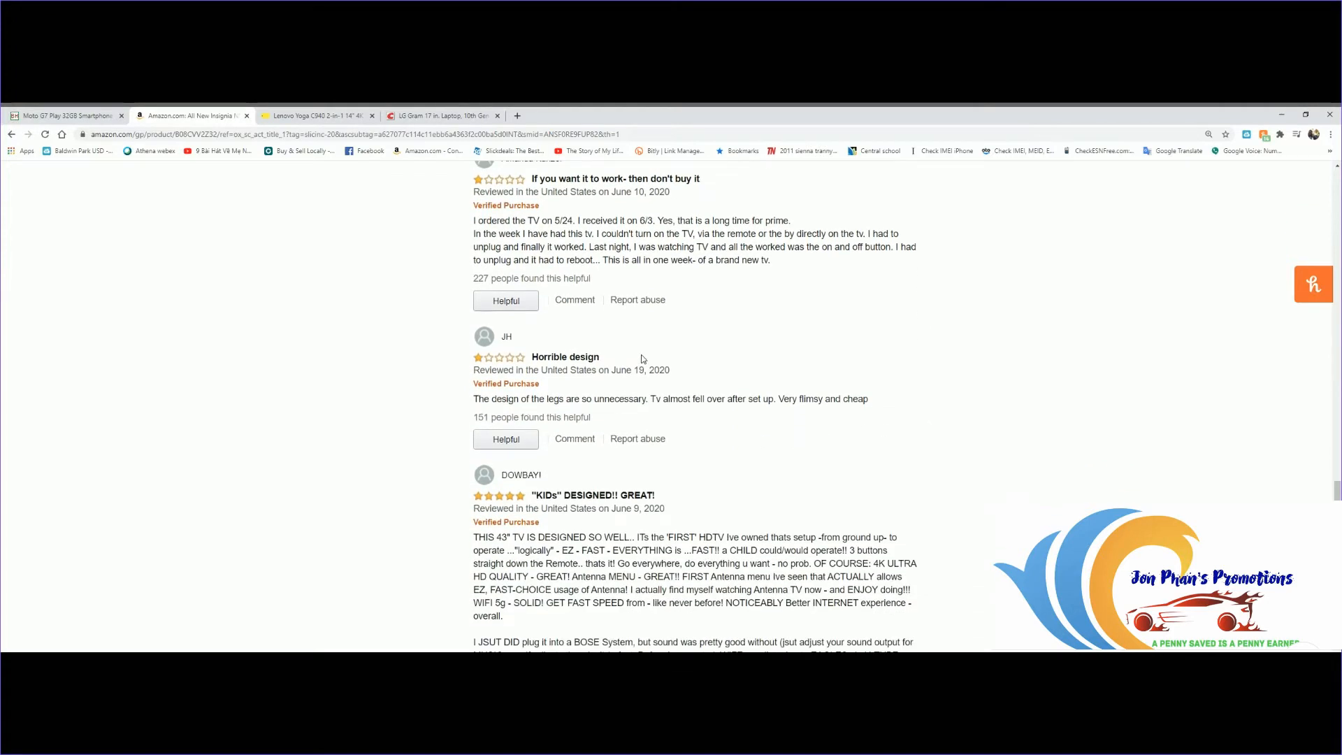
pyautogui.moveTo(544, 412)
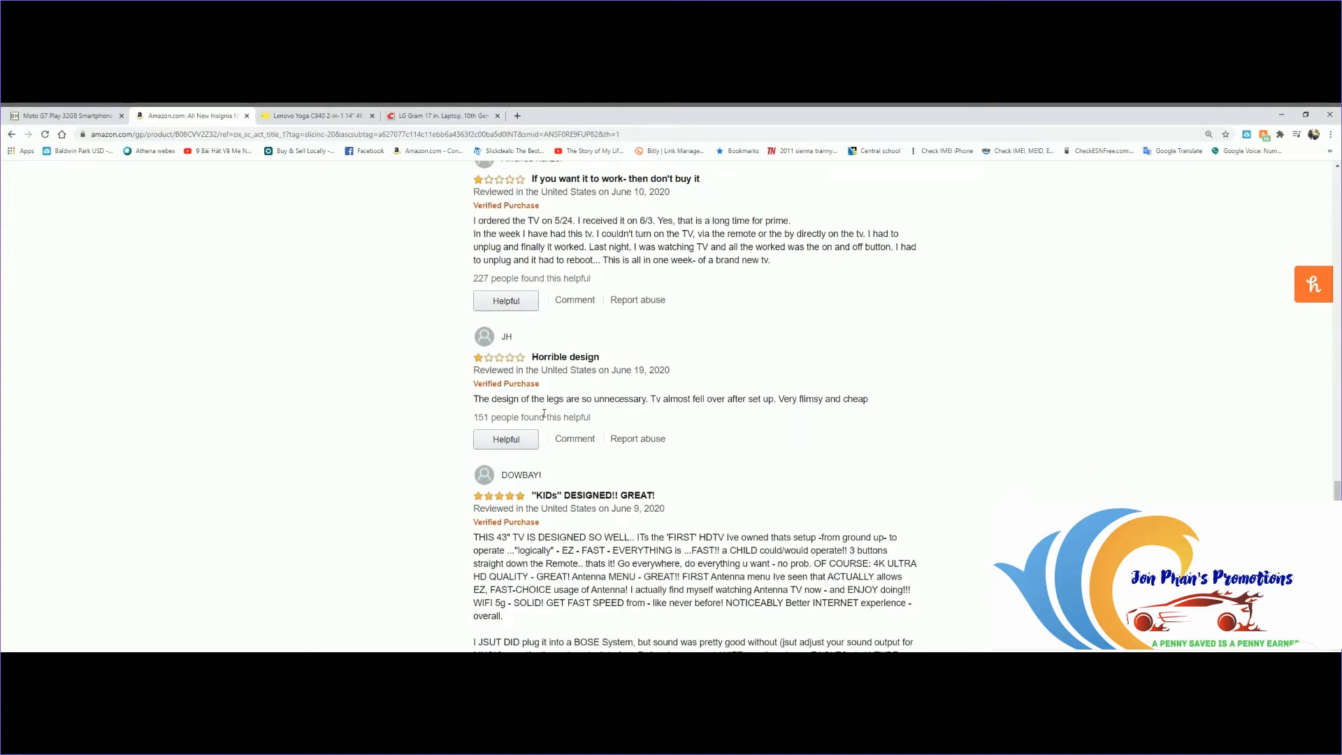
pyautogui.moveTo(659, 428)
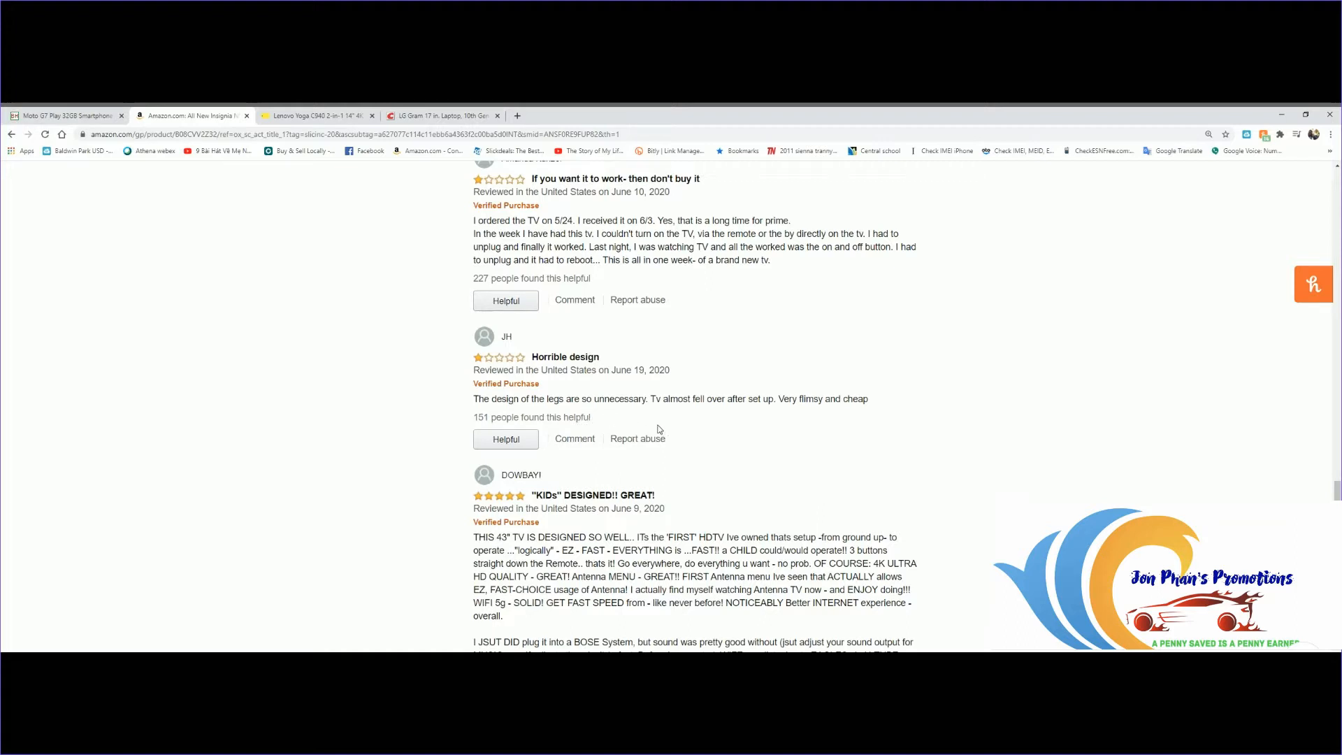
pyautogui.moveTo(731, 425)
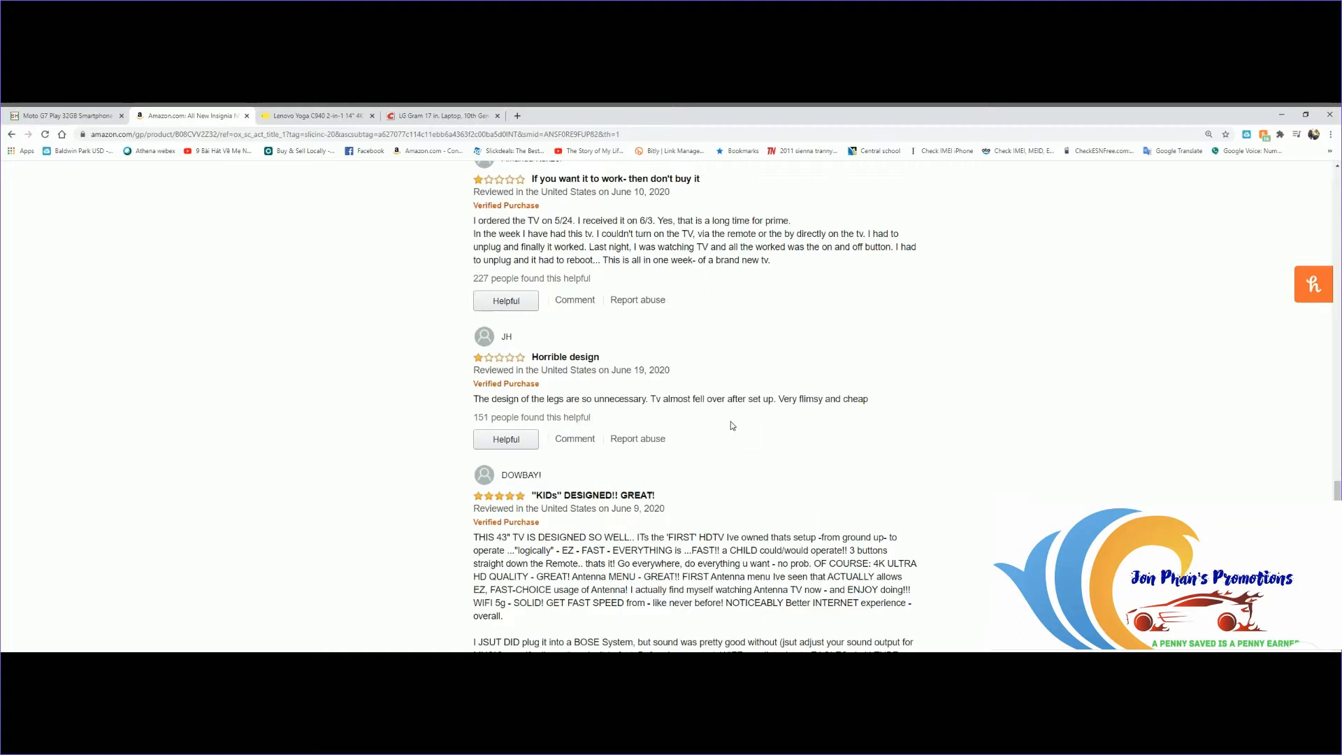
pyautogui.moveTo(963, 416)
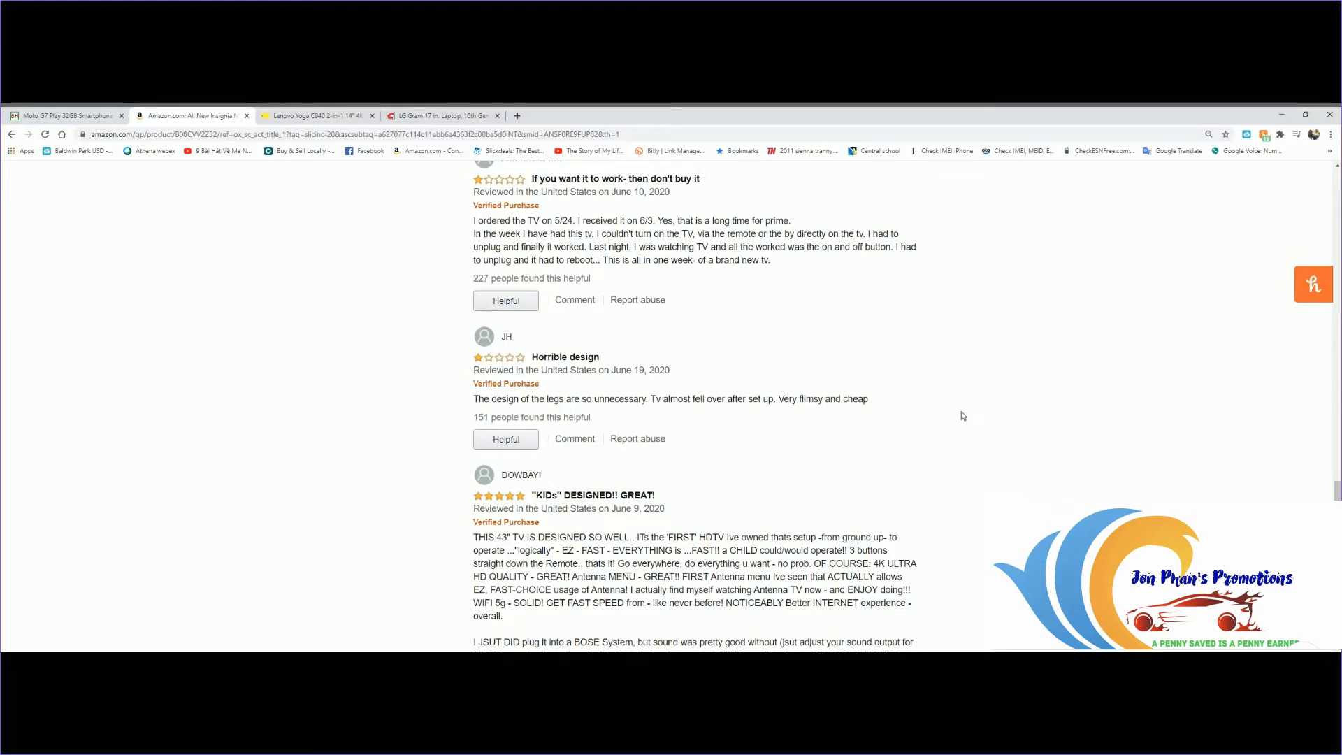
# - Read the remaining reviews down to 'I Love this TV' and the See all reviews link
pyautogui.scroll(-3)
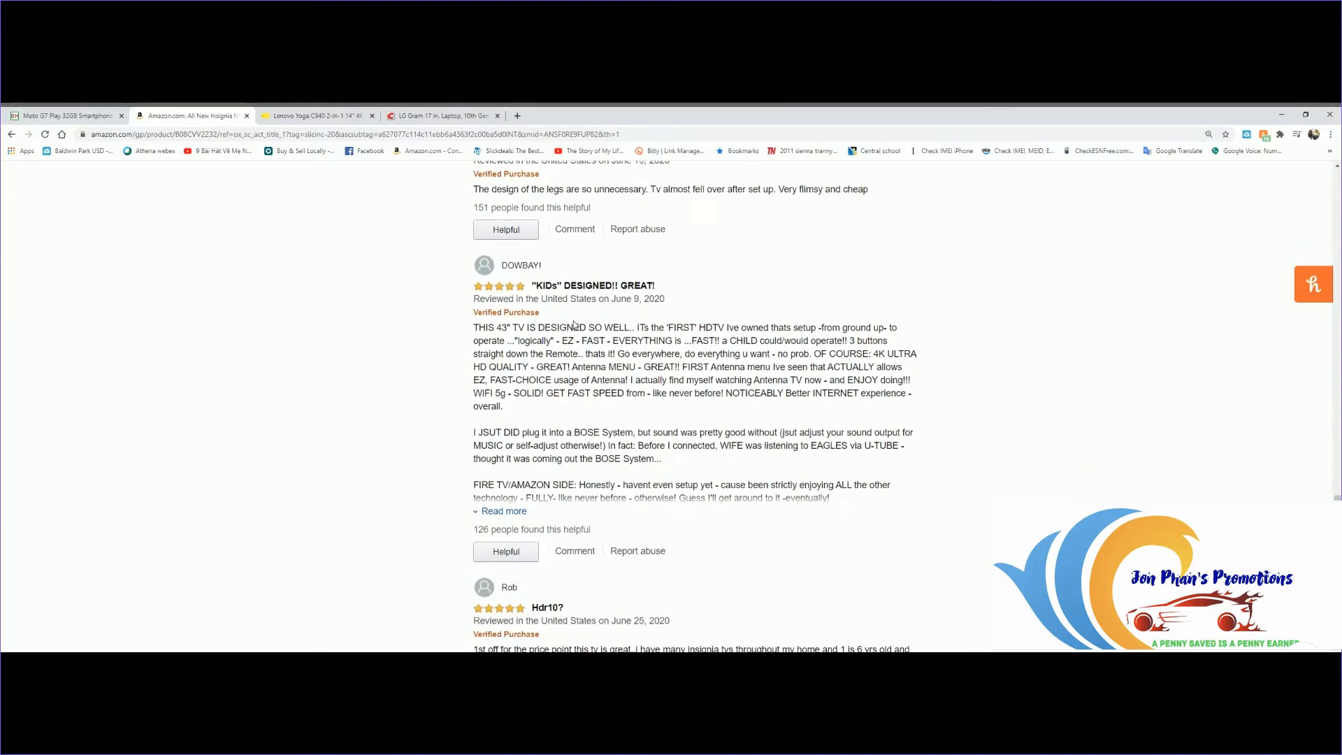
pyautogui.moveTo(886, 353)
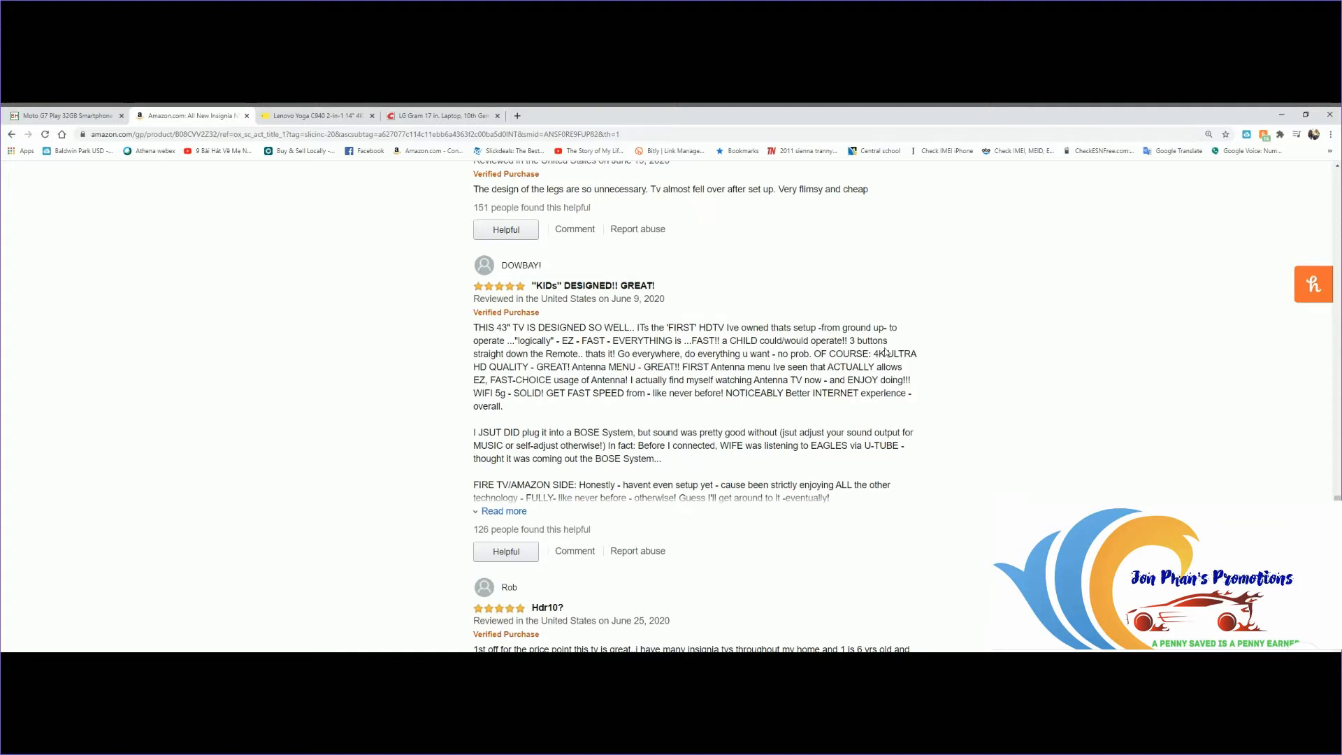
pyautogui.scroll(-3)
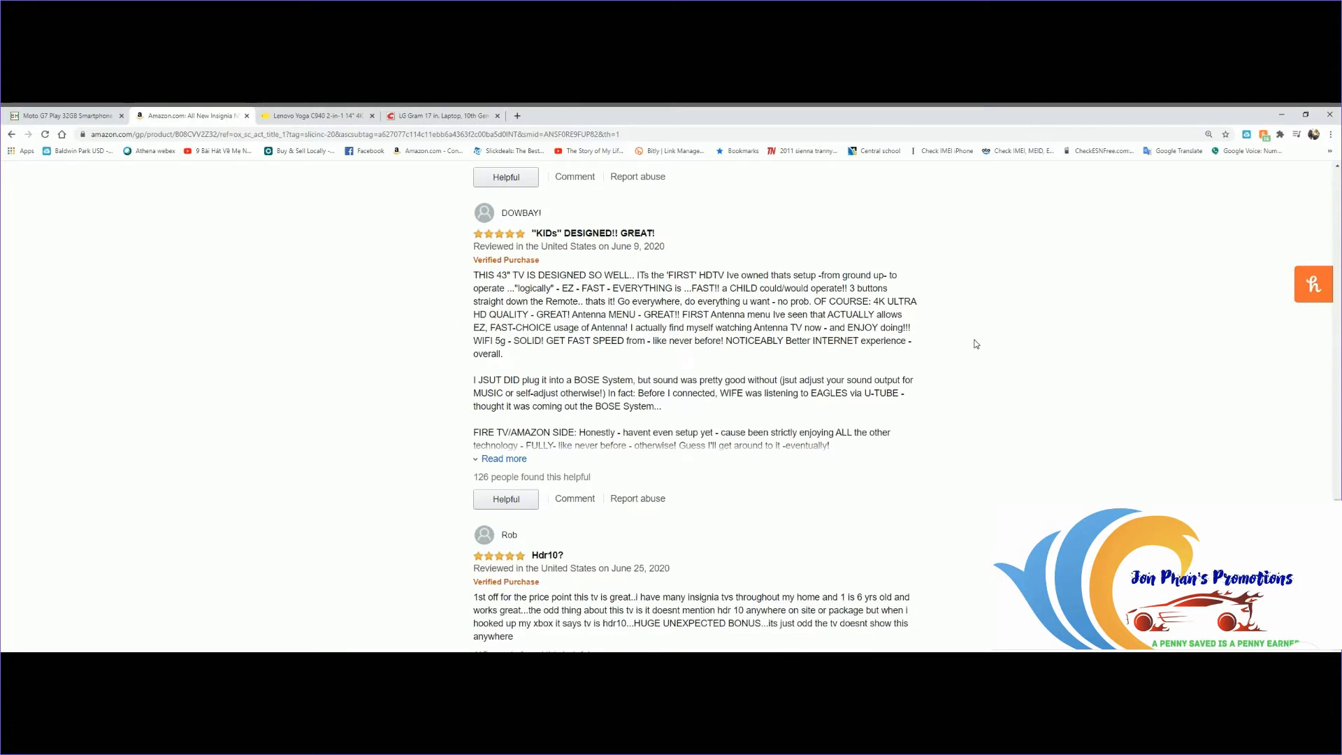
pyautogui.scroll(-3)
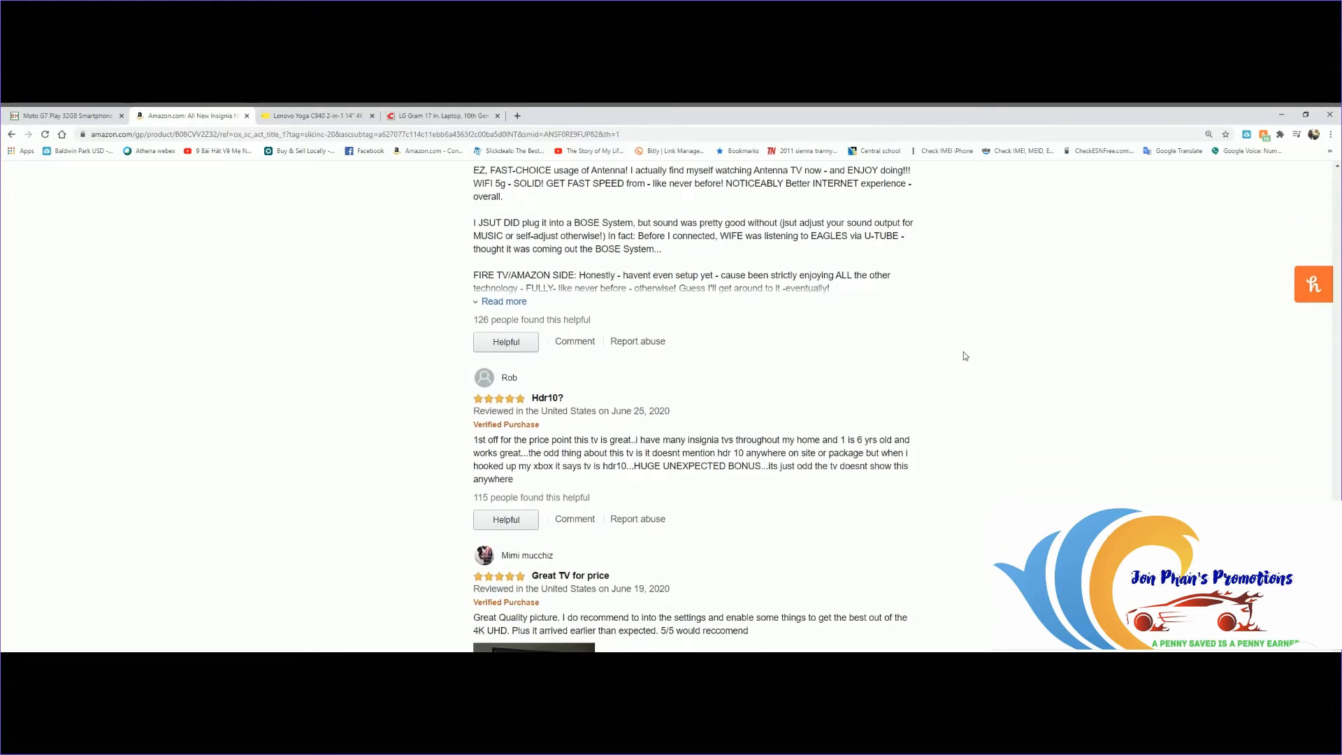
pyautogui.scroll(-3)
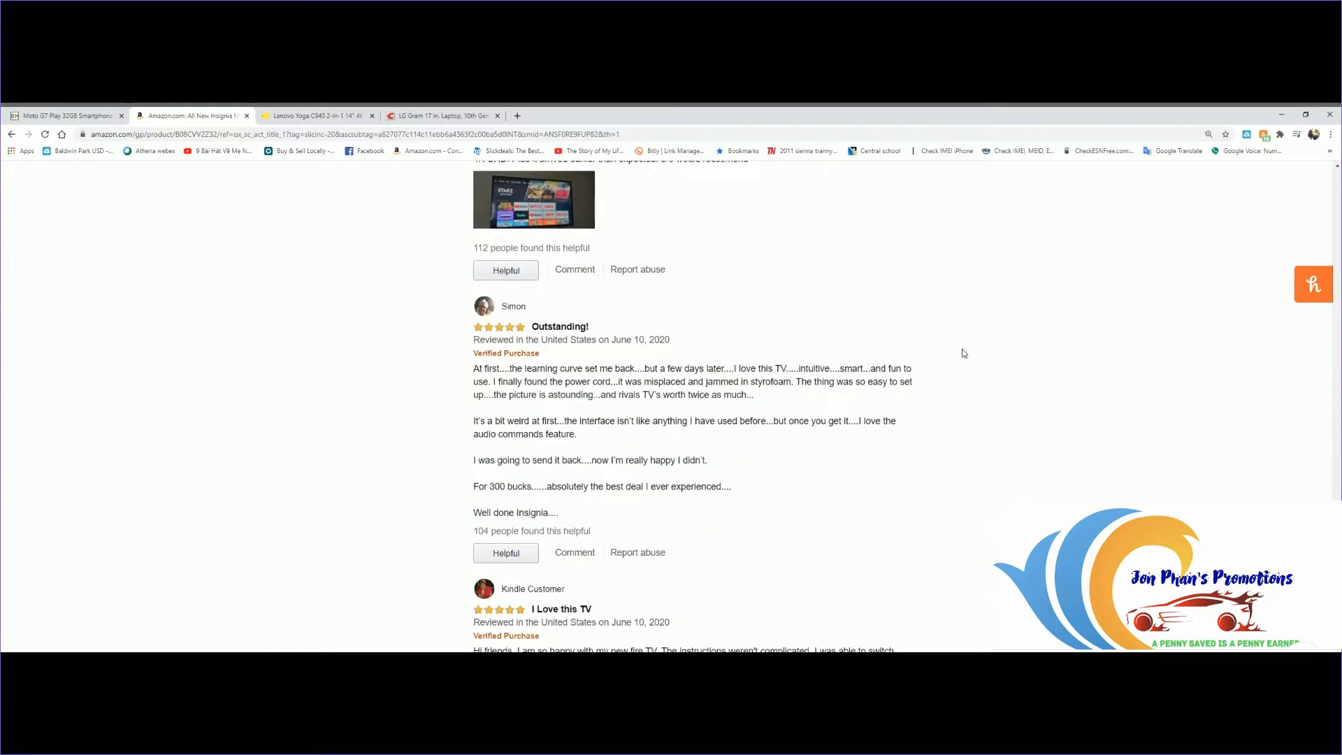
pyautogui.scroll(-3)
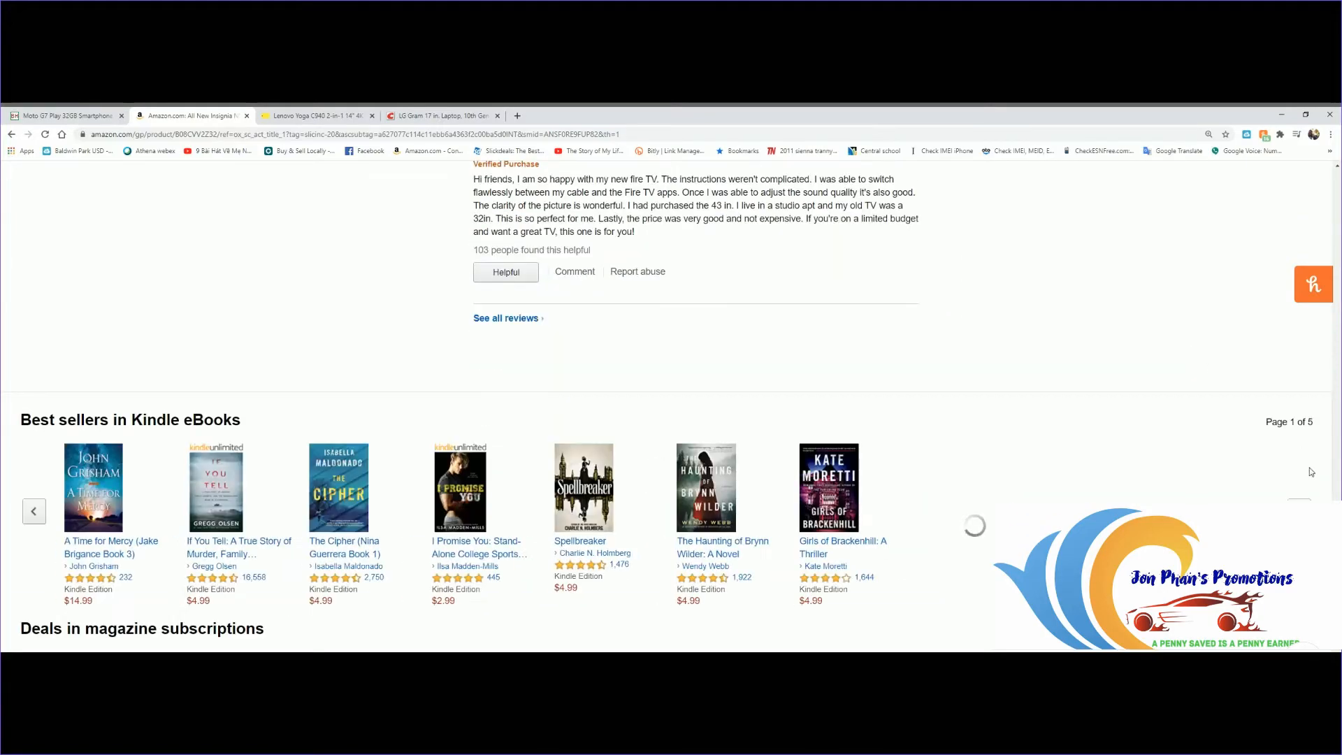
# - Scroll back up past the comparison chart to the TV's title and $499.99 price
pyautogui.scroll(3)
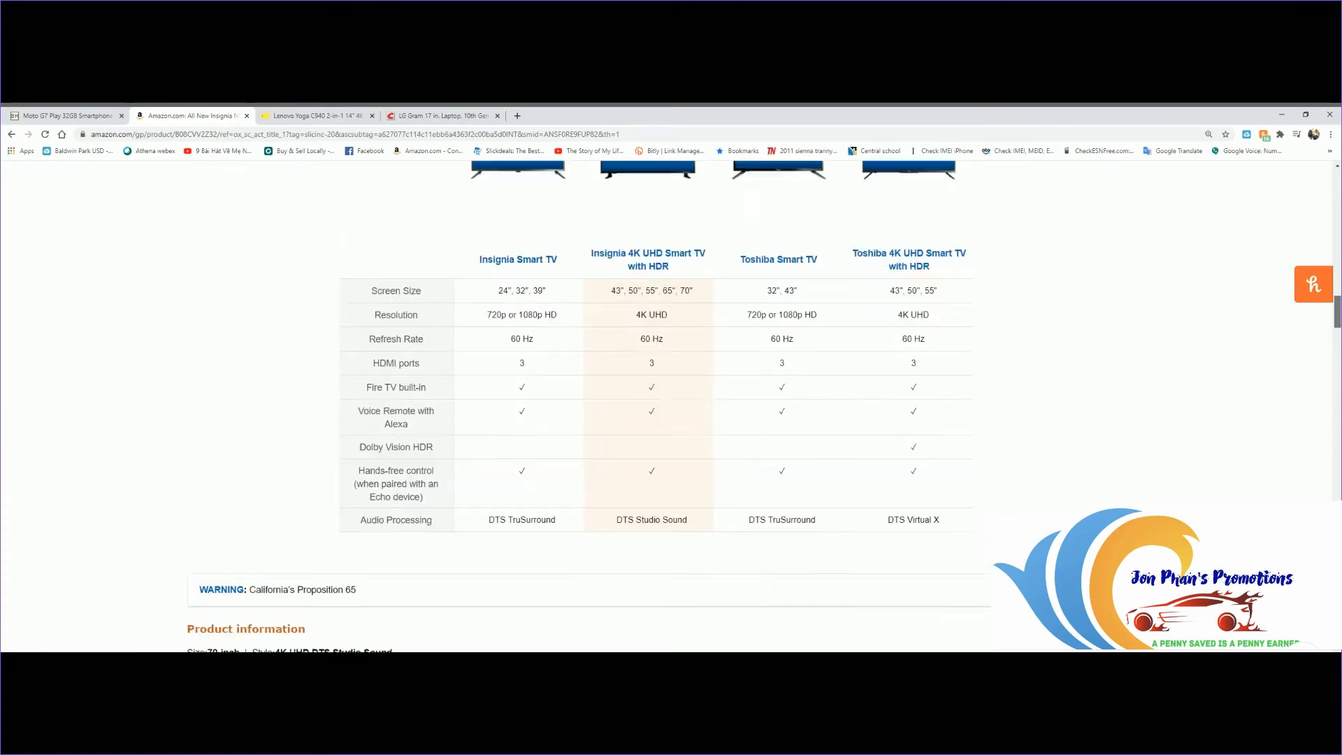
pyautogui.scroll(3)
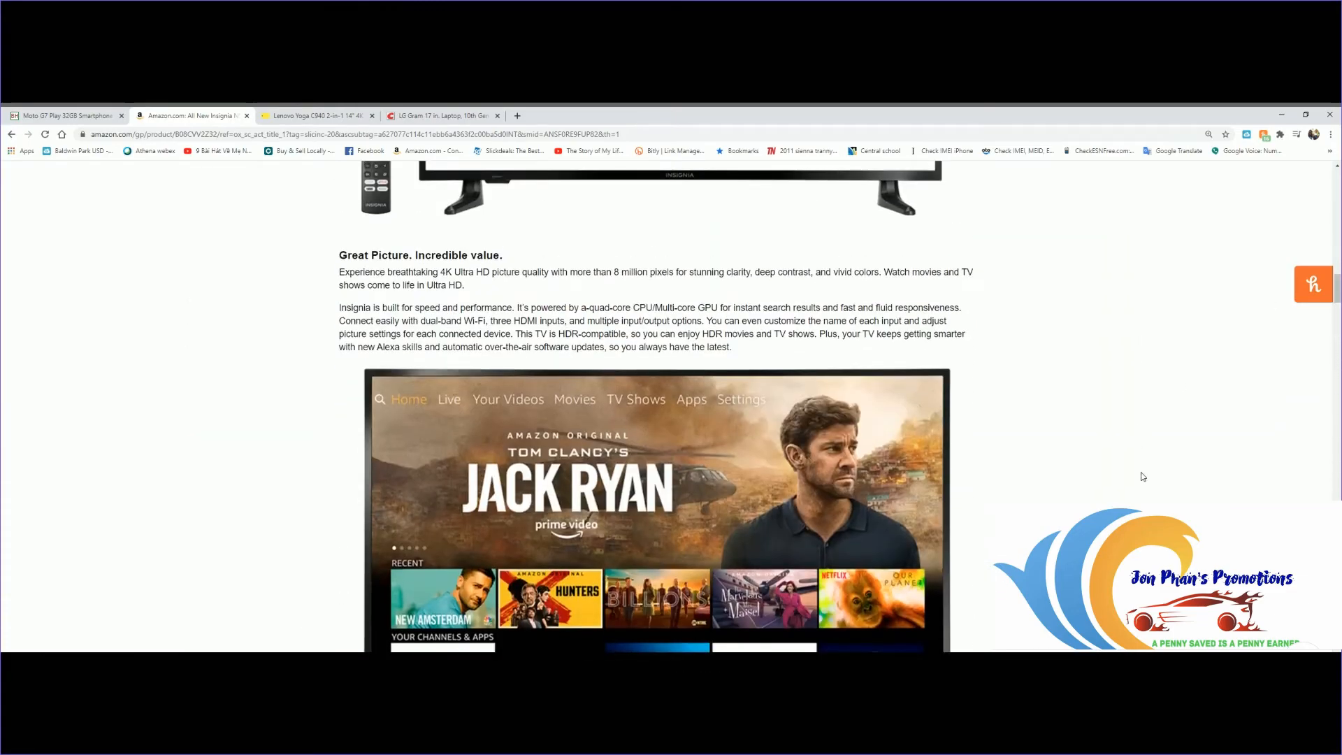
pyautogui.scroll(-3)
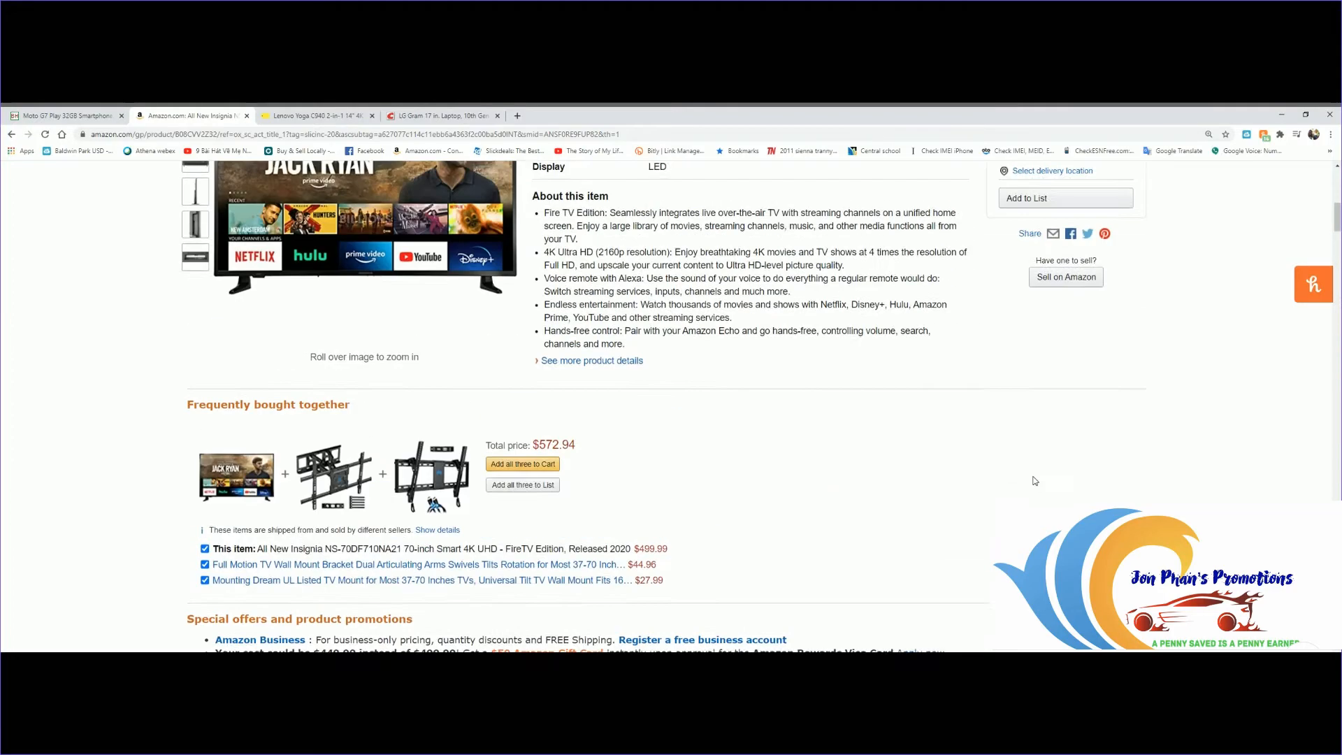
pyautogui.scroll(3)
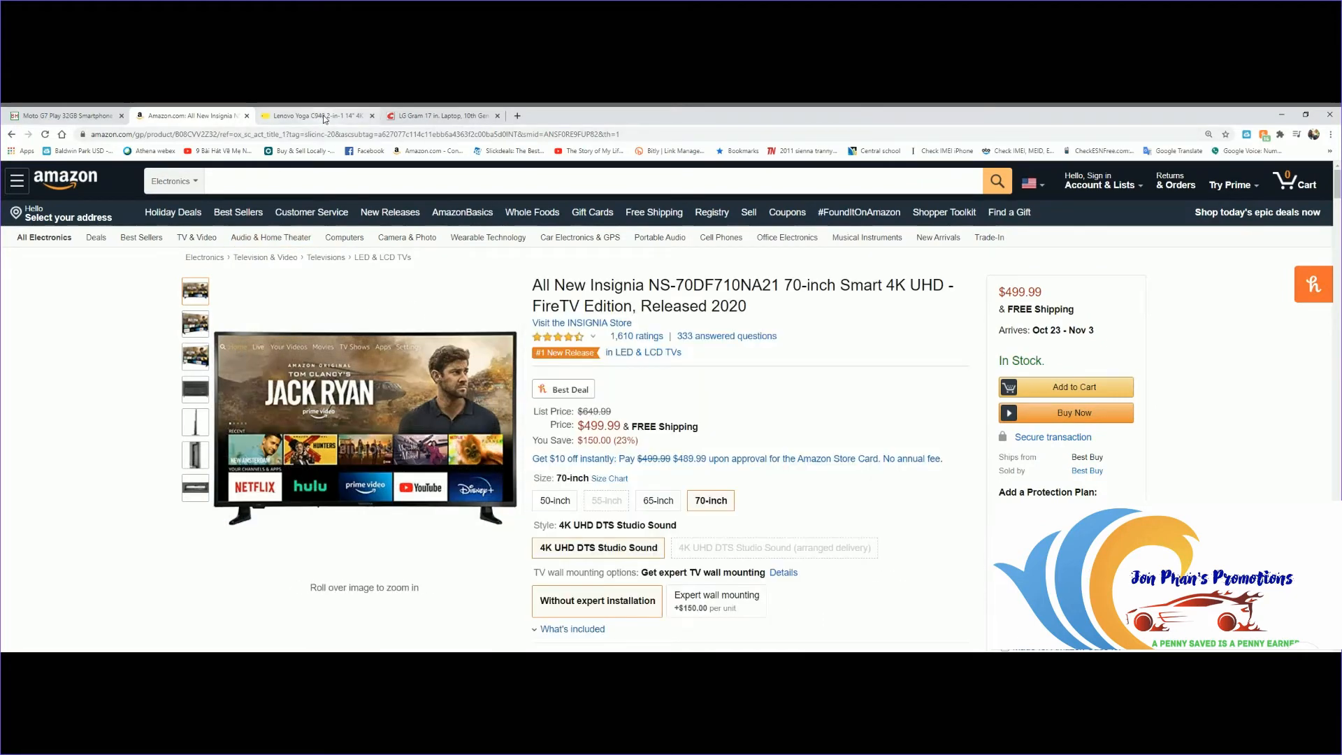
# - Switch to Best Buy's Lenovo Yoga C940 page and scroll through its $1,199.99 pricing and configuration options
pyautogui.click(317, 116)
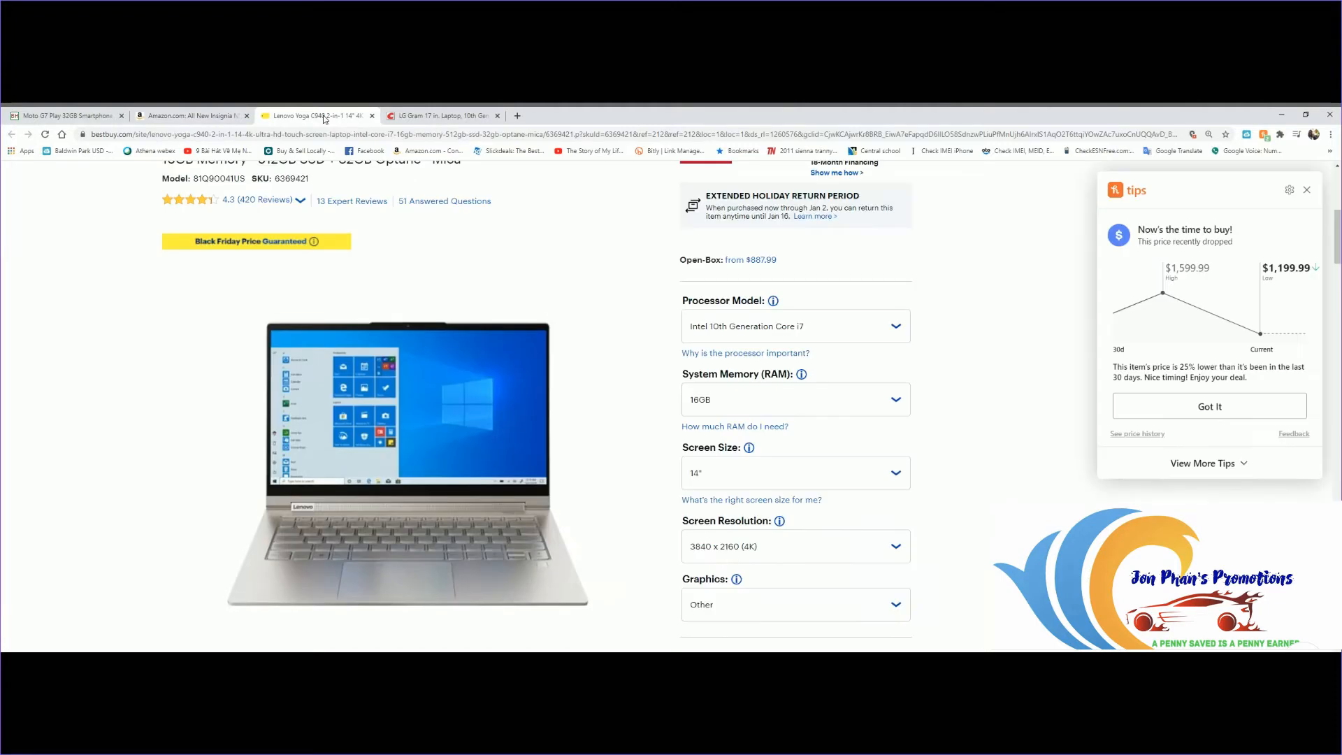
pyautogui.moveTo(1229, 222)
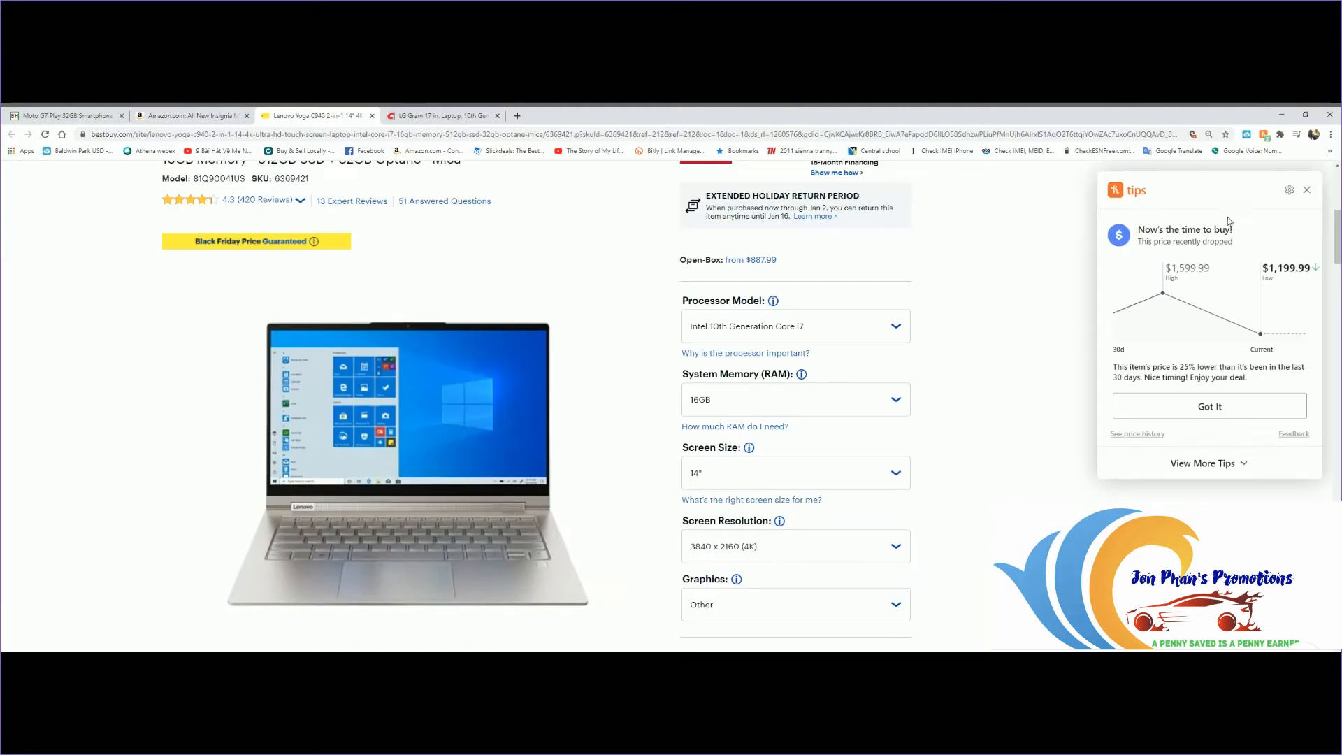
pyautogui.scroll(3)
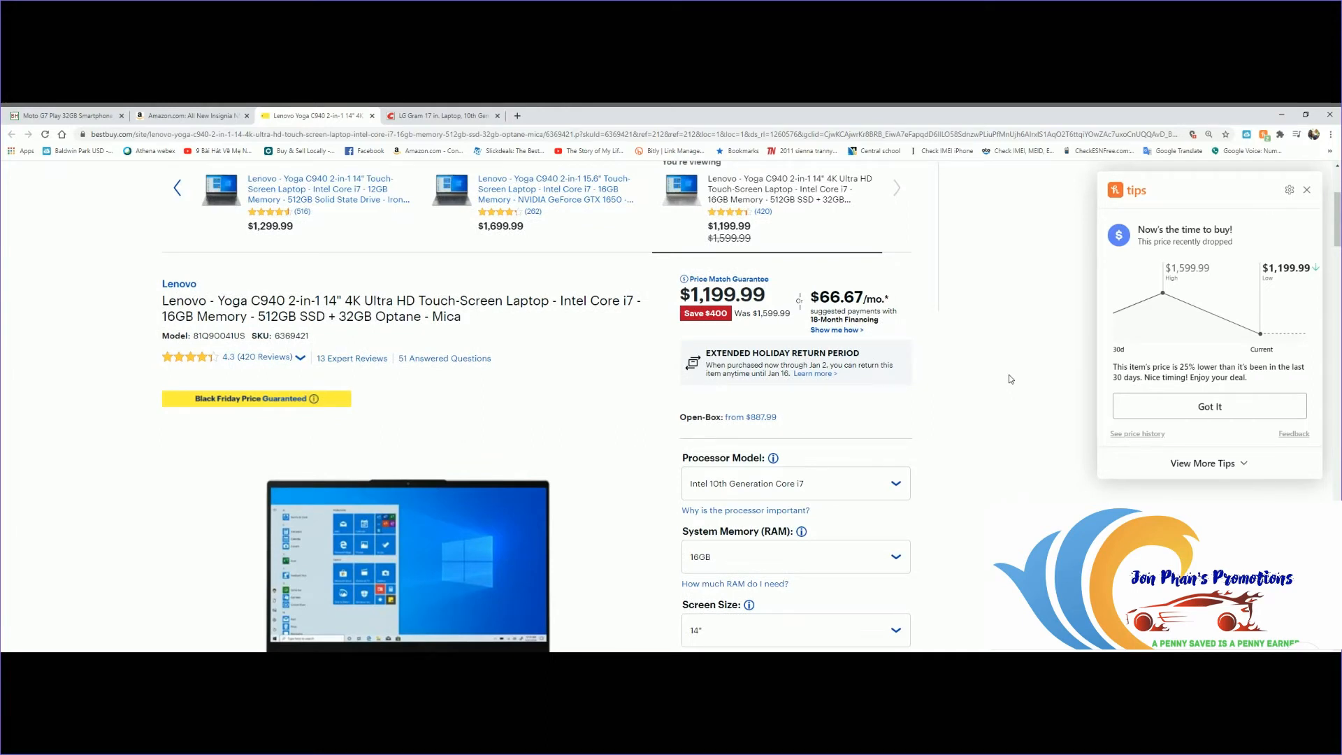
pyautogui.moveTo(1276, 275)
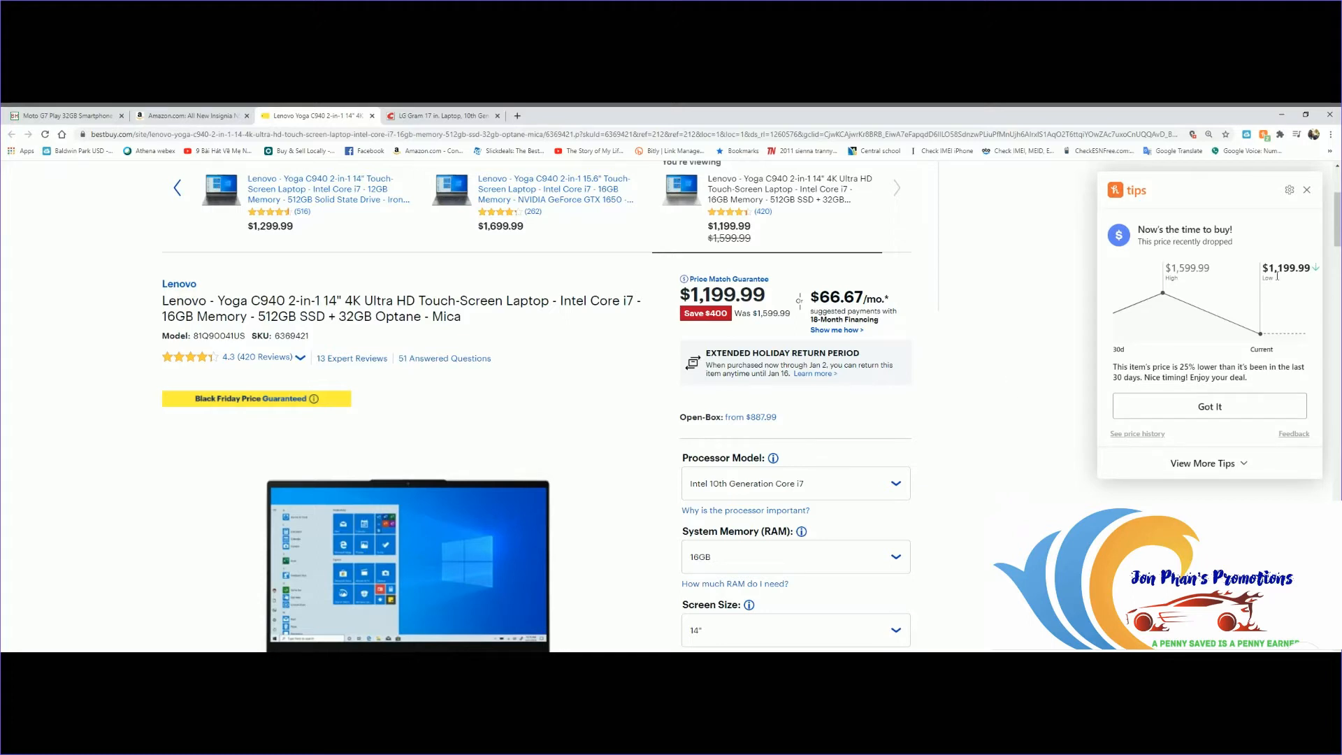
pyautogui.moveTo(1157, 339)
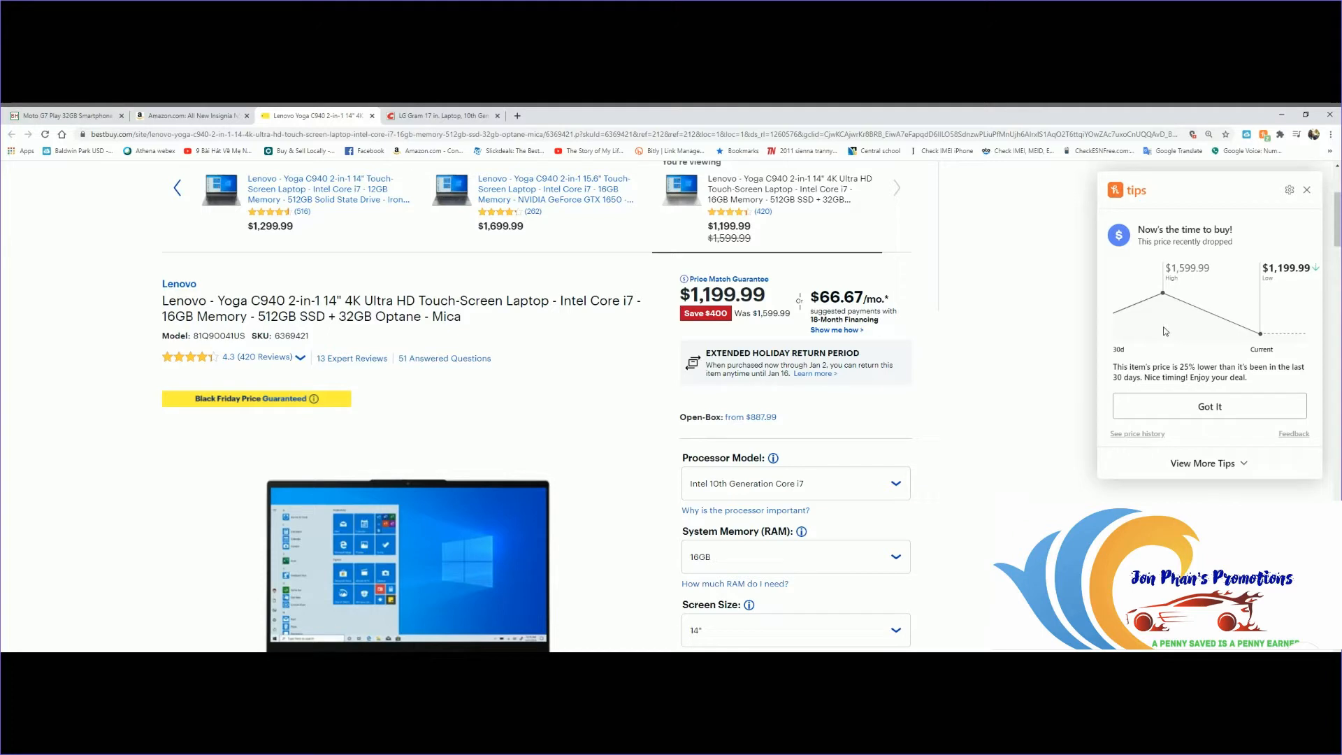
pyautogui.moveTo(1247, 331)
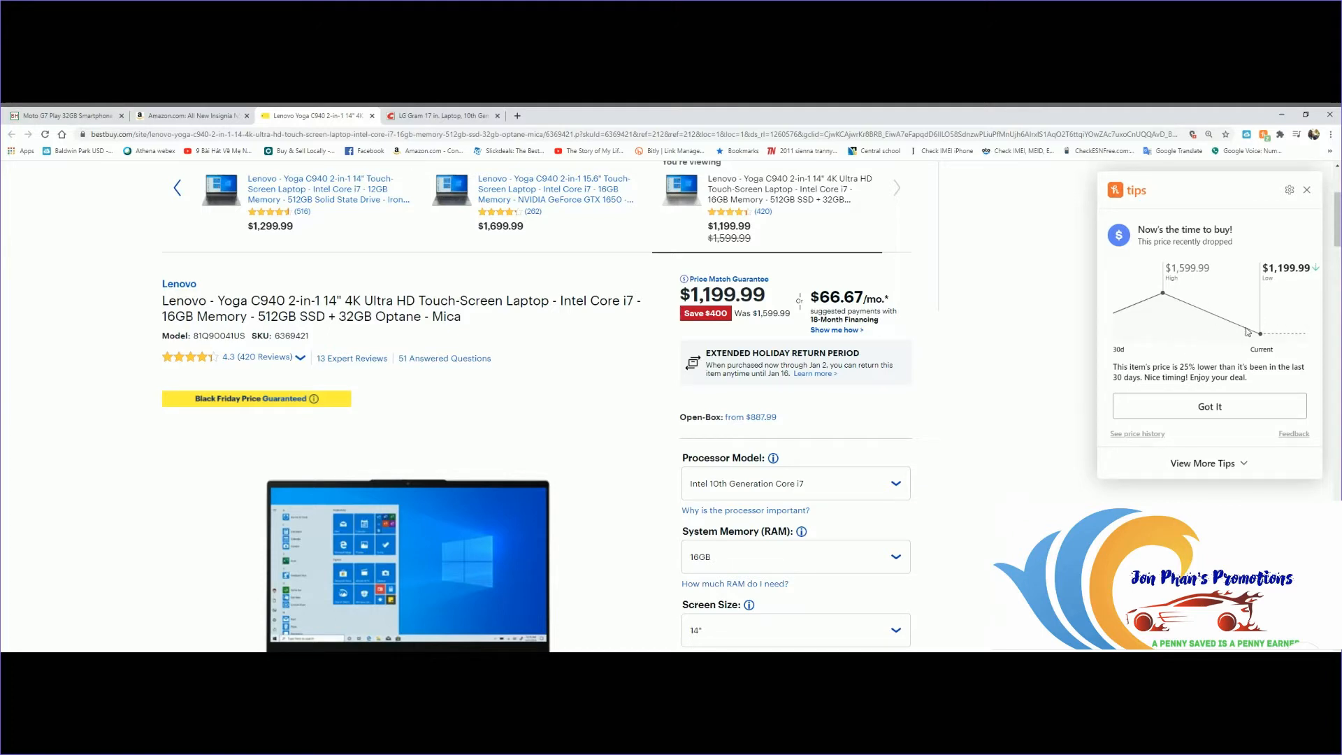
pyautogui.moveTo(1308, 220)
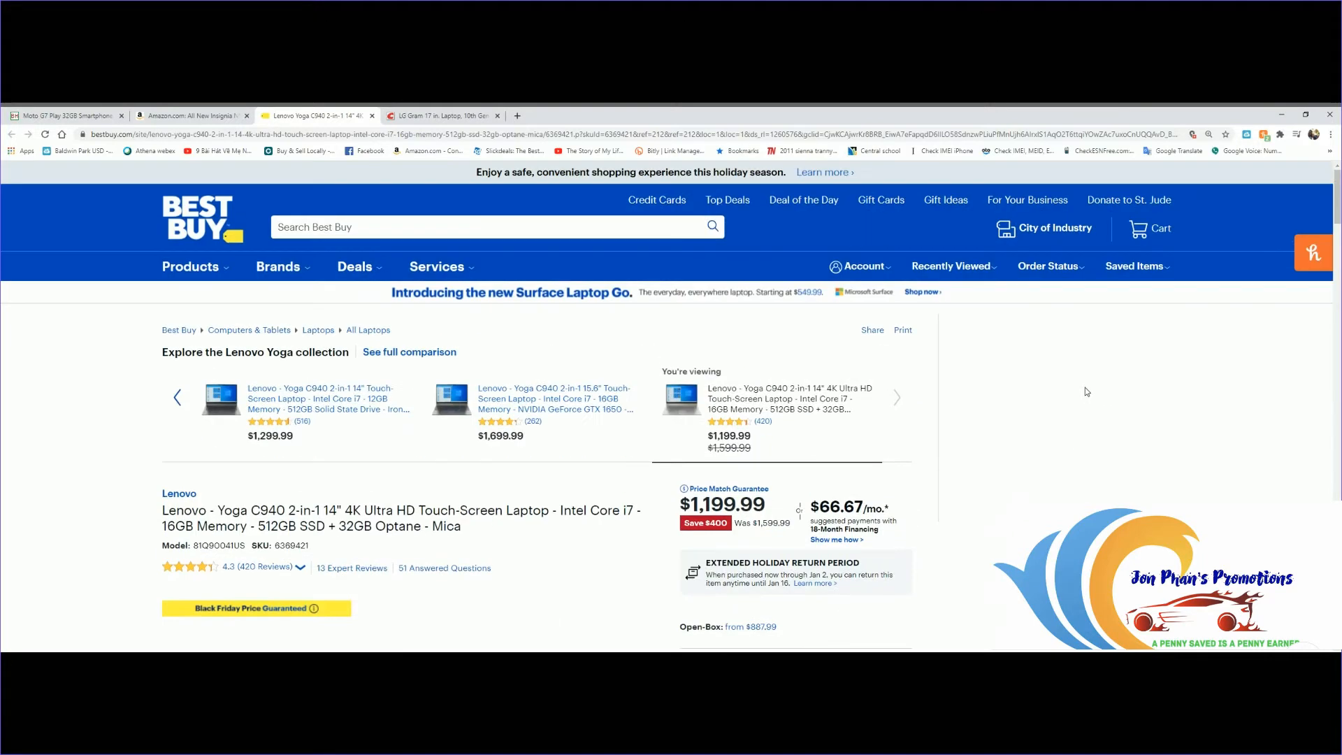
pyautogui.scroll(-3)
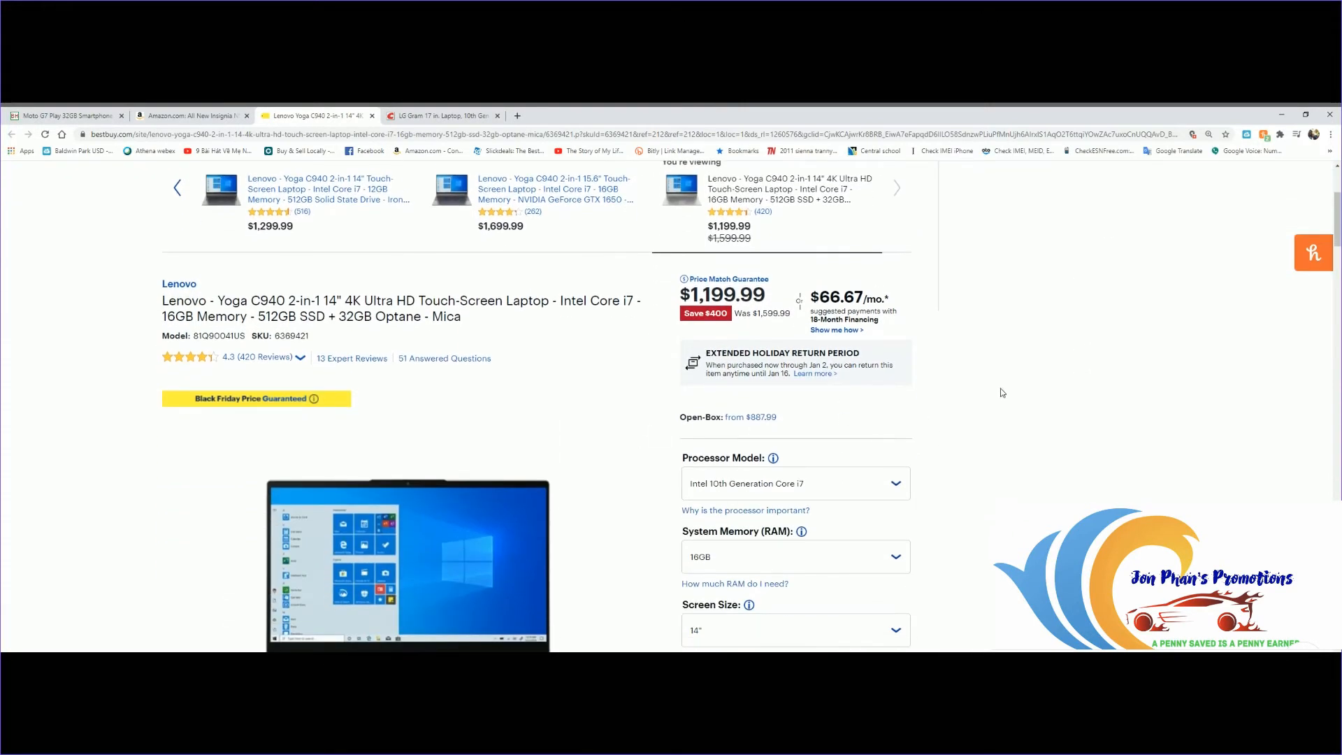
pyautogui.scroll(-3)
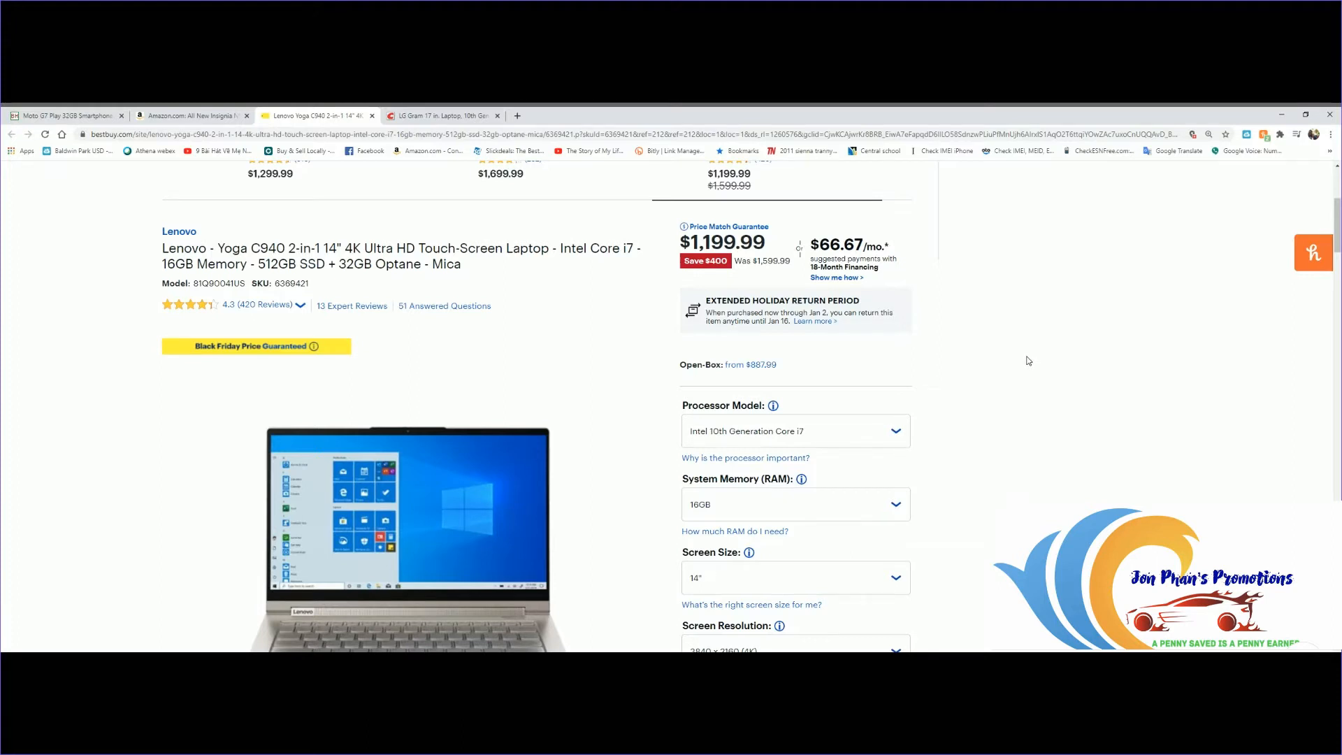
pyautogui.scroll(-3)
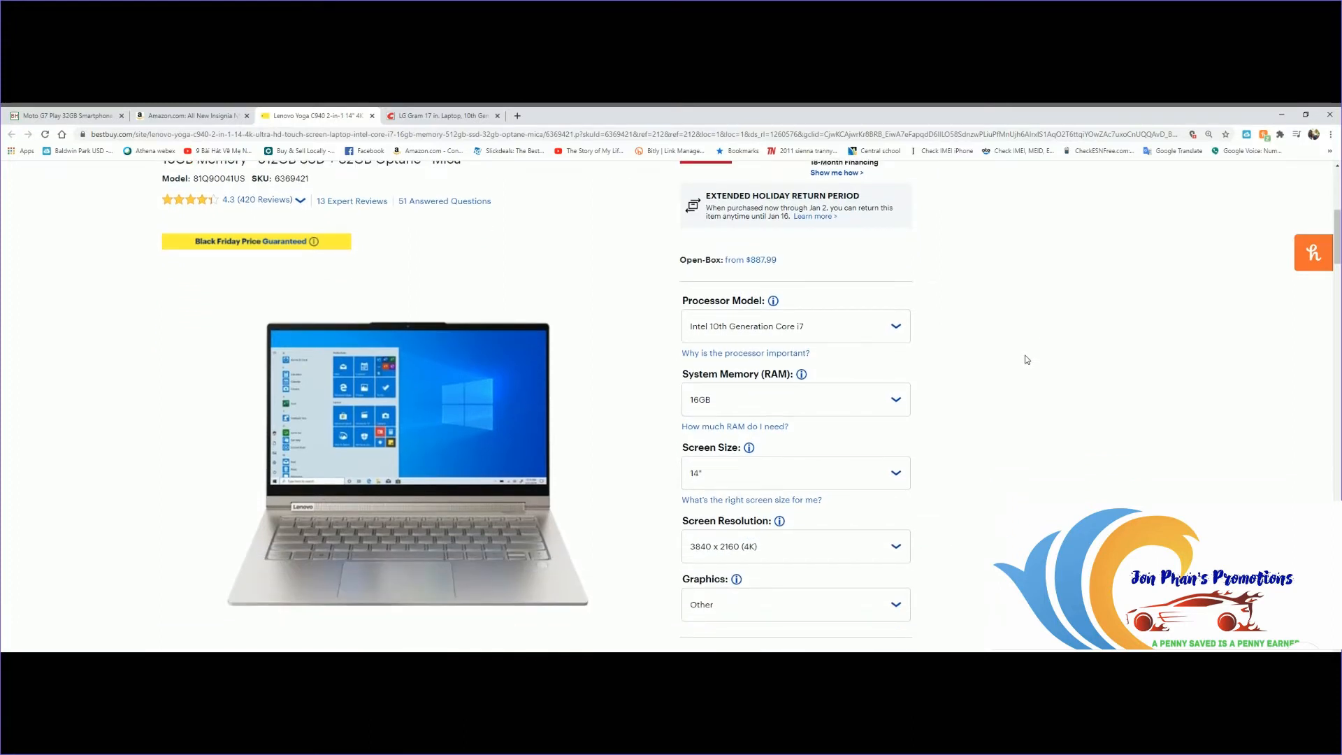
pyautogui.moveTo(967, 406)
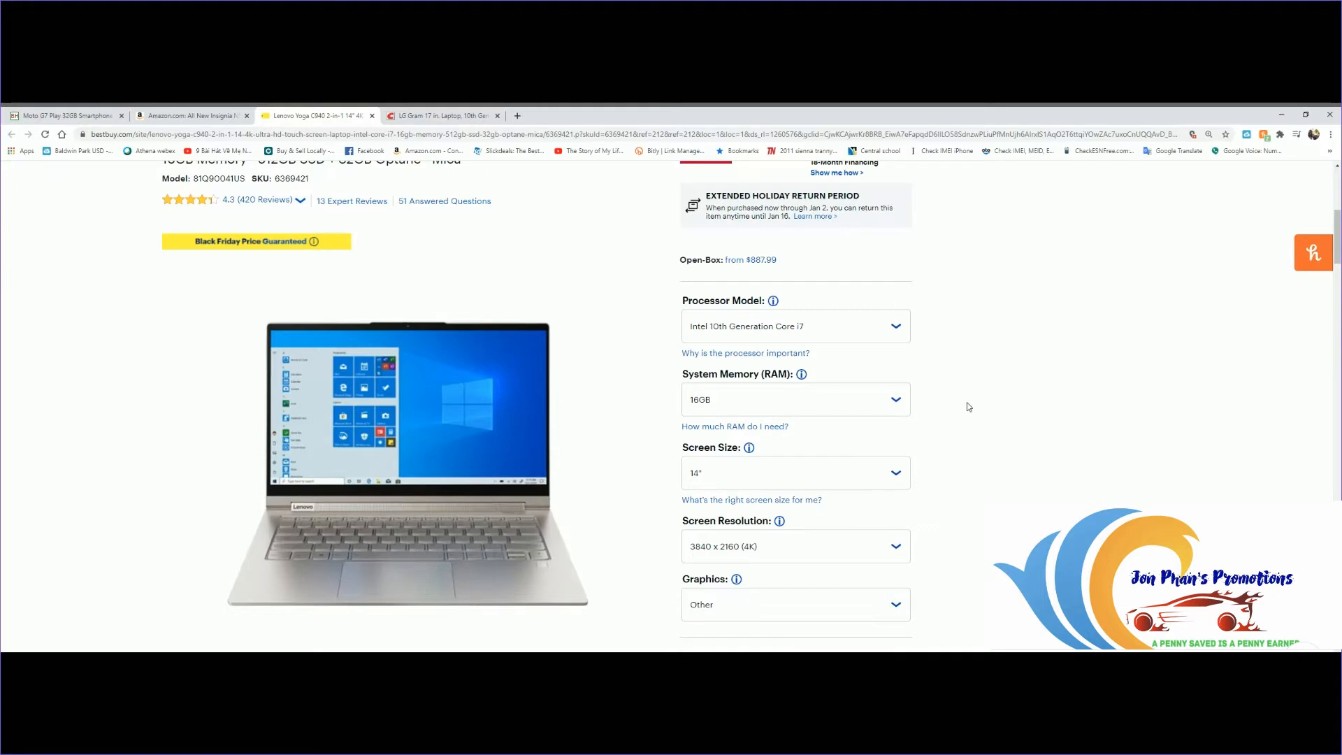
pyautogui.scroll(-3)
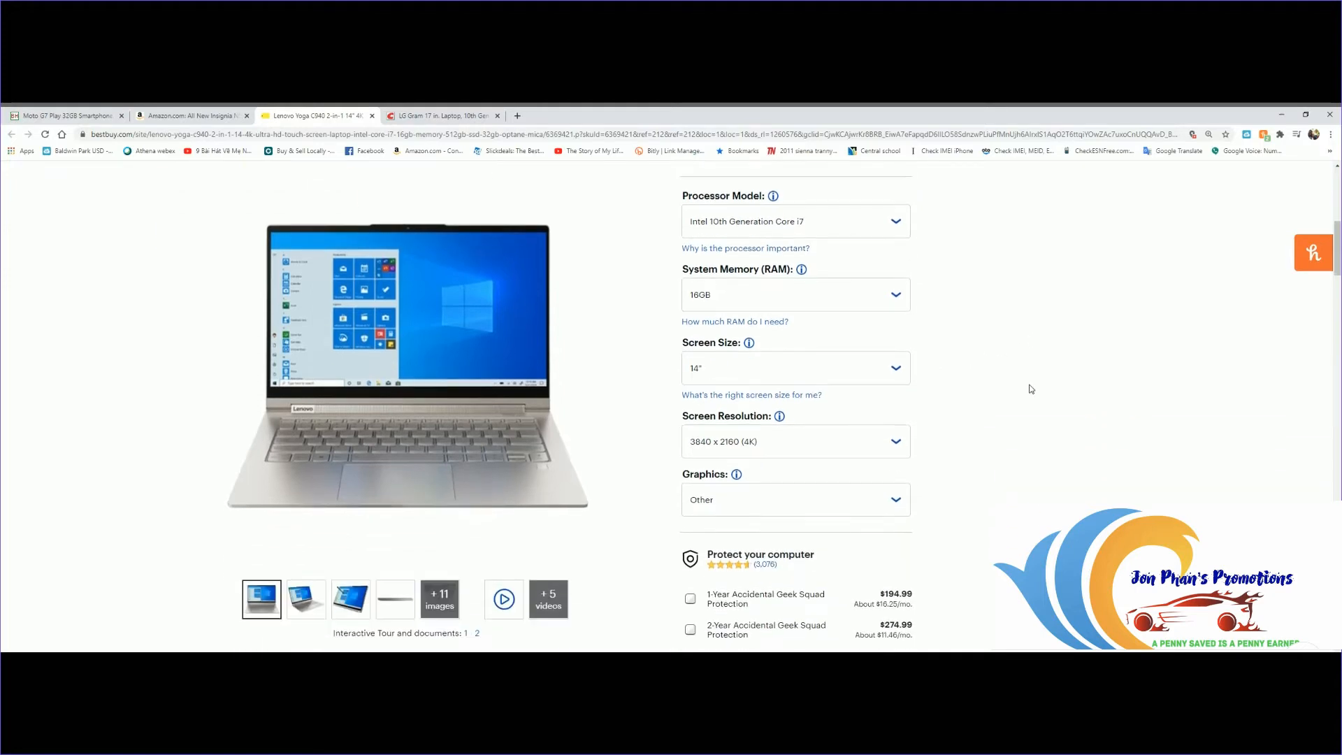
pyautogui.moveTo(1015, 411)
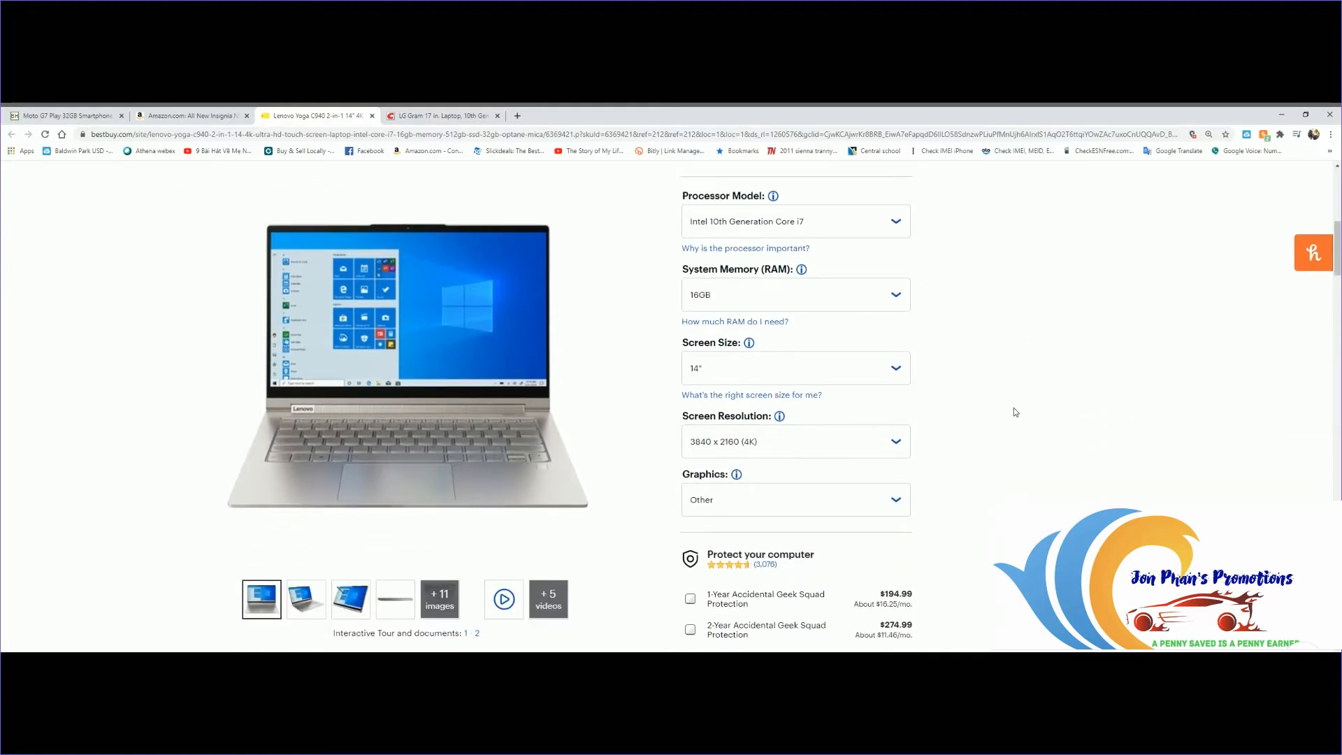
pyautogui.scroll(-3)
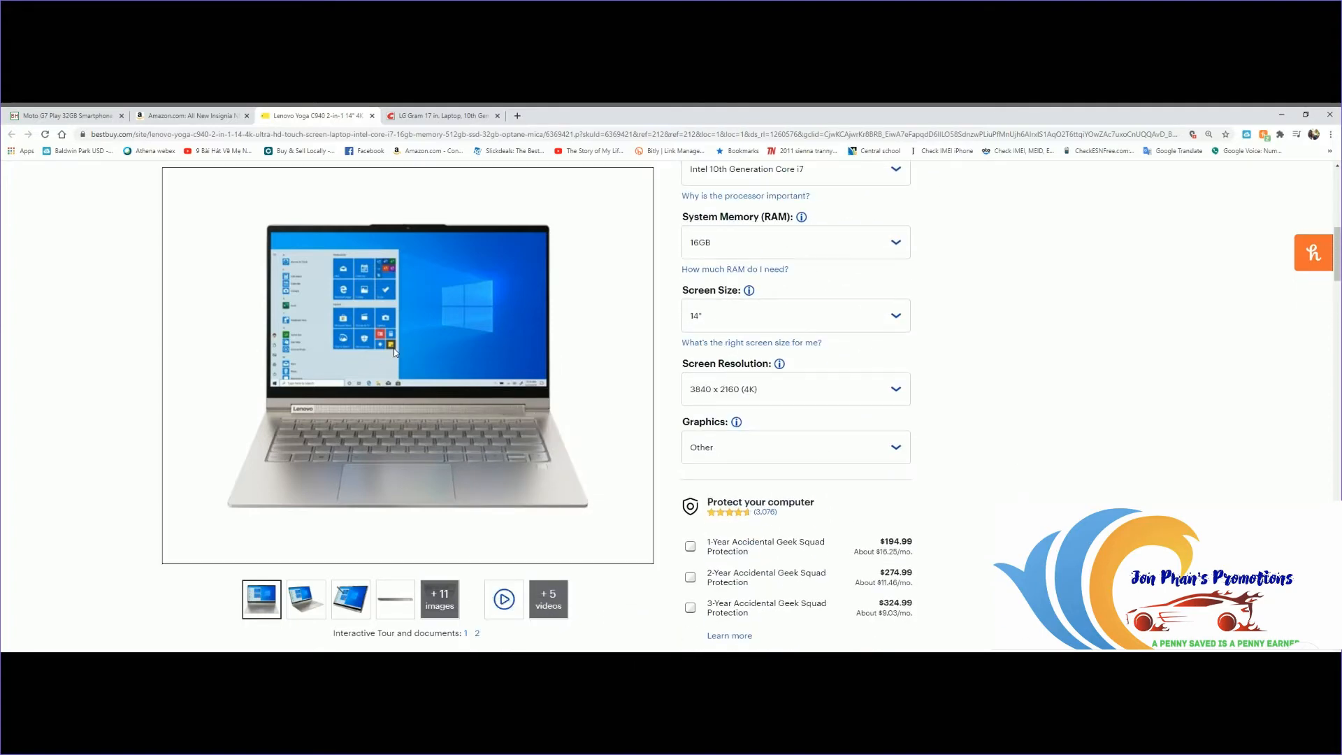
# - View the Yoga C940 gallery's front, pen, side profile, keyboard, tent-mode and folded edge photos
pyautogui.click(406, 359)
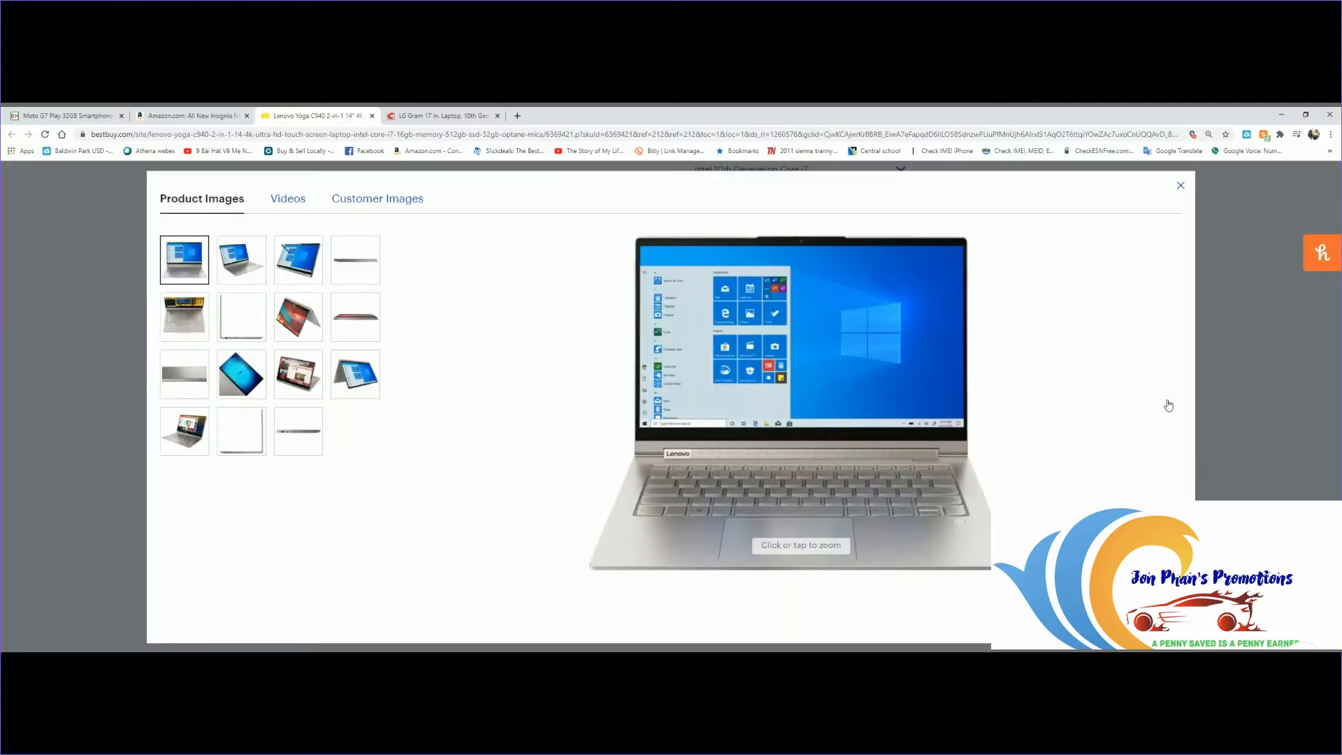
pyautogui.moveTo(1142, 422)
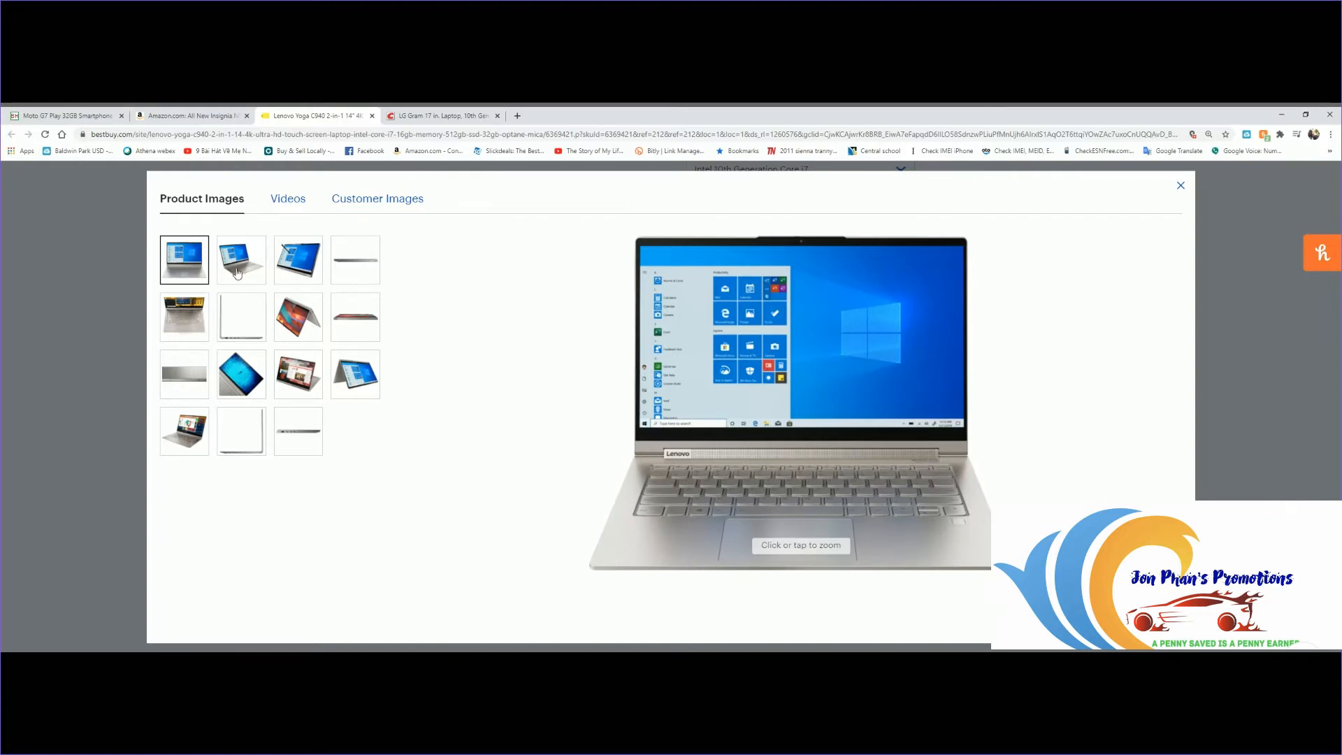
pyautogui.click(240, 260)
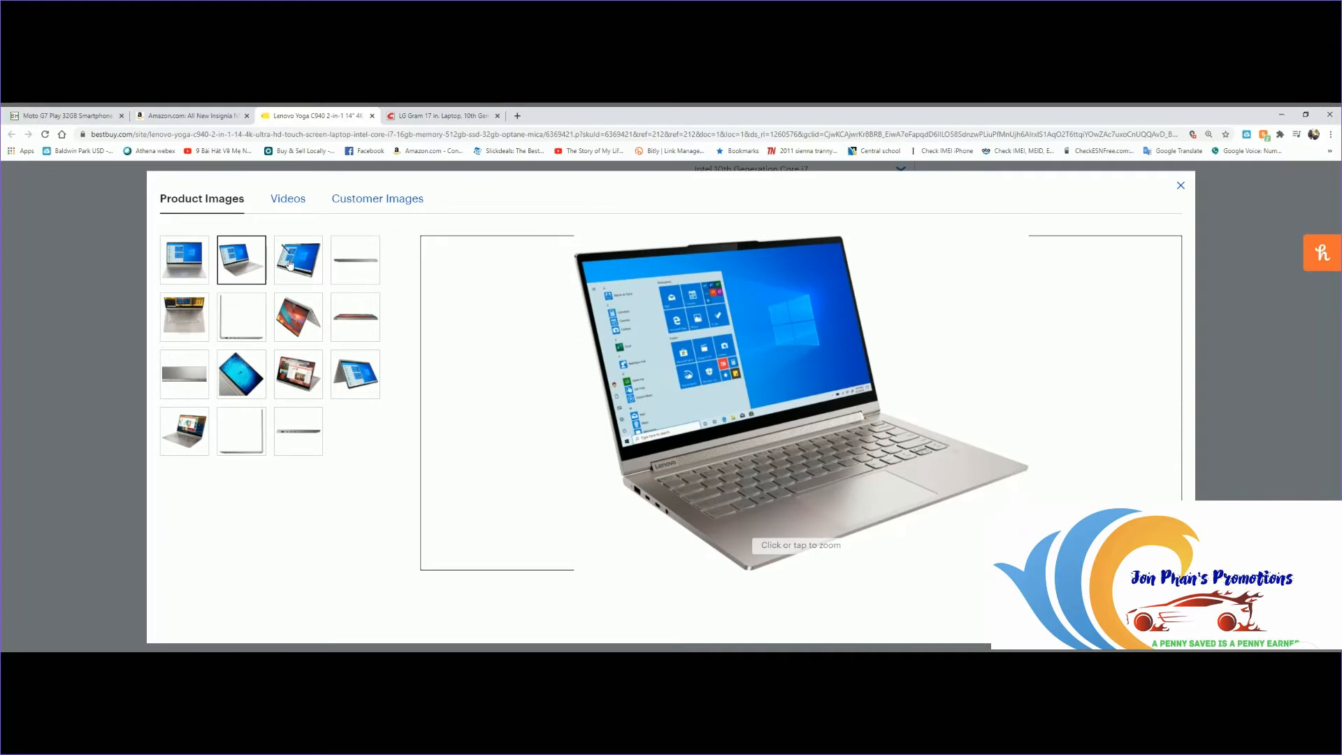
pyautogui.click(296, 260)
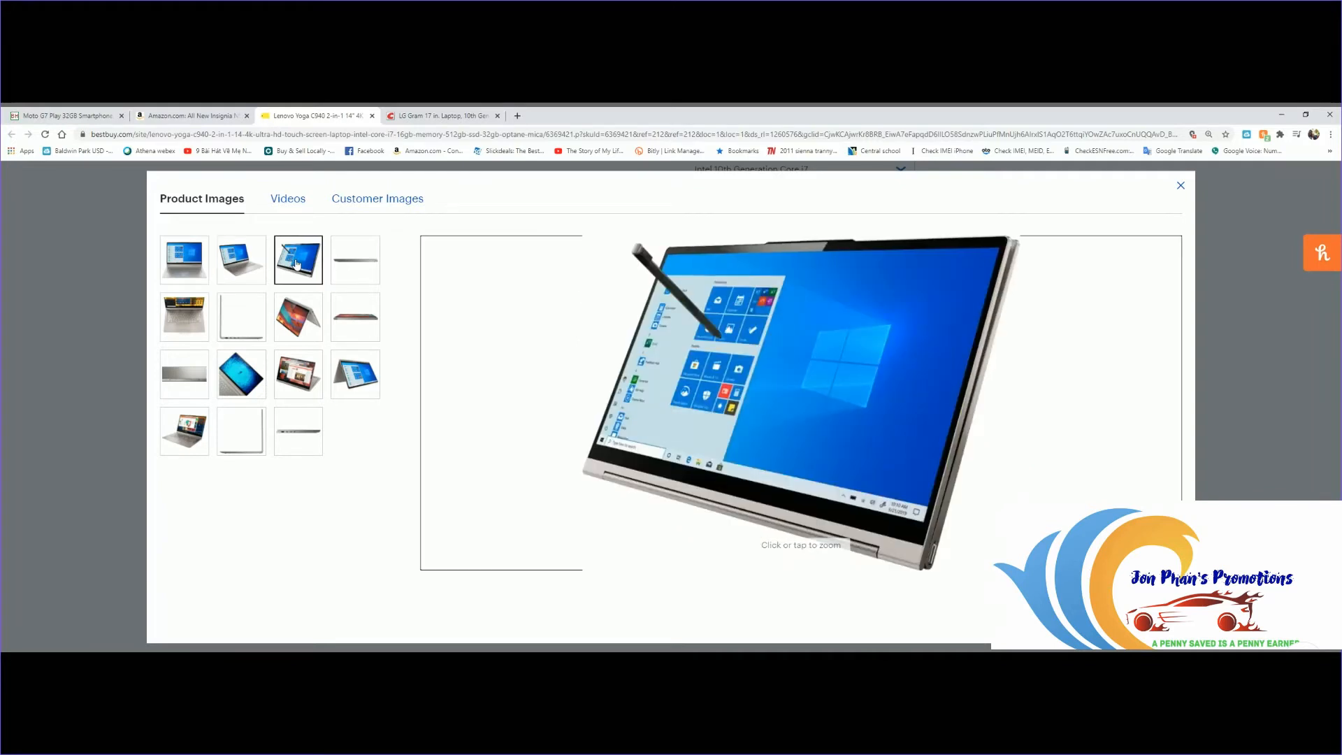
pyautogui.click(354, 260)
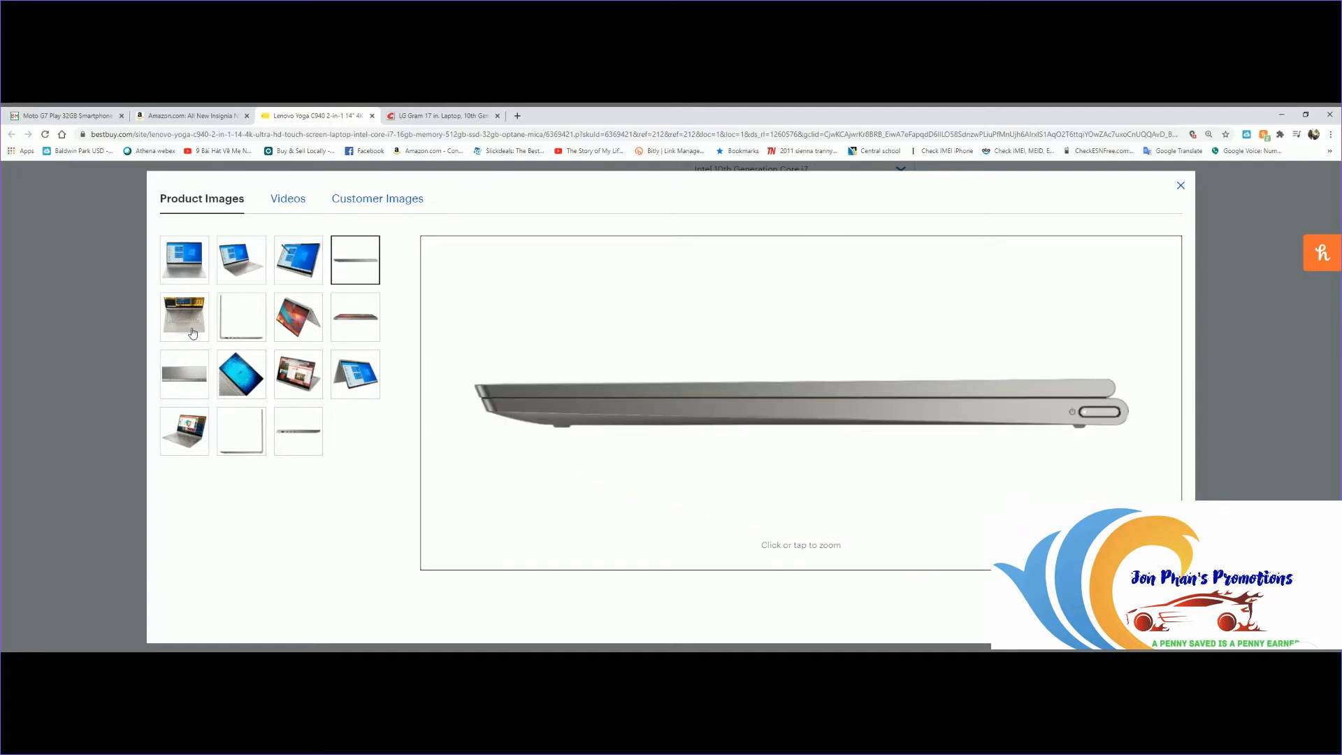
pyautogui.click(240, 317)
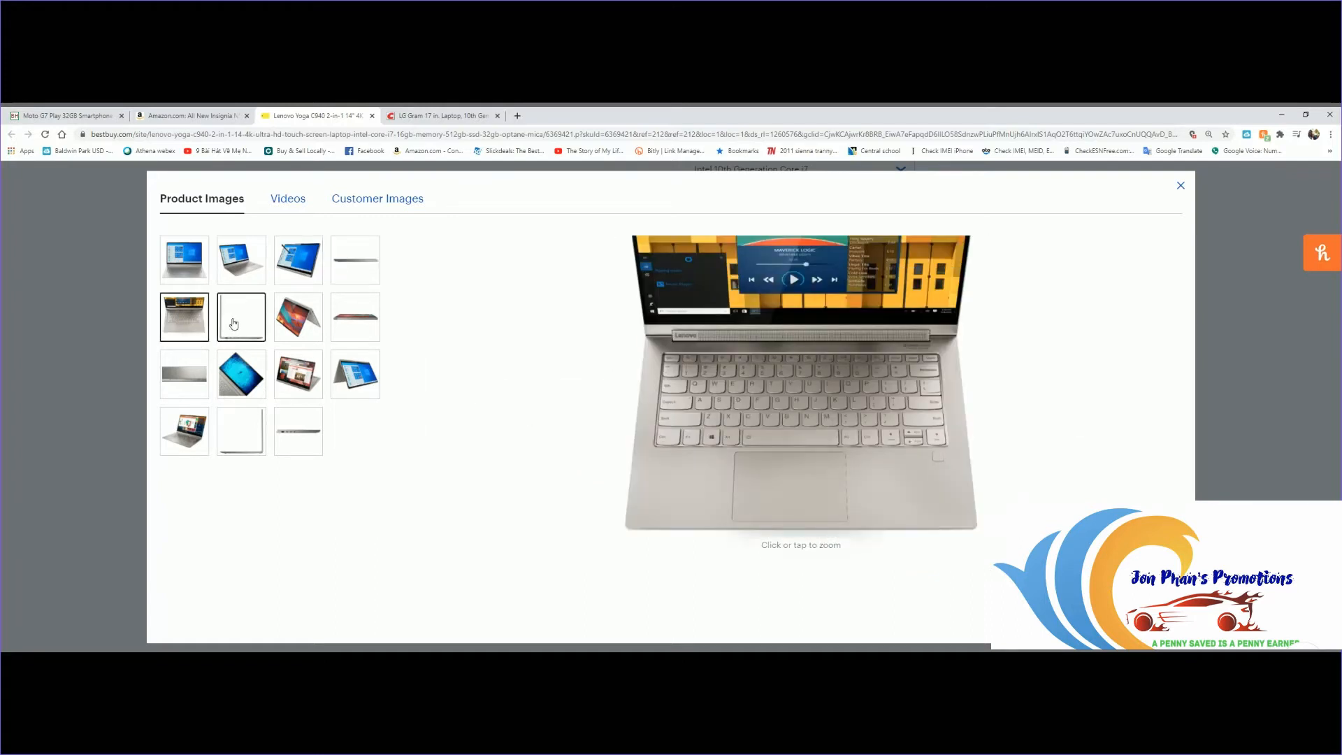
pyautogui.click(297, 317)
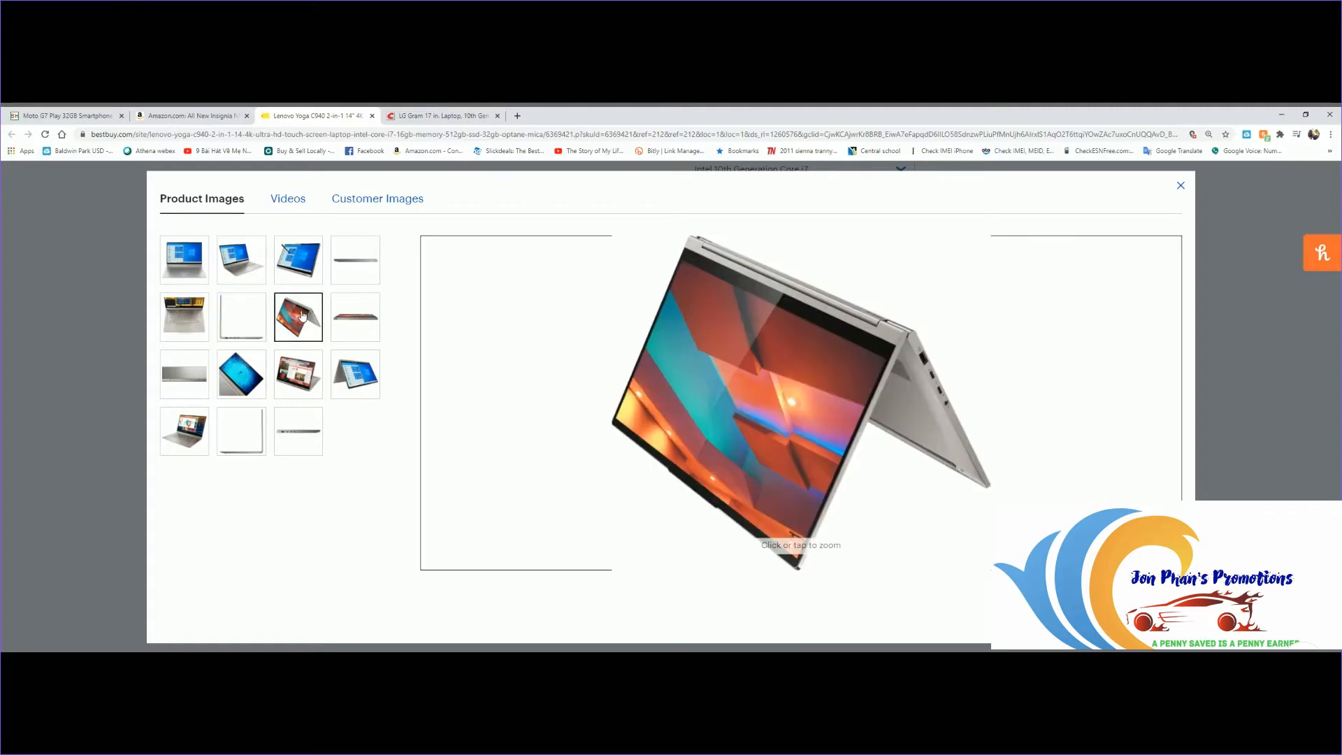
pyautogui.click(354, 317)
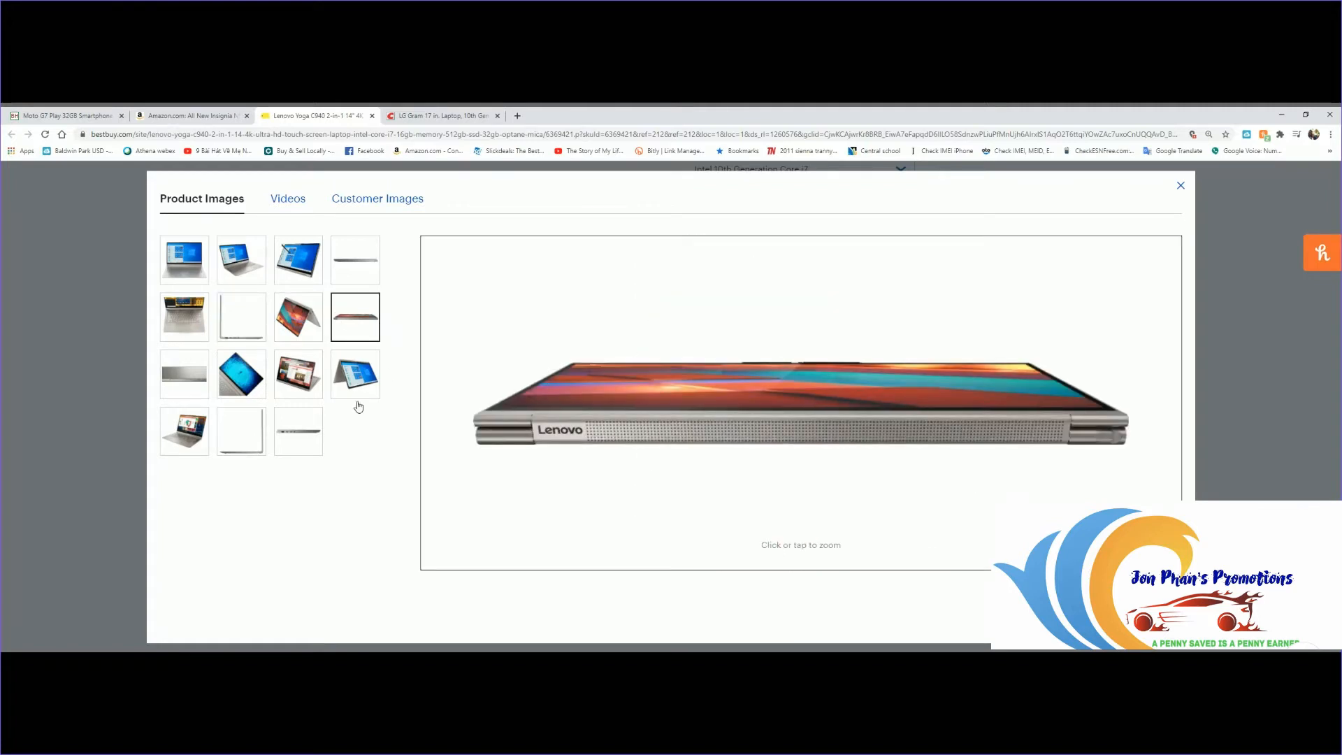
# - View the hinge close-up, diver screen, Windows tent-mode and ports photos, then close the gallery
pyautogui.click(183, 375)
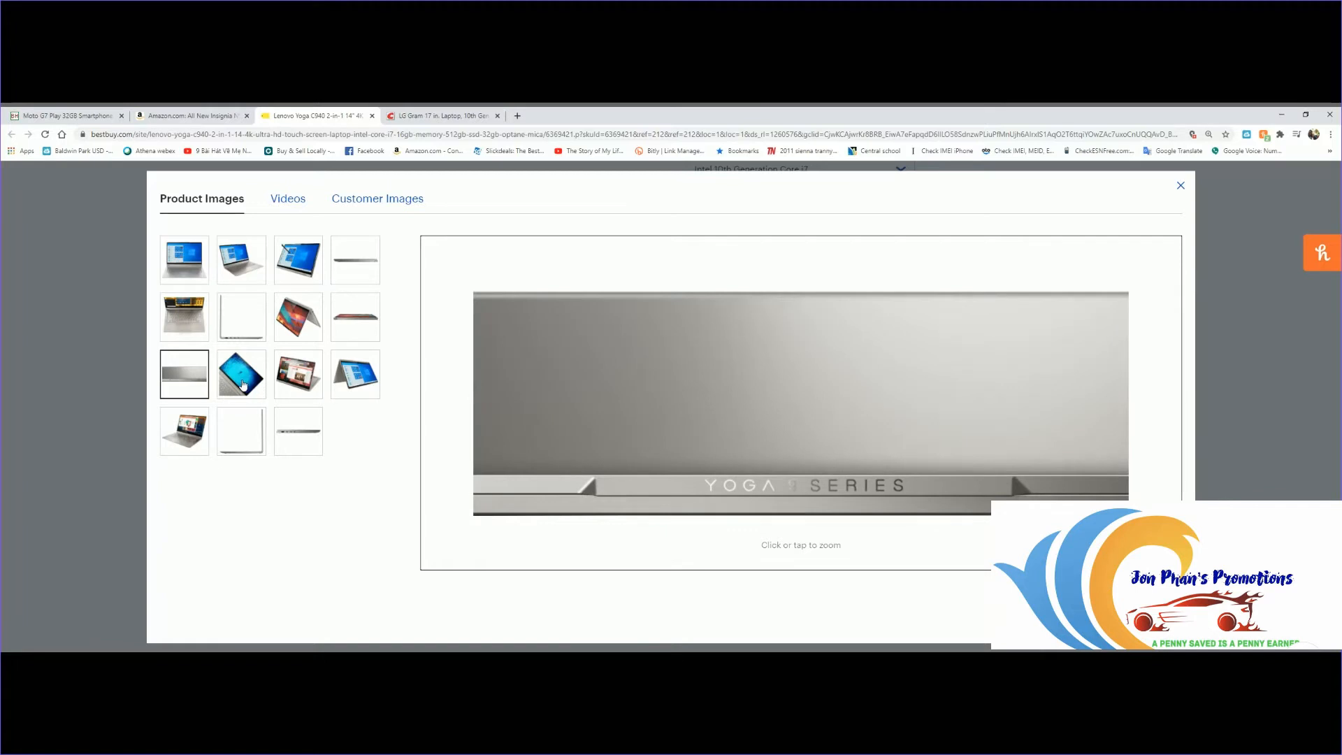
pyautogui.click(240, 374)
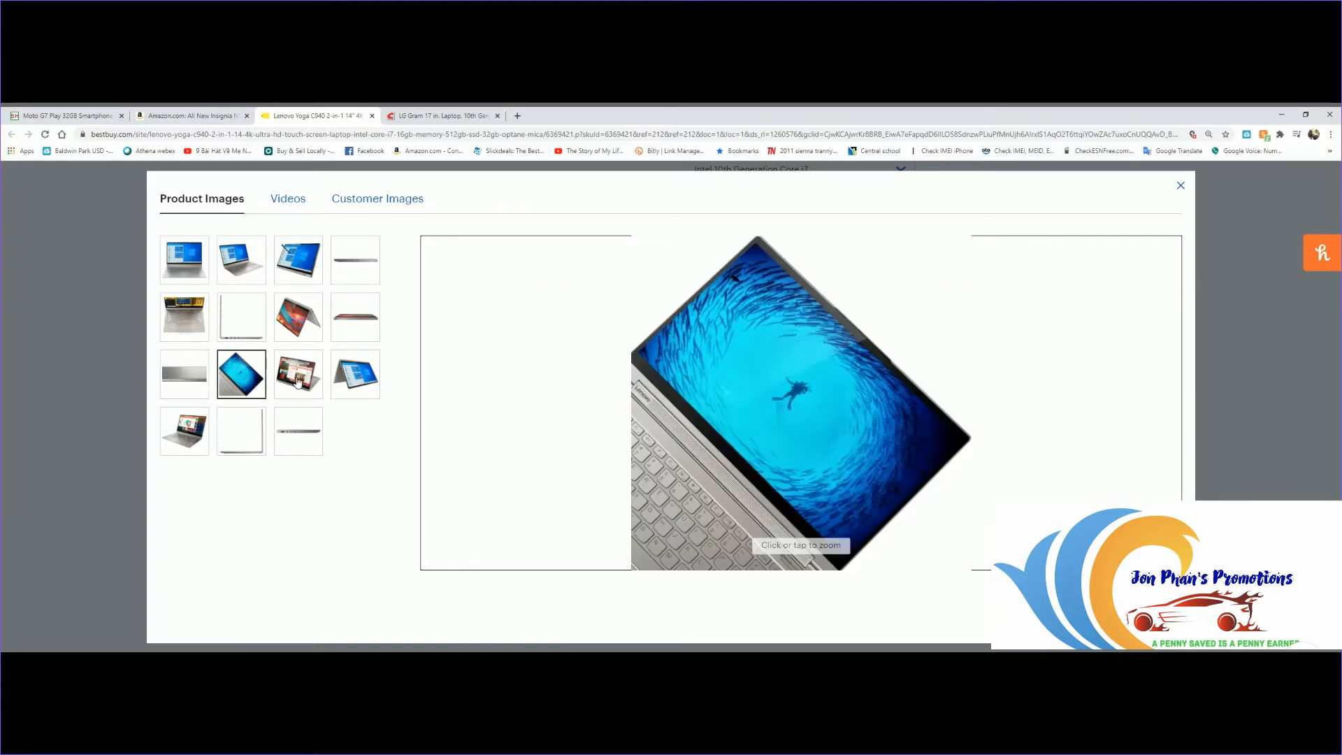
pyautogui.click(354, 374)
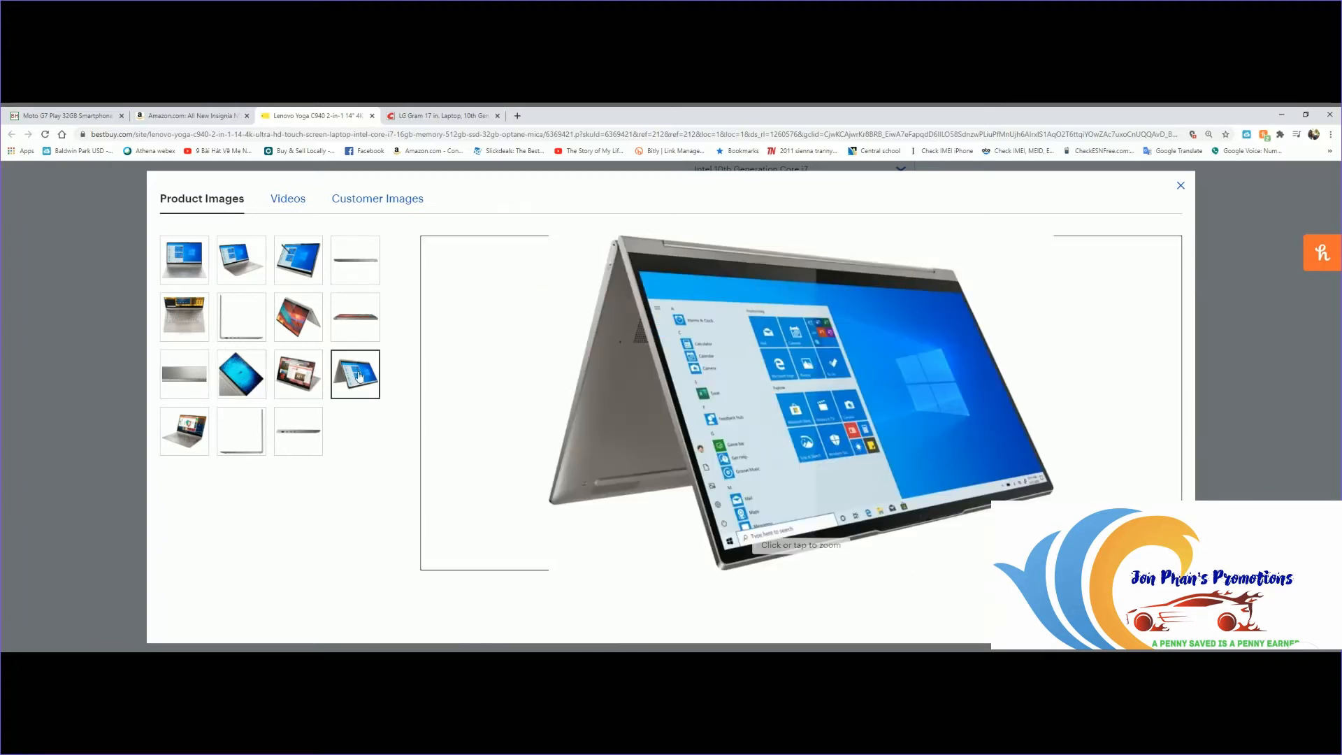
pyautogui.moveTo(165, 464)
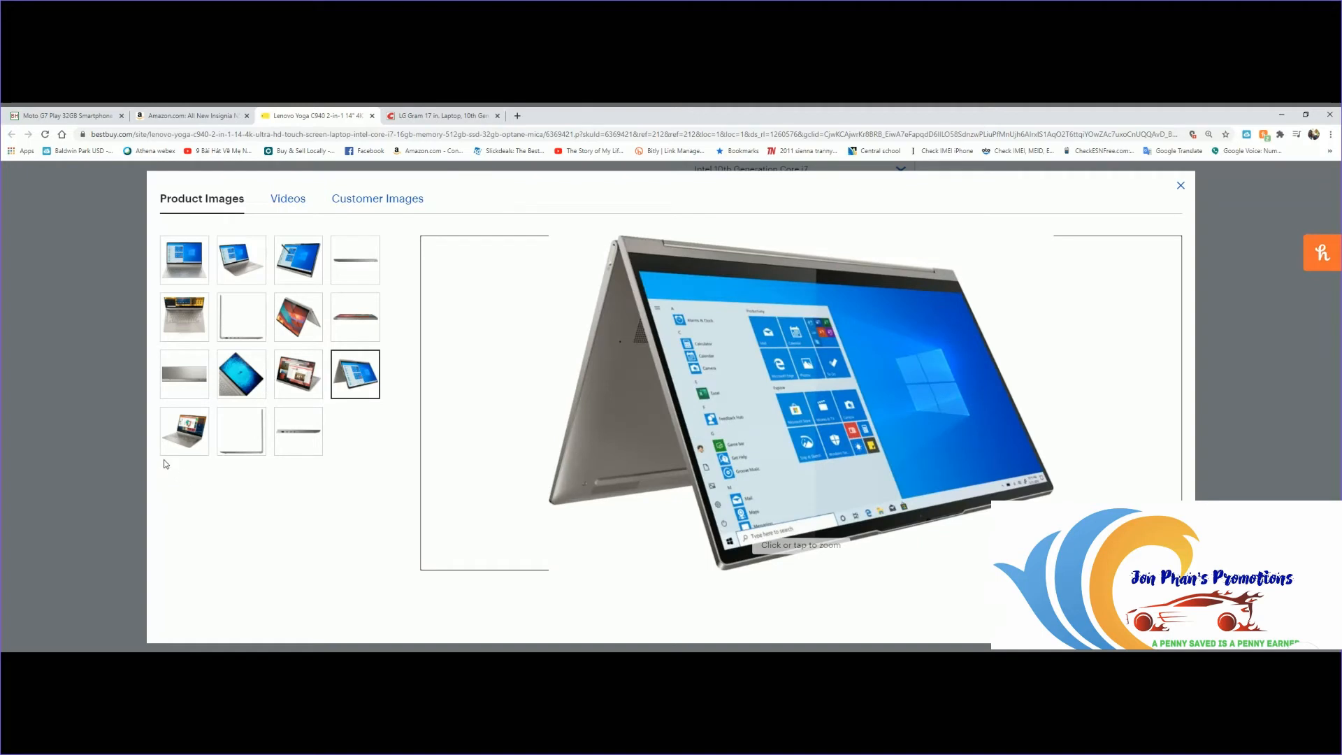
pyautogui.click(240, 432)
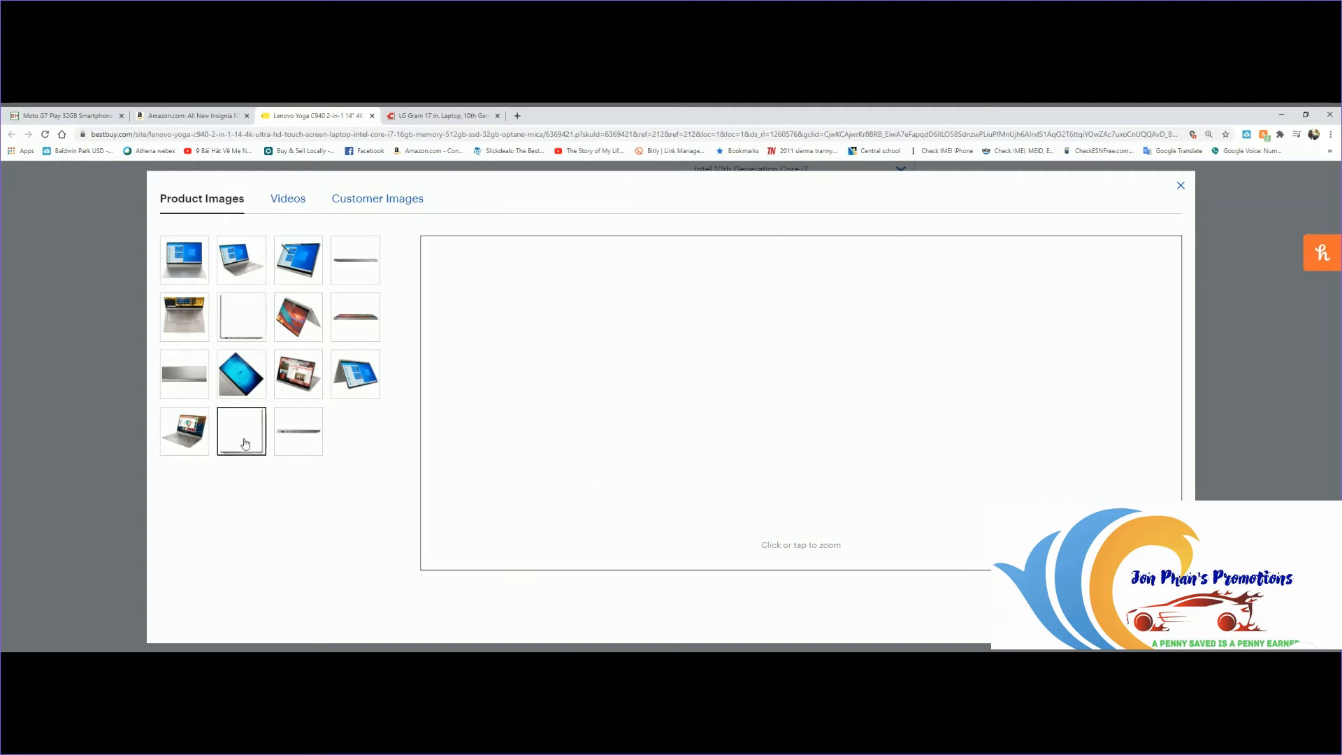
pyautogui.click(298, 430)
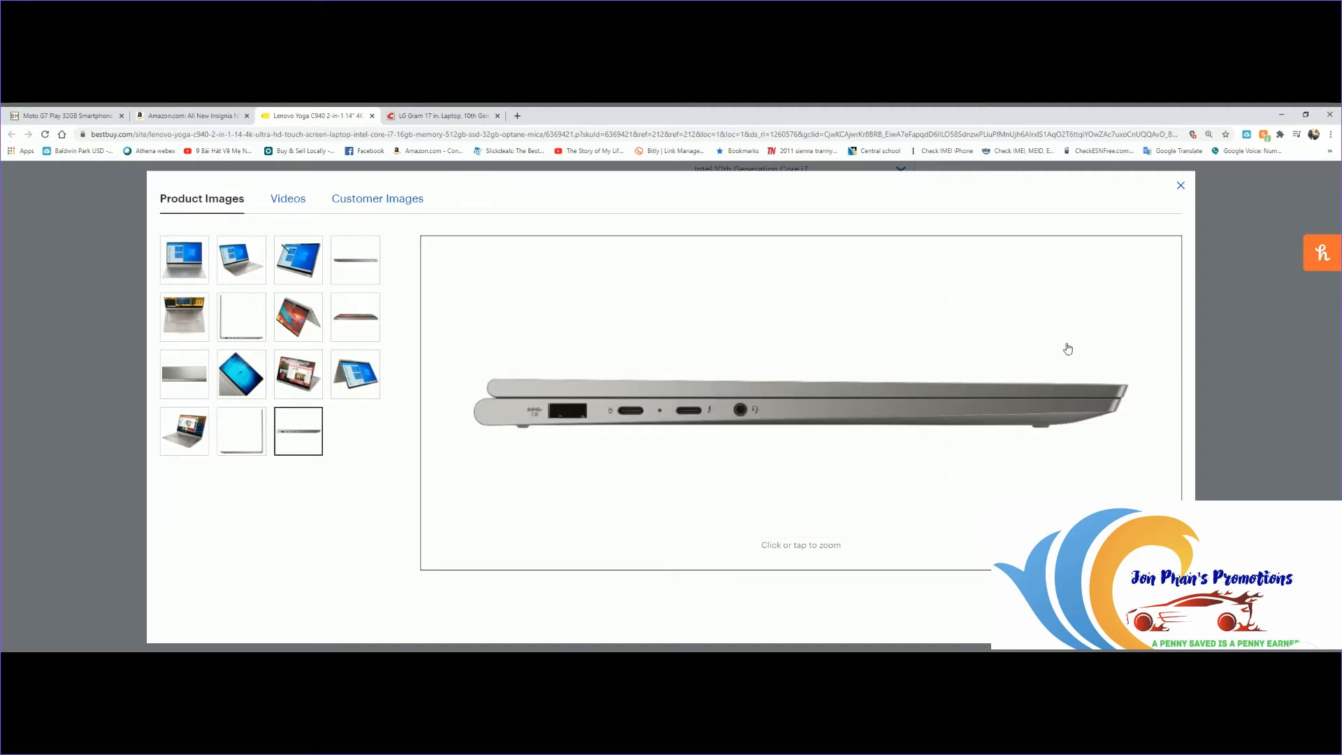
pyautogui.click(1180, 184)
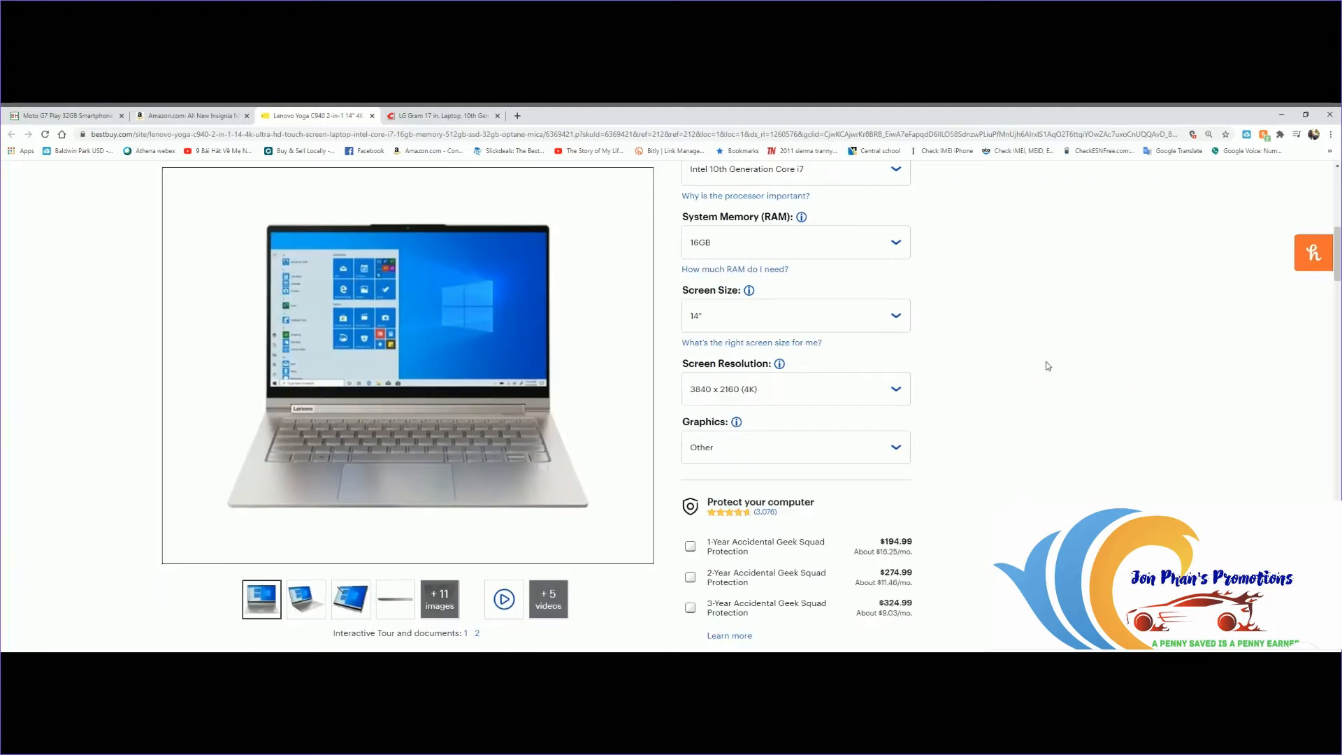
# - Scroll to the Highlights carousel and shift it to show the 512GB Total Storage Capacity card fully
pyautogui.scroll(-3)
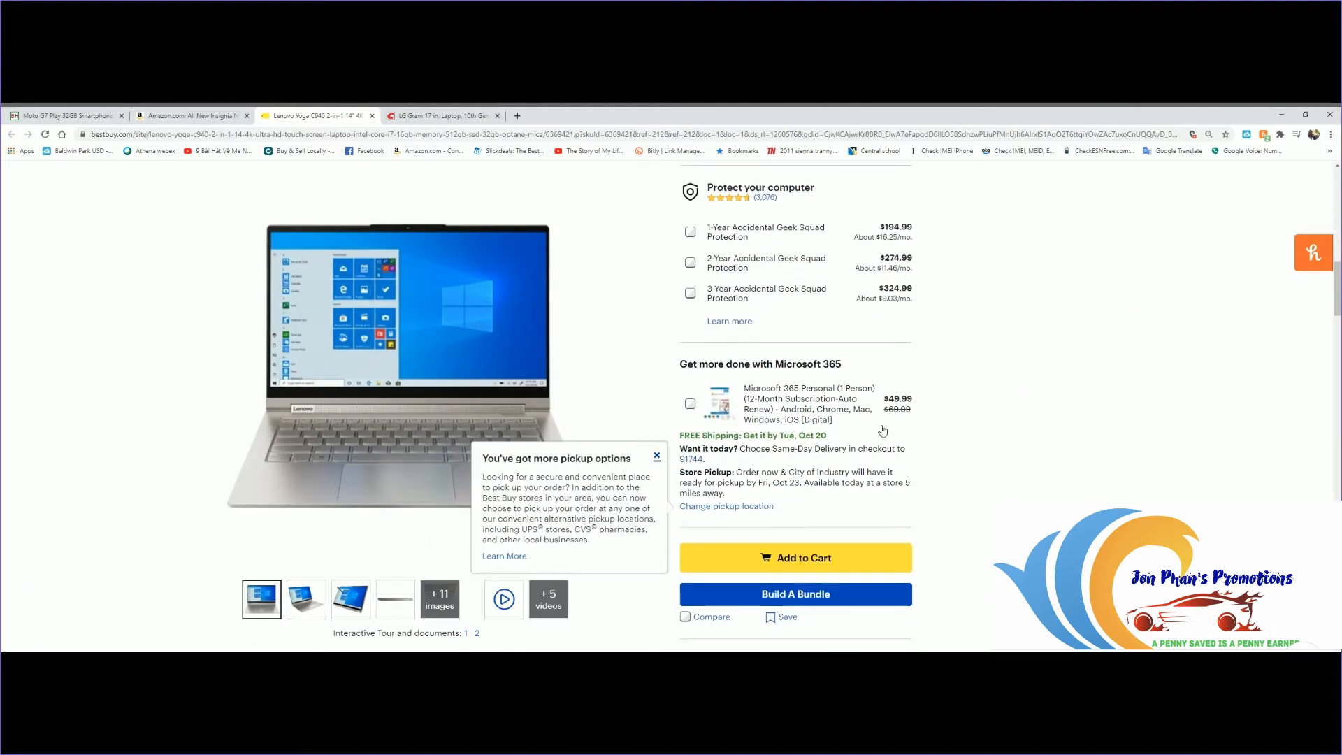
pyautogui.scroll(-3)
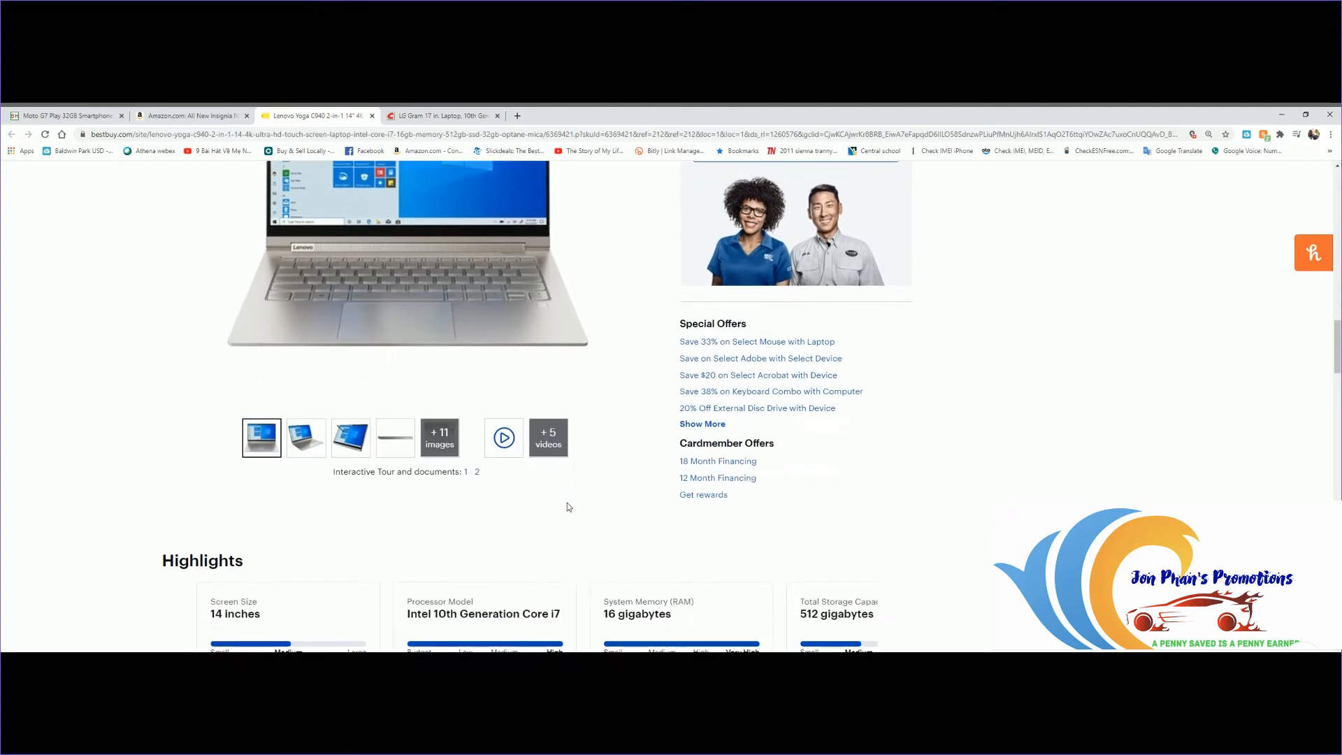
pyautogui.scroll(-3)
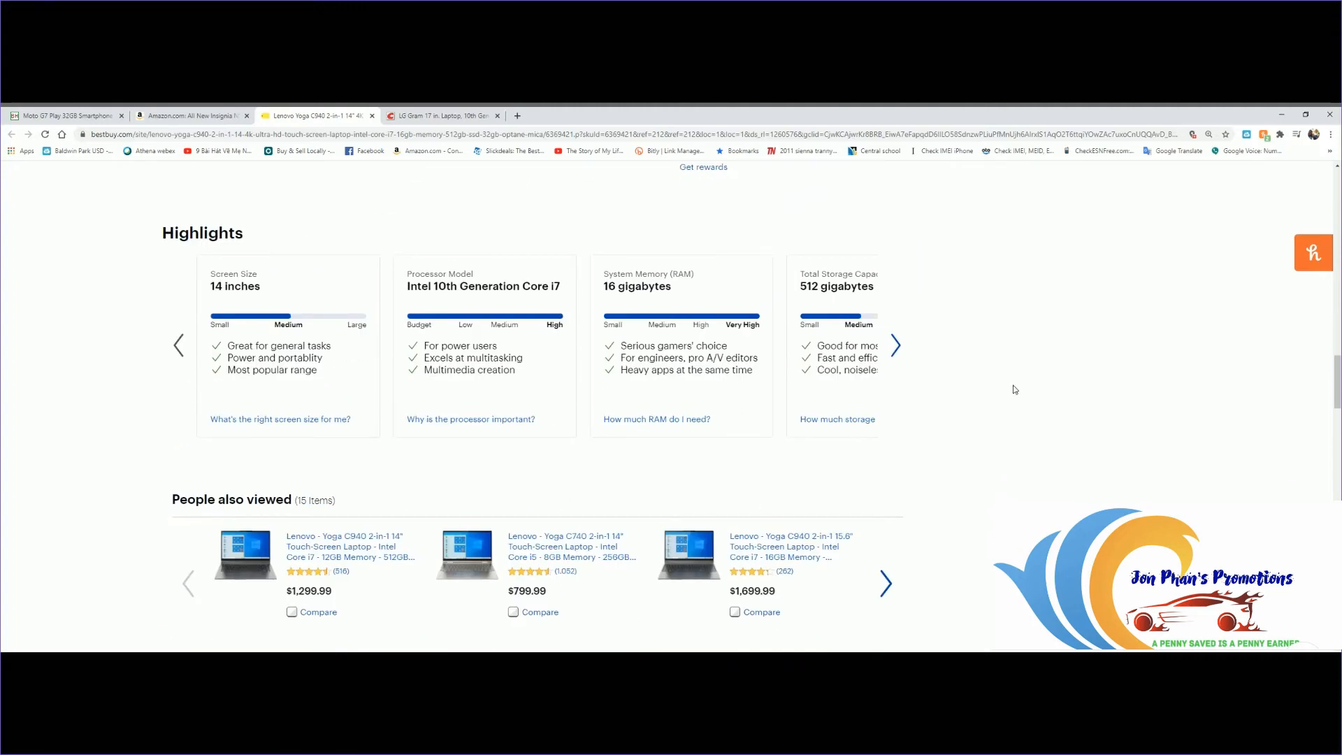
pyautogui.scroll(3)
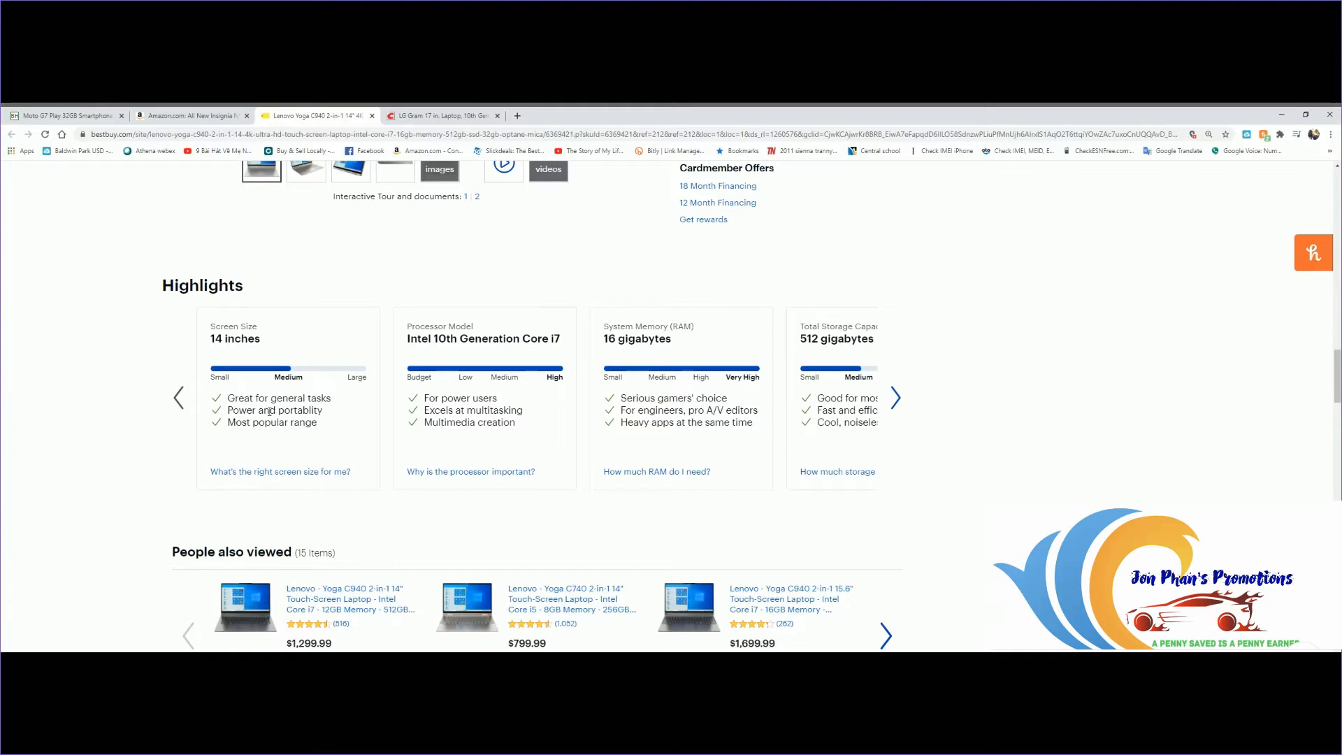
pyautogui.moveTo(886, 376)
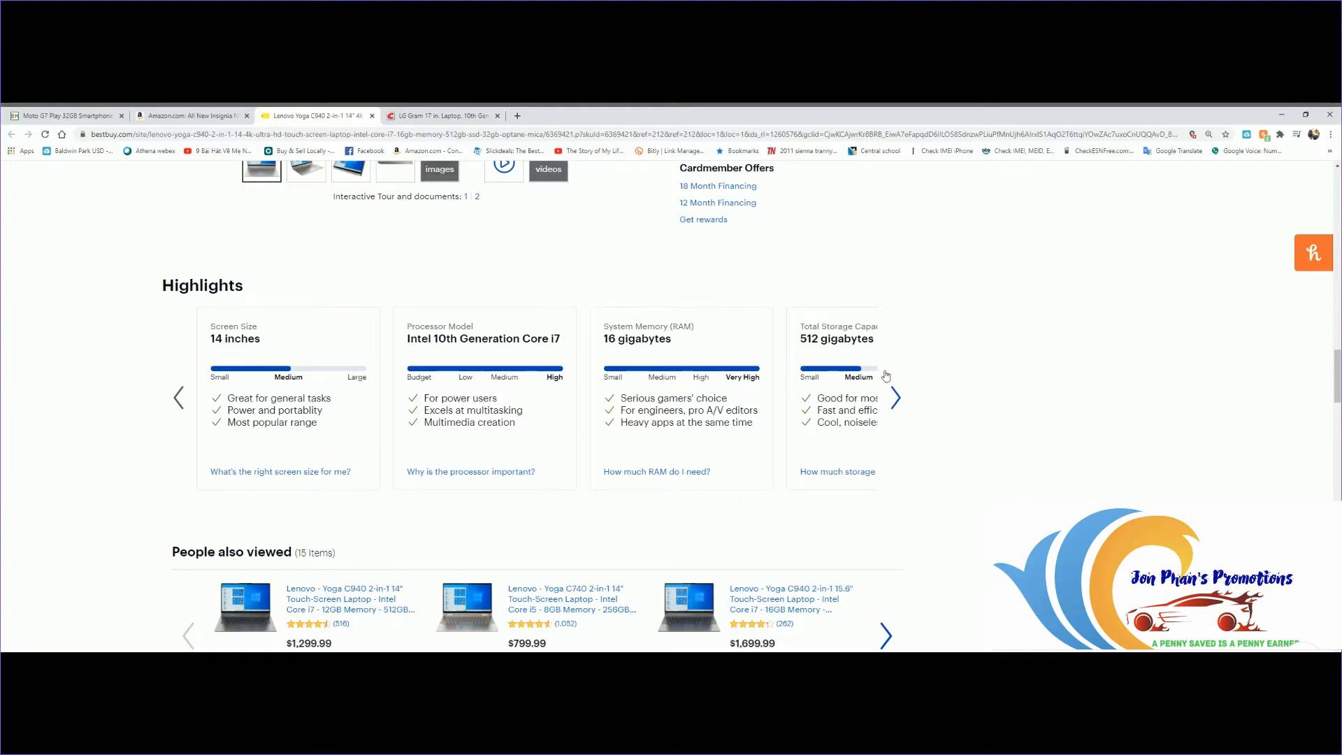
pyautogui.click(894, 397)
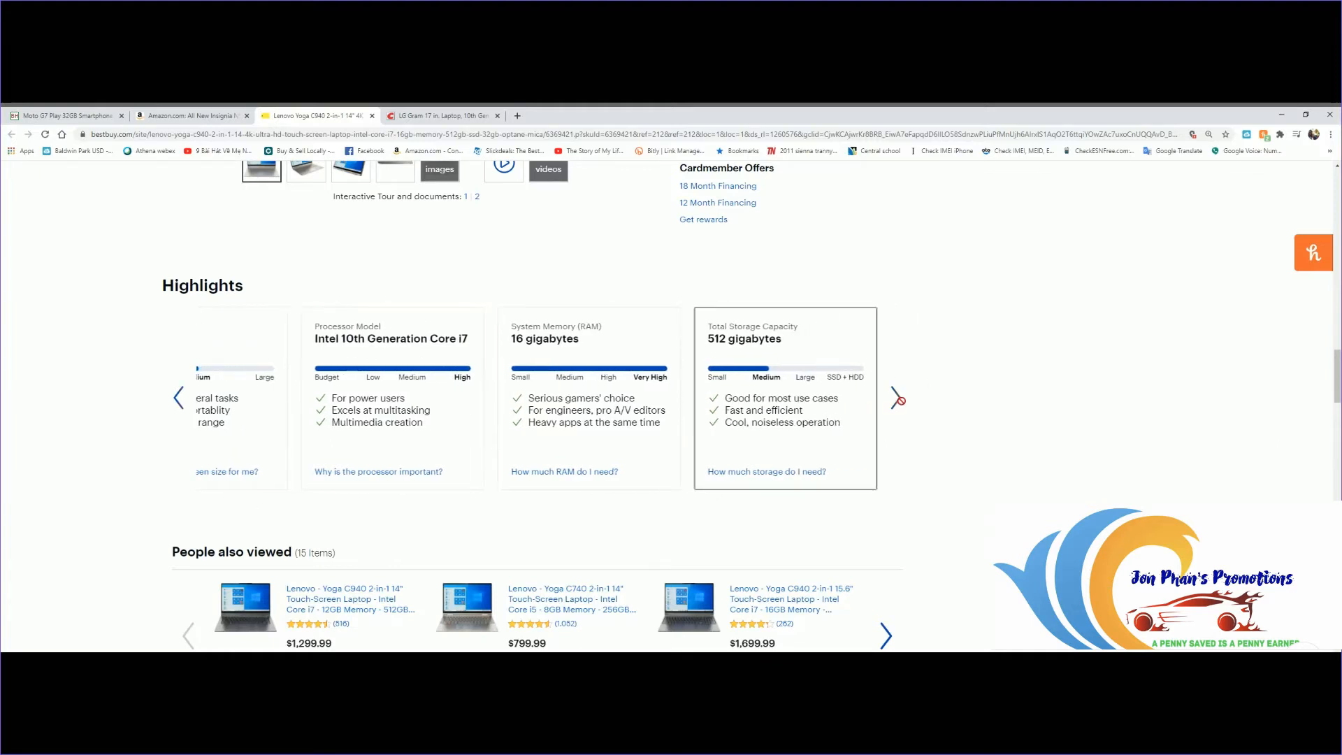
pyautogui.scroll(-3)
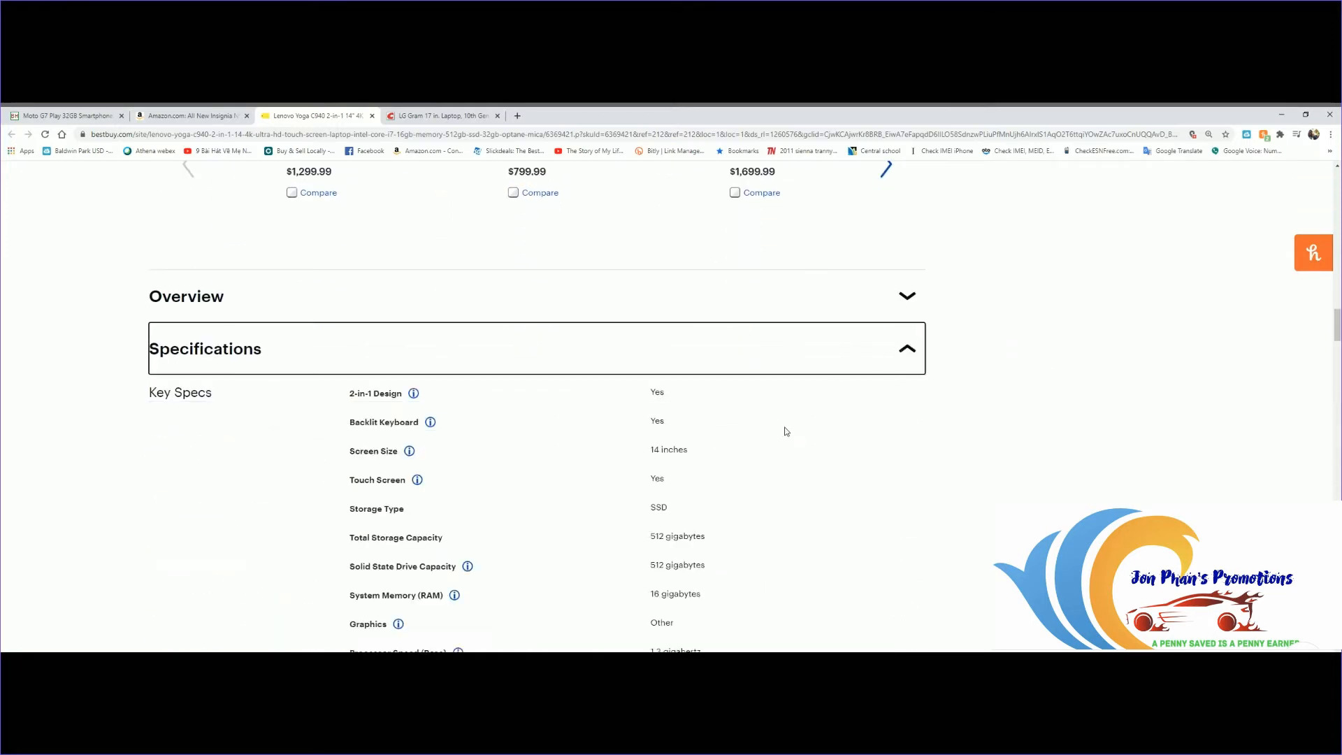
# - Scroll the Specifications past System, General and Feature to the Ports and Display groups
pyautogui.scroll(-3)
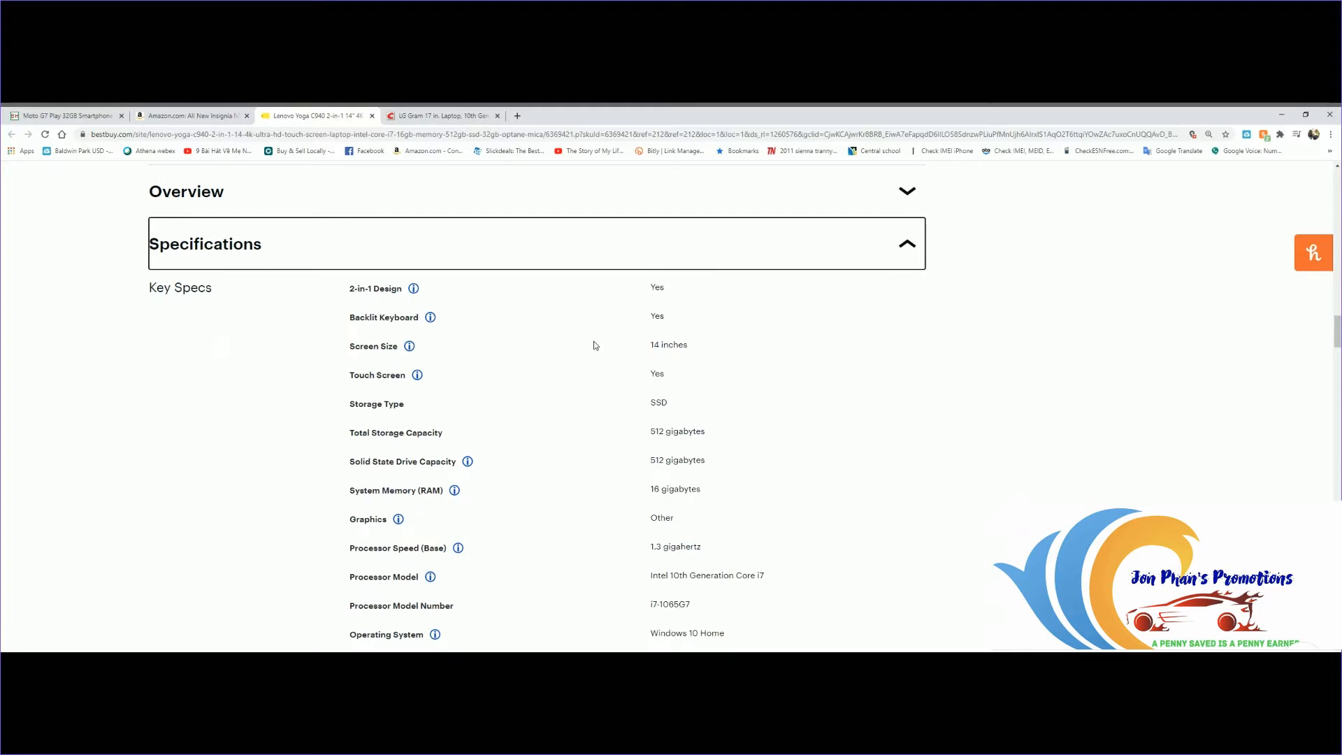
pyautogui.moveTo(368, 343)
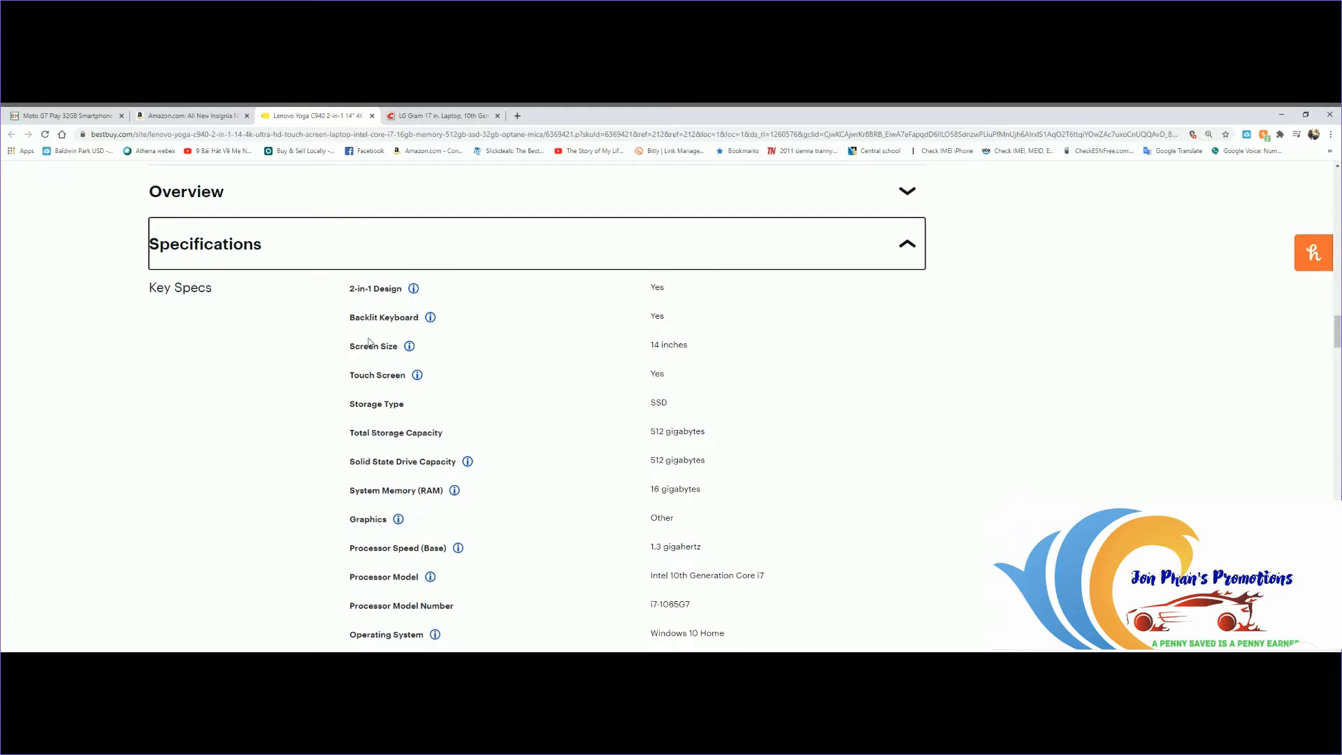
pyautogui.moveTo(535, 345)
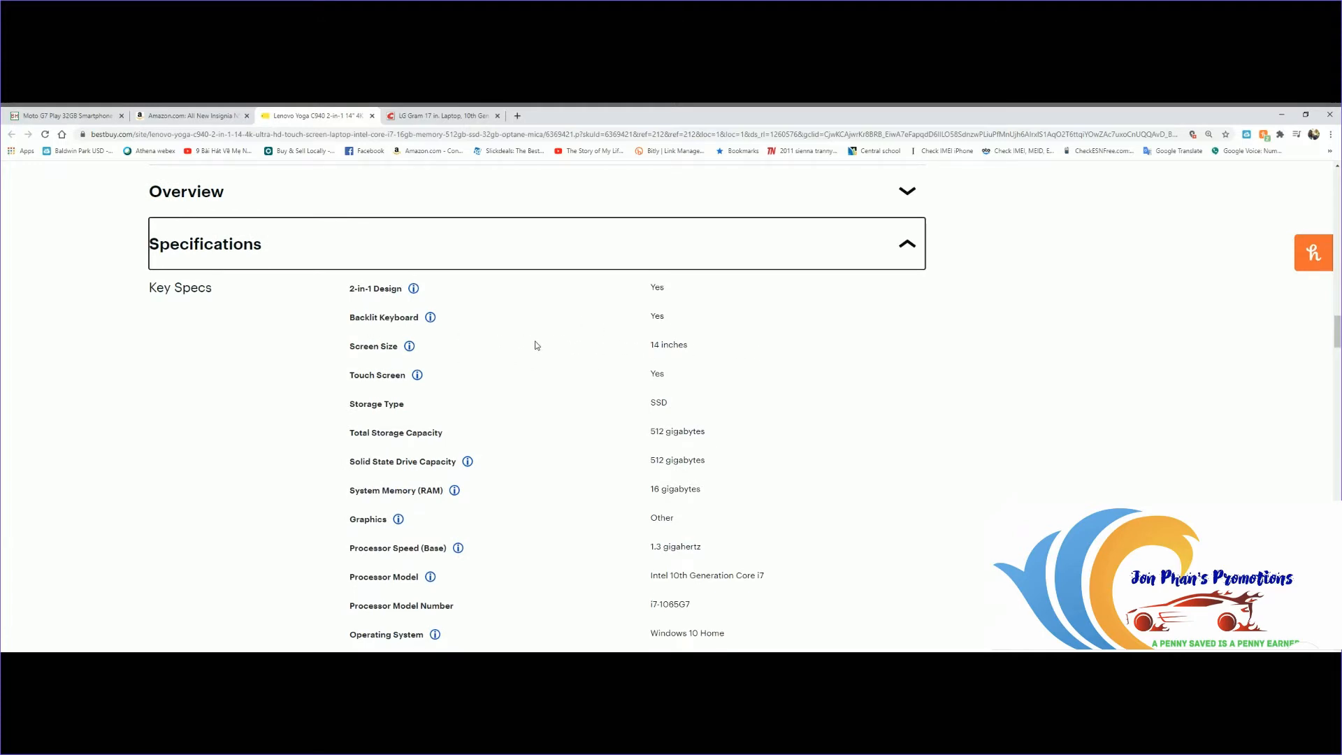
pyautogui.moveTo(779, 429)
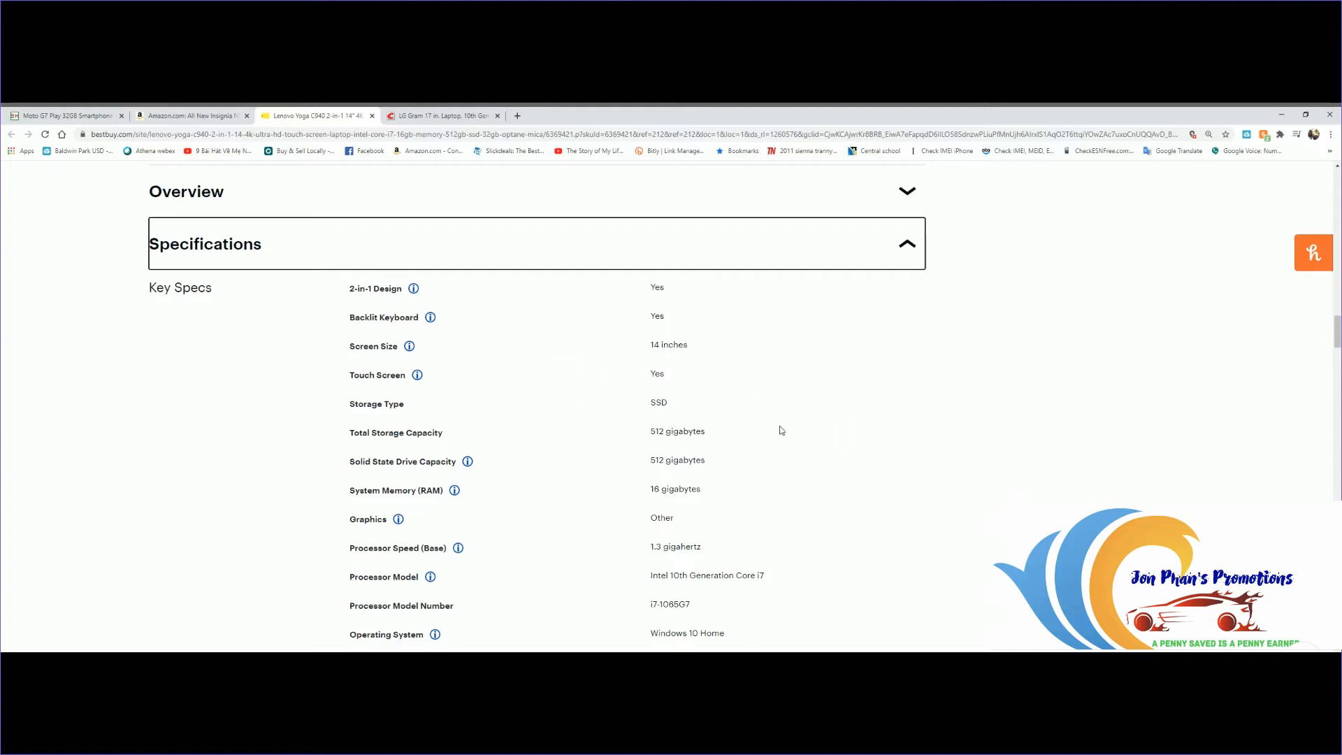
pyautogui.moveTo(886, 452)
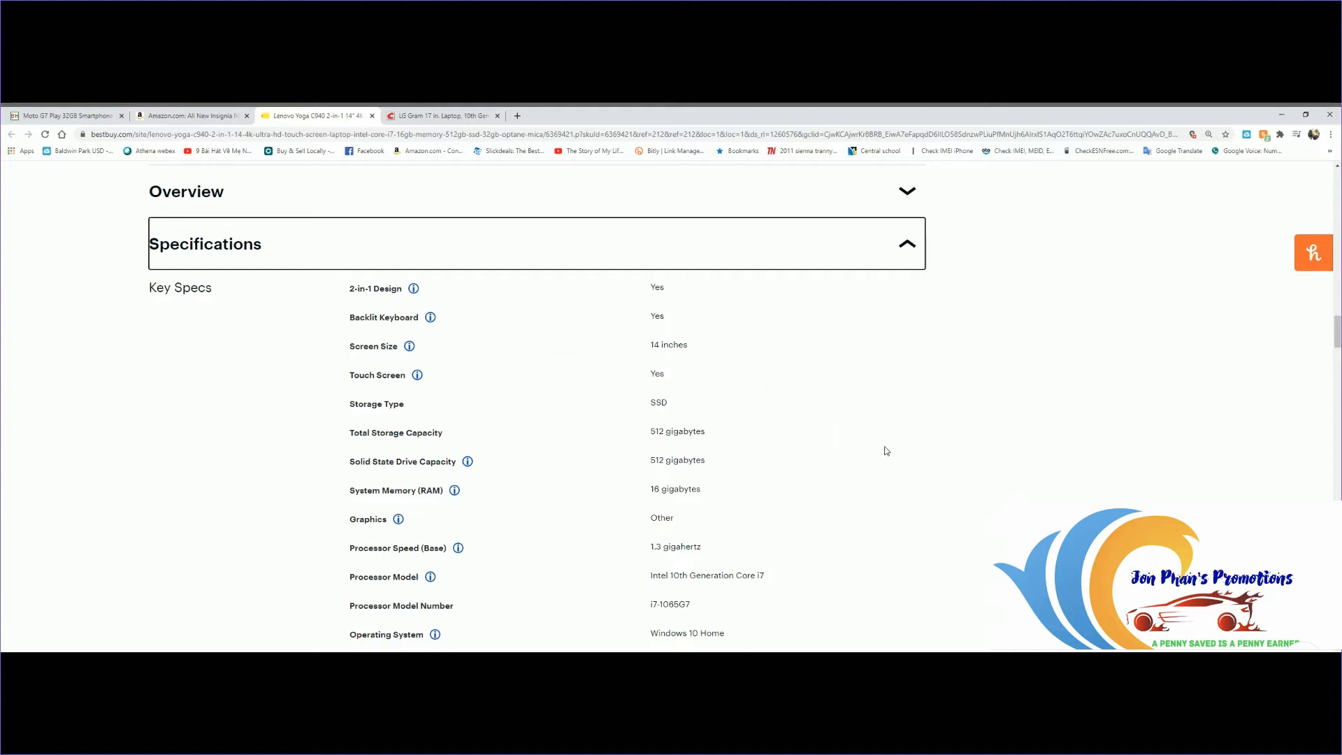
pyautogui.moveTo(669, 411)
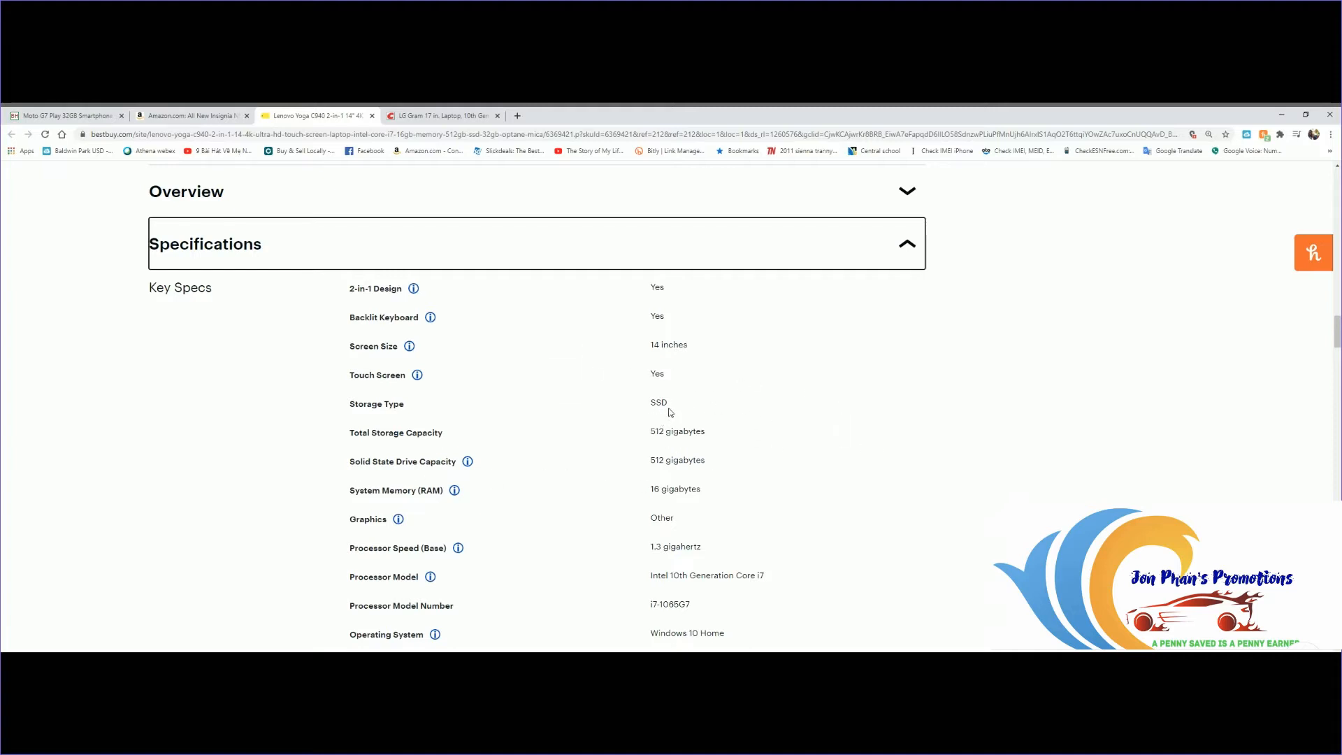
pyautogui.moveTo(862, 416)
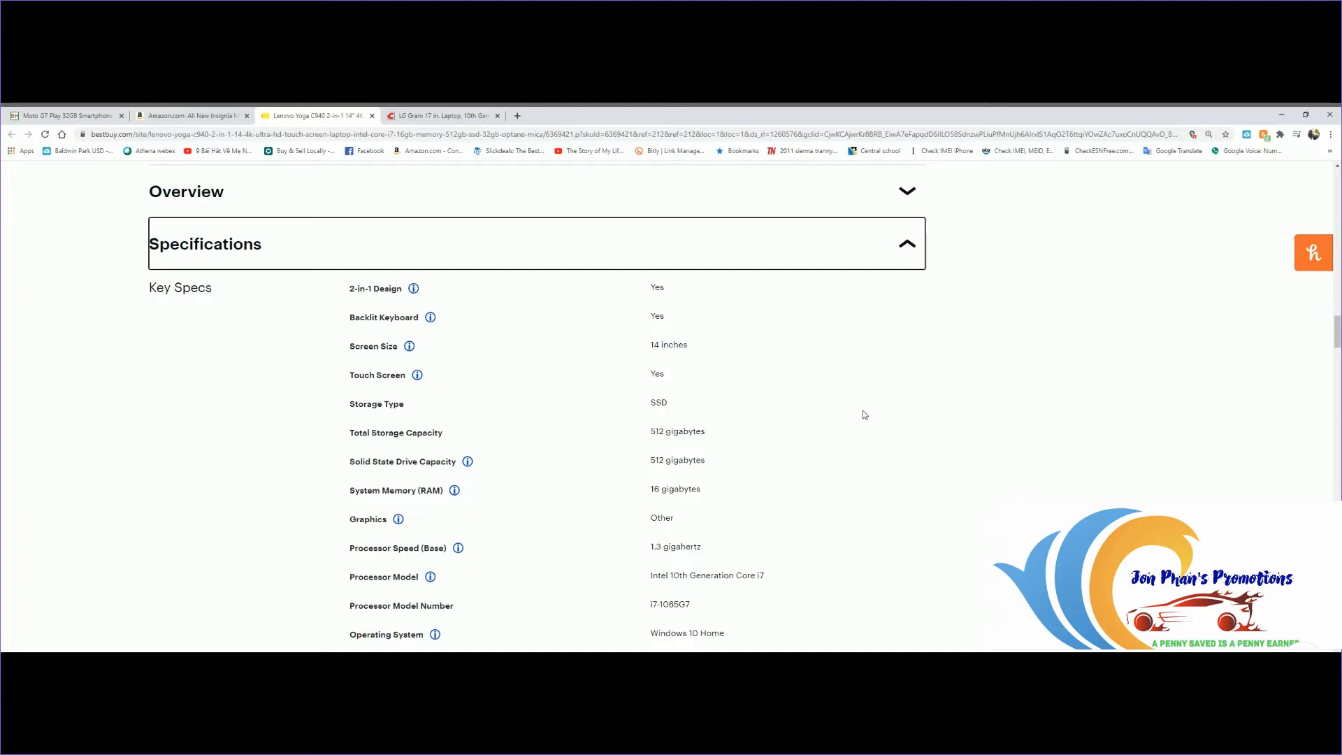
pyautogui.scroll(-3)
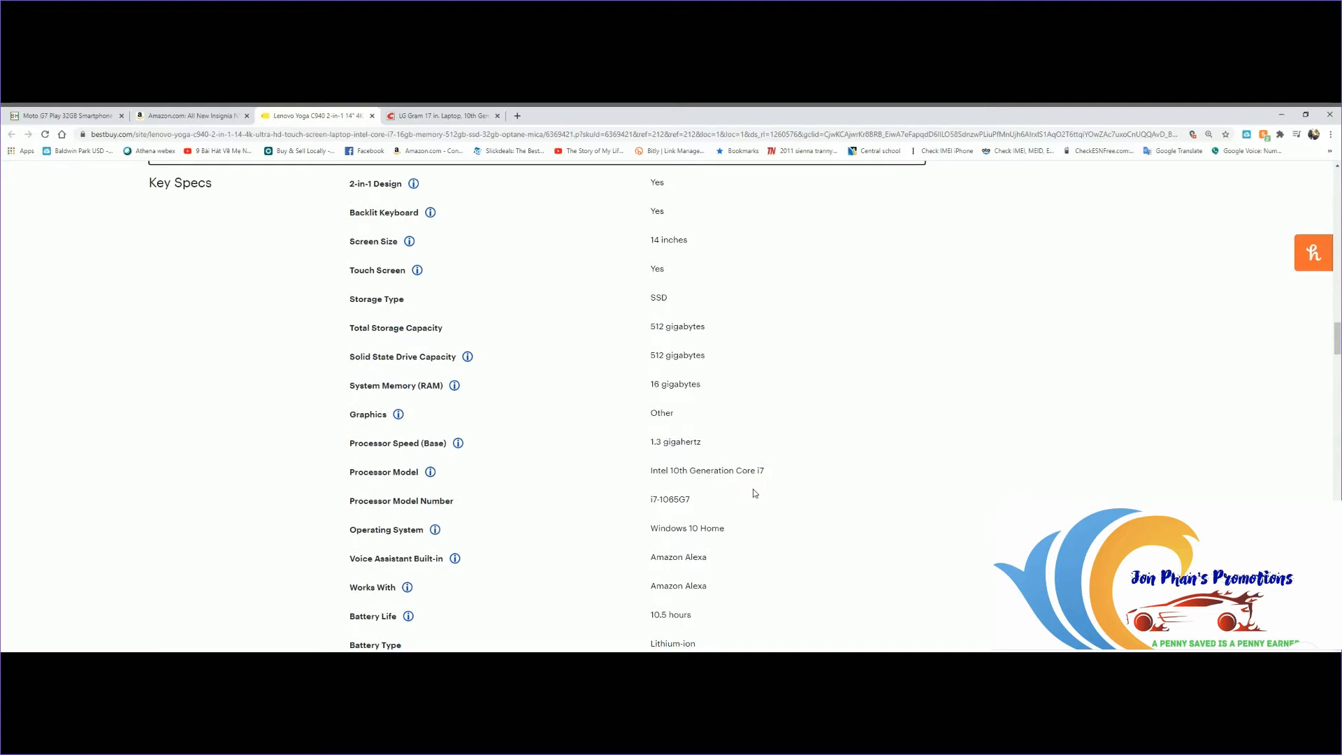
pyautogui.moveTo(871, 459)
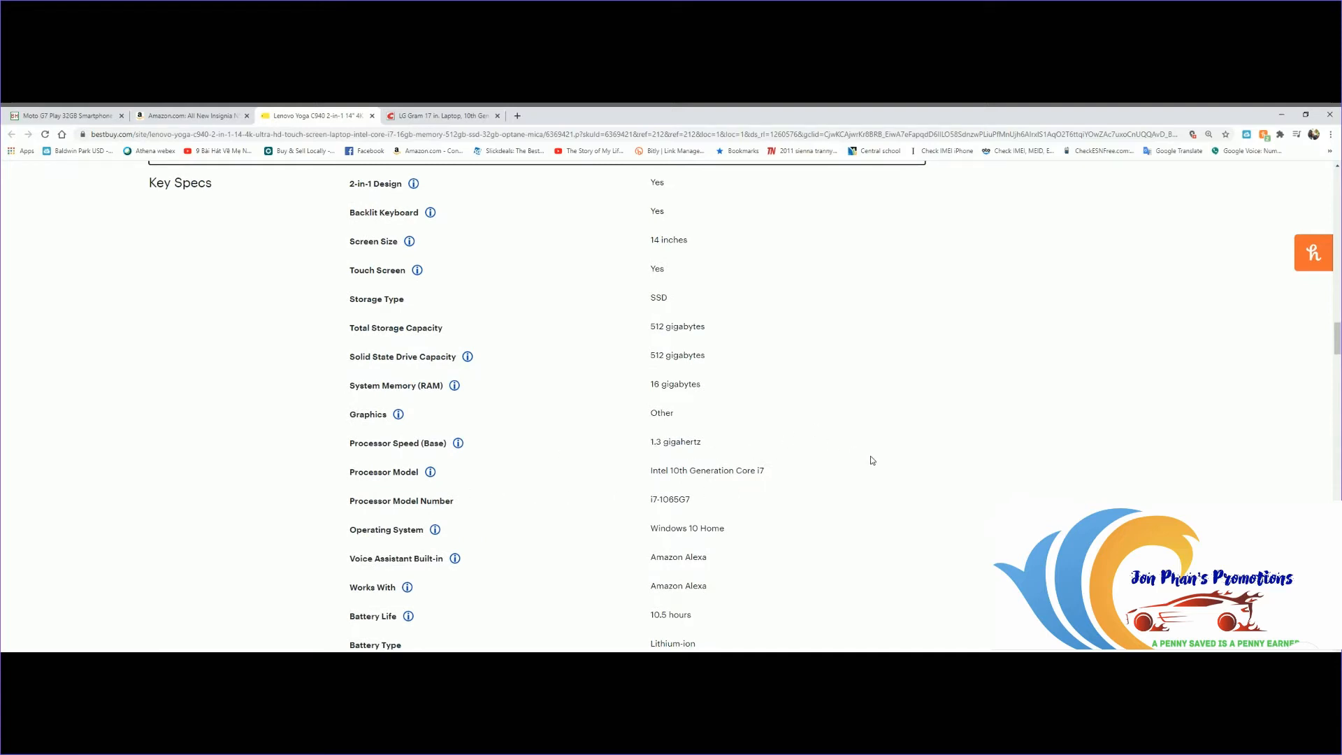
pyautogui.scroll(-3)
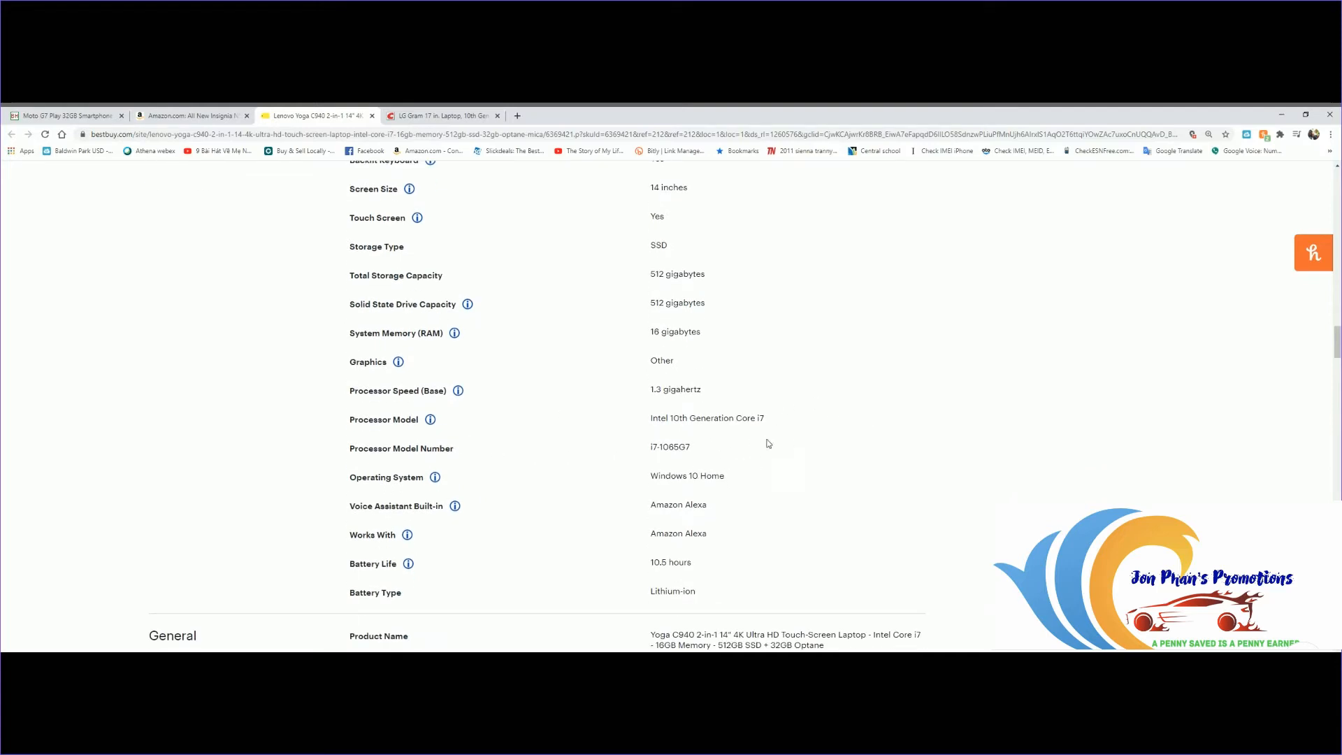
pyautogui.moveTo(875, 461)
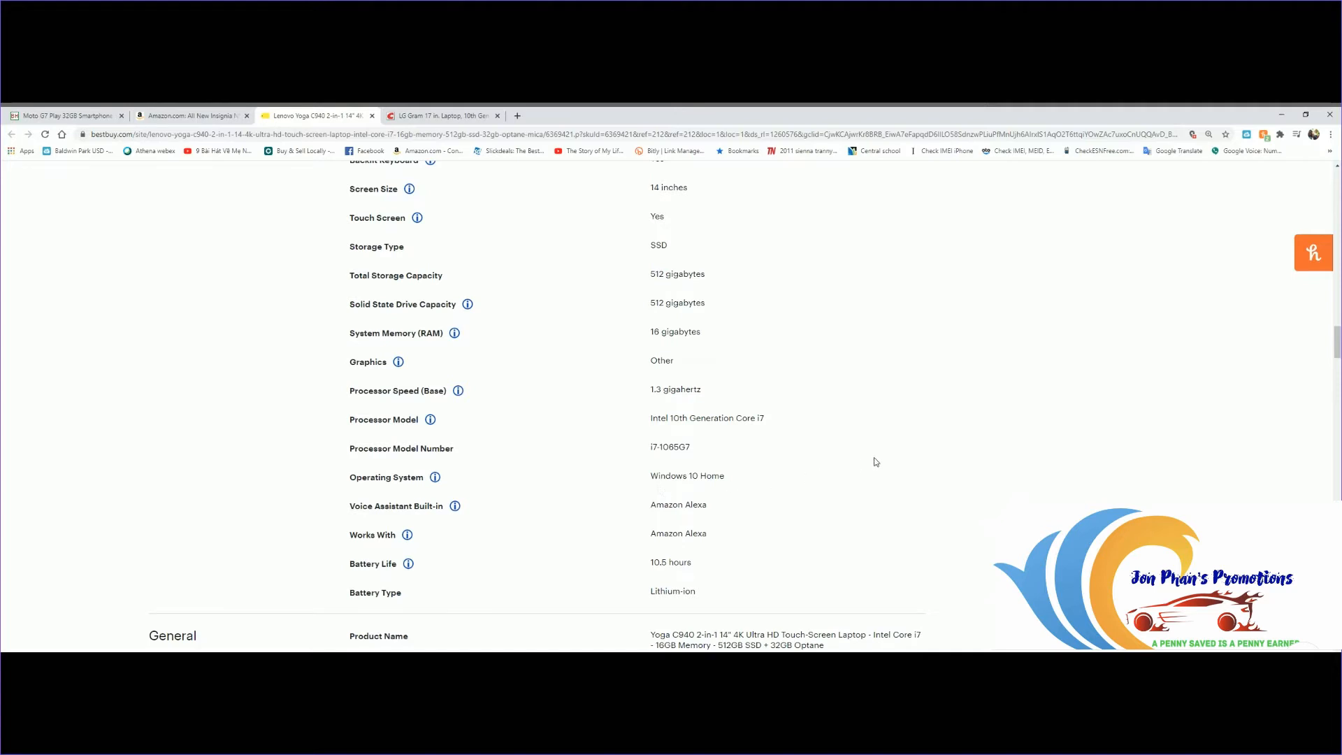
pyautogui.scroll(-3)
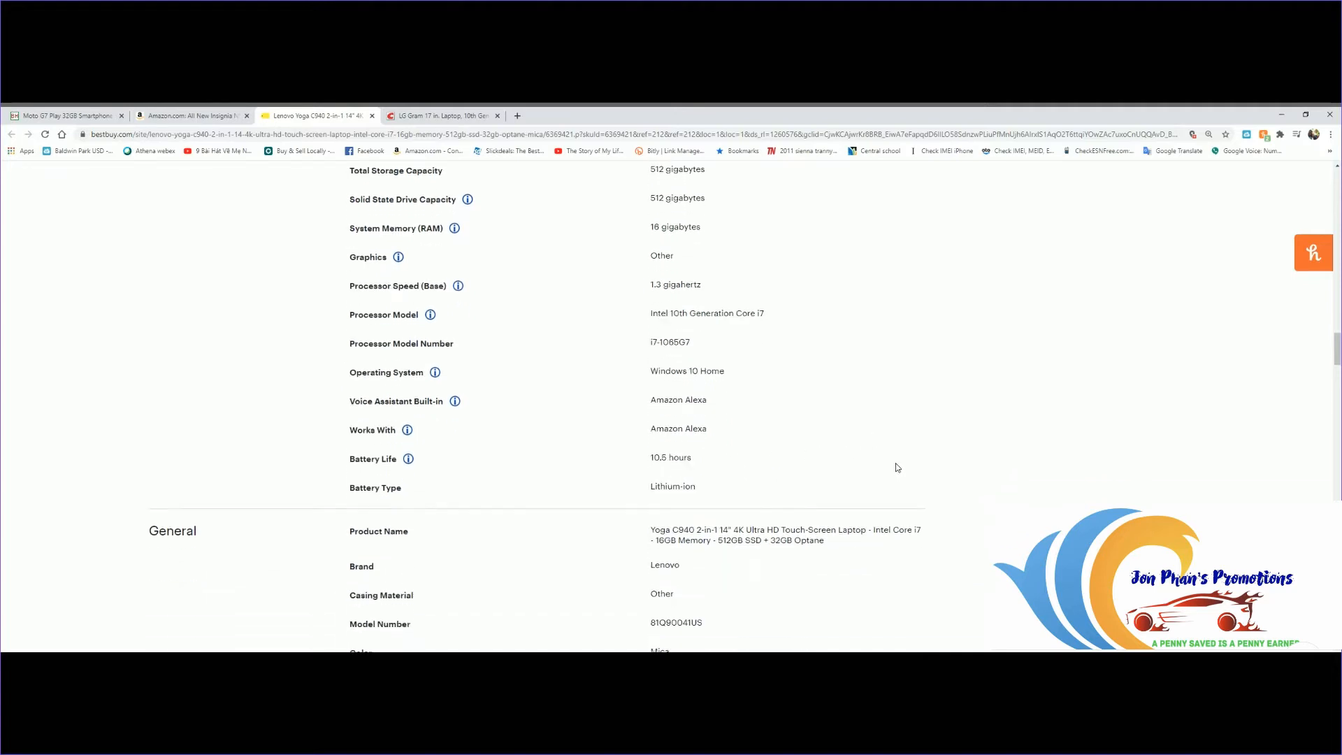
pyautogui.moveTo(947, 432)
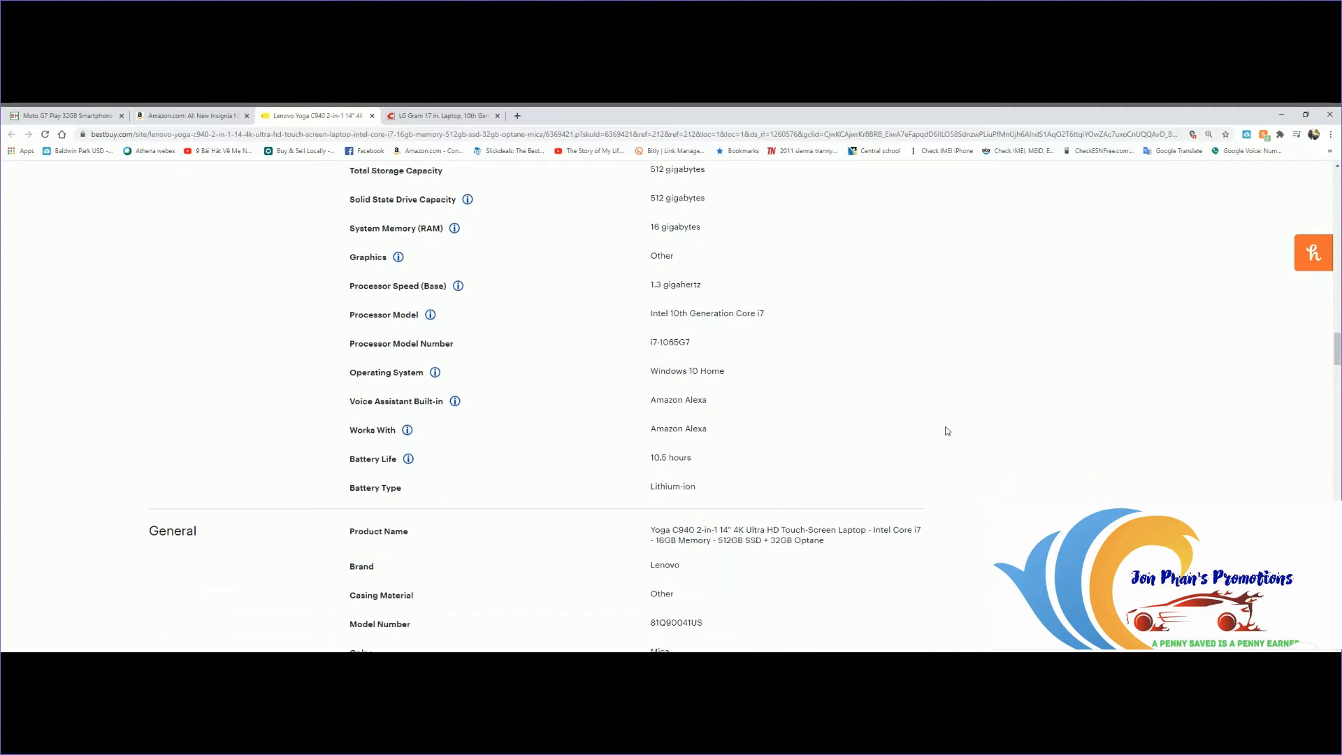
pyautogui.scroll(-3)
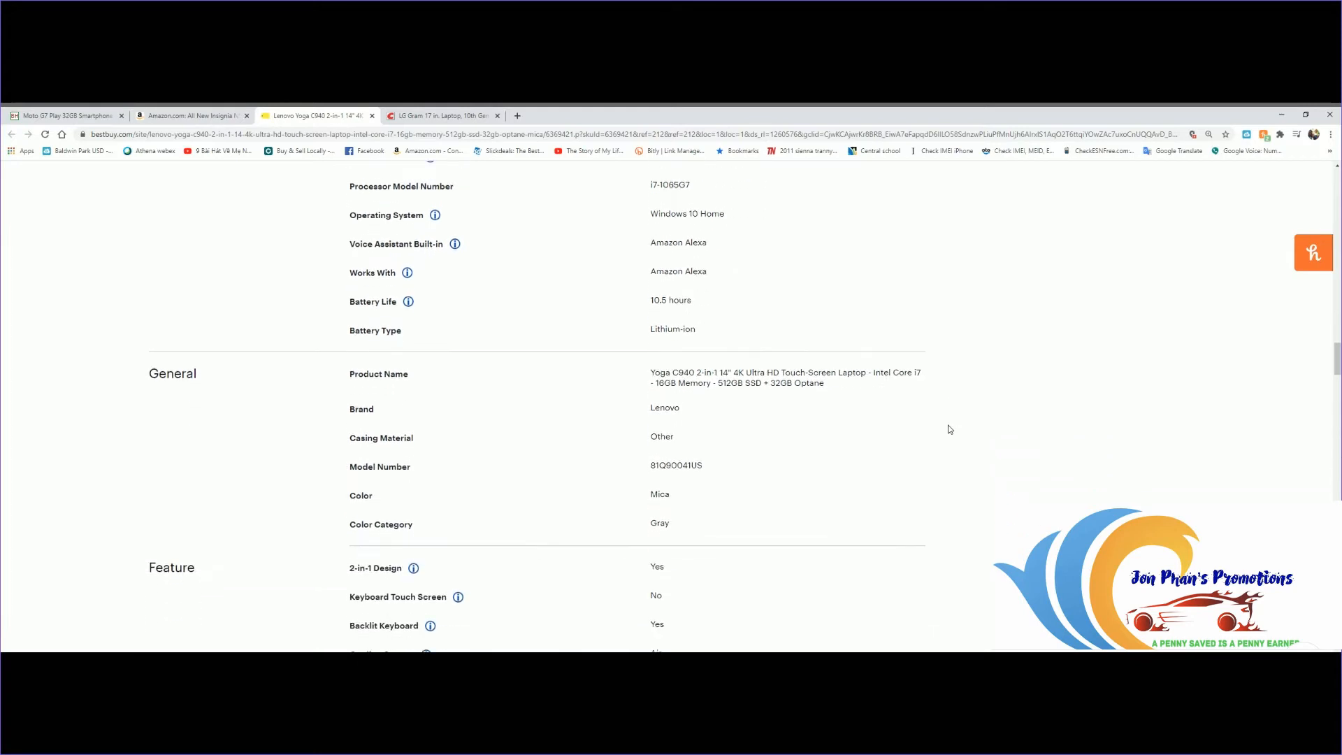
pyautogui.scroll(-3)
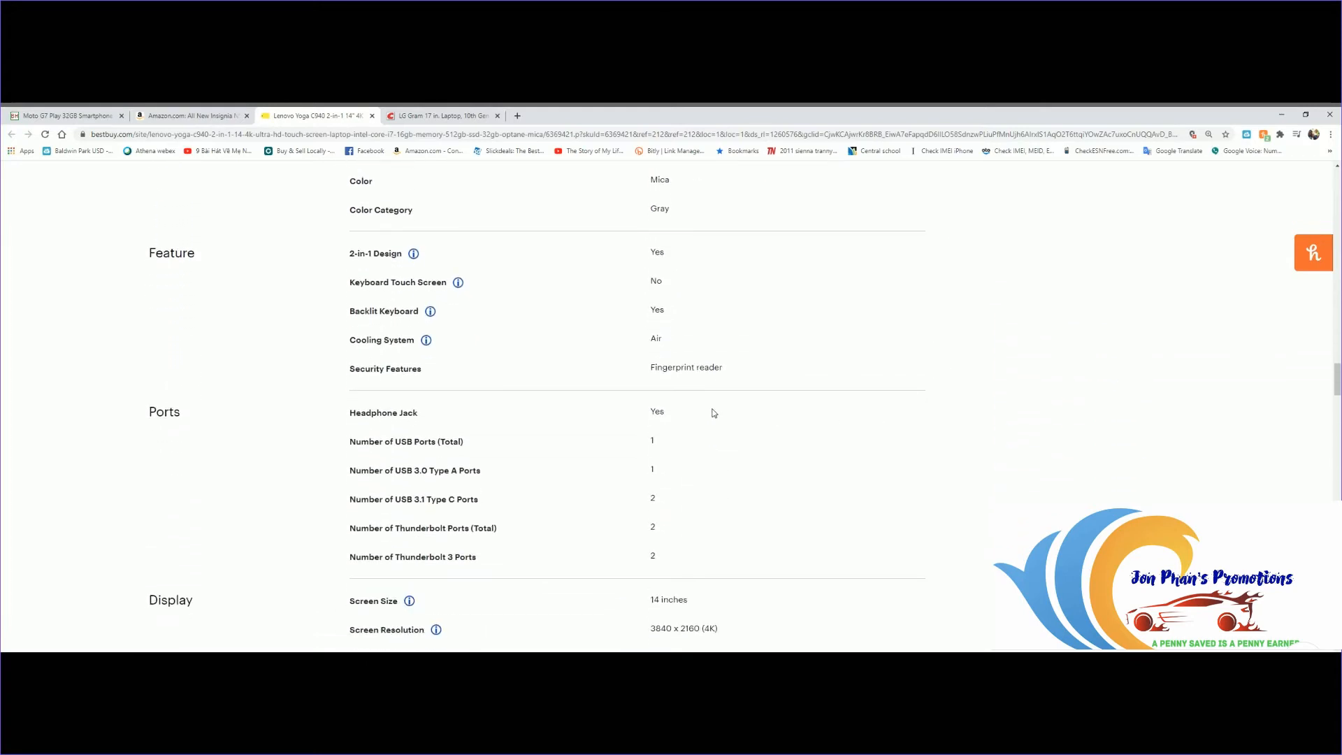
pyautogui.moveTo(672, 428)
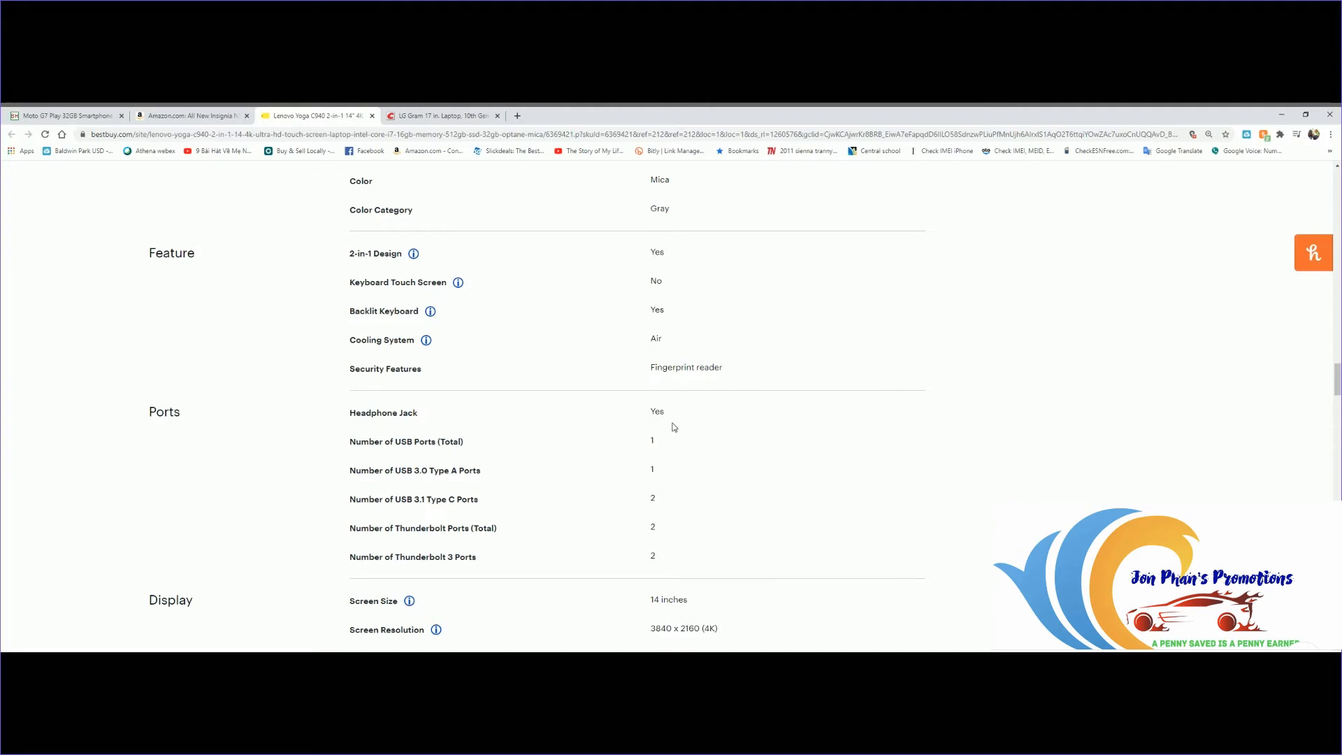
pyautogui.moveTo(420, 485)
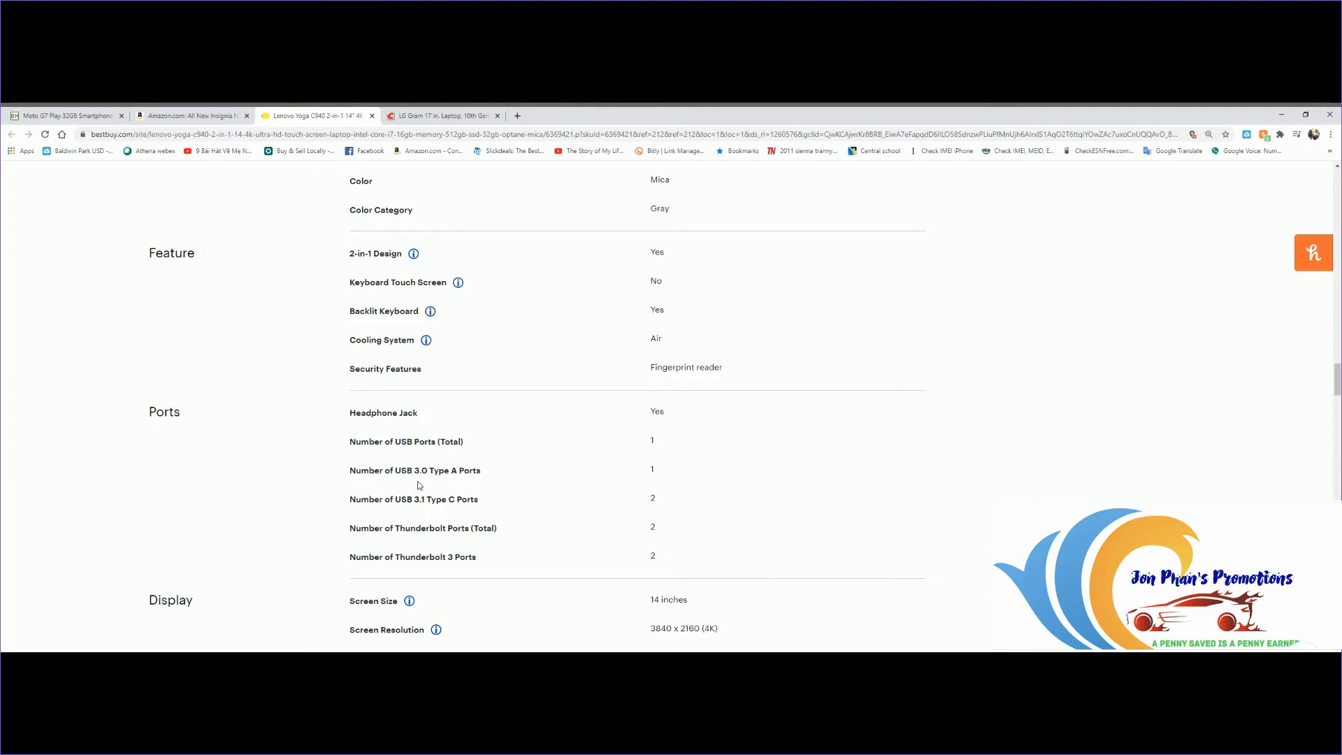
pyautogui.moveTo(546, 544)
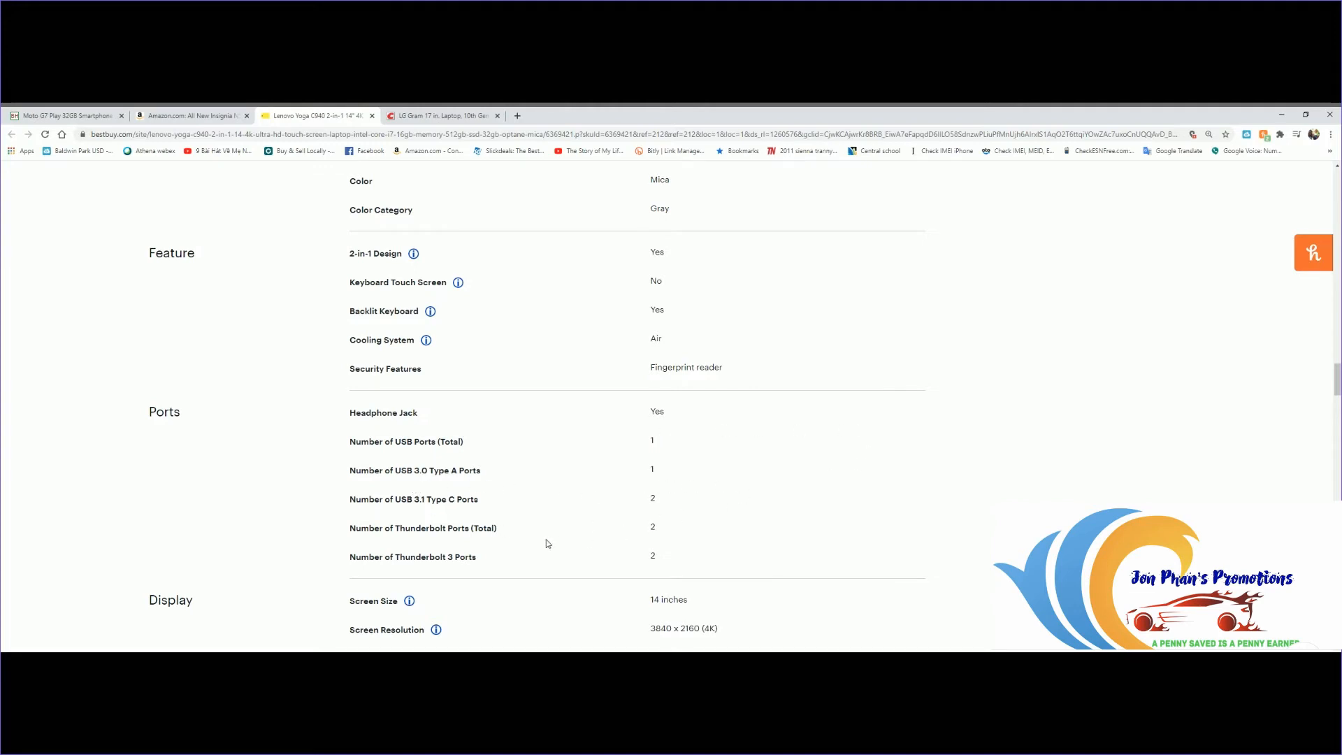
# - Read down the Yoga C940 specs through Power, Dimension, Audio and Certifications
pyautogui.scroll(-3)
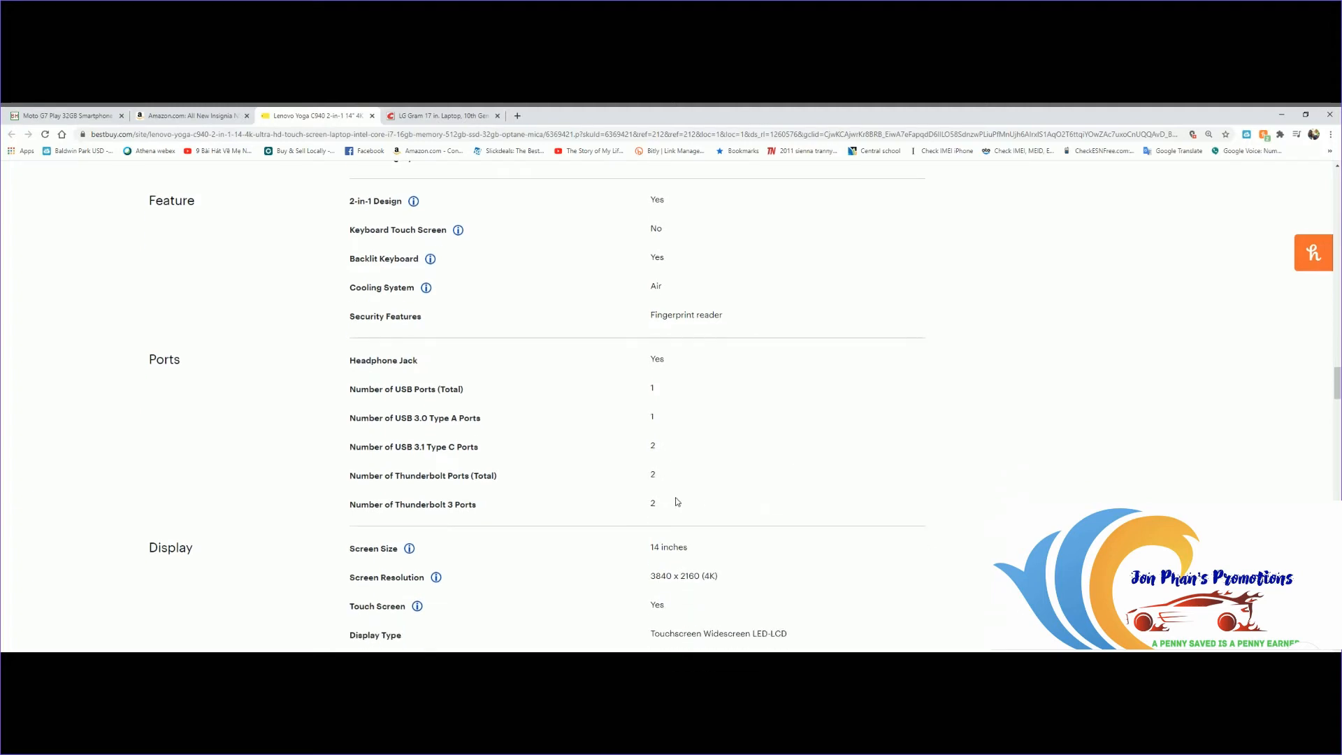
pyautogui.scroll(-3)
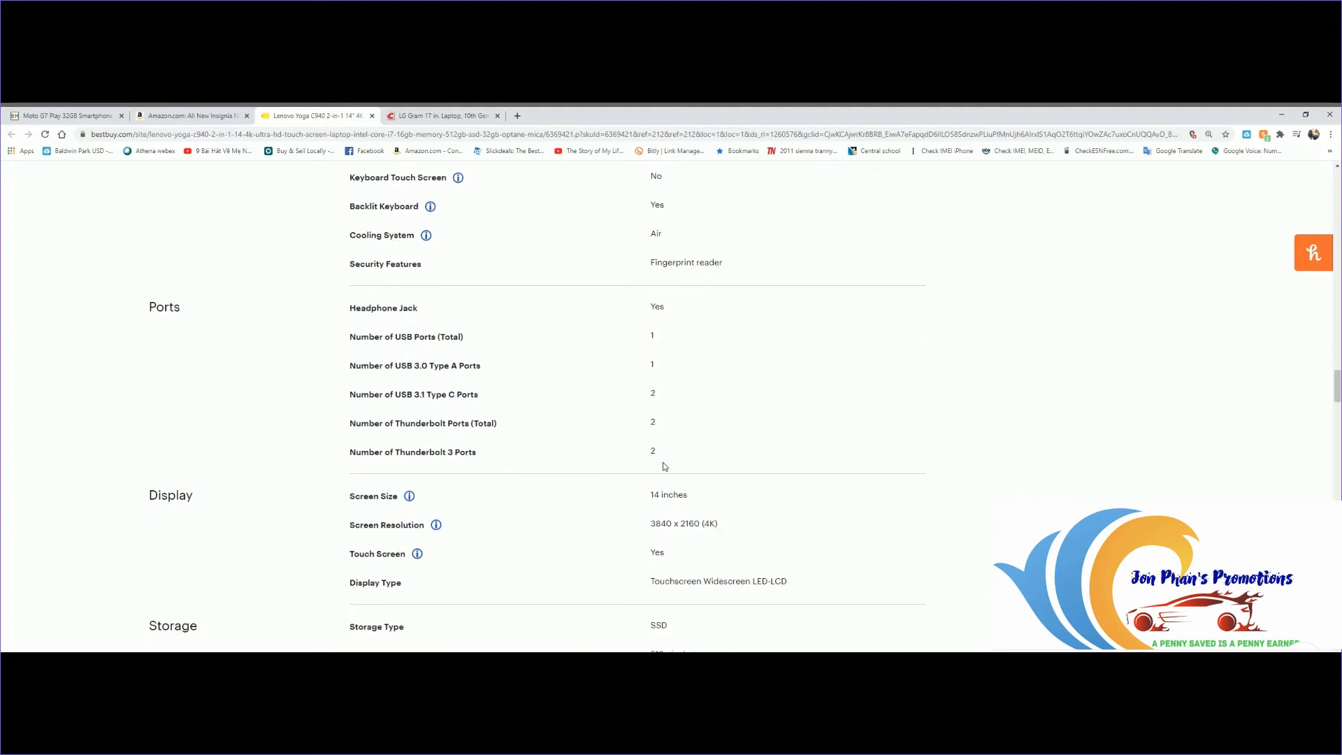
pyautogui.scroll(-3)
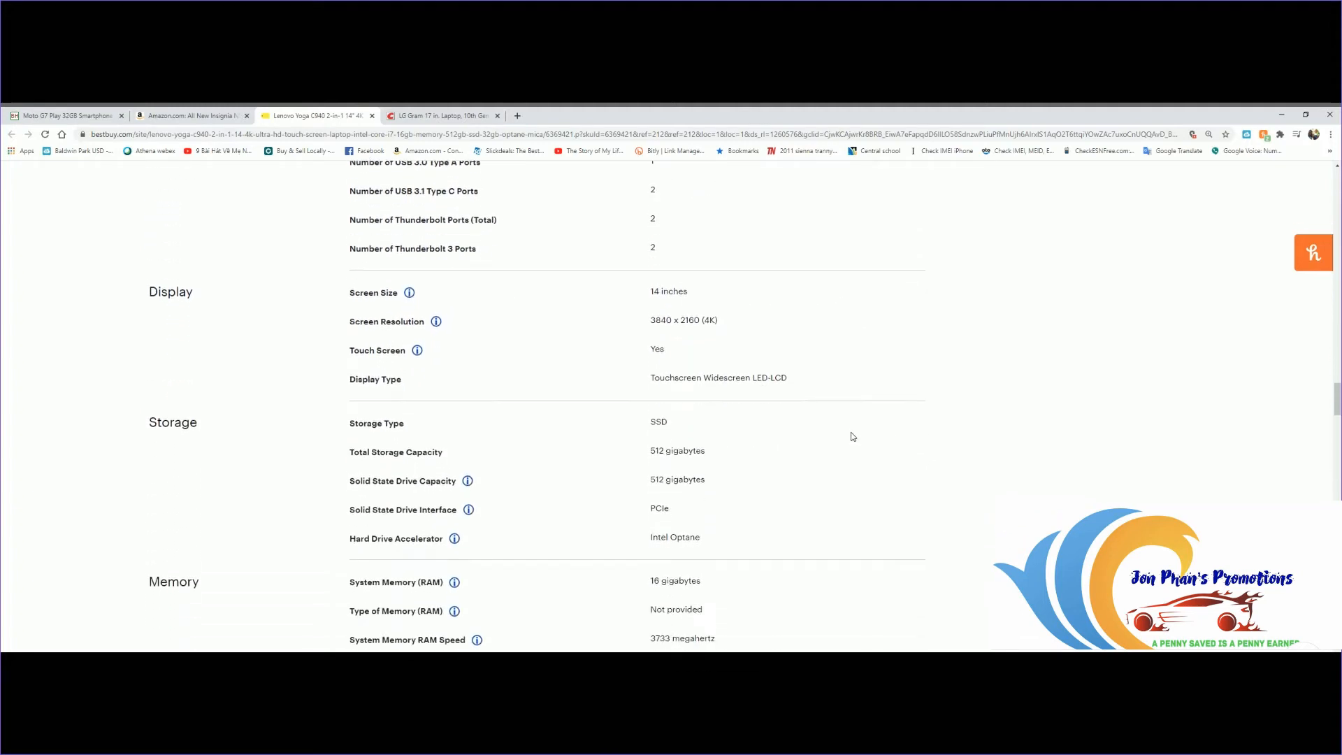
pyautogui.scroll(-3)
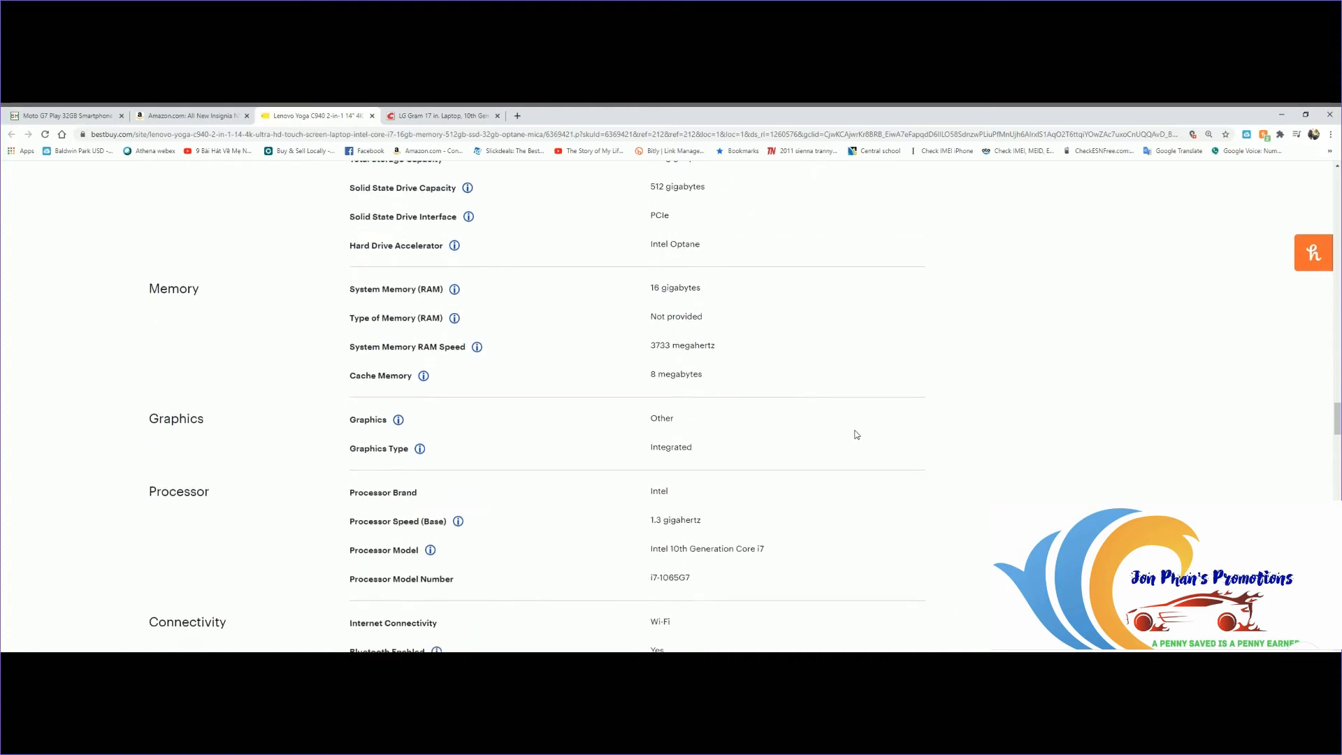
pyautogui.scroll(-3)
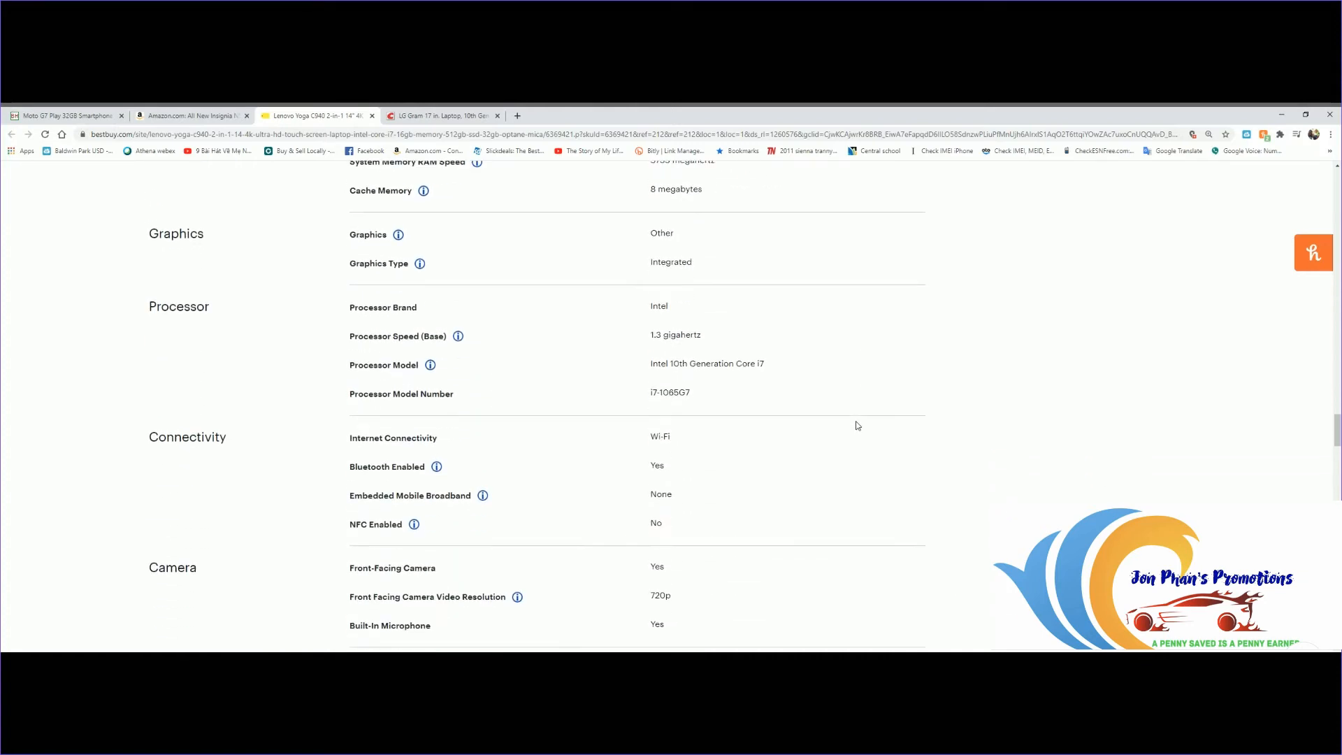
pyautogui.scroll(-3)
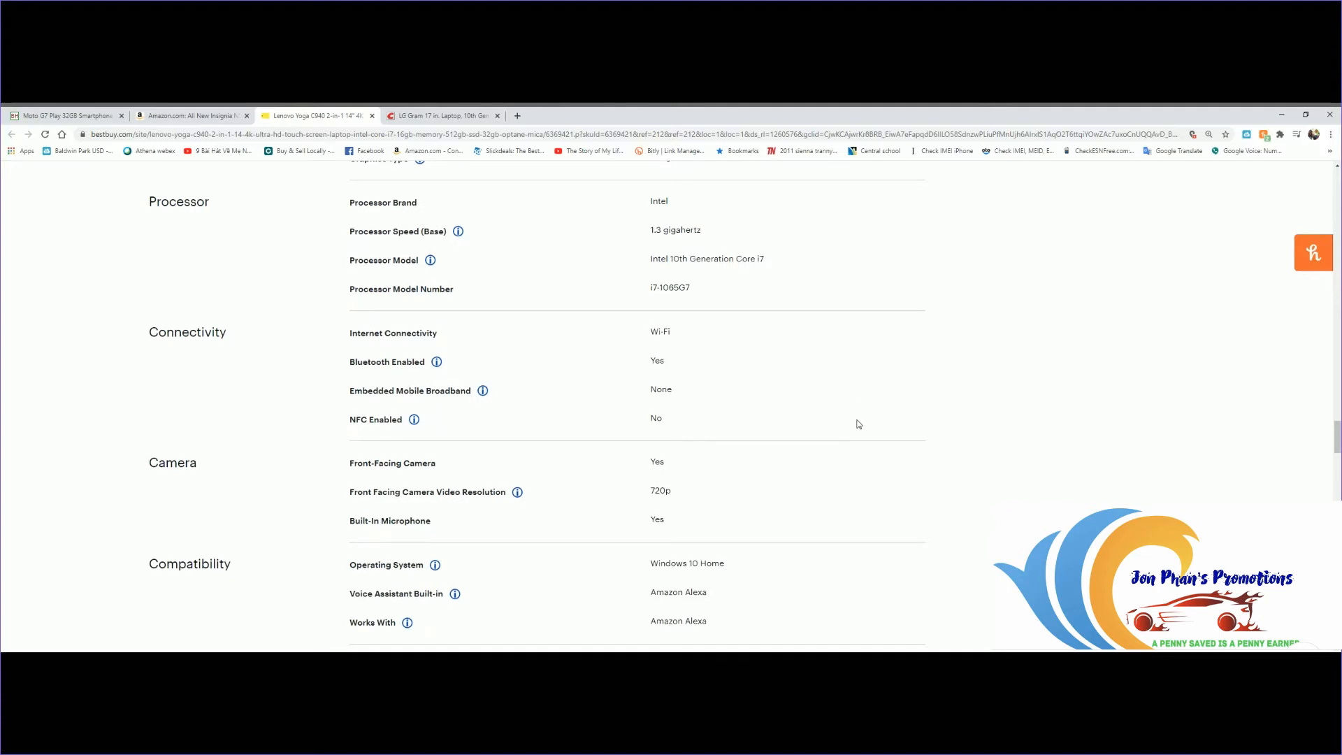
pyautogui.moveTo(872, 387)
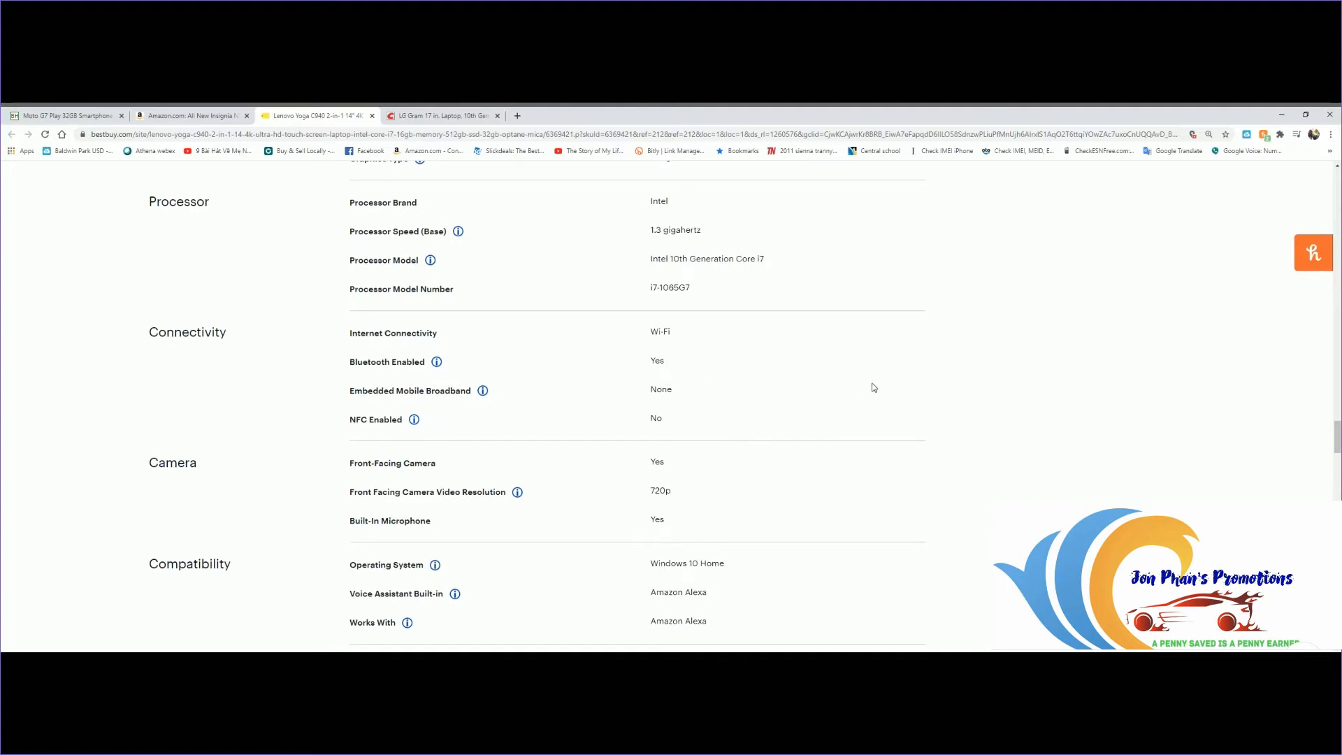
pyautogui.scroll(-3)
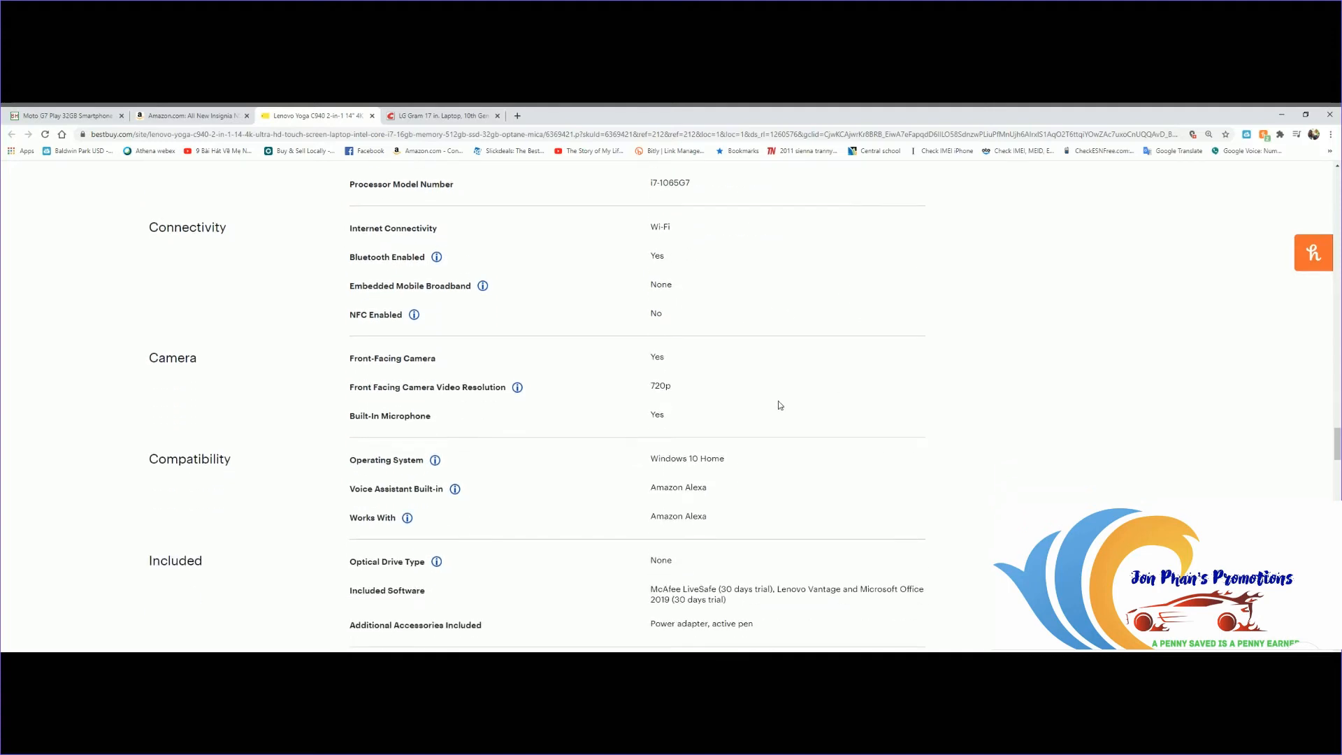
pyautogui.moveTo(677, 399)
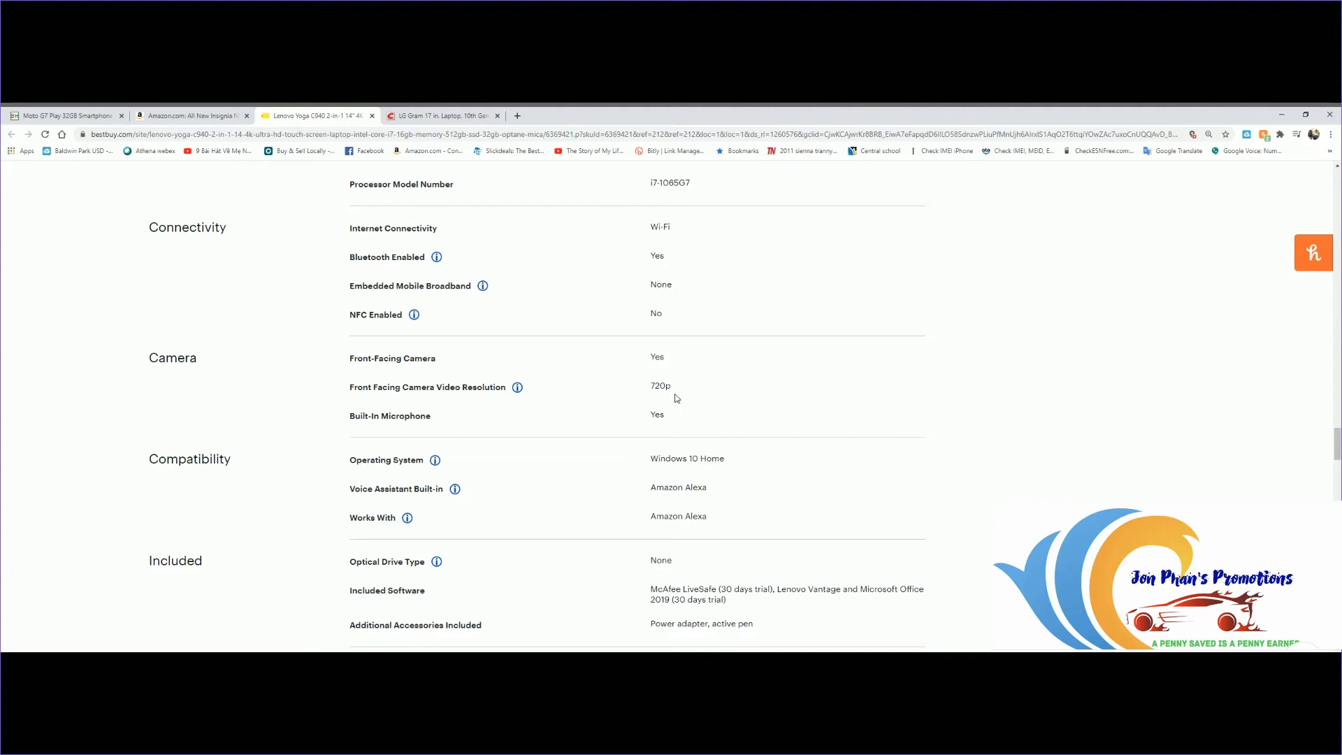
pyautogui.scroll(-3)
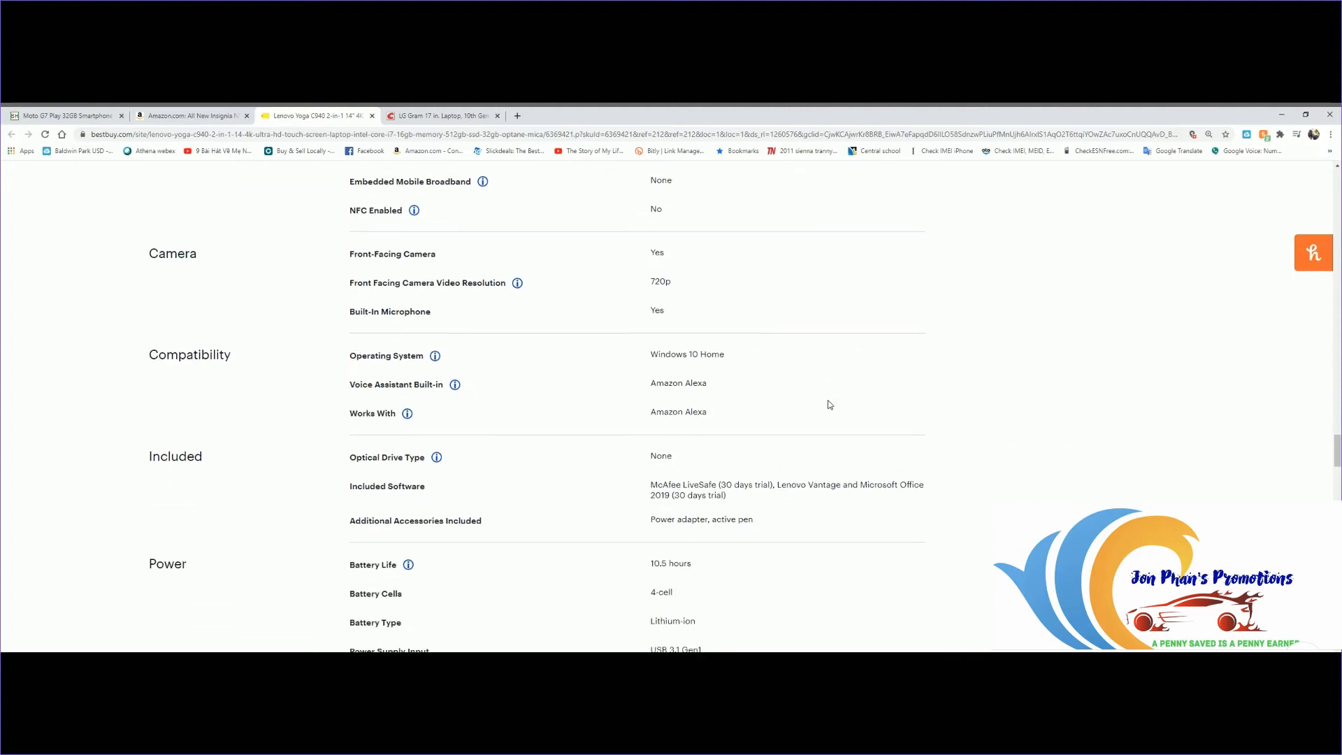
pyautogui.scroll(-3)
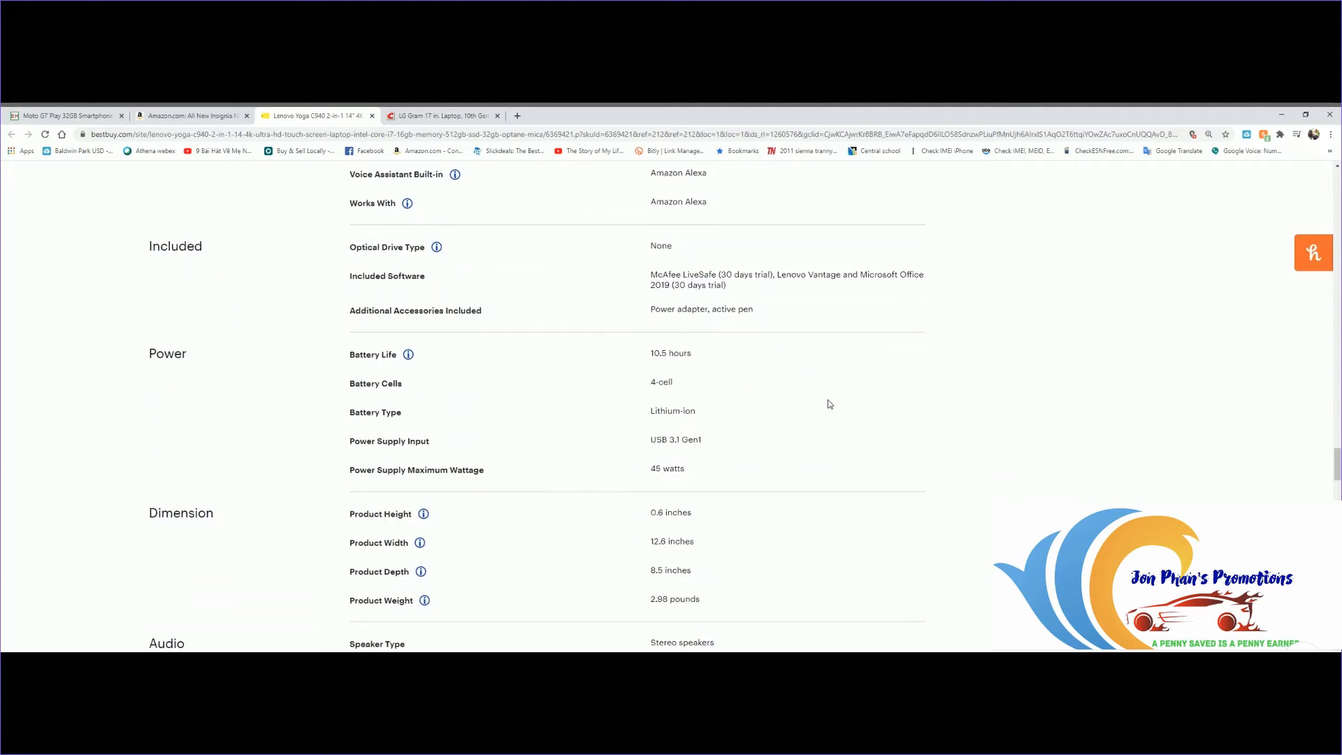
pyautogui.scroll(-3)
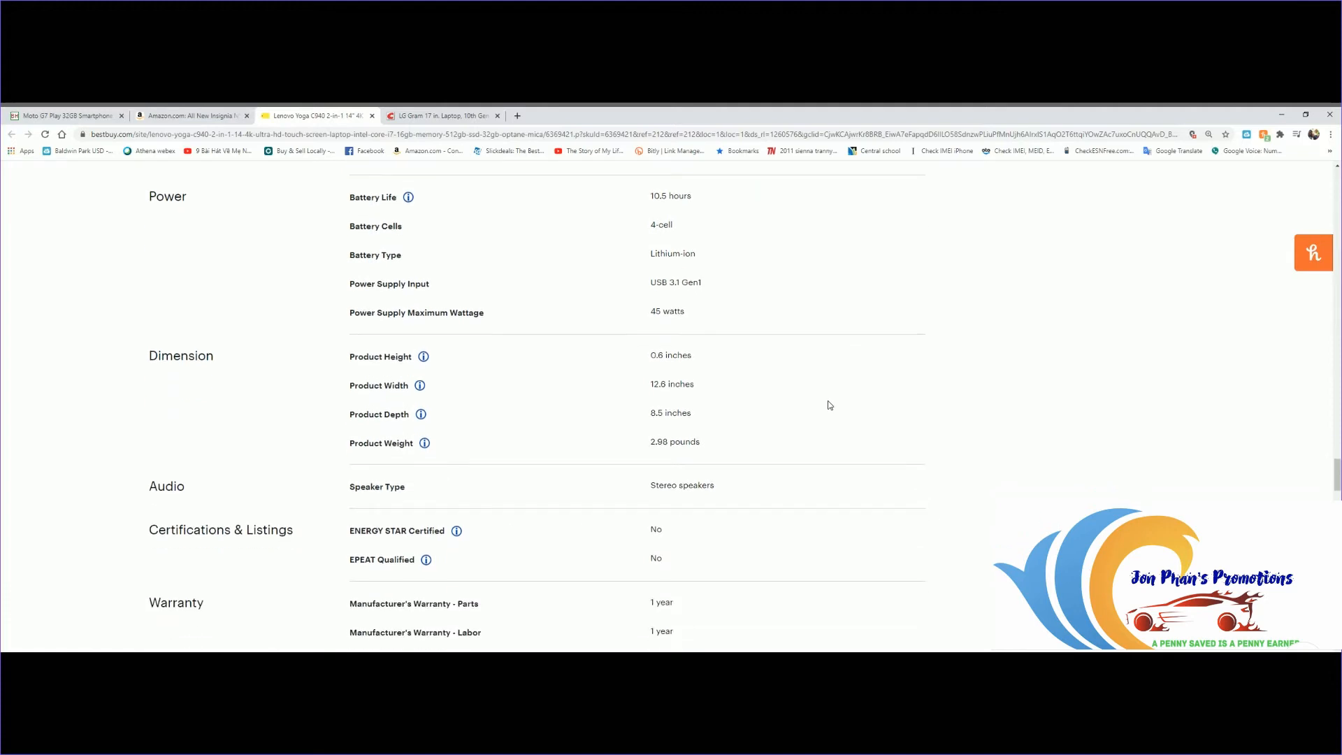
pyautogui.moveTo(426, 411)
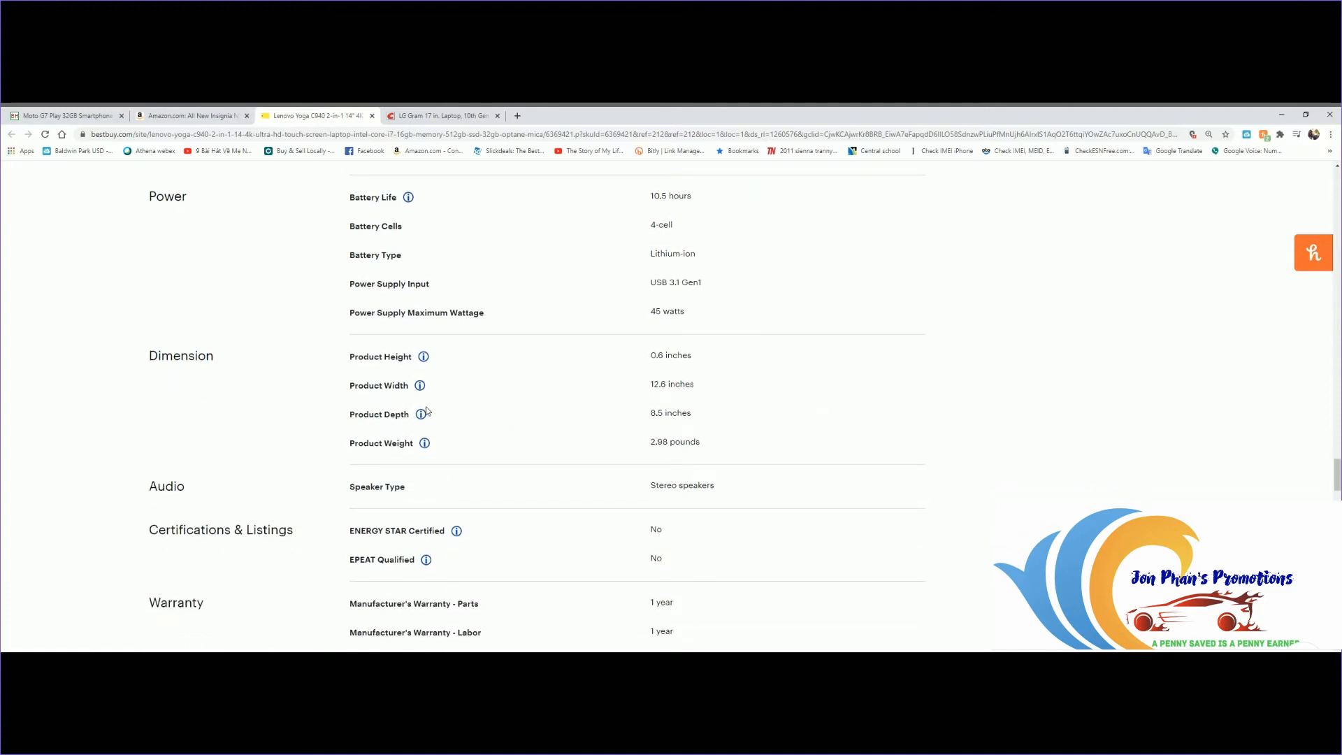
pyautogui.moveTo(444, 402)
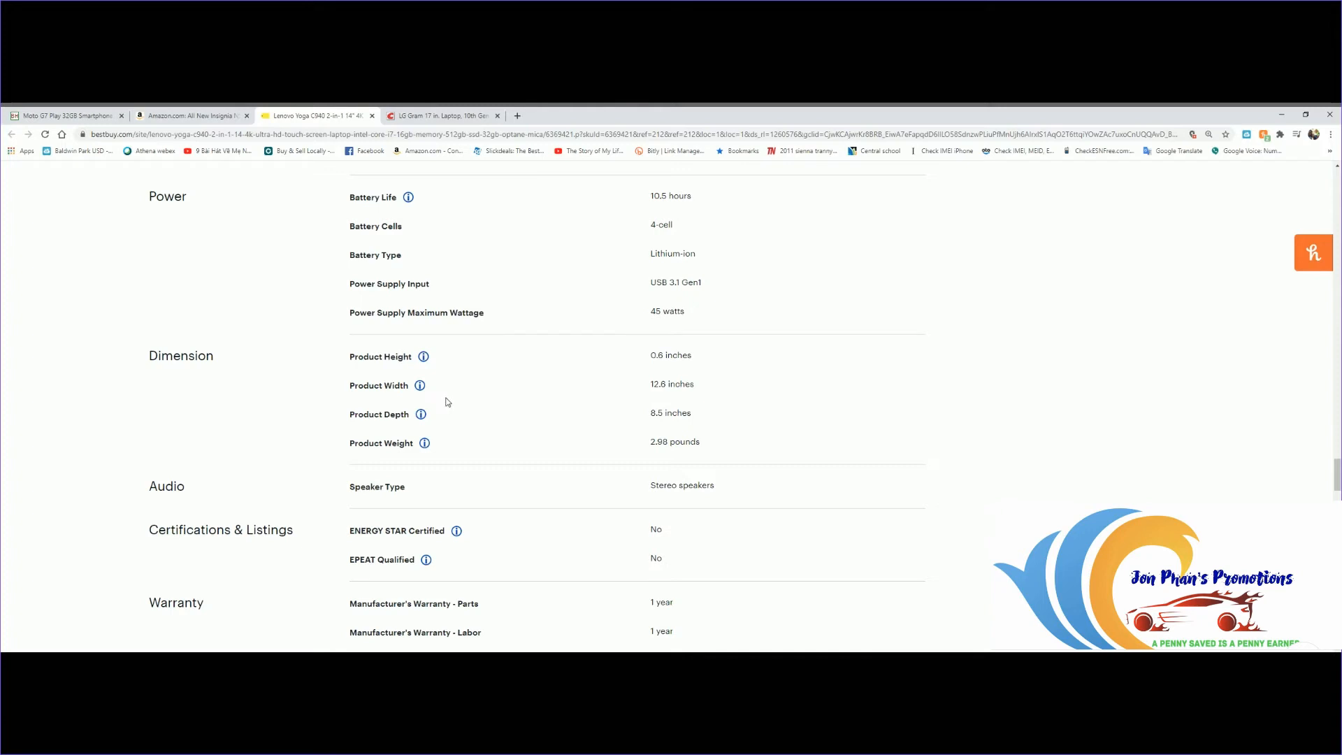
pyautogui.moveTo(689, 397)
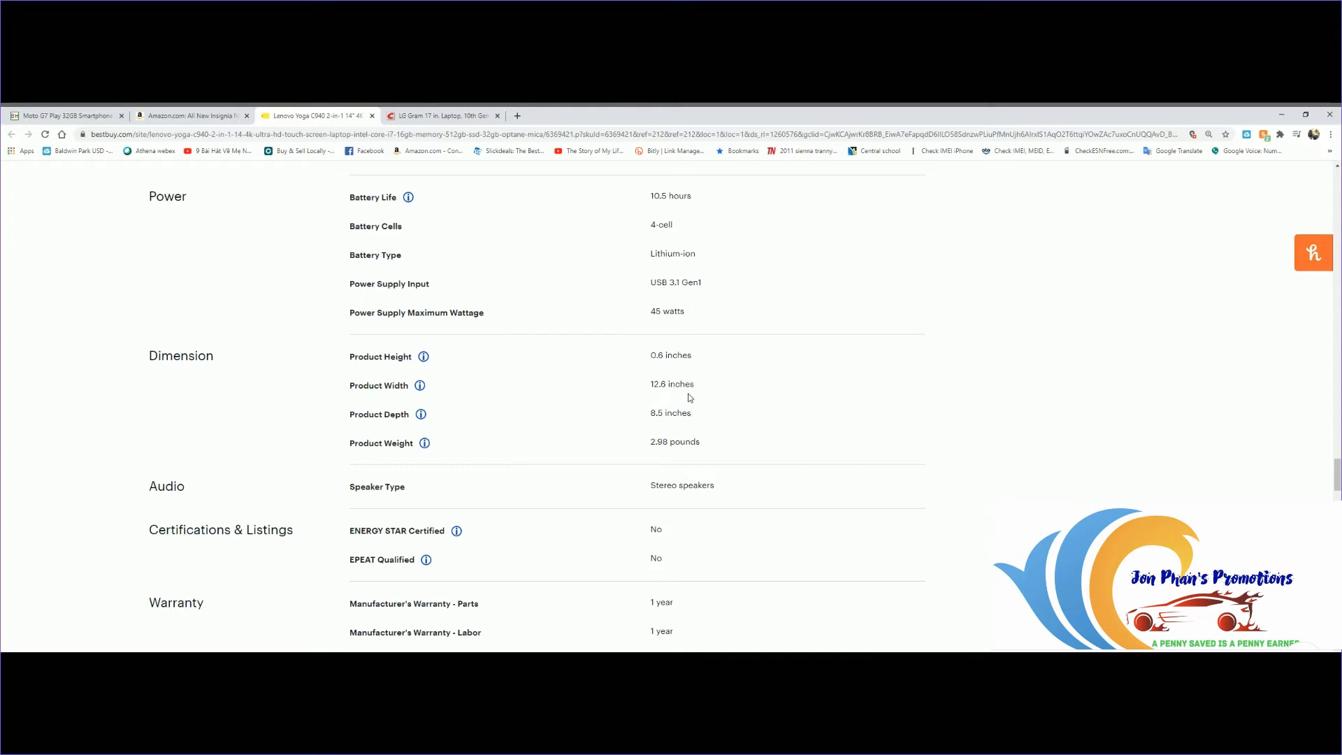
pyautogui.moveTo(749, 419)
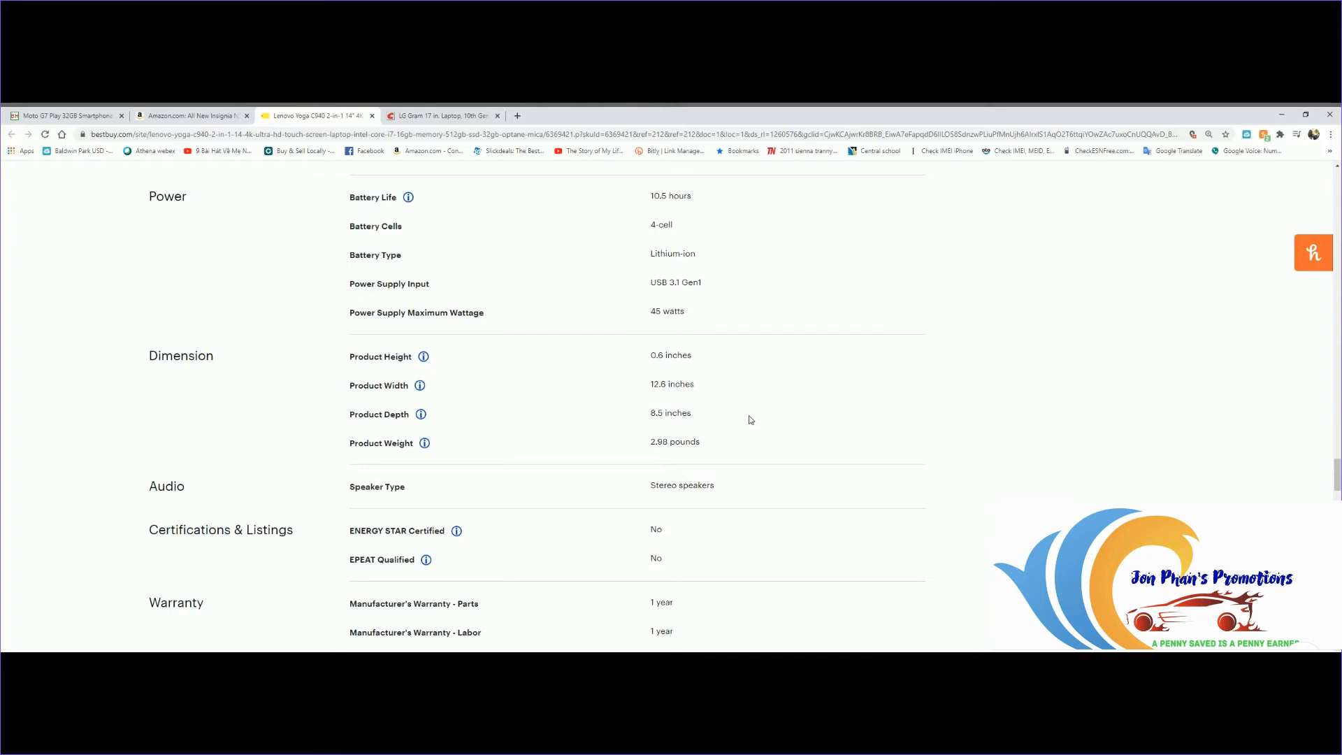
pyautogui.moveTo(698, 445)
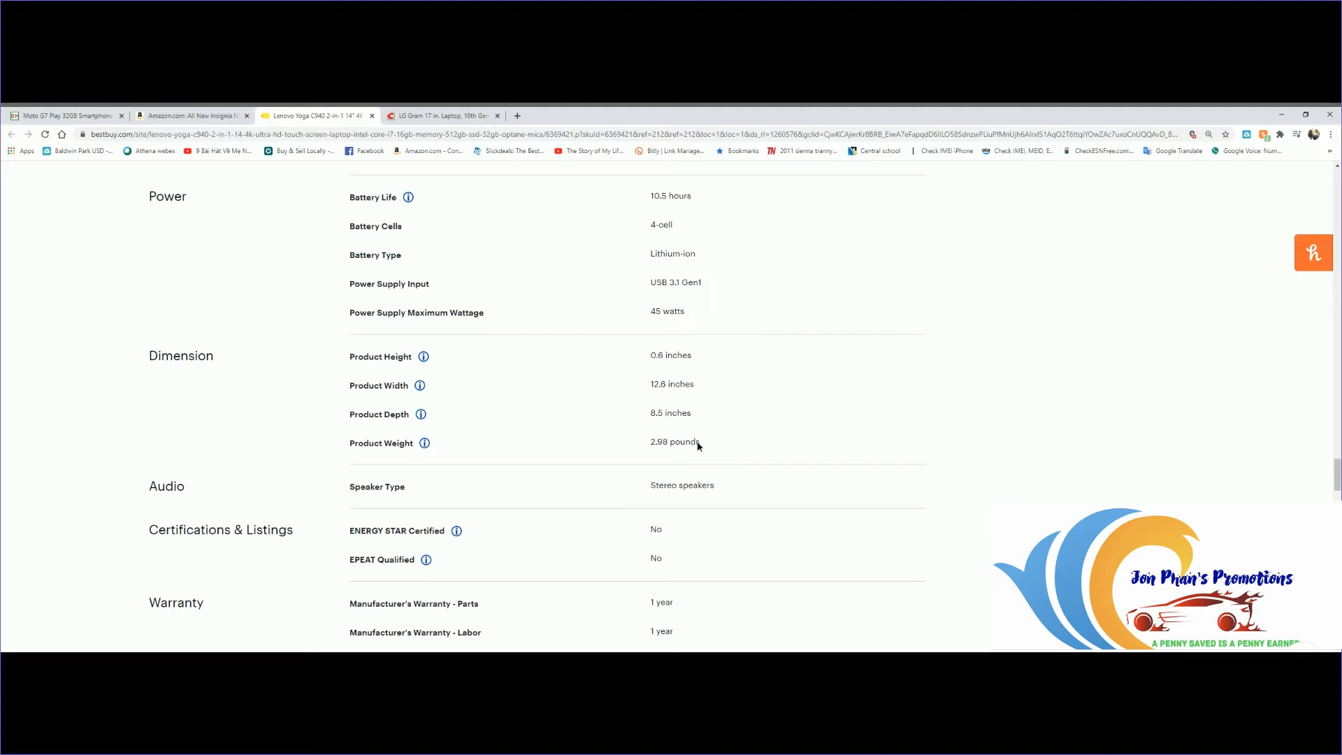
# - Highlight the 2.98 pounds product weight and the one-year parts warranty values
pyautogui.doubleClick(674, 443)
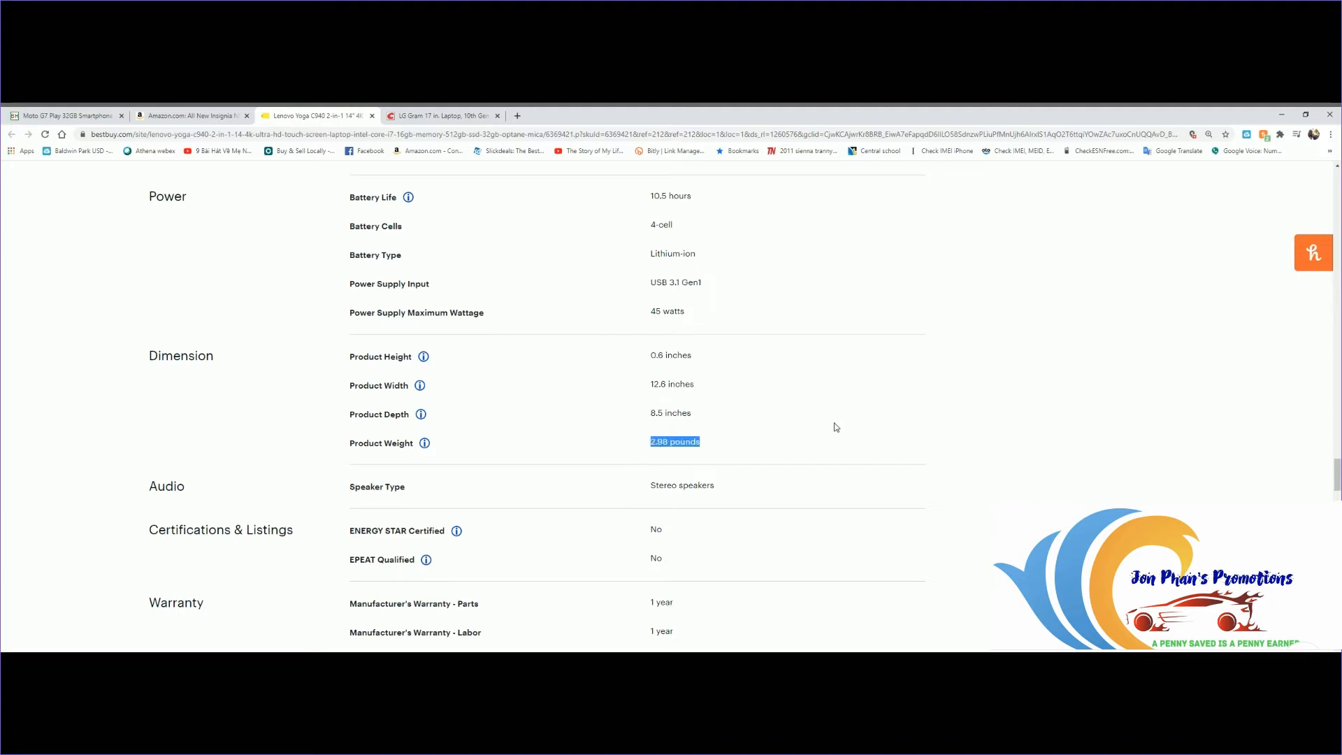
pyautogui.moveTo(897, 417)
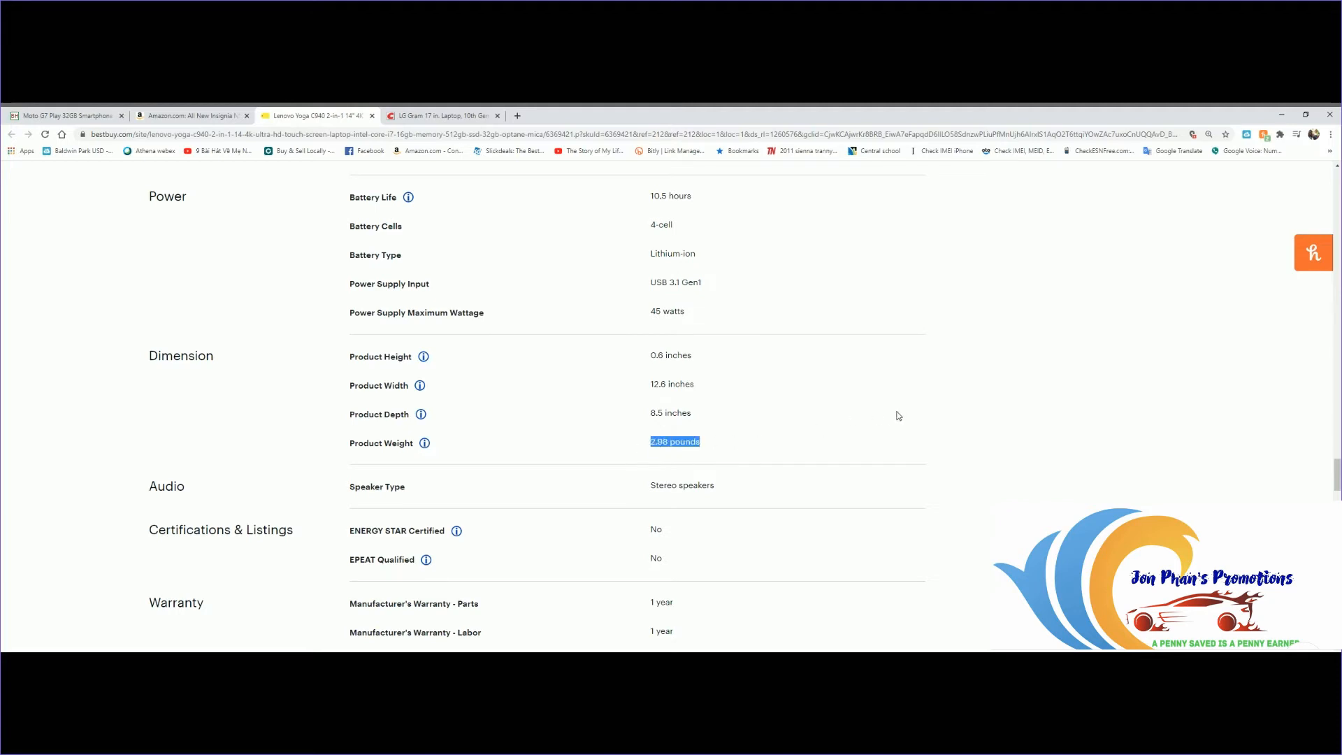
pyautogui.scroll(-3)
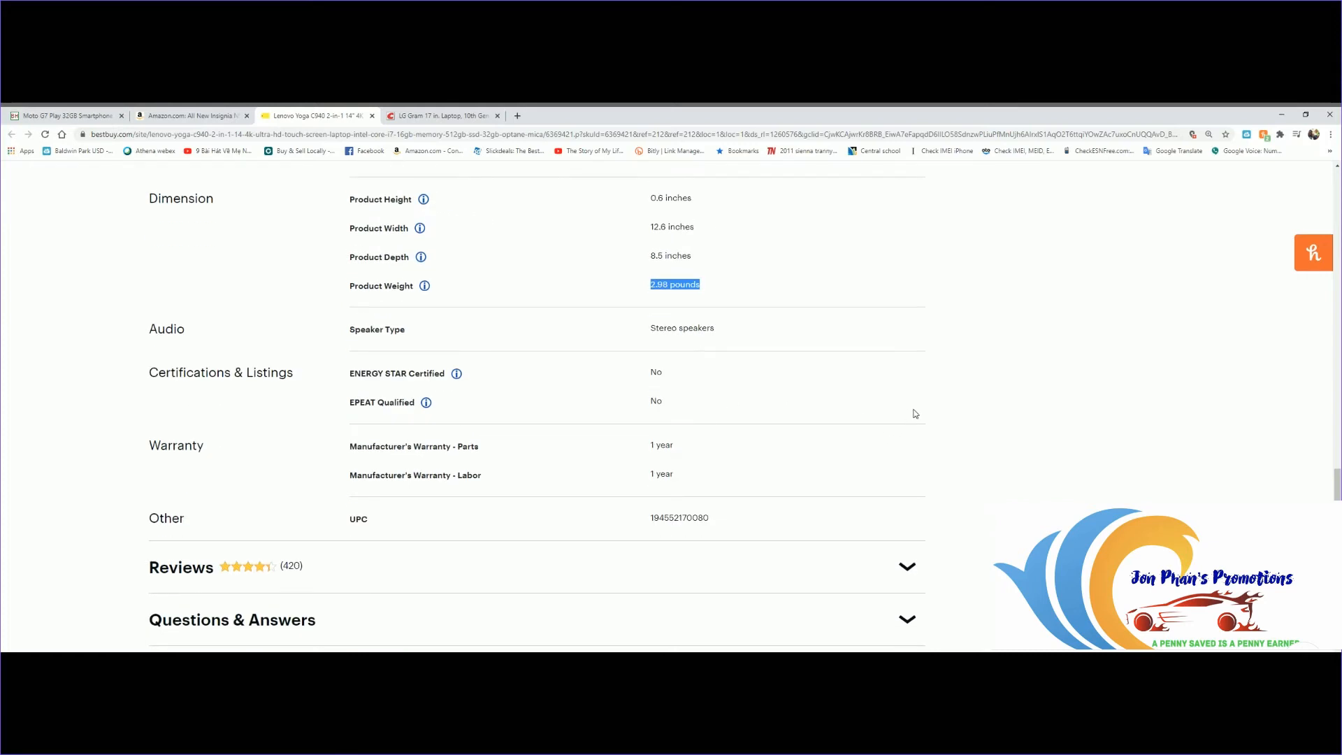
pyautogui.doubleClick(661, 445)
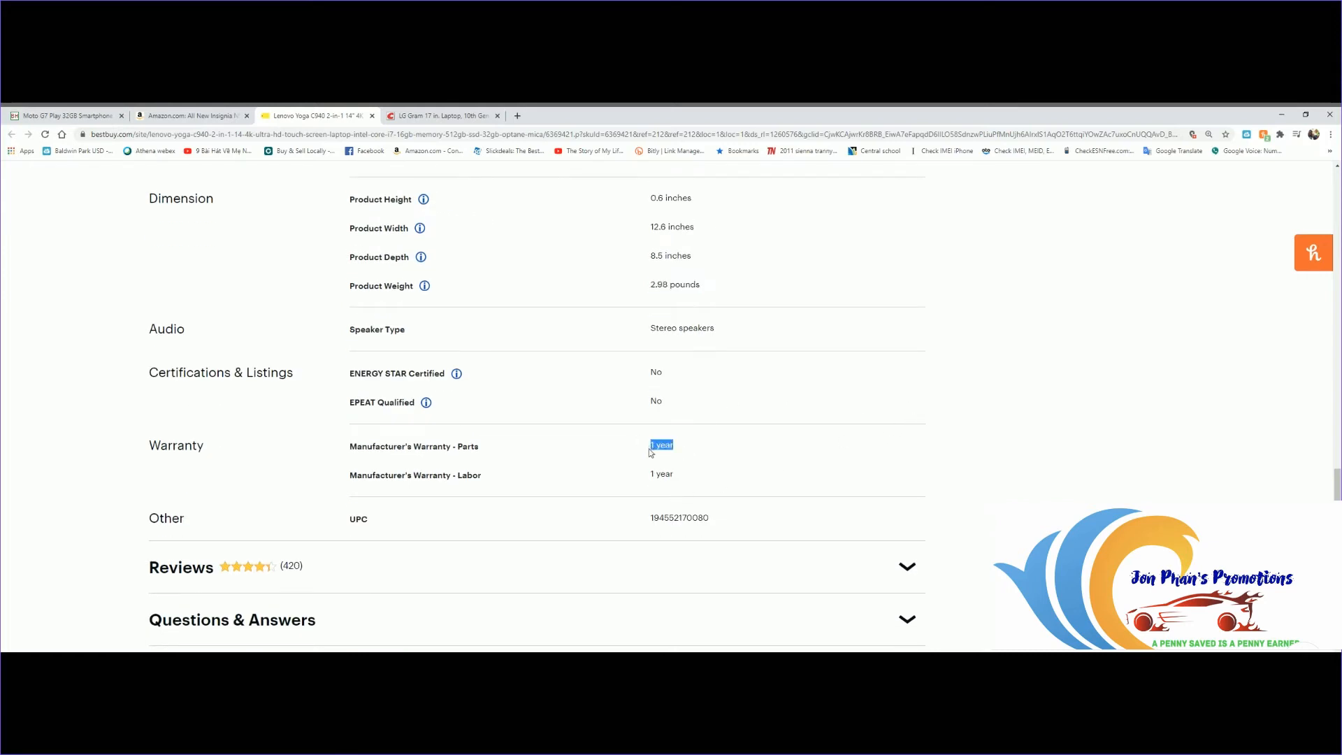
pyautogui.scroll(-3)
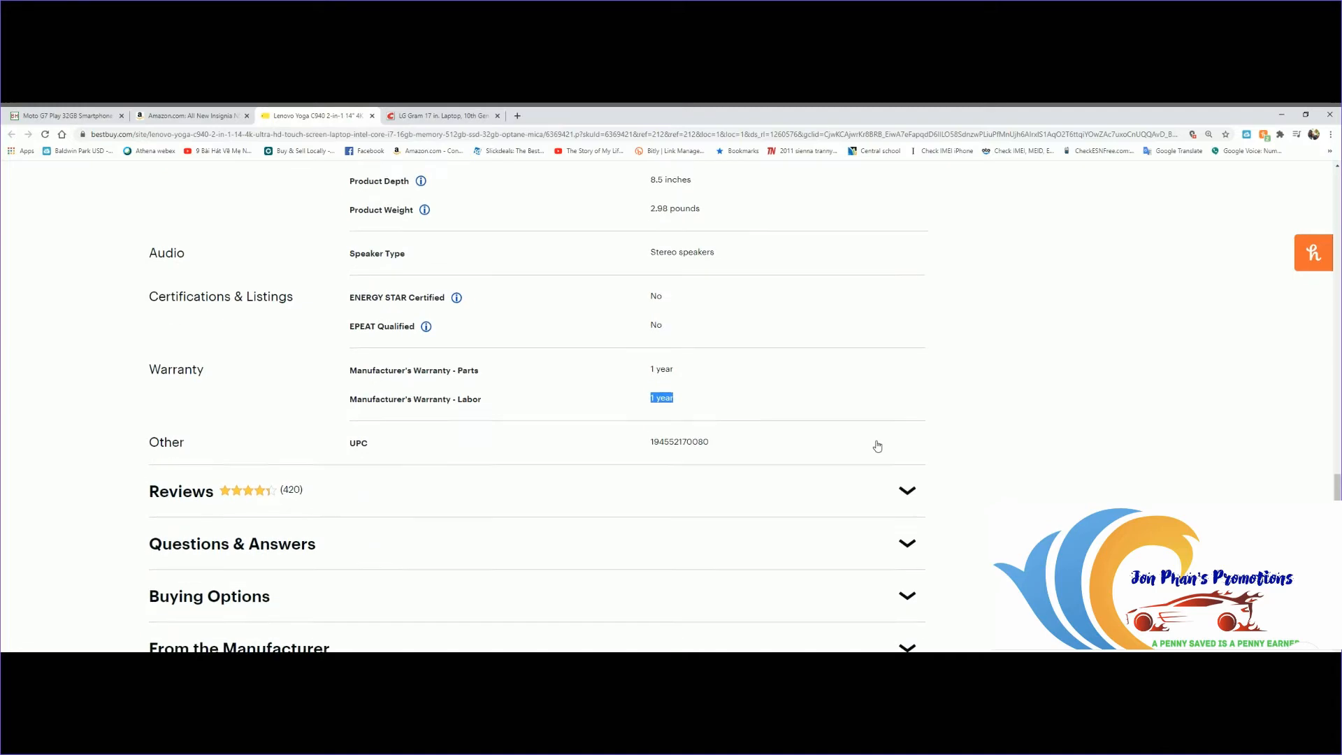
pyautogui.scroll(3)
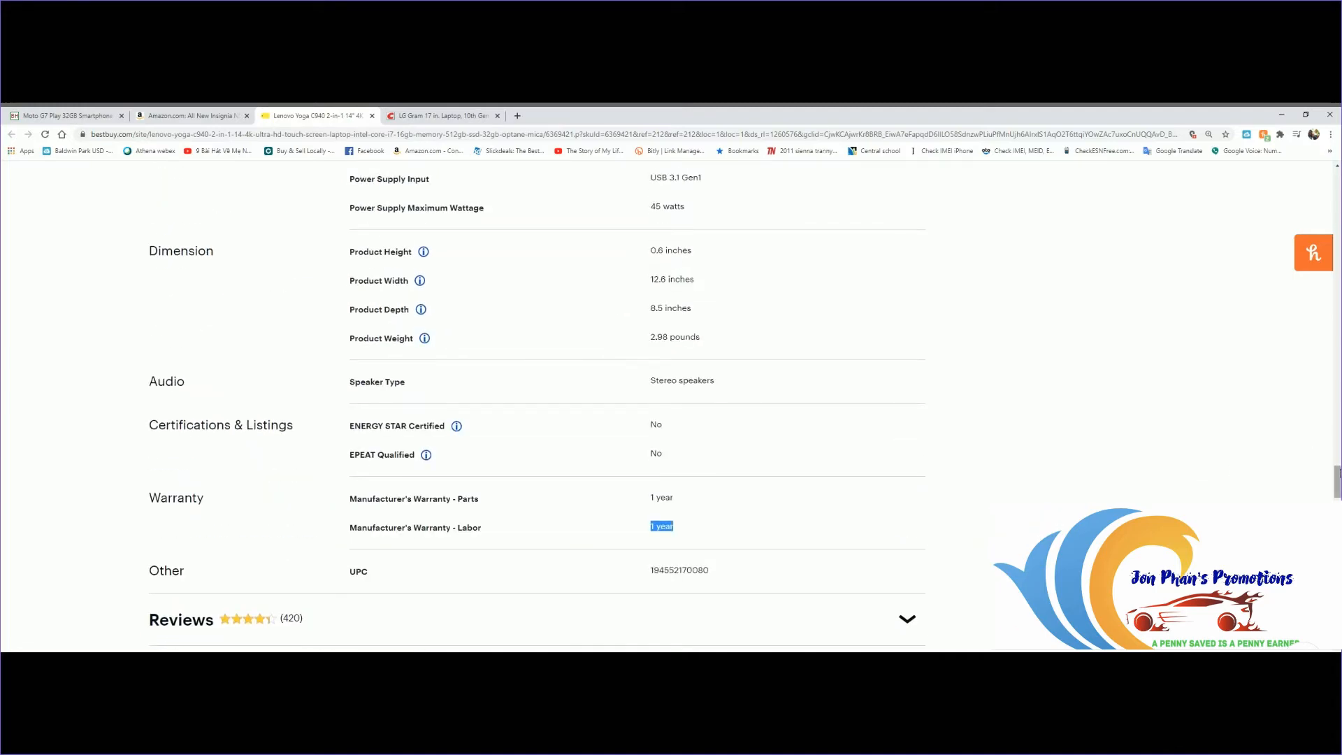
# - Return to the top of the Yoga C940 page, then switch to the LG Gram 17 Costco listing
pyautogui.scroll(3)
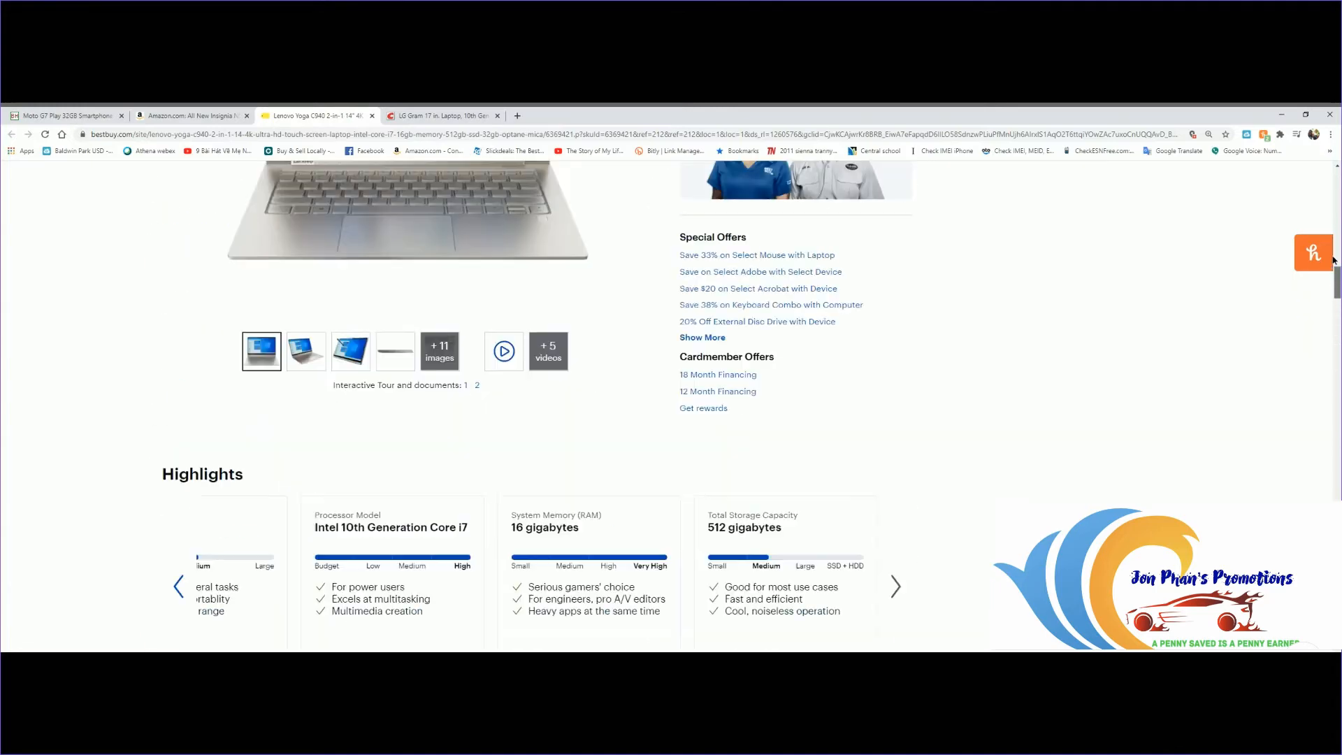
pyautogui.scroll(3)
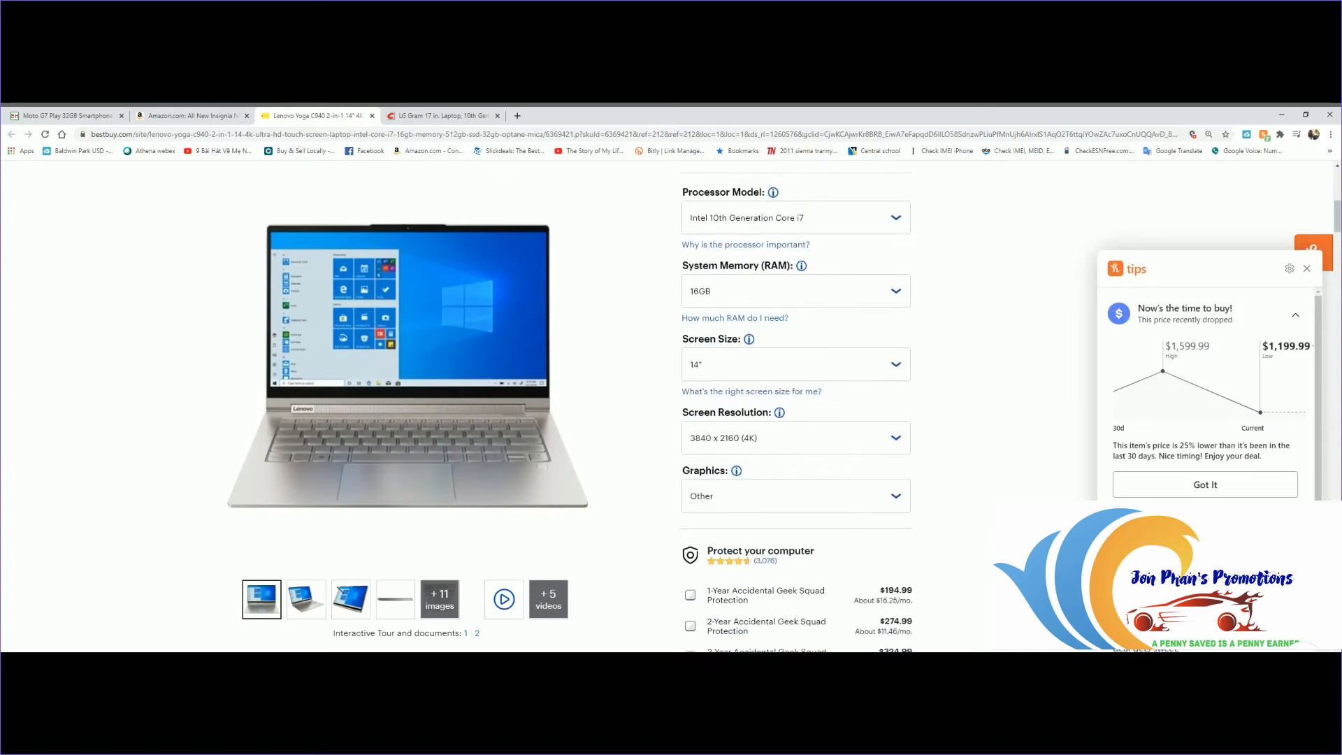
pyautogui.scroll(3)
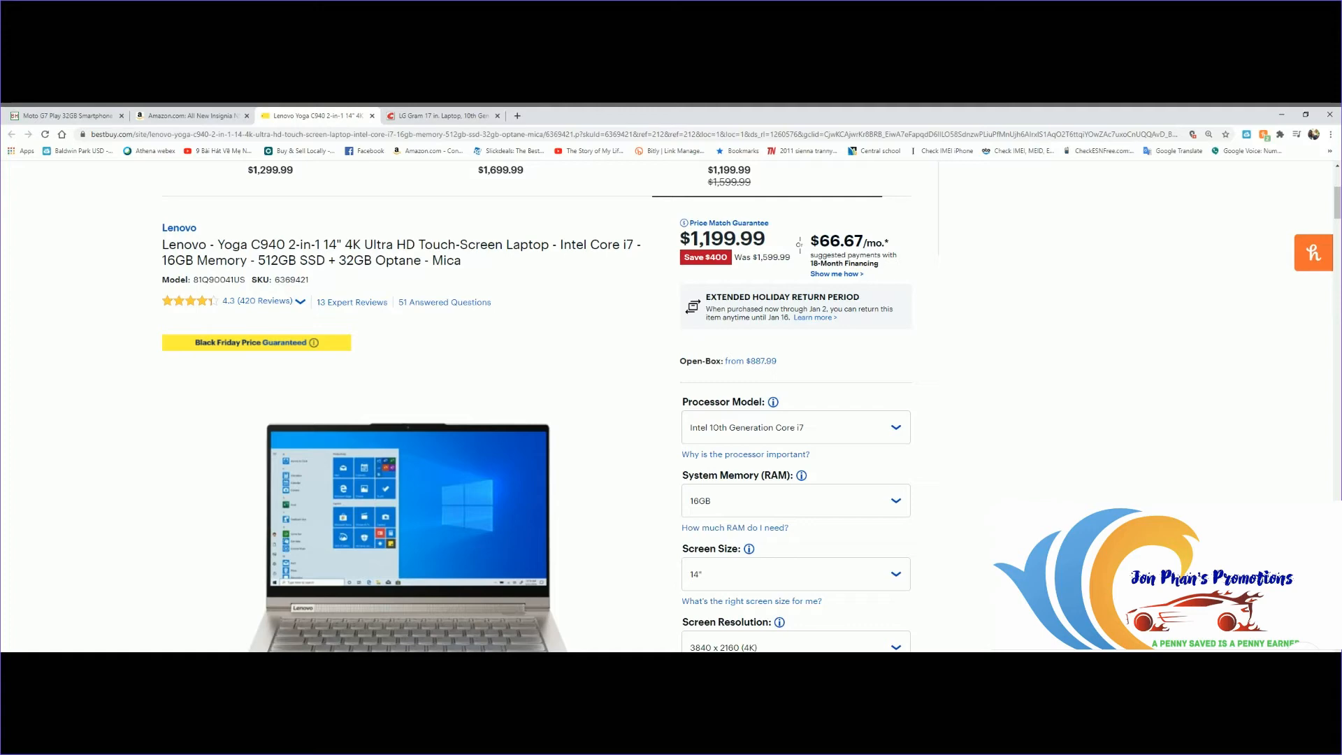
pyautogui.scroll(3)
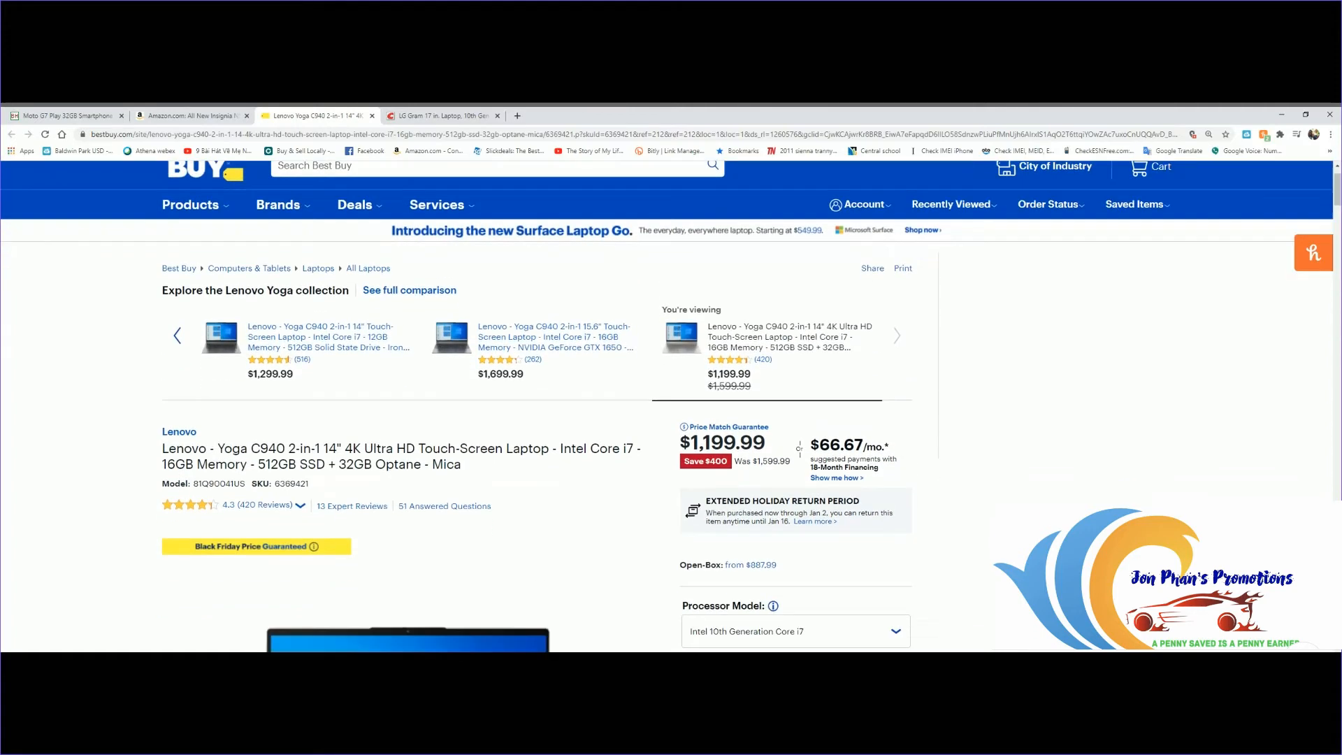
pyautogui.scroll(-3)
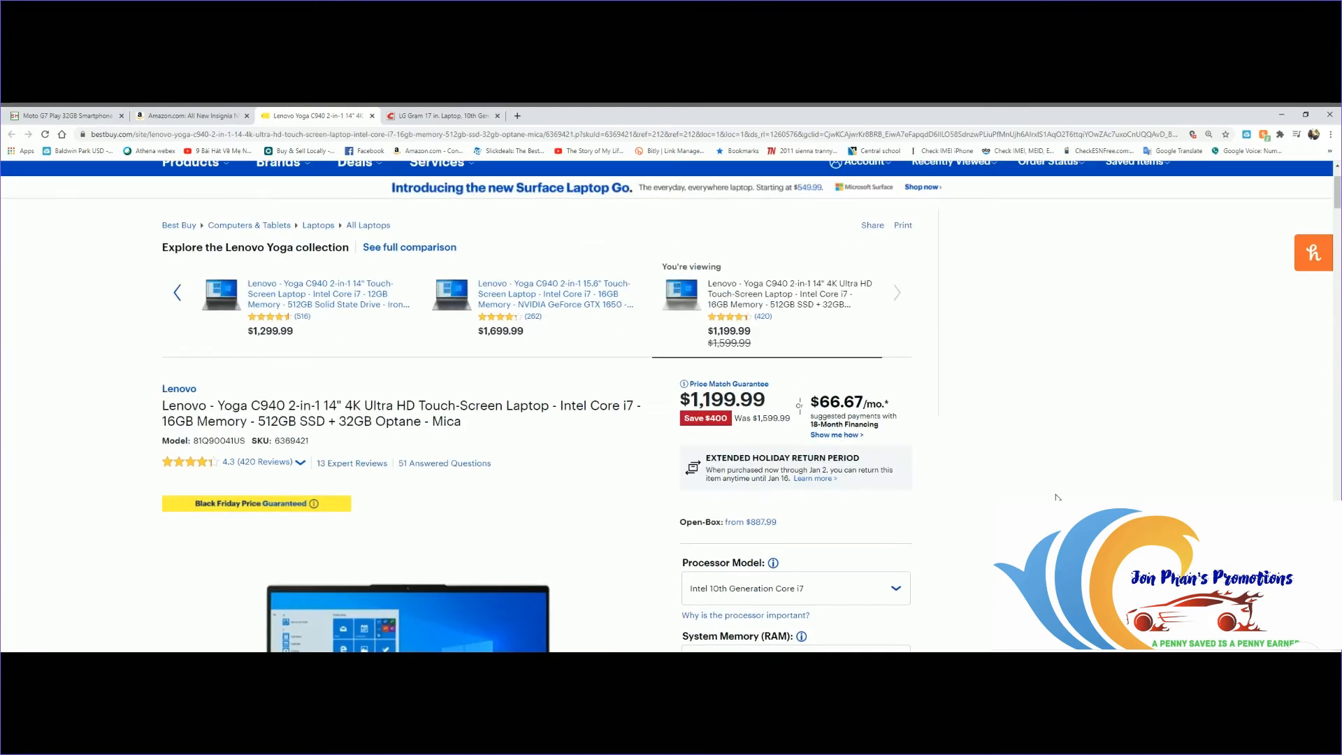
pyautogui.scroll(3)
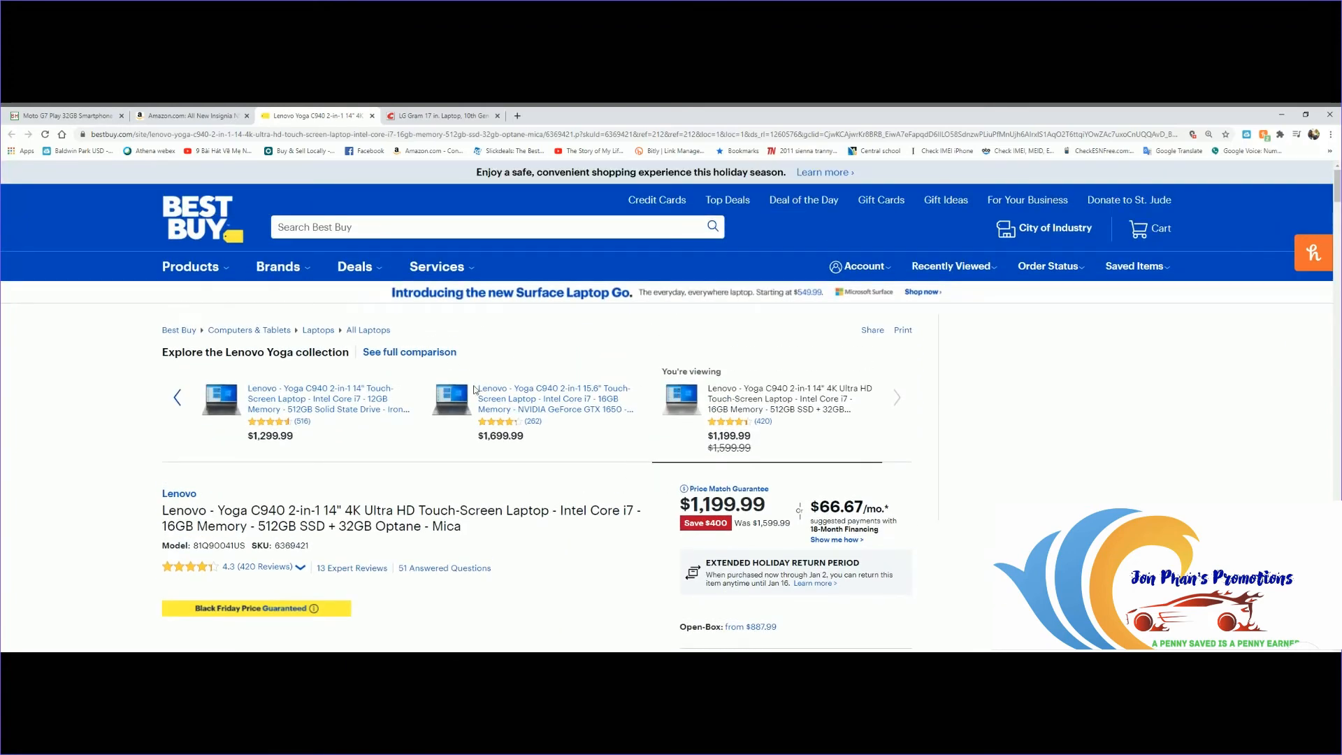
pyautogui.click(440, 116)
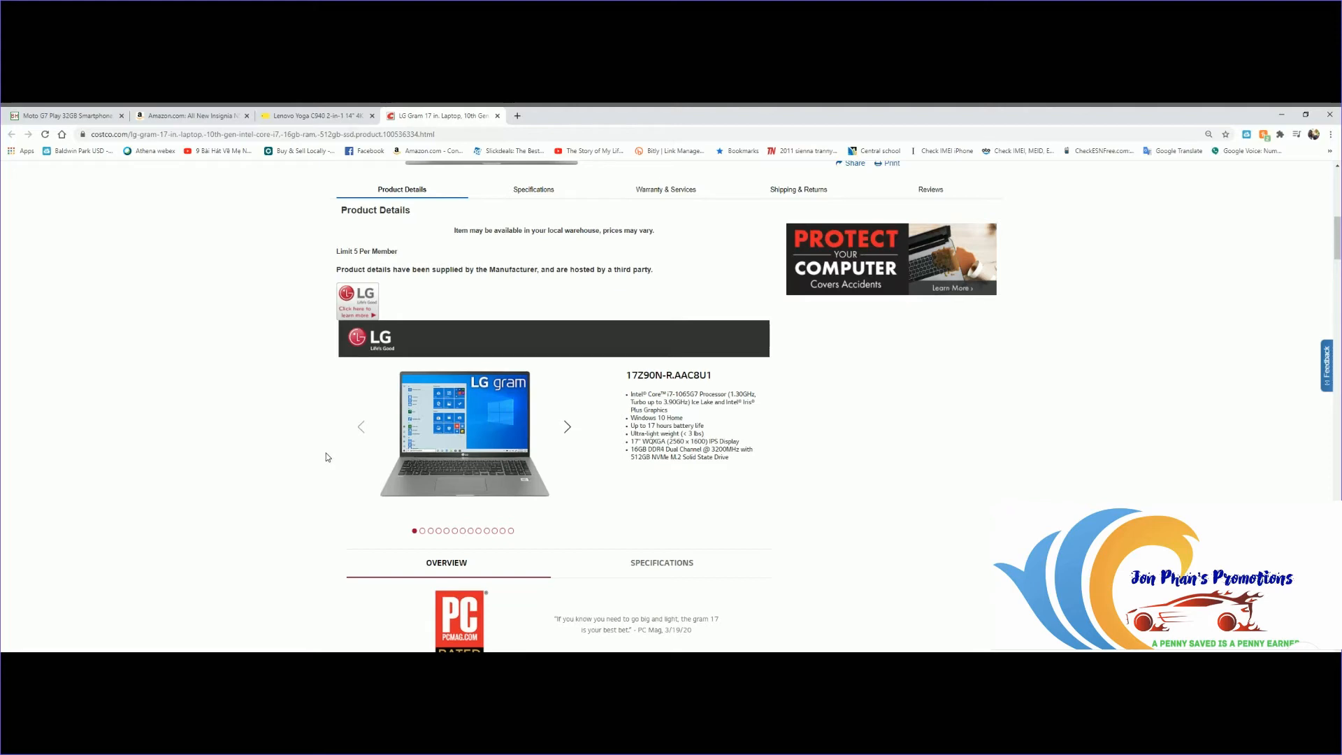
pyautogui.scroll(3)
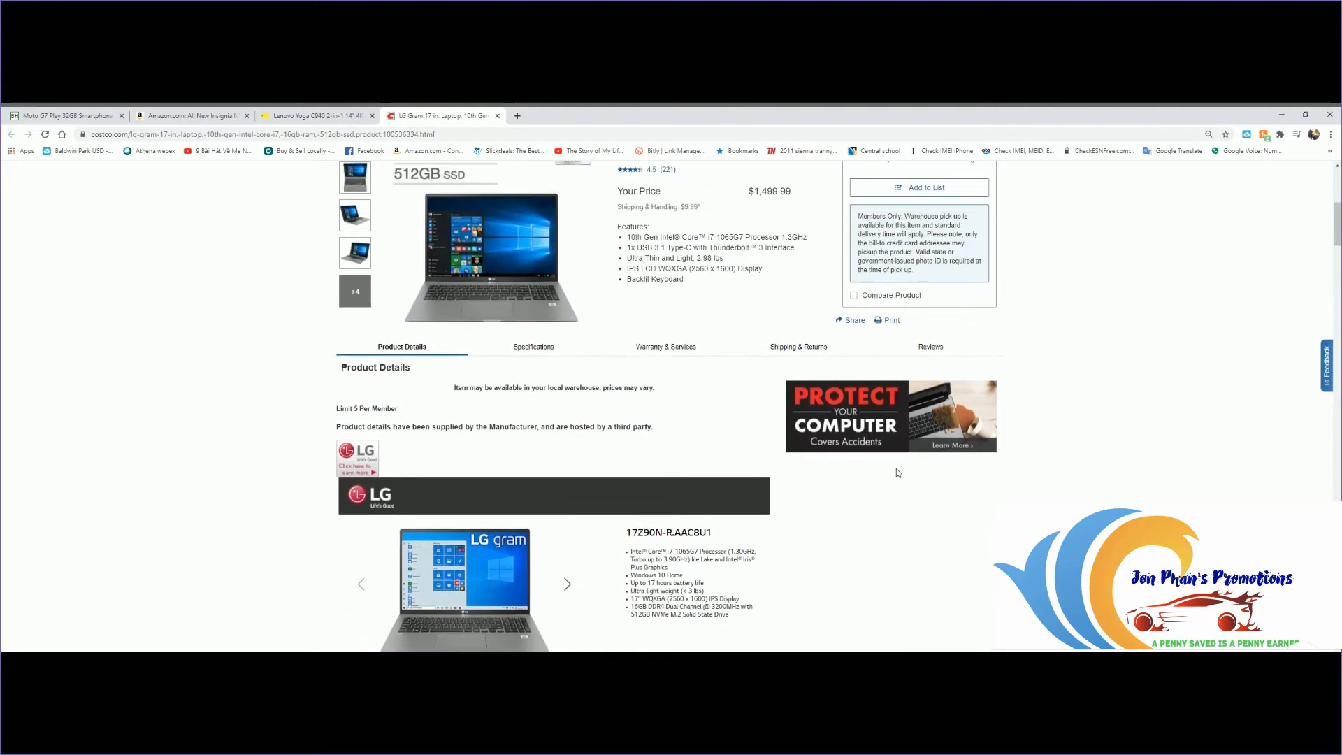
pyautogui.scroll(3)
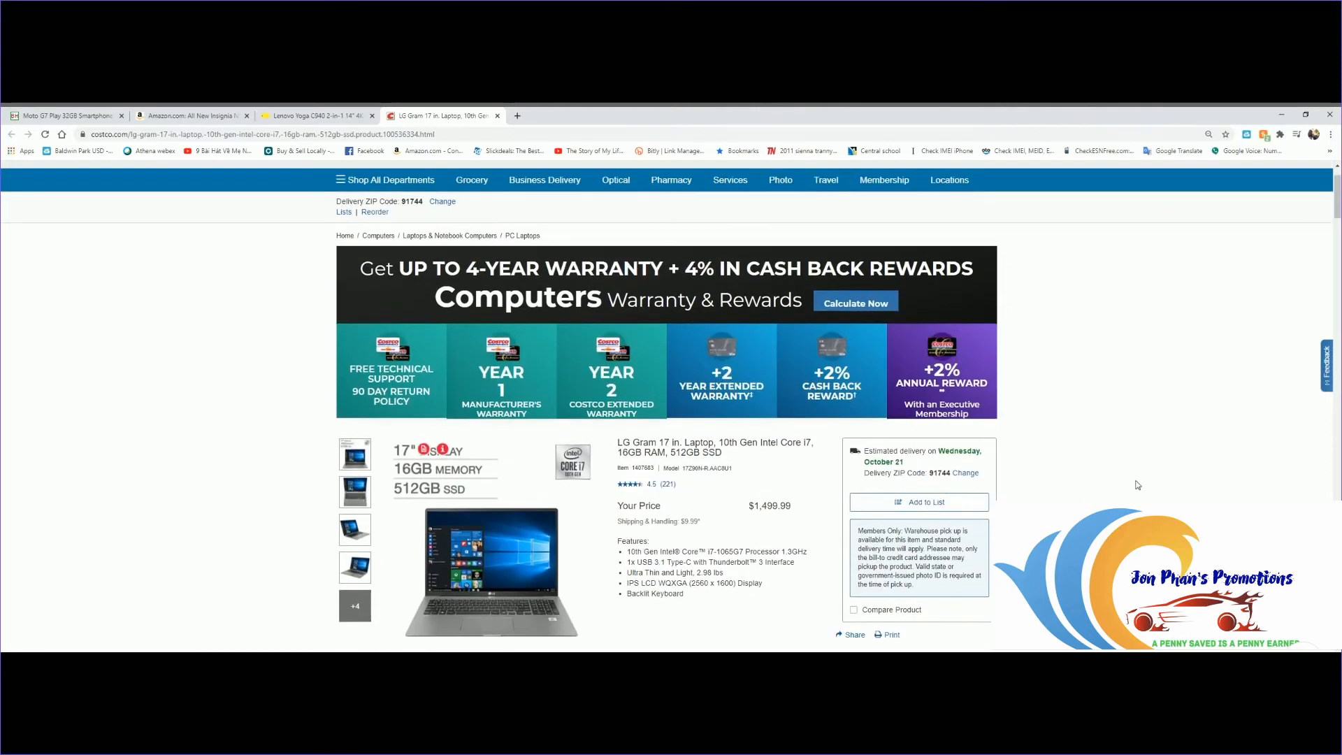
pyautogui.scroll(3)
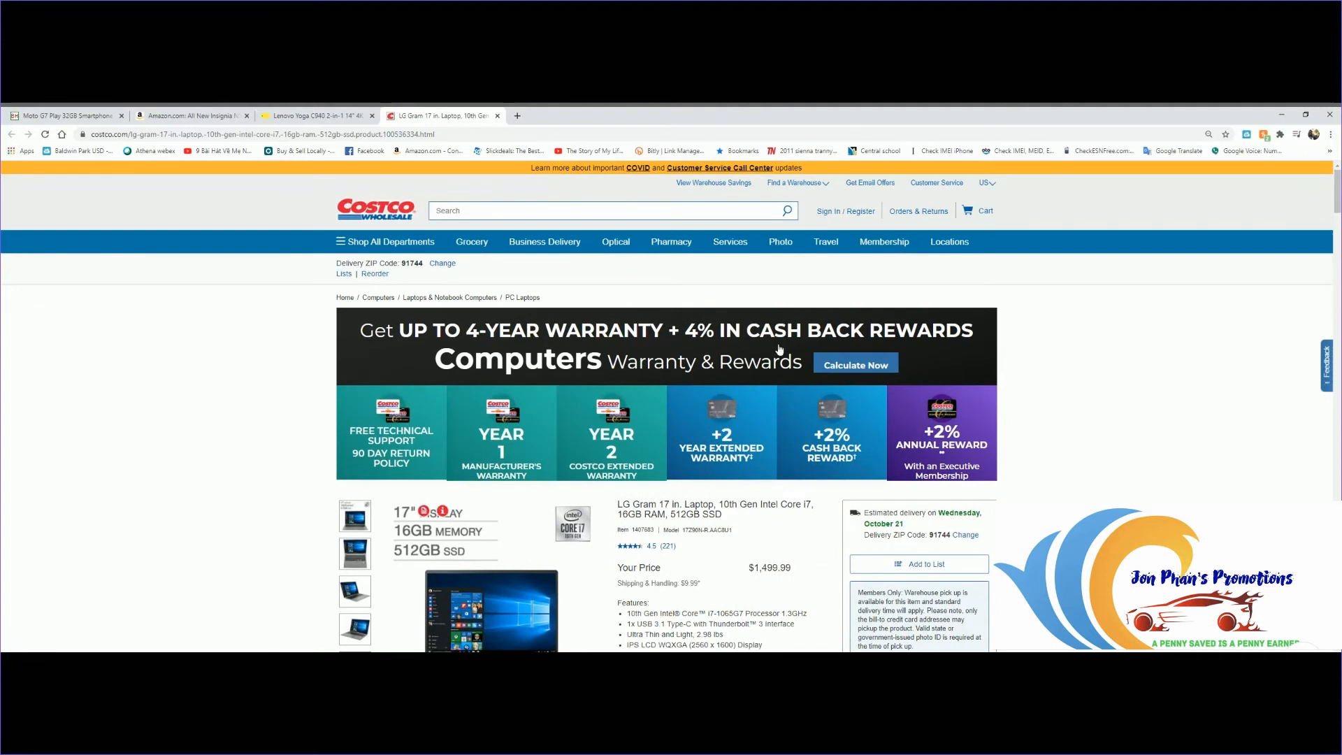
pyautogui.moveTo(711, 448)
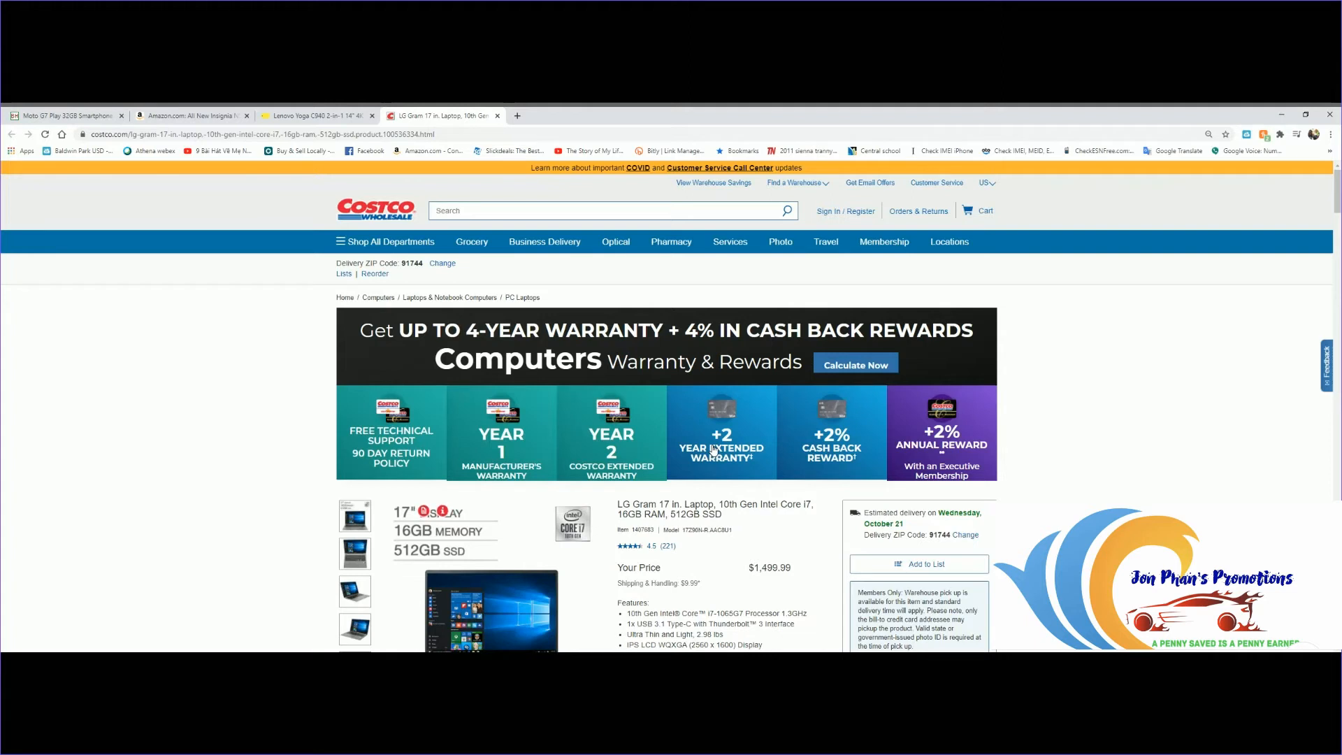
pyautogui.moveTo(383, 479)
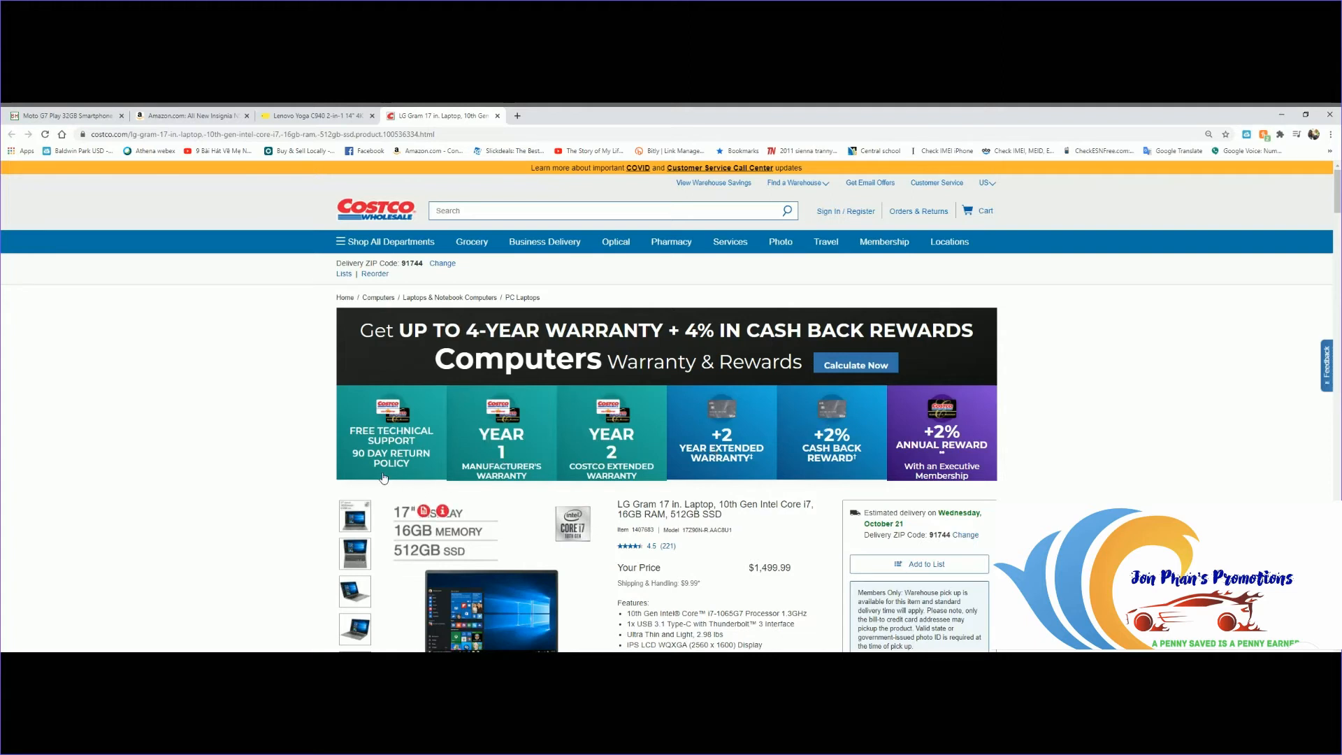
pyautogui.moveTo(407, 506)
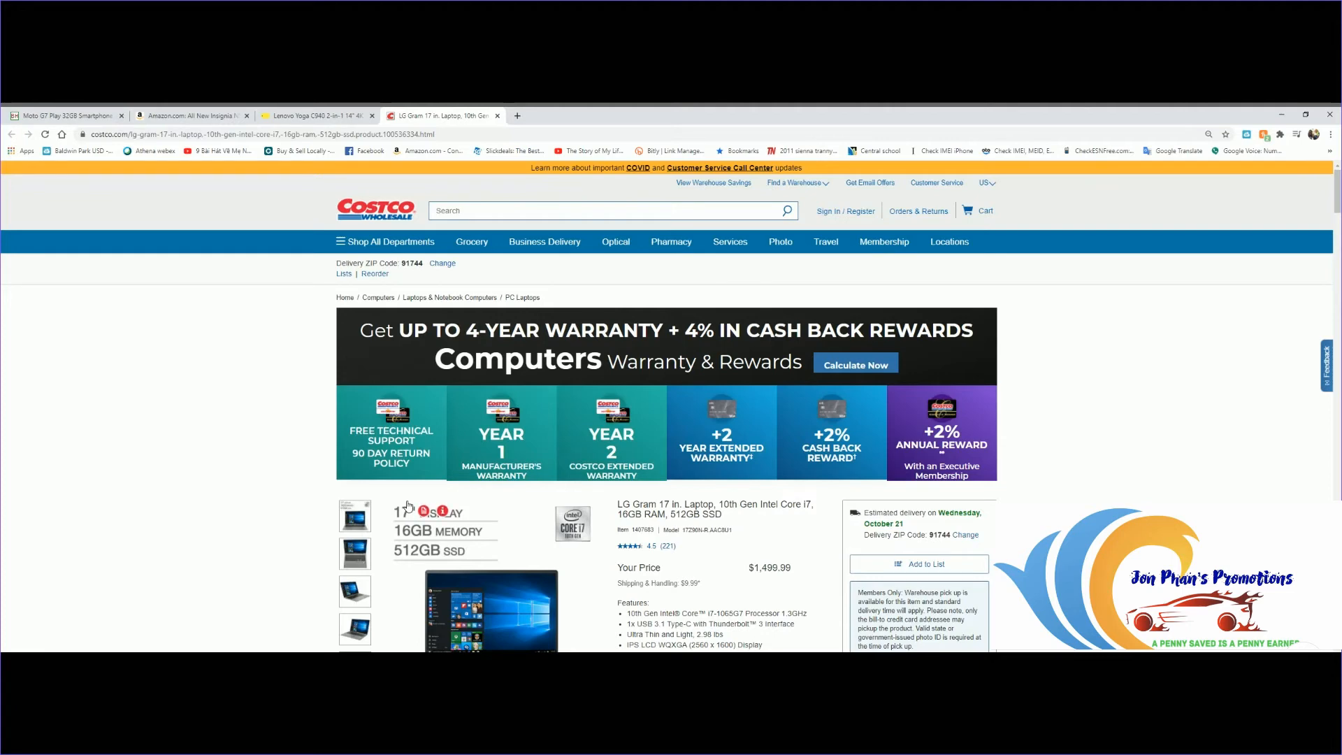
pyautogui.moveTo(488, 494)
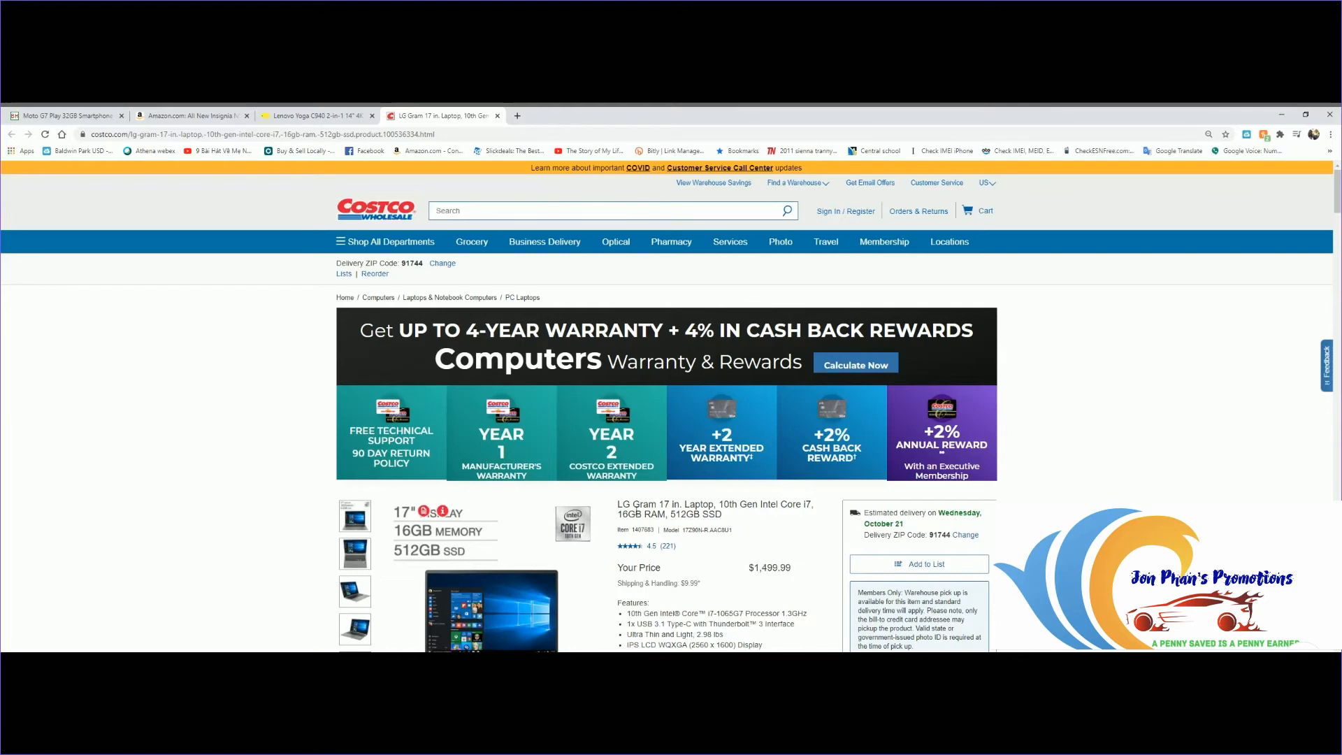
pyautogui.moveTo(619, 451)
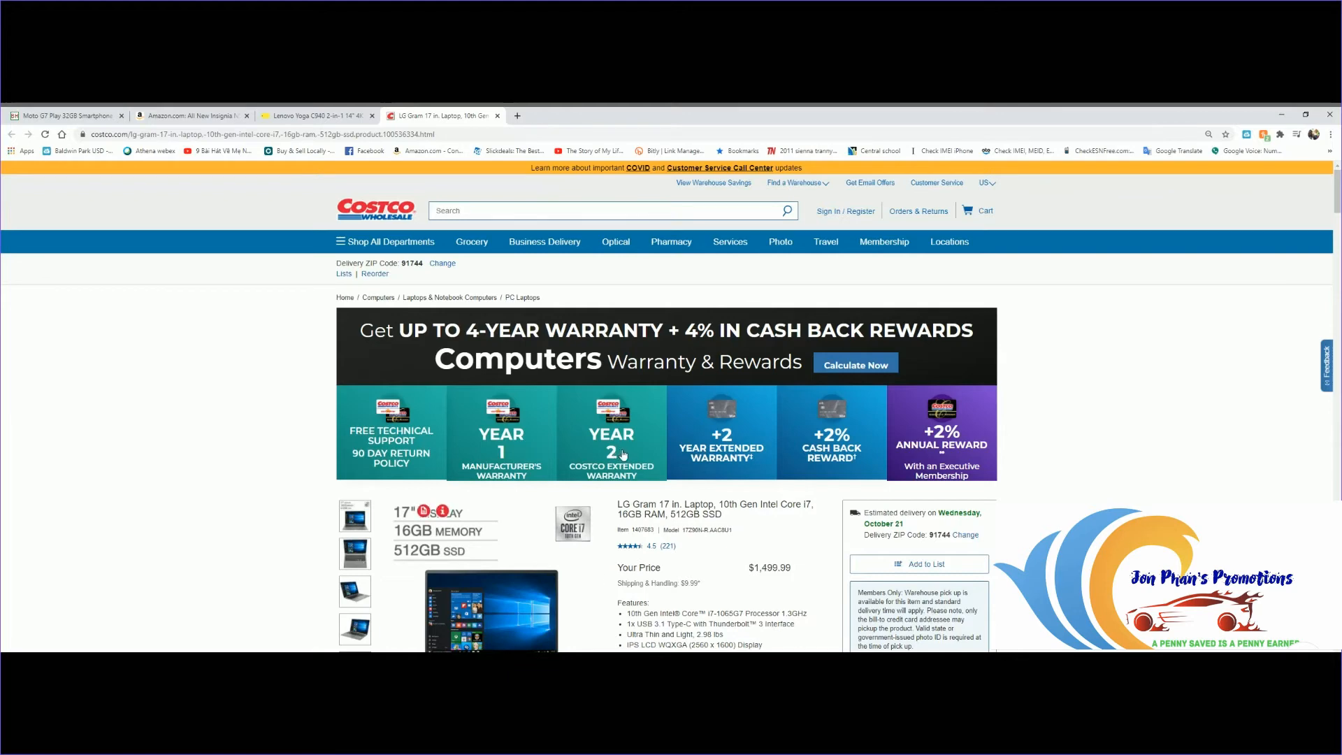
pyautogui.moveTo(722, 415)
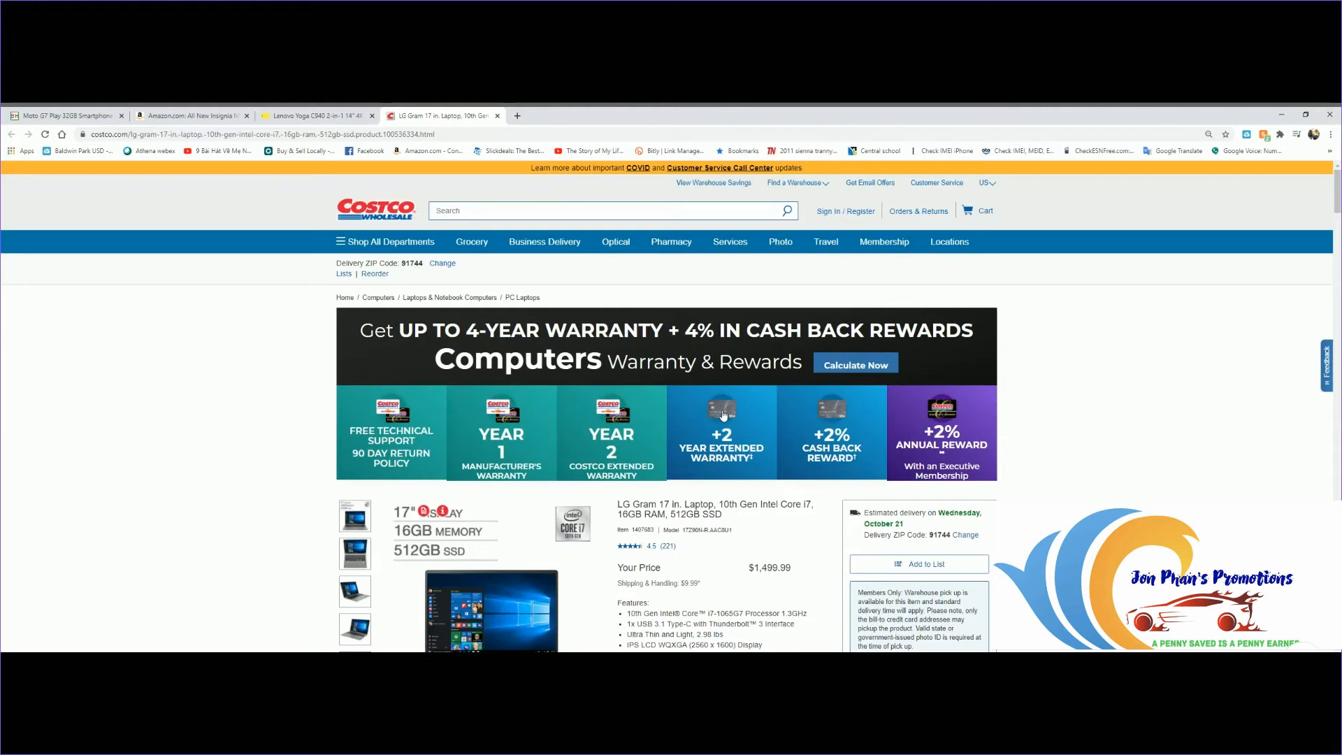
pyautogui.moveTo(737, 475)
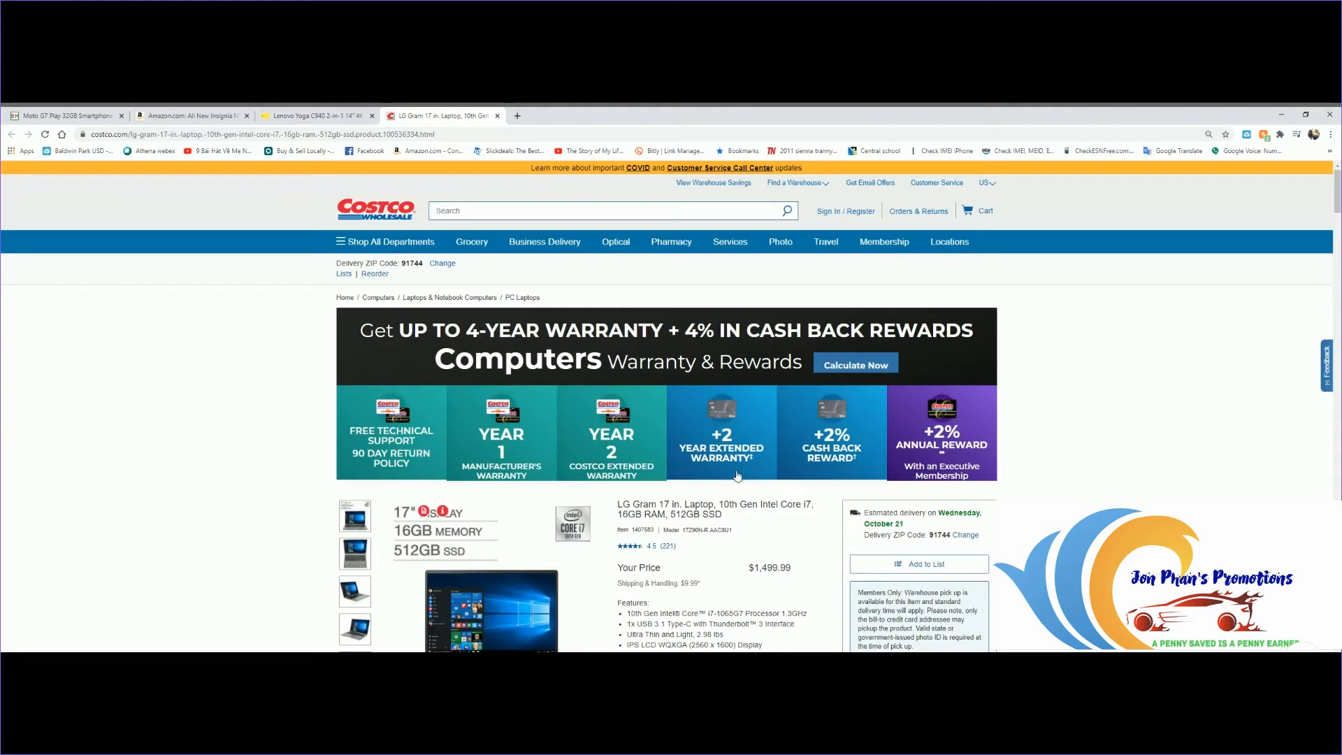
pyautogui.moveTo(722, 456)
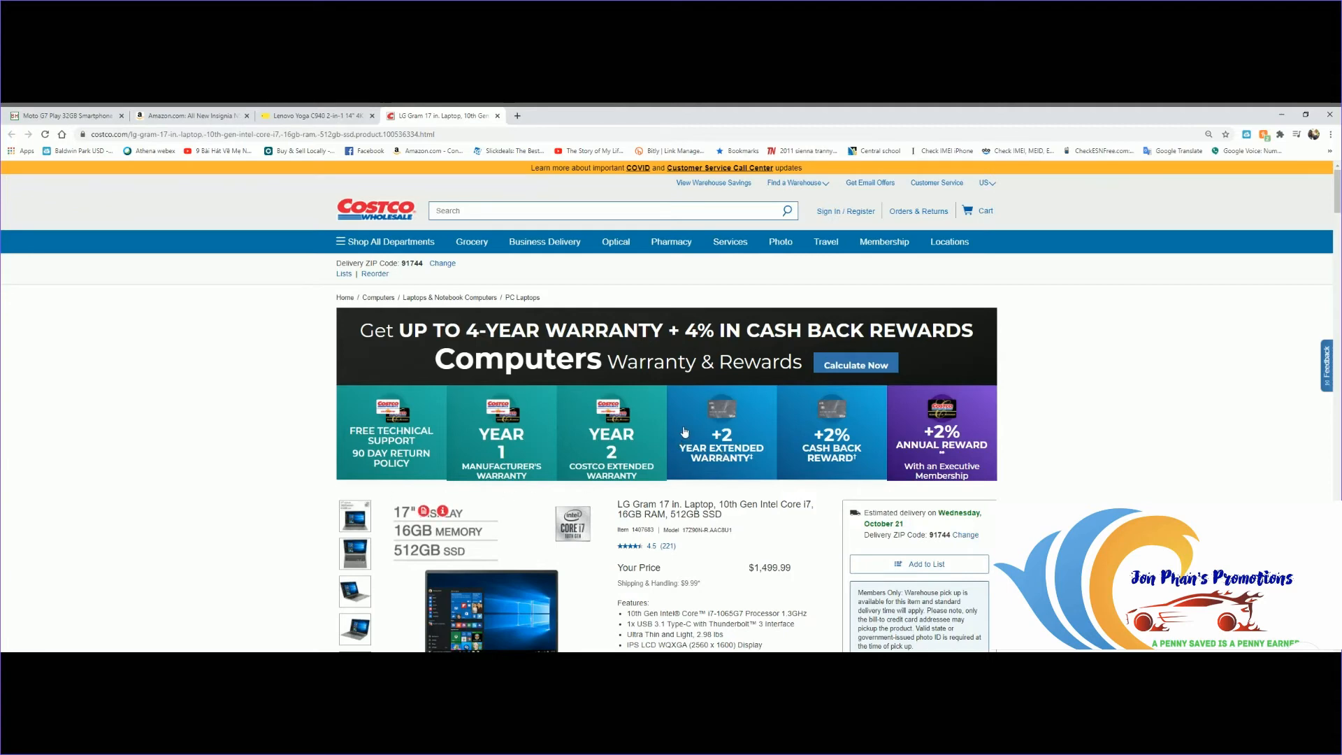
pyautogui.moveTo(703, 458)
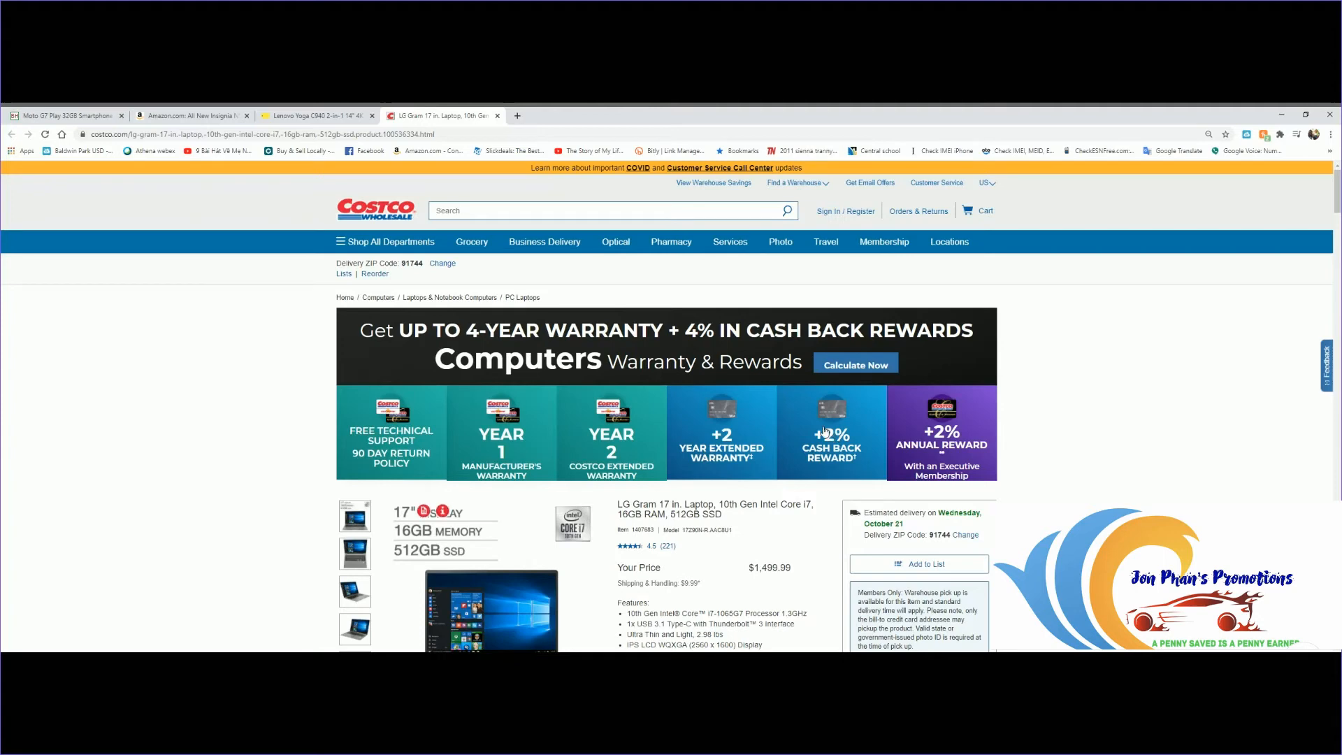
pyautogui.moveTo(834, 455)
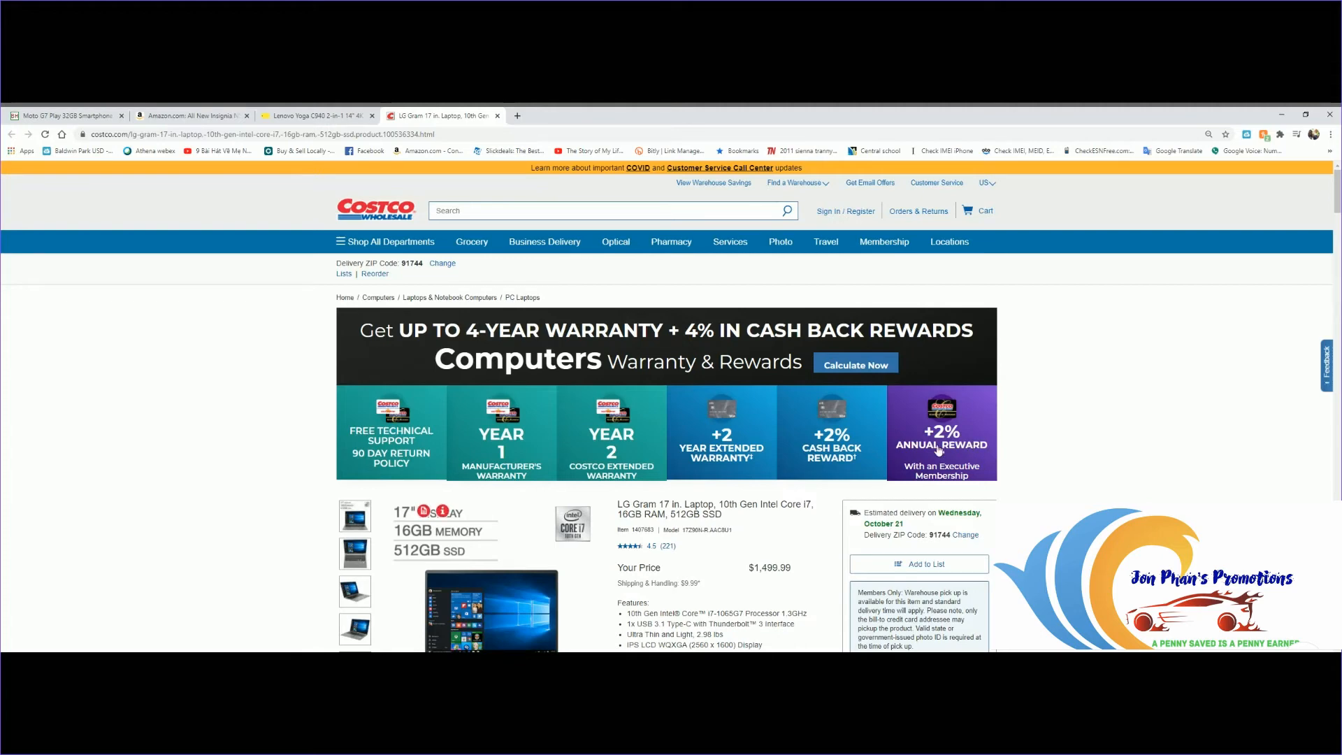
pyautogui.moveTo(995, 462)
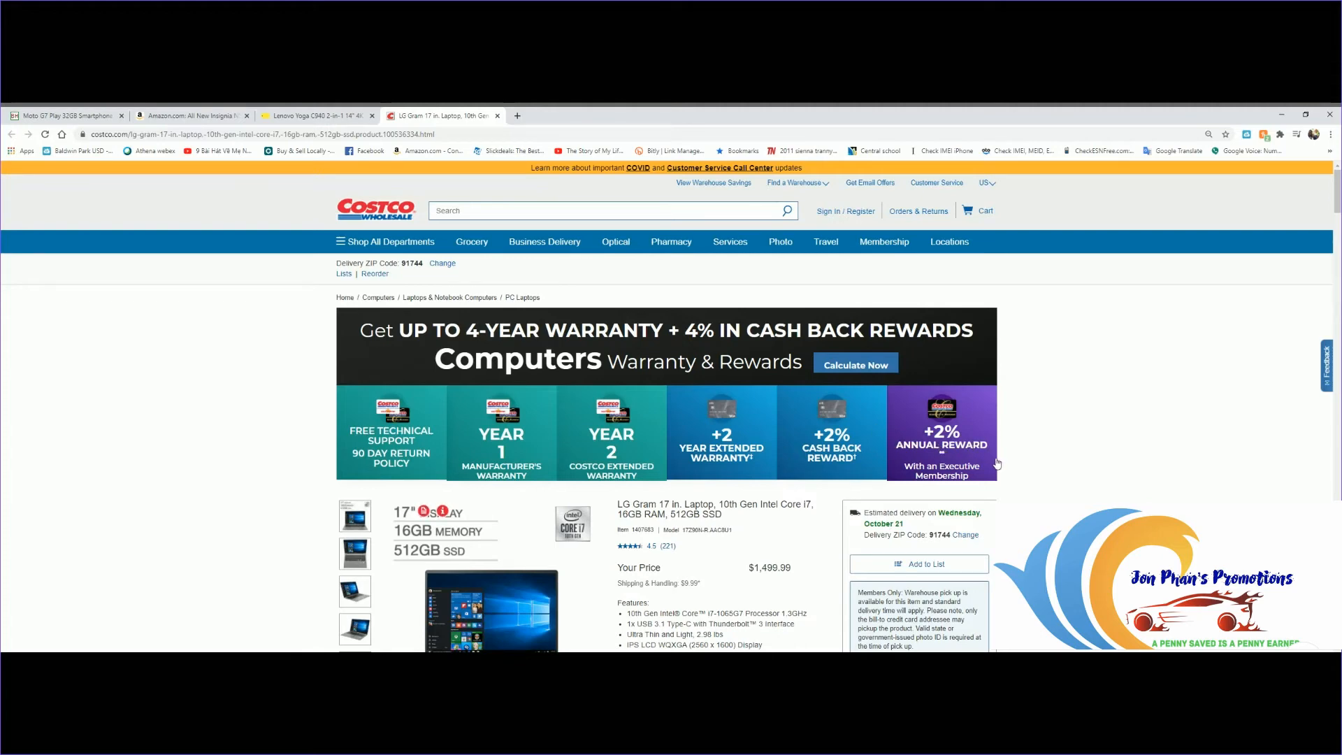
# - Open the enlarged LG Gram 17 photo gallery from the main product image
pyautogui.scroll(-3)
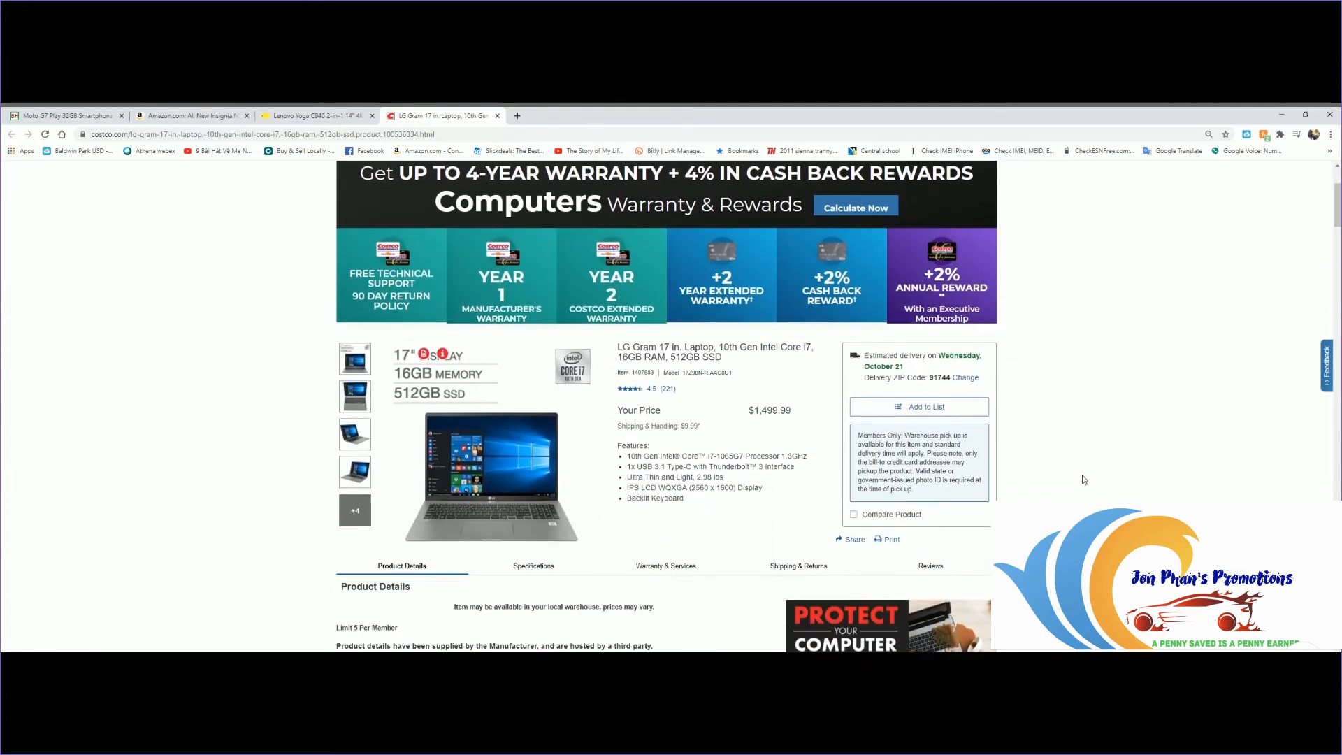
pyautogui.moveTo(709, 506)
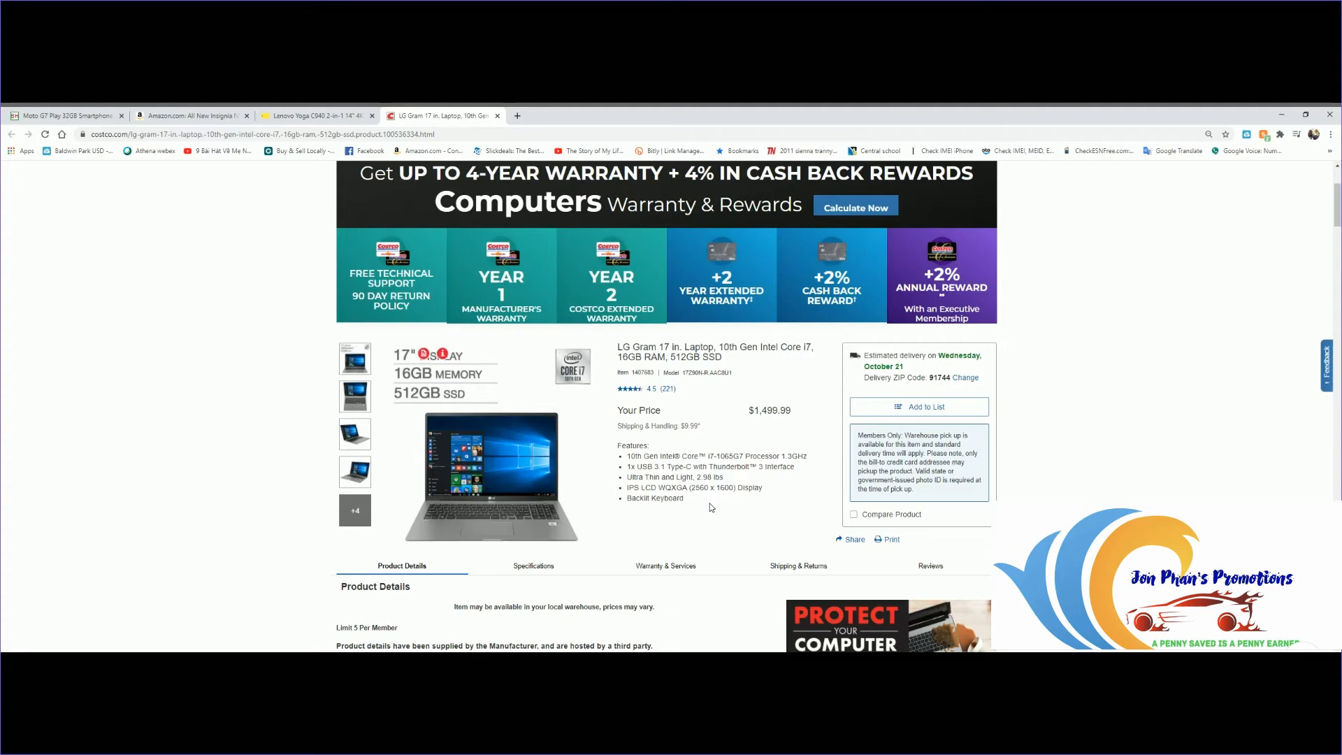
pyautogui.moveTo(692, 503)
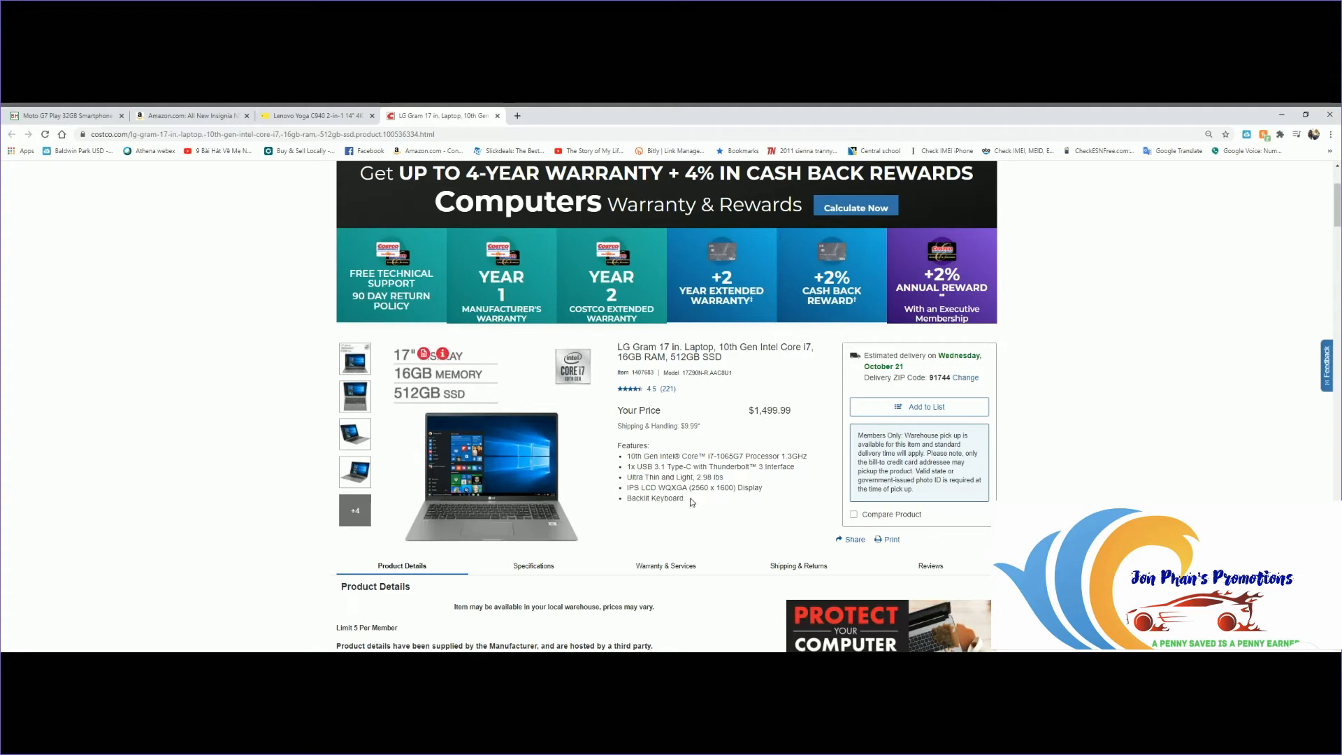
pyautogui.click(491, 475)
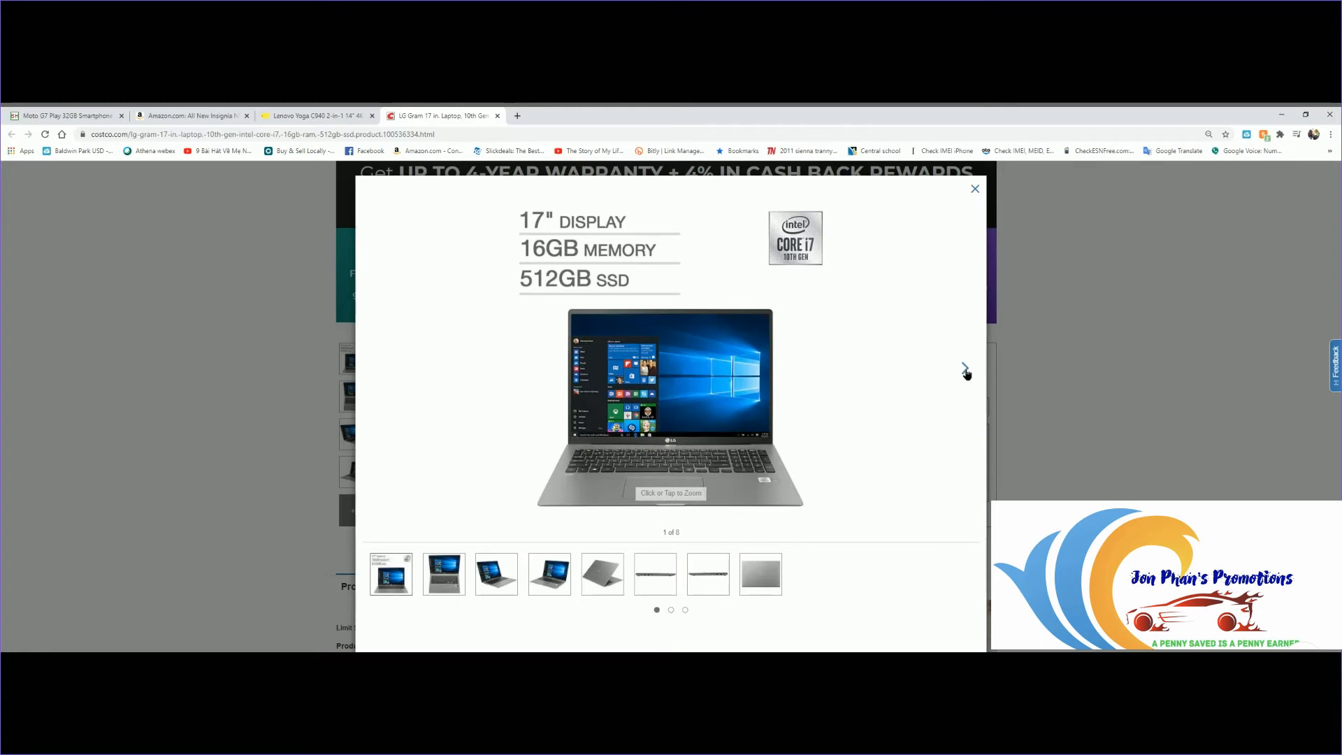
# - Step through the gallery to photo 8 of 8, then close it
pyautogui.click(966, 368)
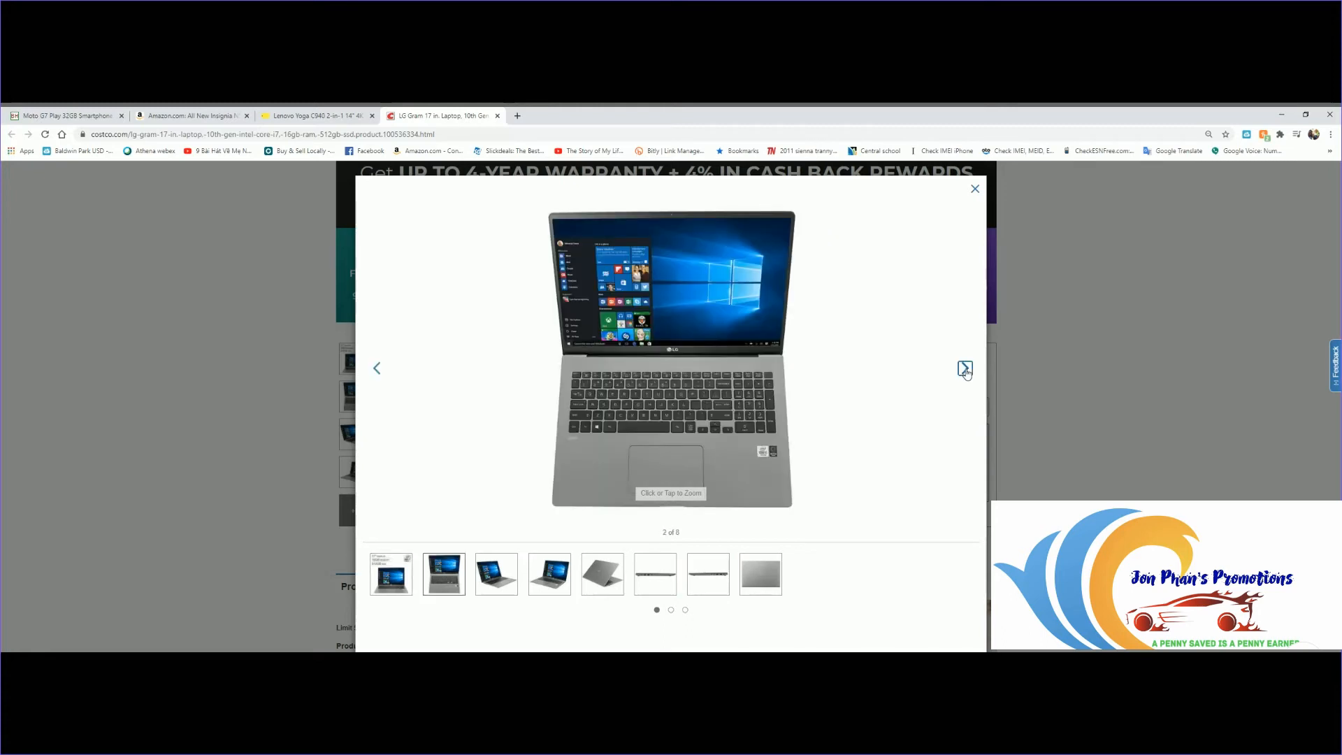
pyautogui.click(965, 368)
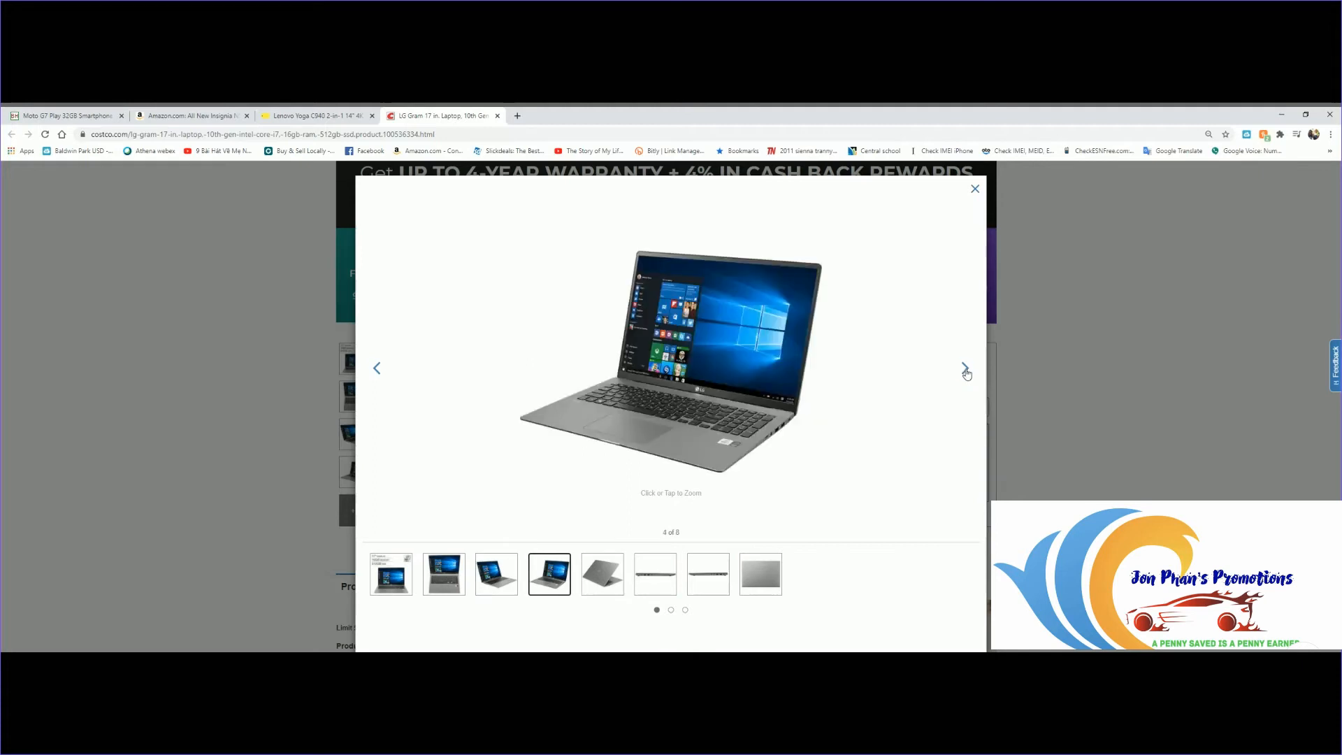
pyautogui.click(966, 368)
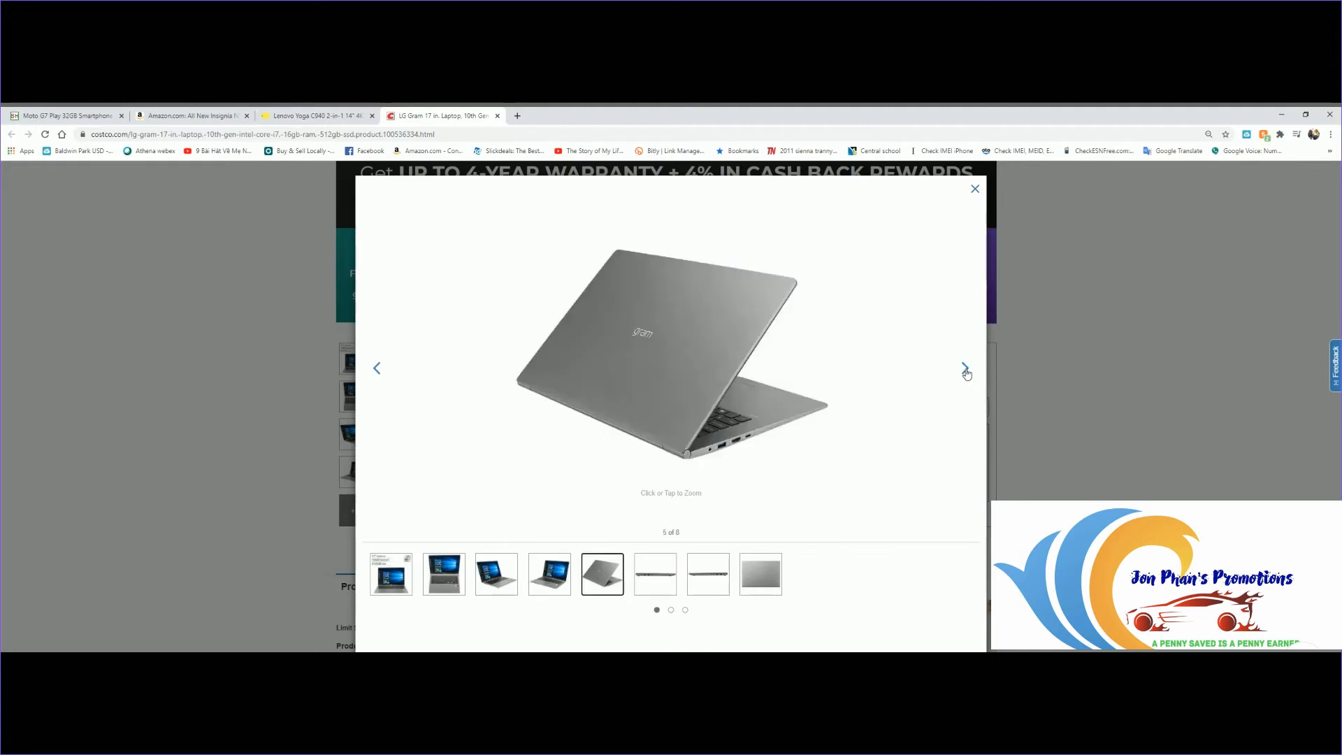
pyautogui.click(966, 368)
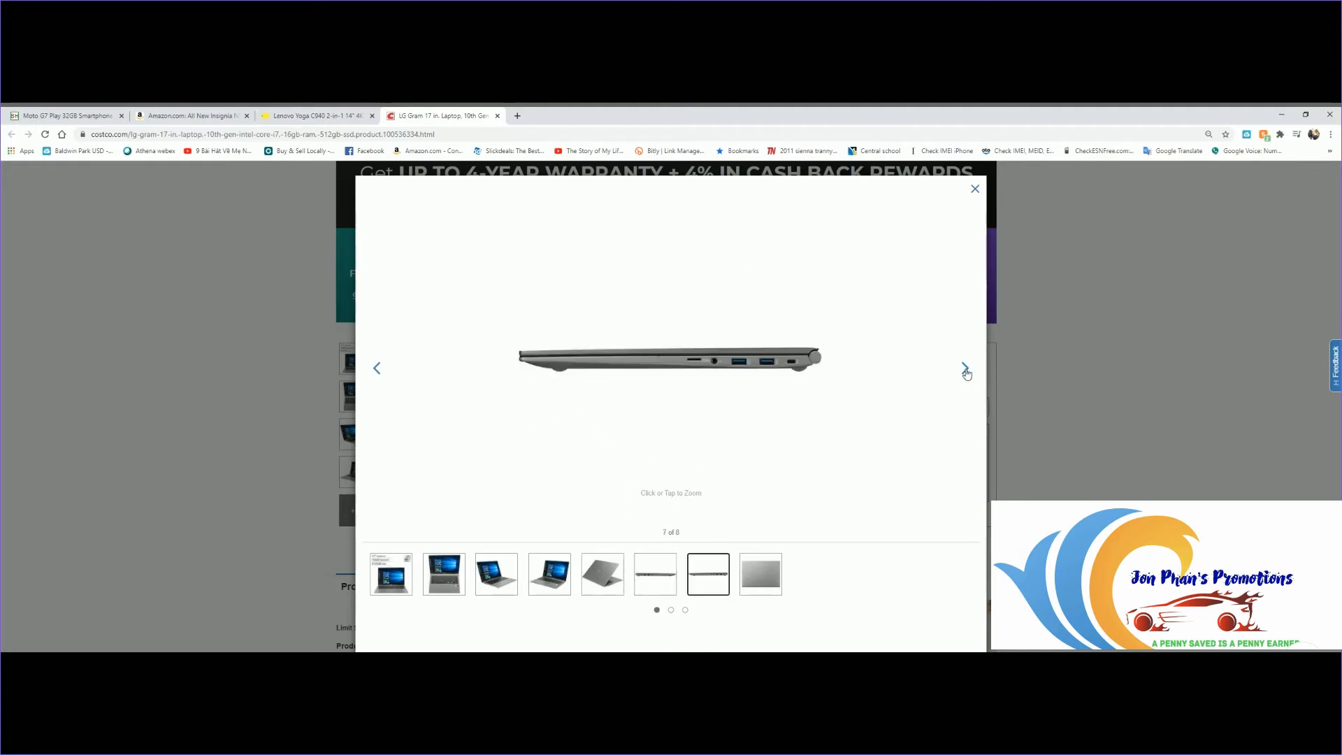
pyautogui.click(966, 375)
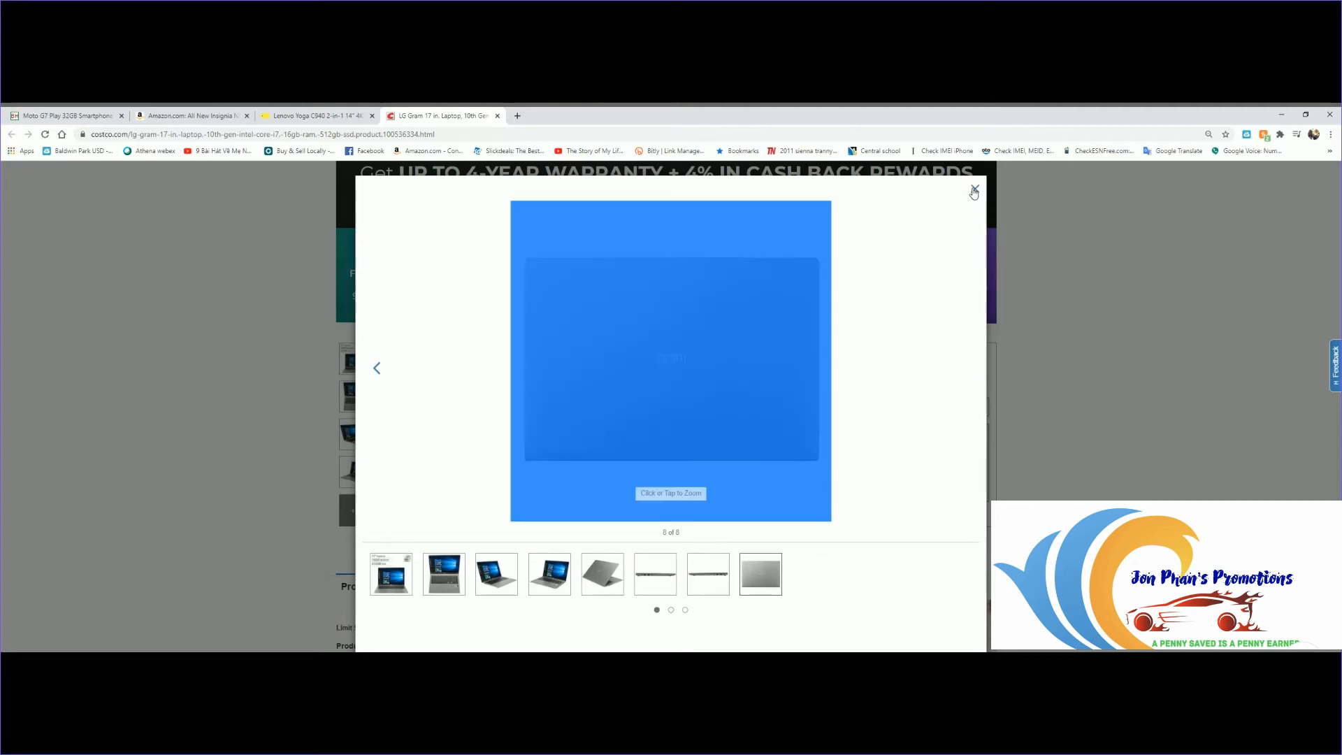
pyautogui.click(973, 189)
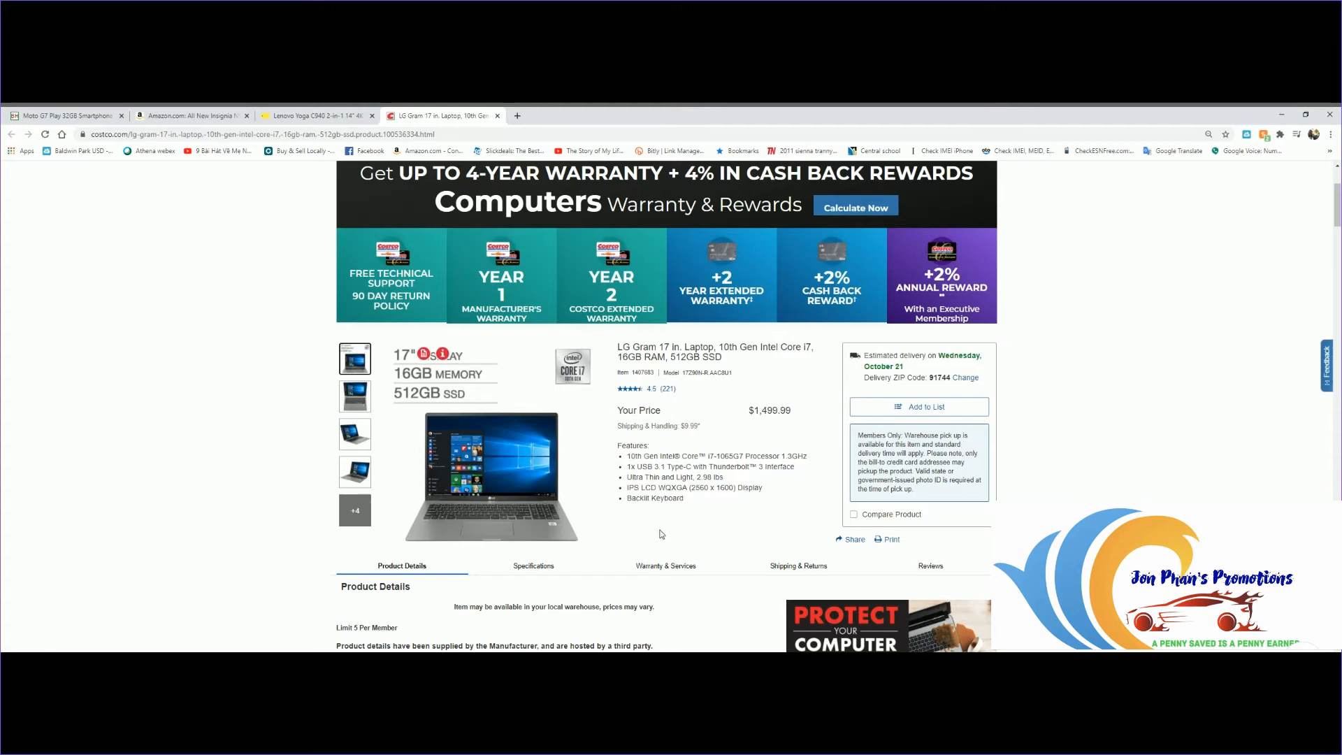
pyautogui.moveTo(718, 547)
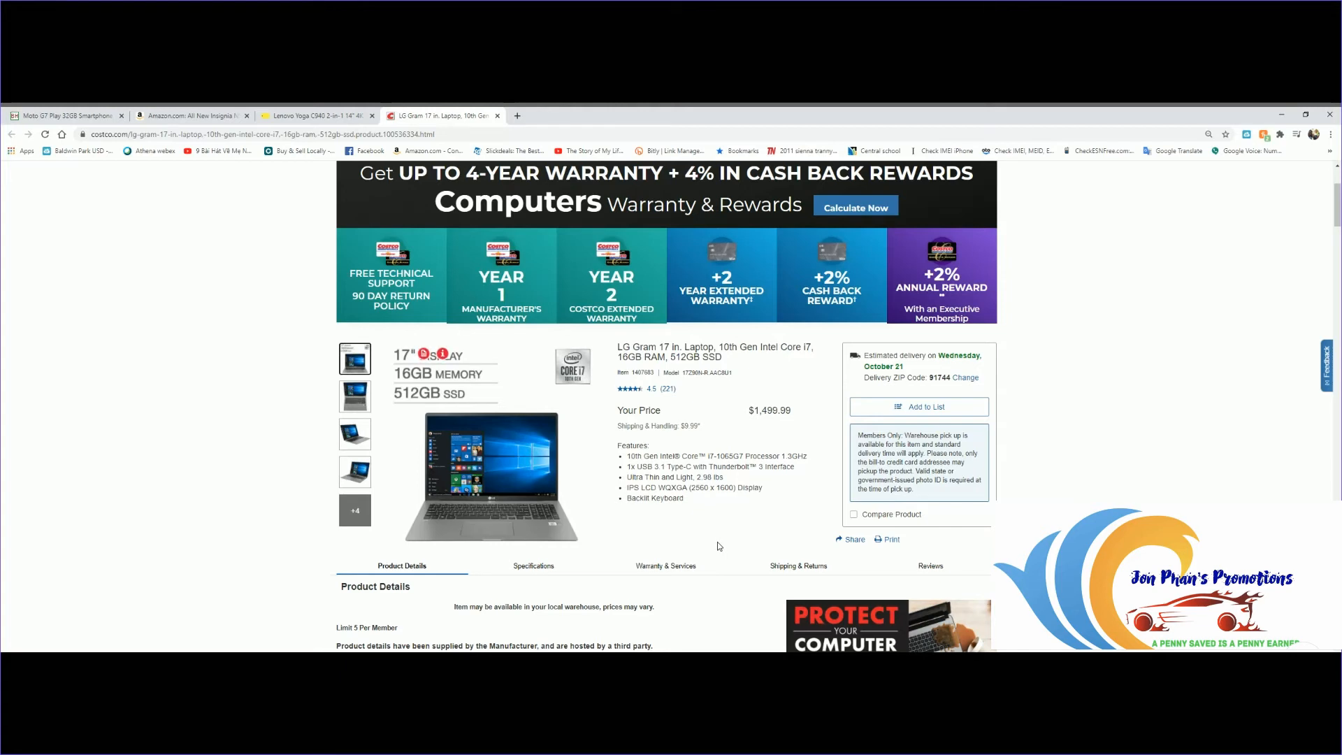
pyautogui.moveTo(791, 503)
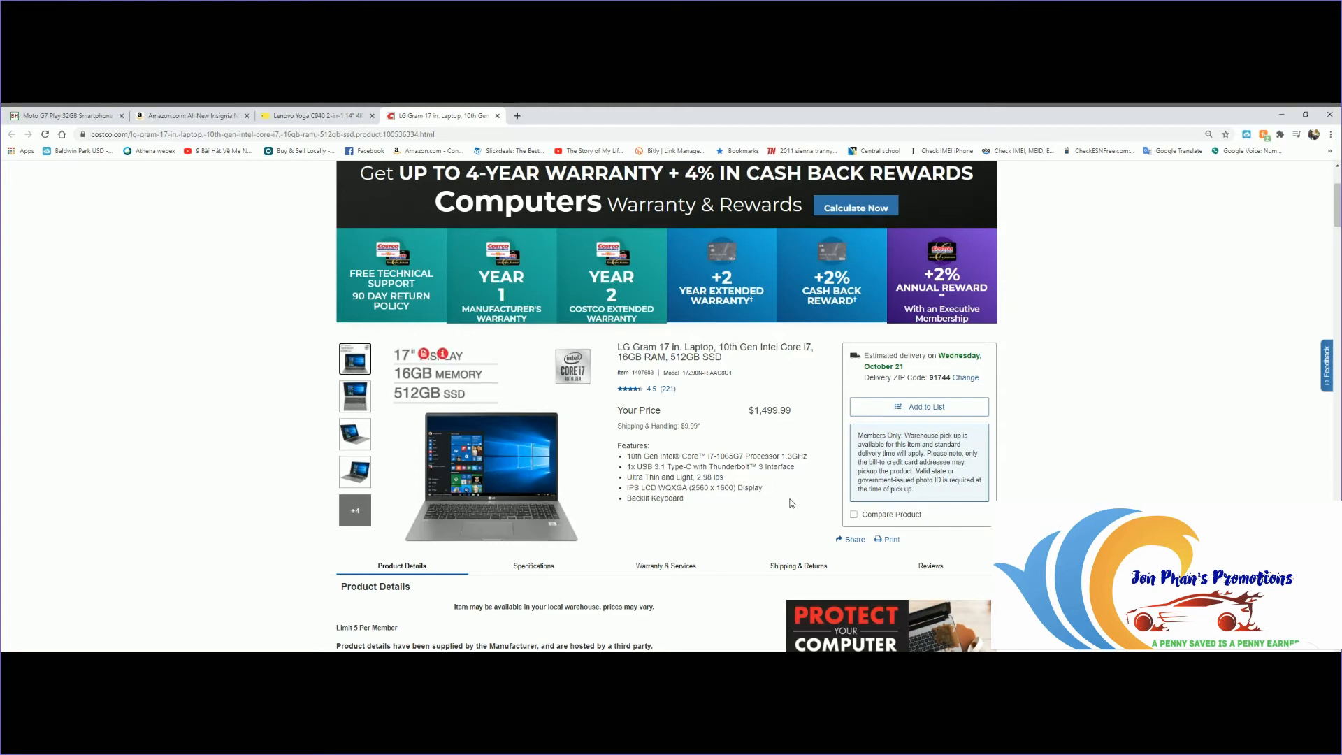
pyautogui.moveTo(707, 516)
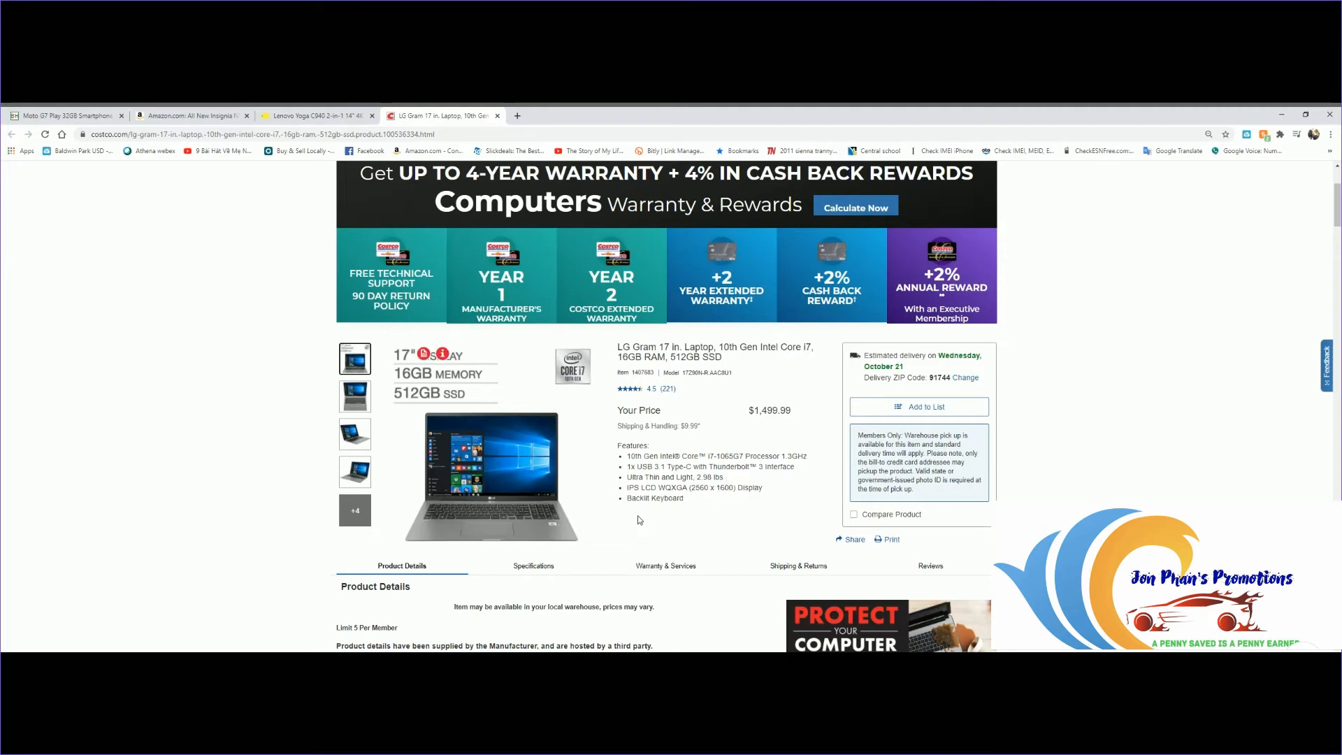
pyautogui.moveTo(700, 527)
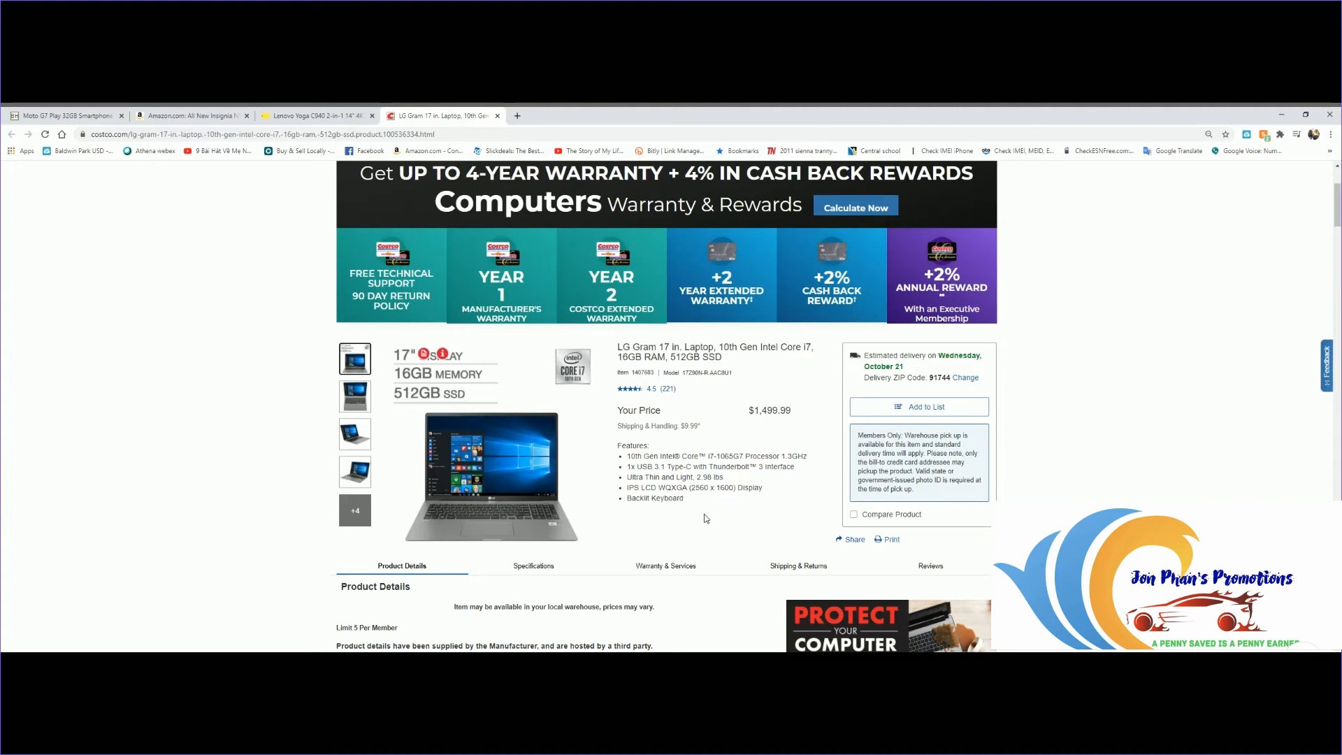
pyautogui.moveTo(727, 529)
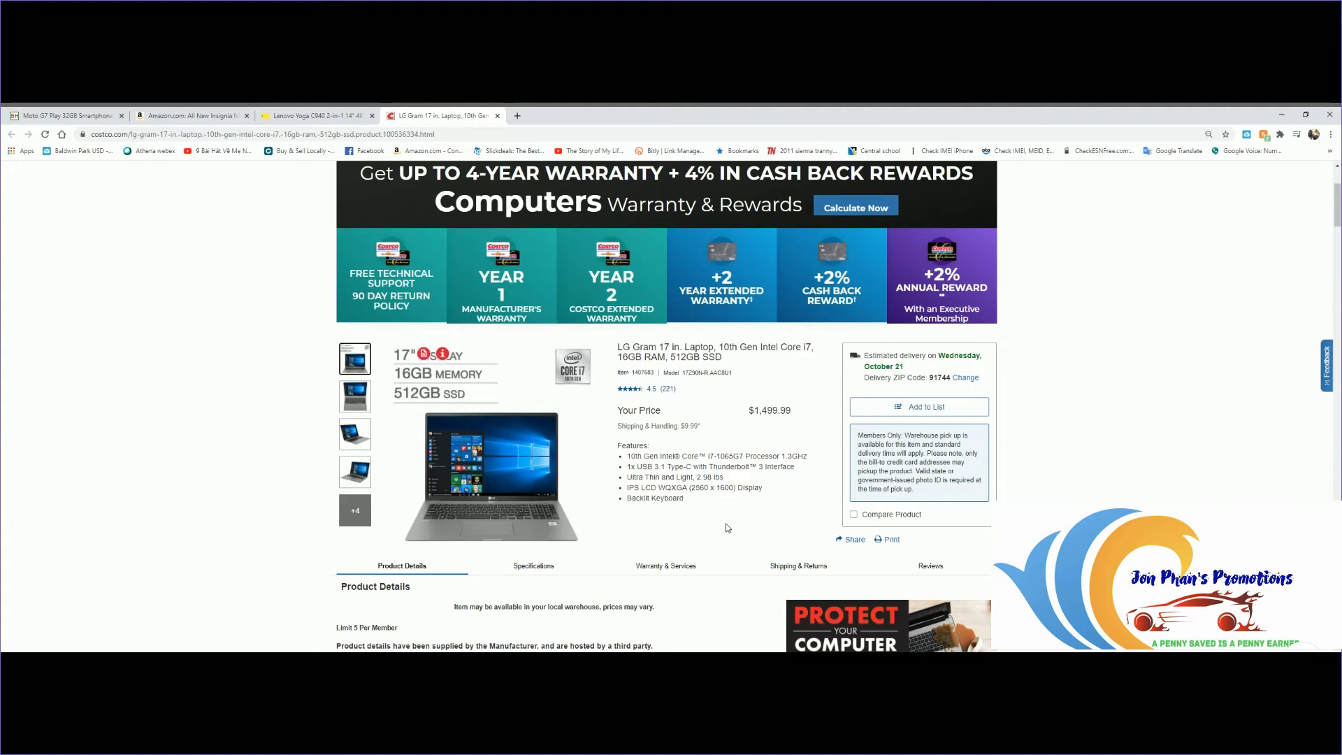
pyautogui.moveTo(661, 517)
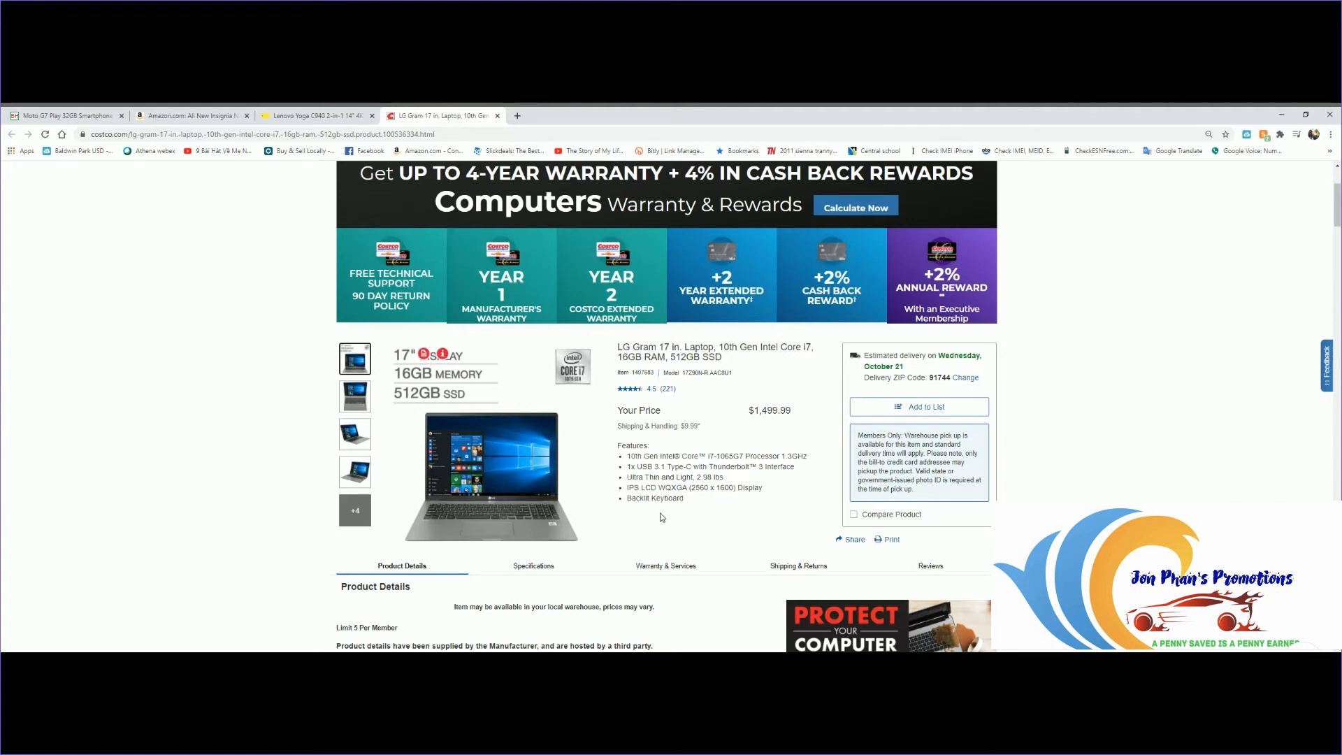
# - Bring the Product Details with LG's 17Z90N-R.AAC8U1 spec summary into view
pyautogui.scroll(-3)
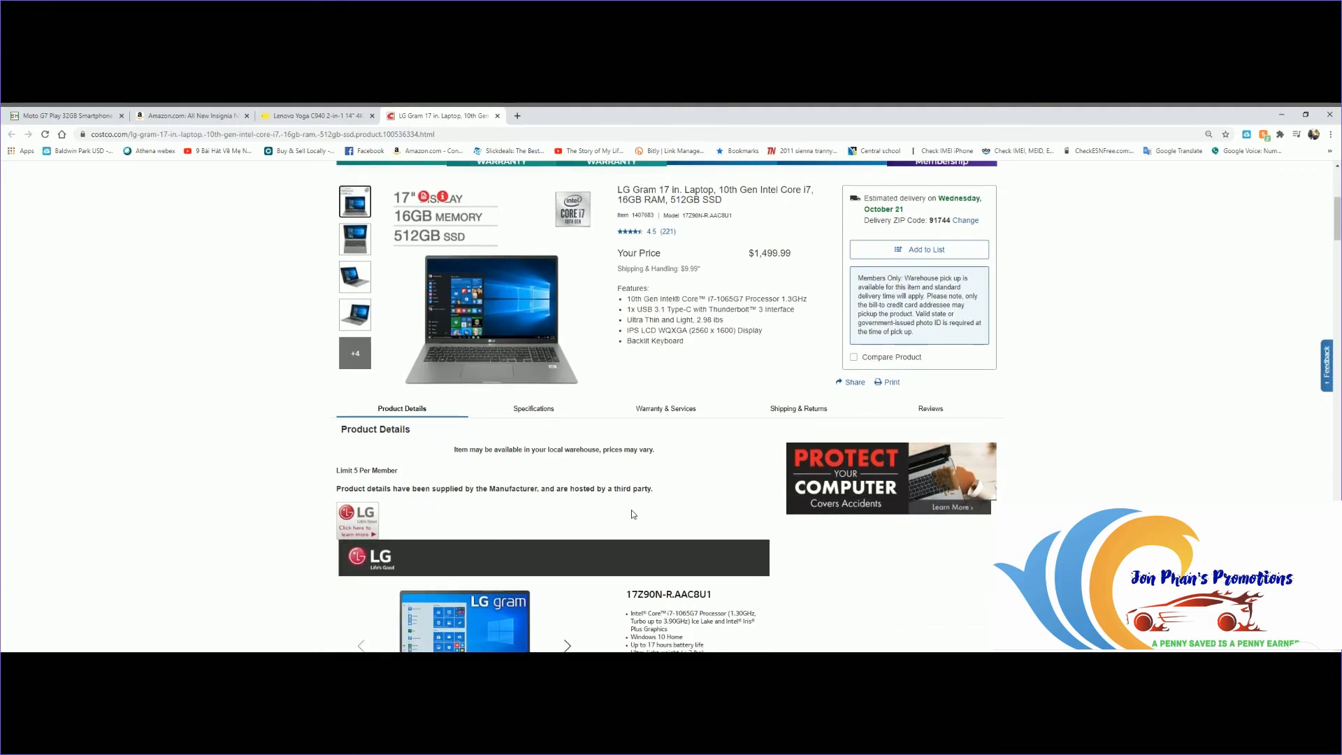
pyautogui.scroll(-3)
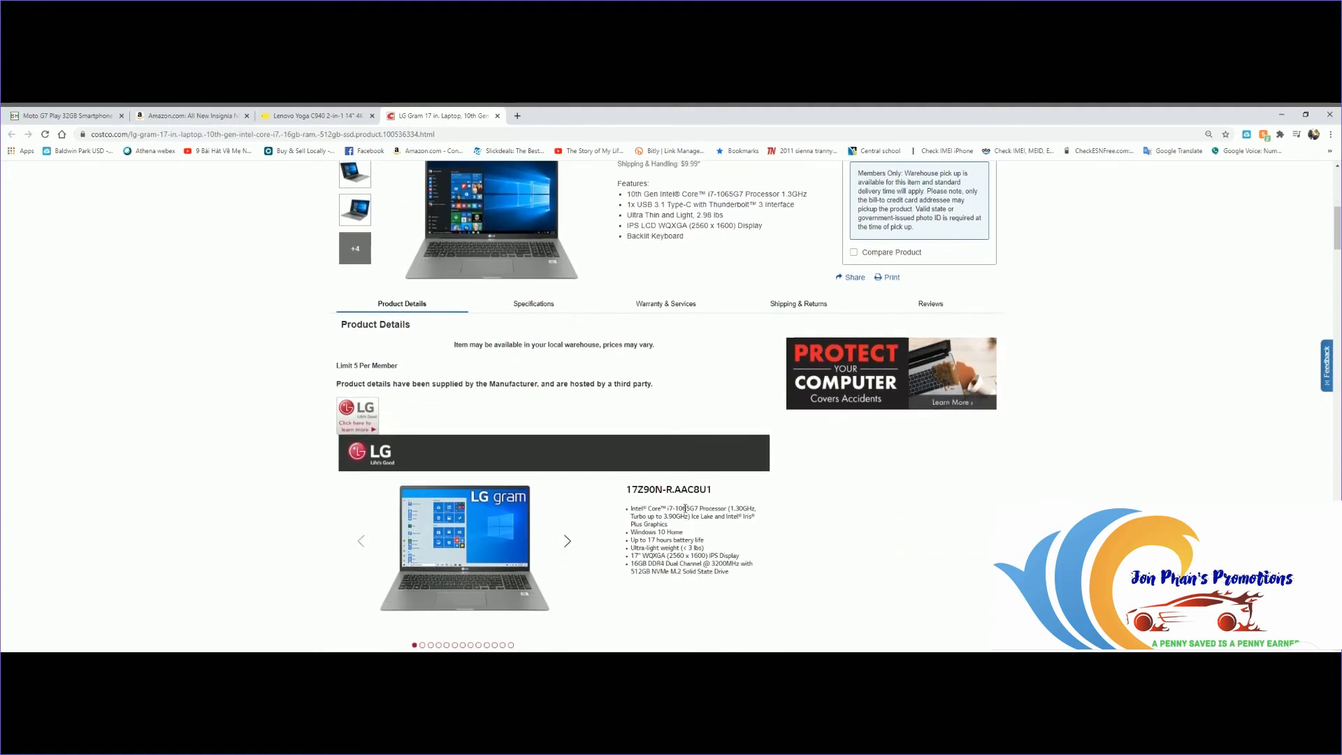
pyautogui.scroll(-3)
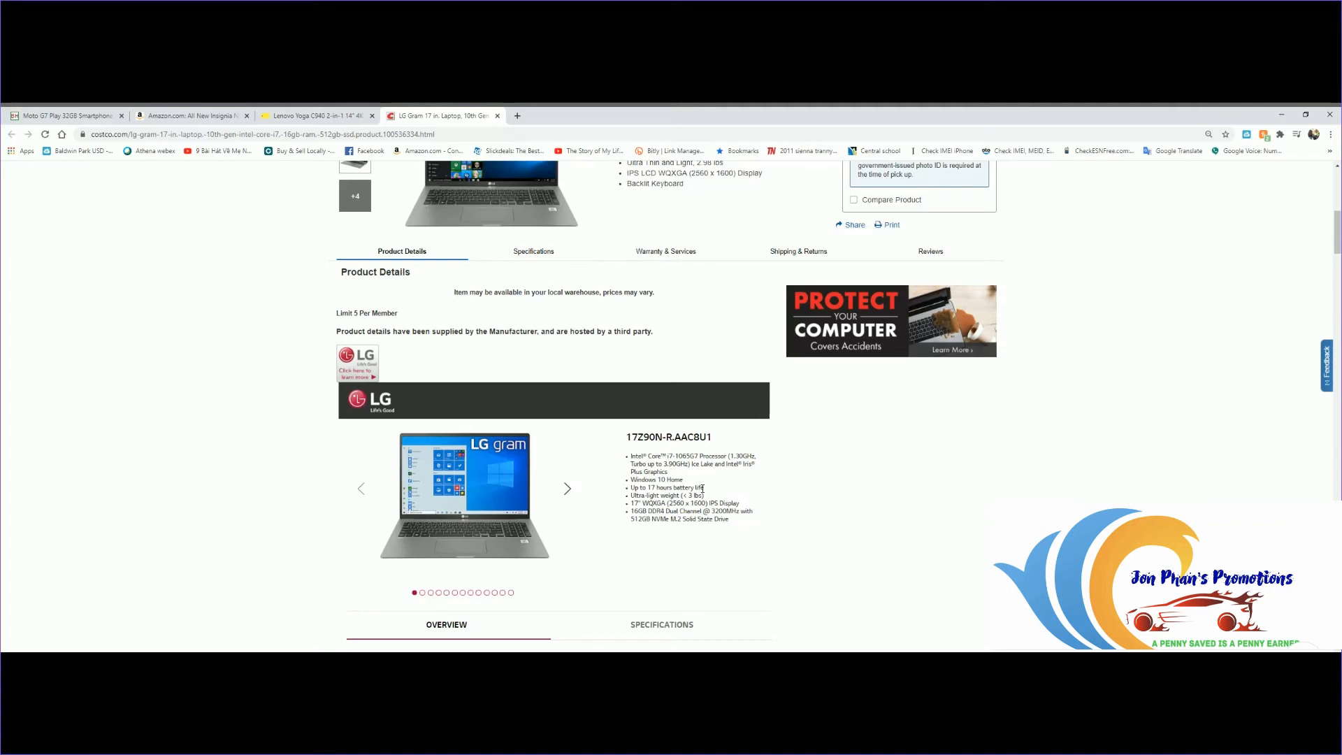
pyautogui.moveTo(711, 502)
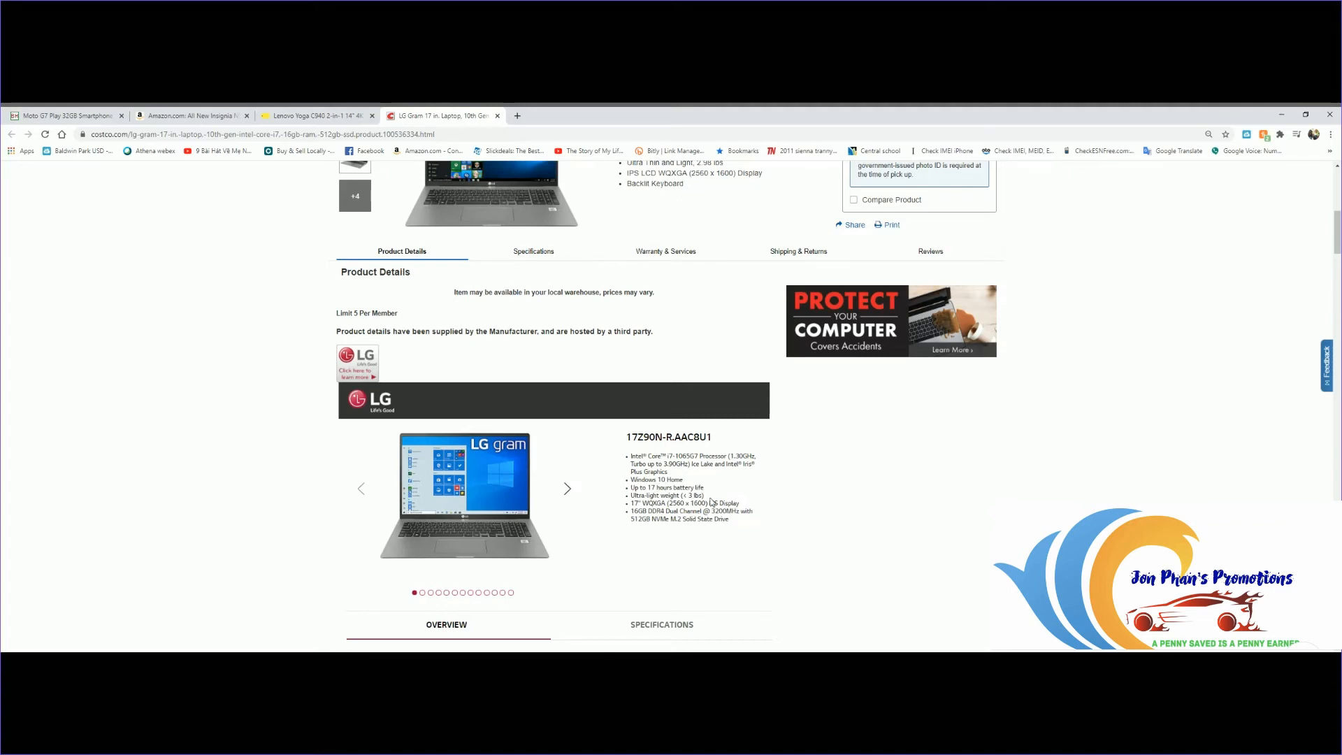
pyautogui.moveTo(643, 532)
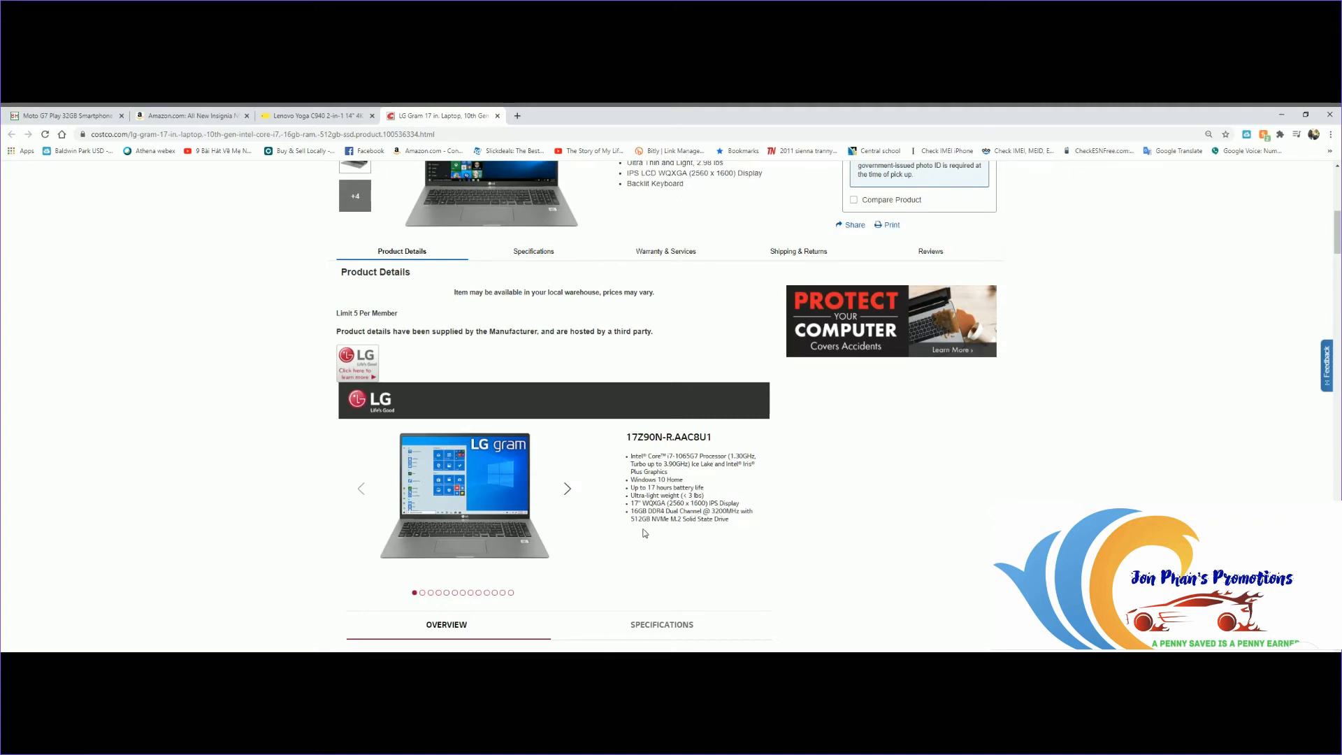
pyautogui.moveTo(765, 555)
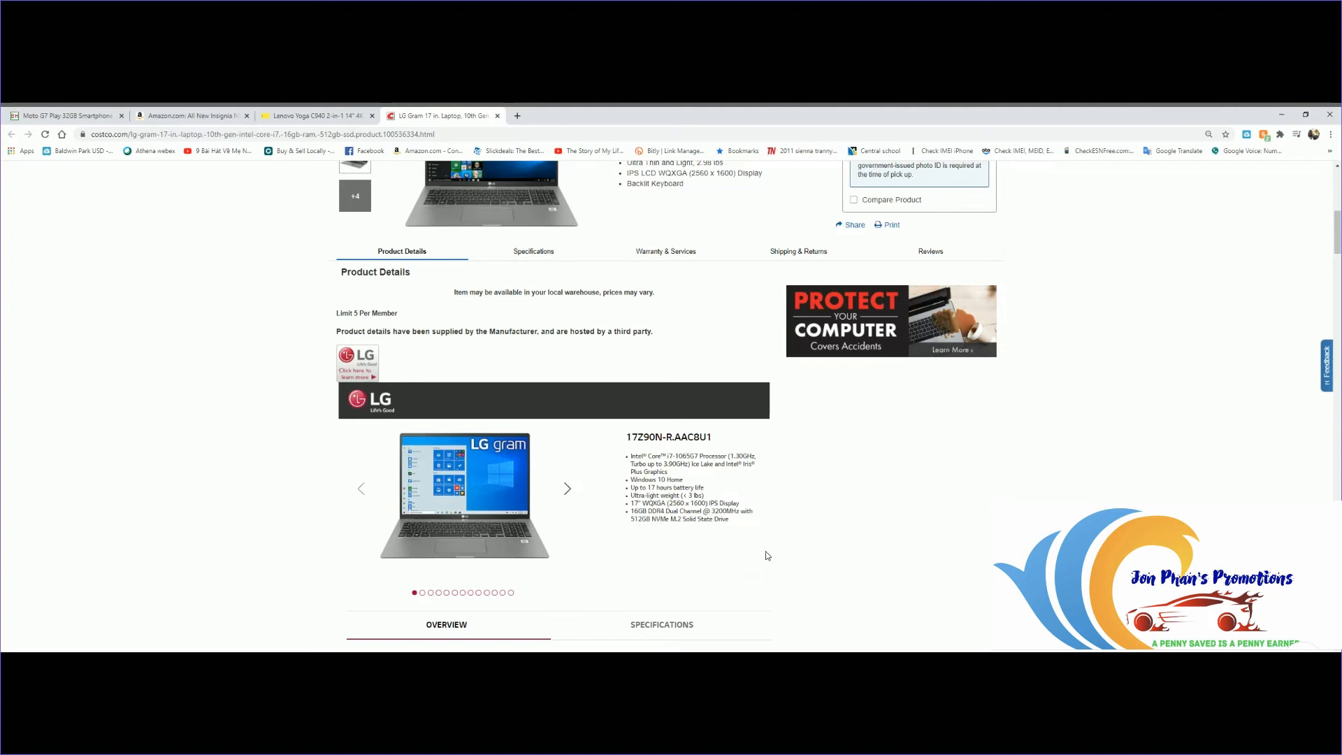
pyautogui.moveTo(671, 546)
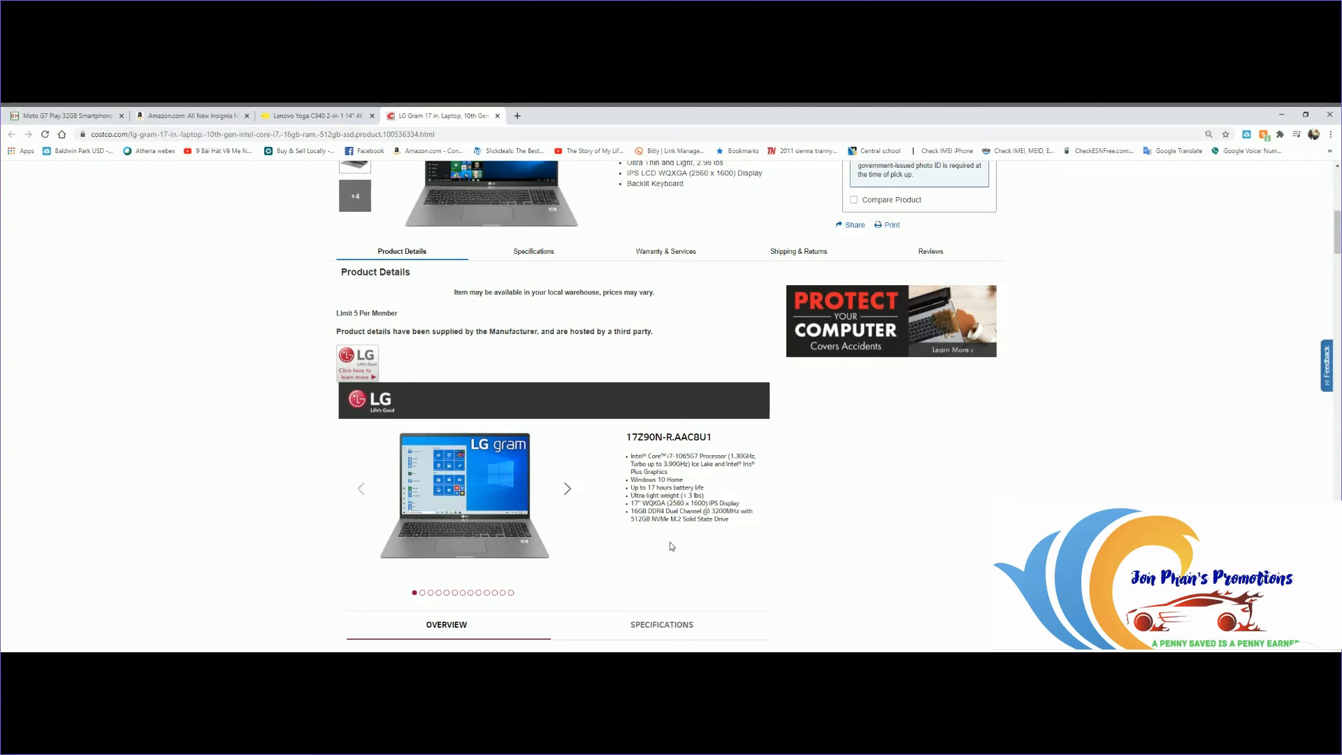
pyautogui.moveTo(776, 543)
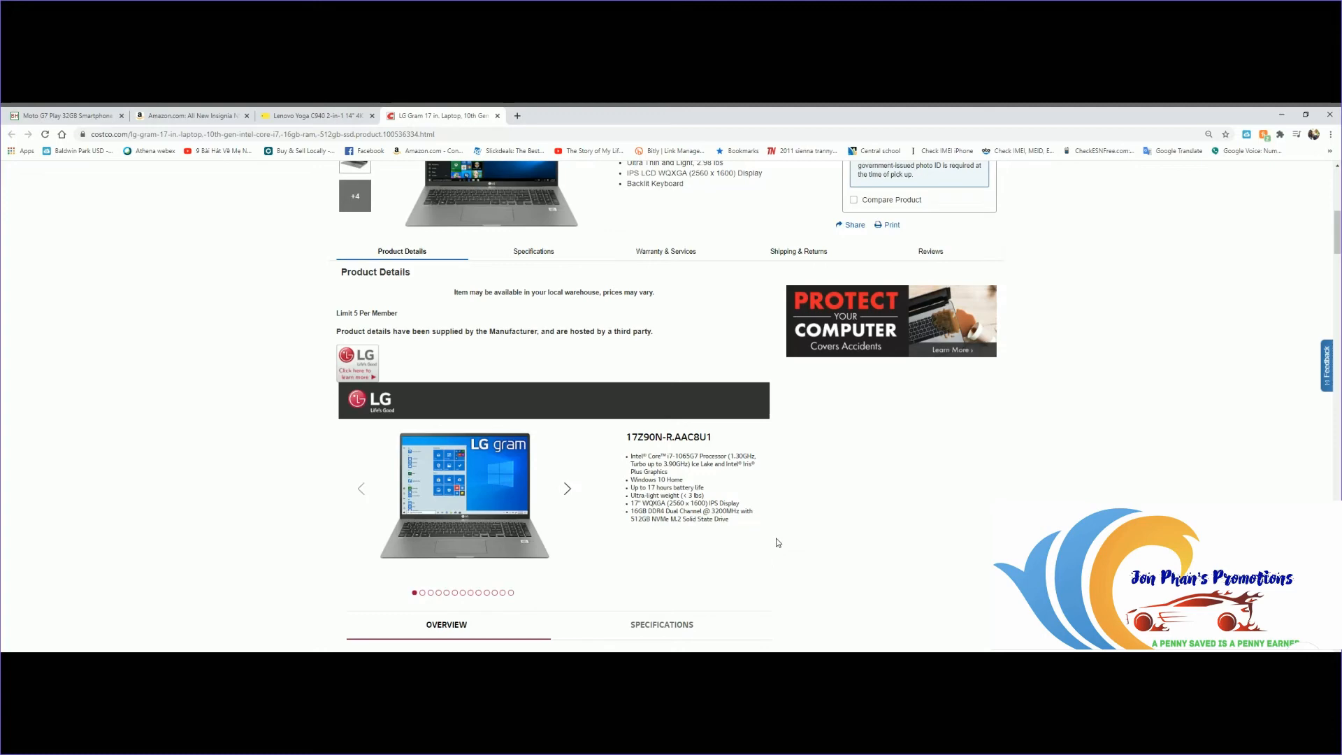
# - Read through the durability, keypad, fingerprint and keyboard highlights to the Processor & Memory spec list
pyautogui.scroll(-3)
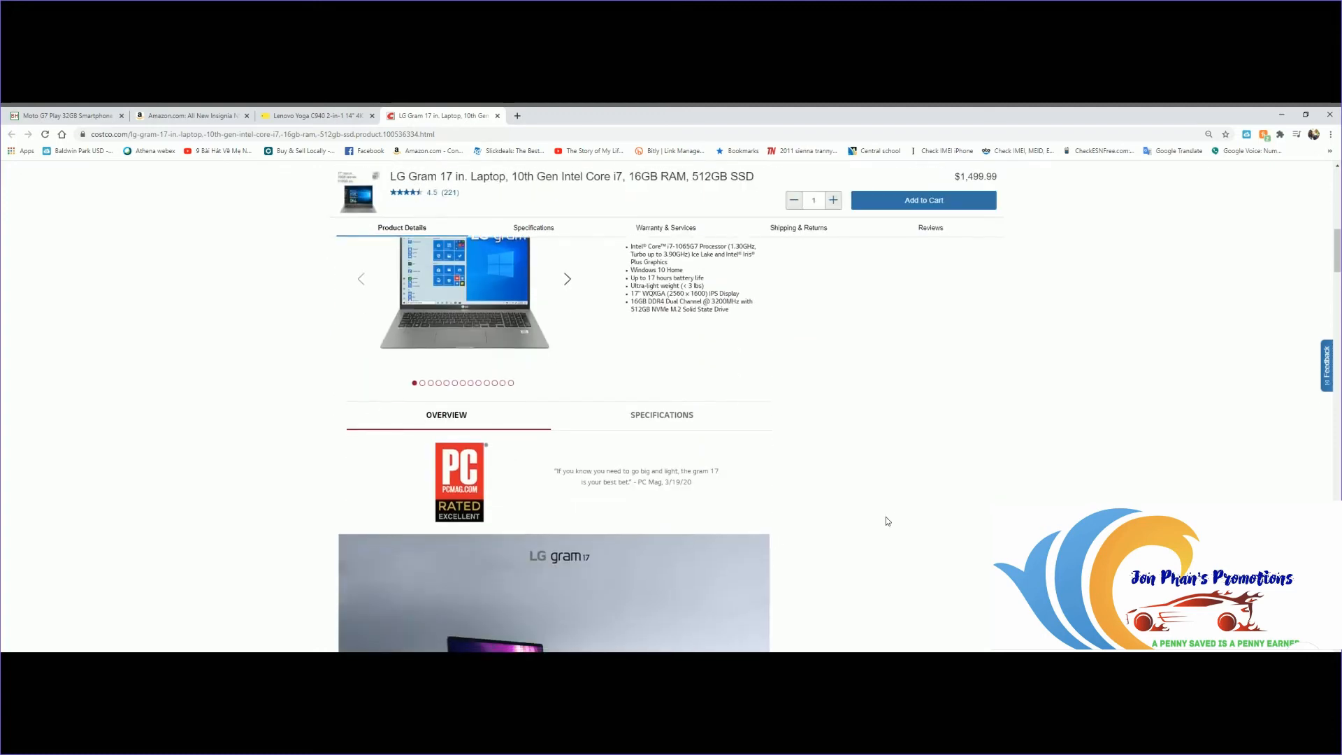
pyautogui.scroll(-3)
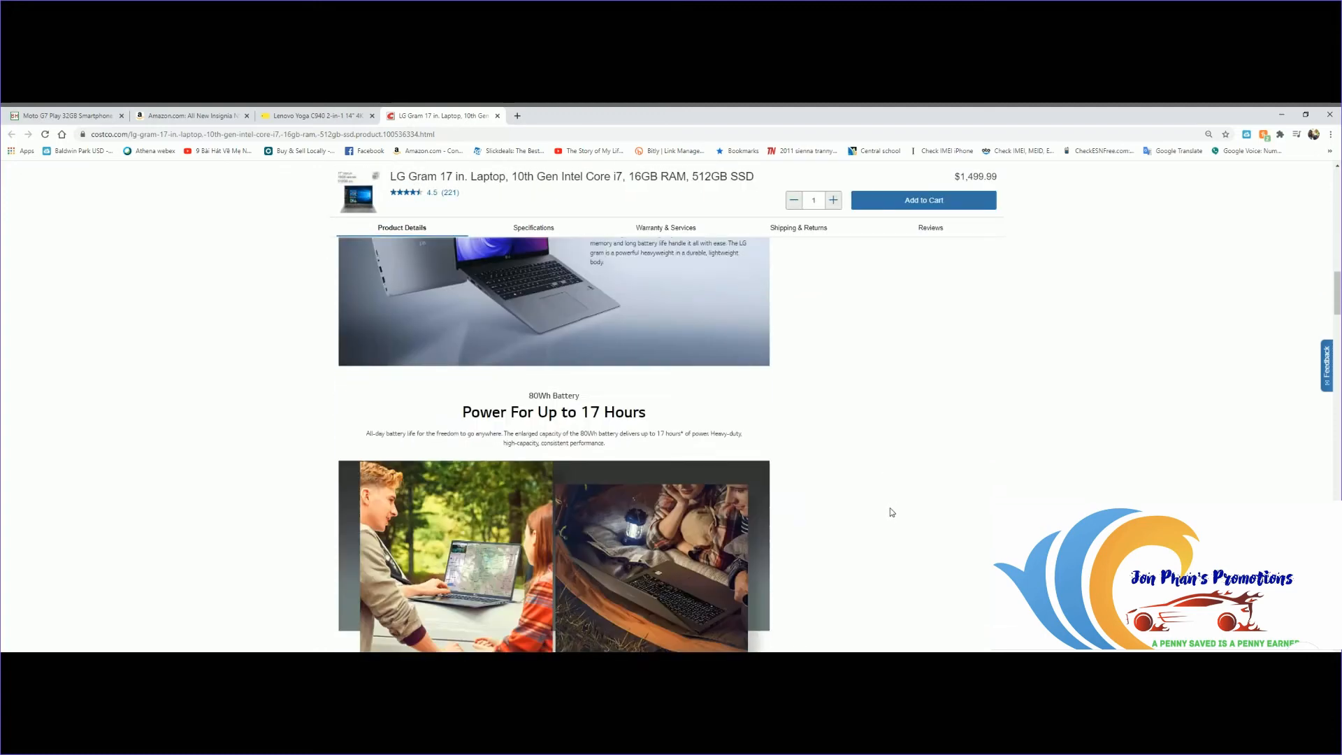
pyautogui.scroll(-3)
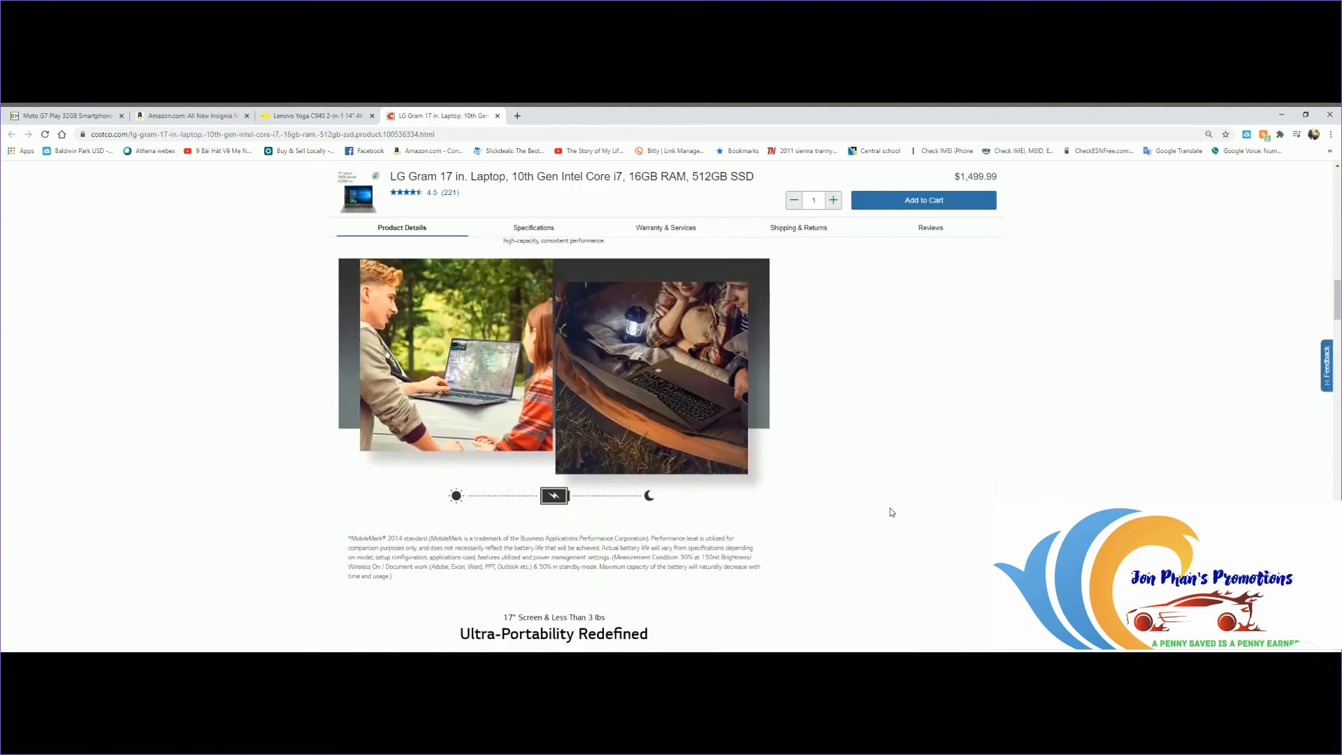
pyautogui.scroll(-3)
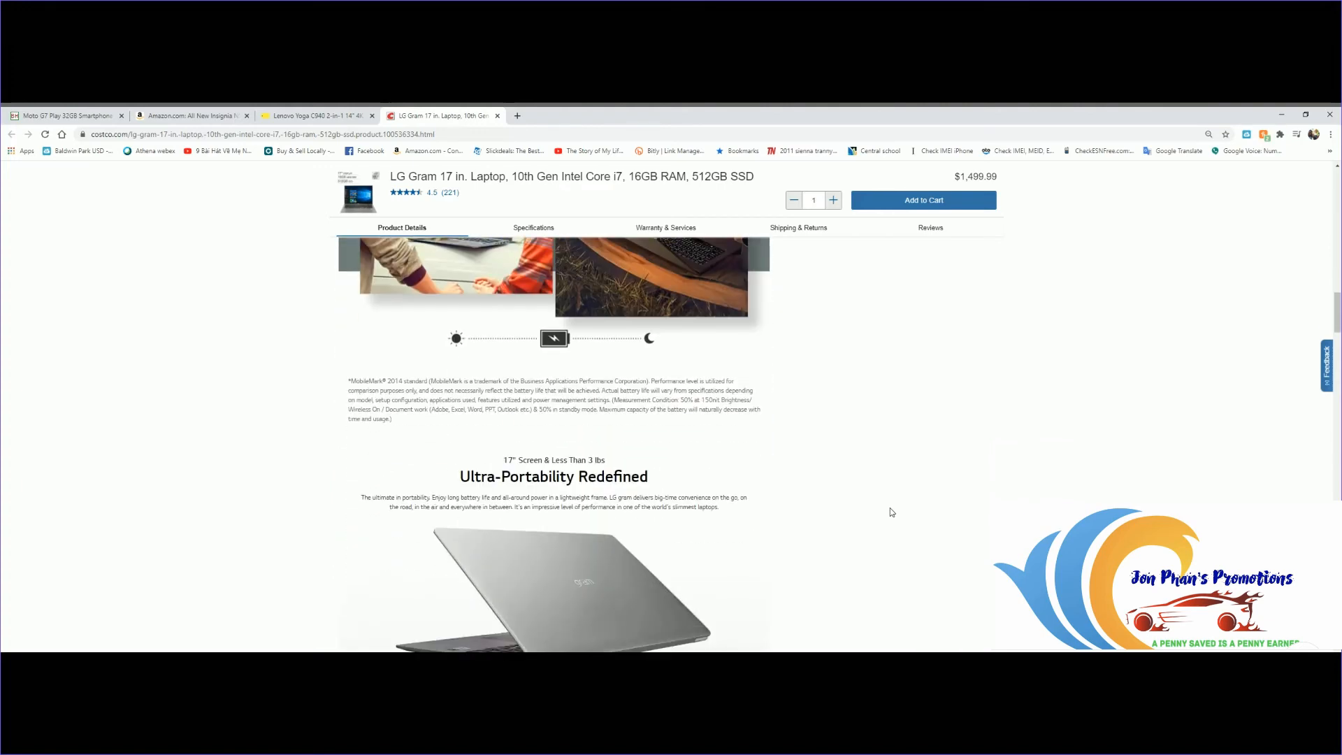
pyautogui.scroll(-3)
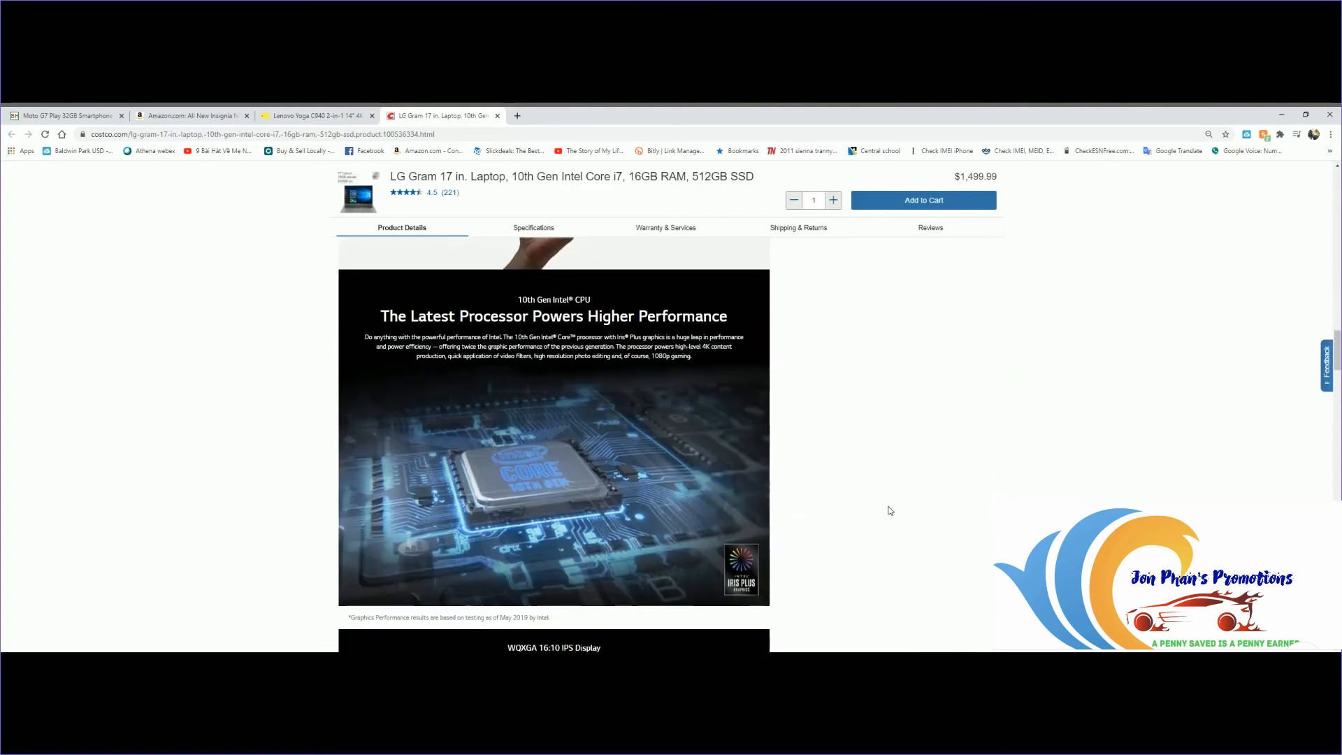
pyautogui.scroll(-3)
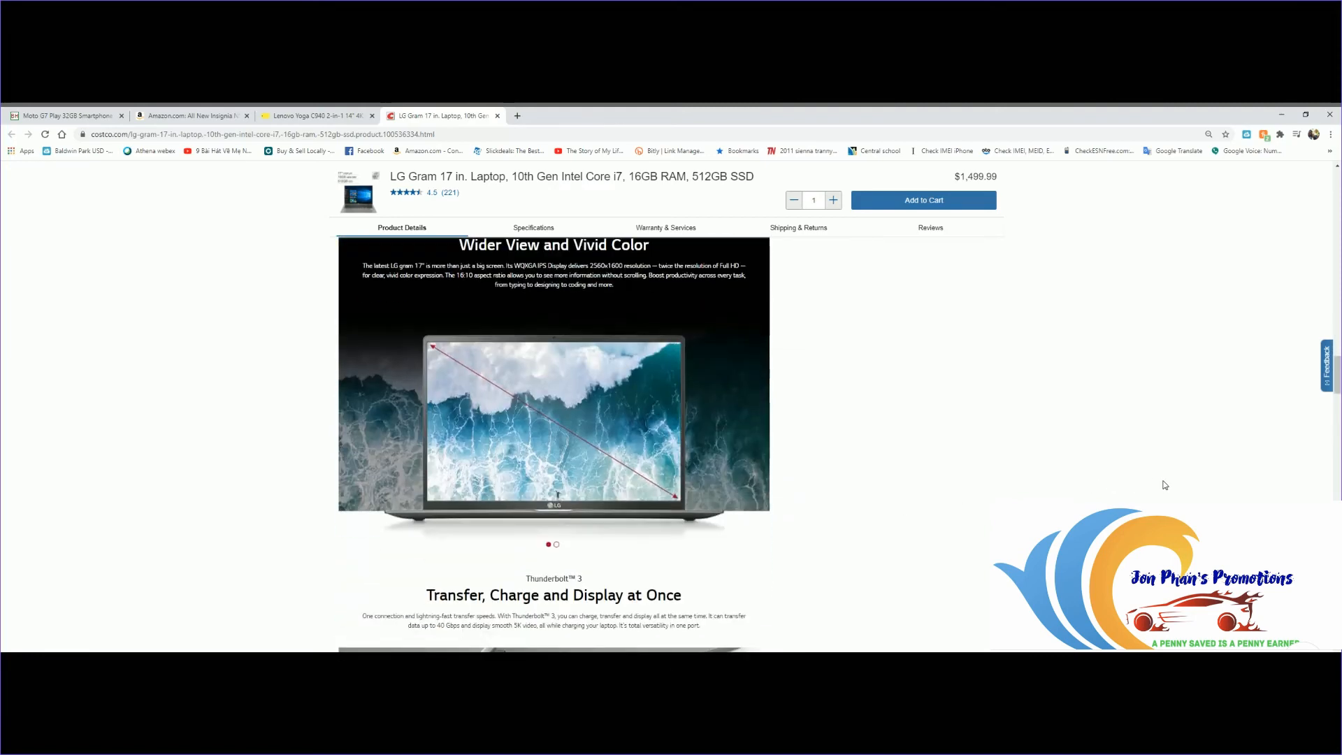
pyautogui.scroll(-3)
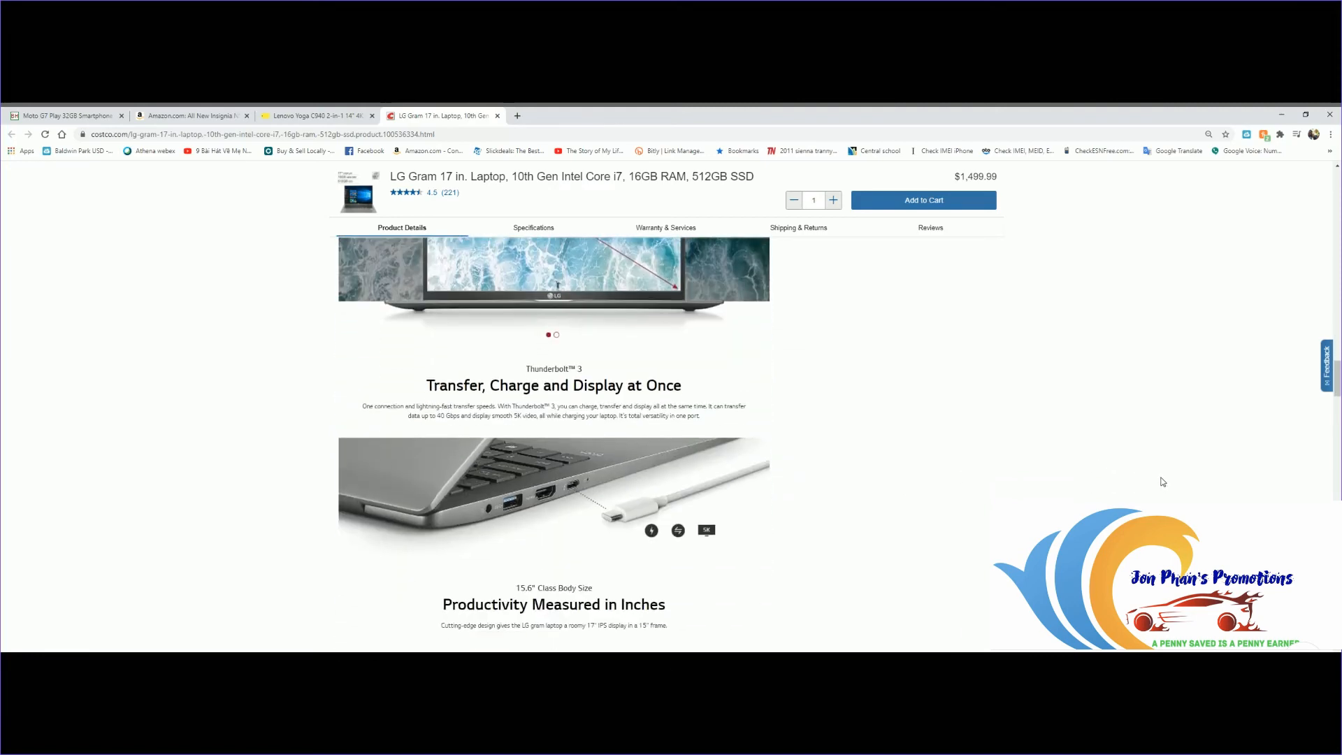
pyautogui.scroll(-3)
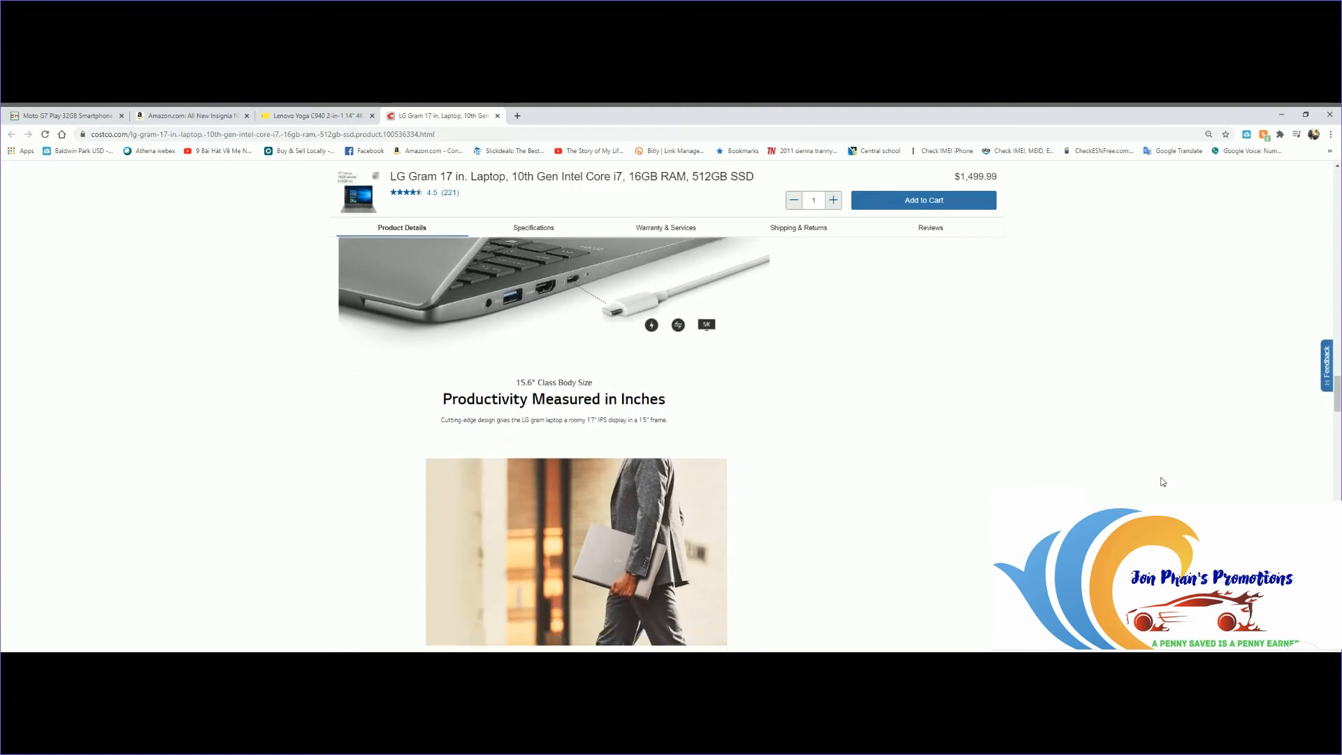
pyautogui.scroll(-3)
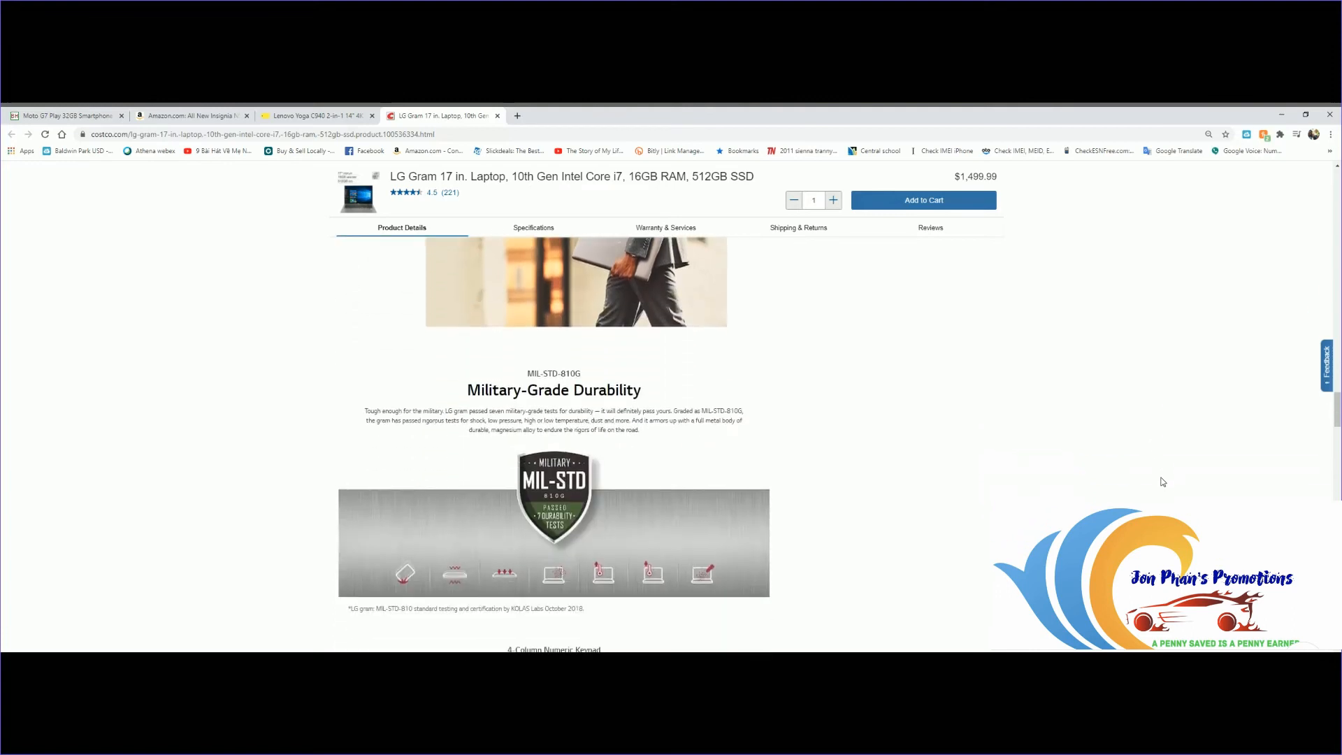
pyautogui.scroll(-3)
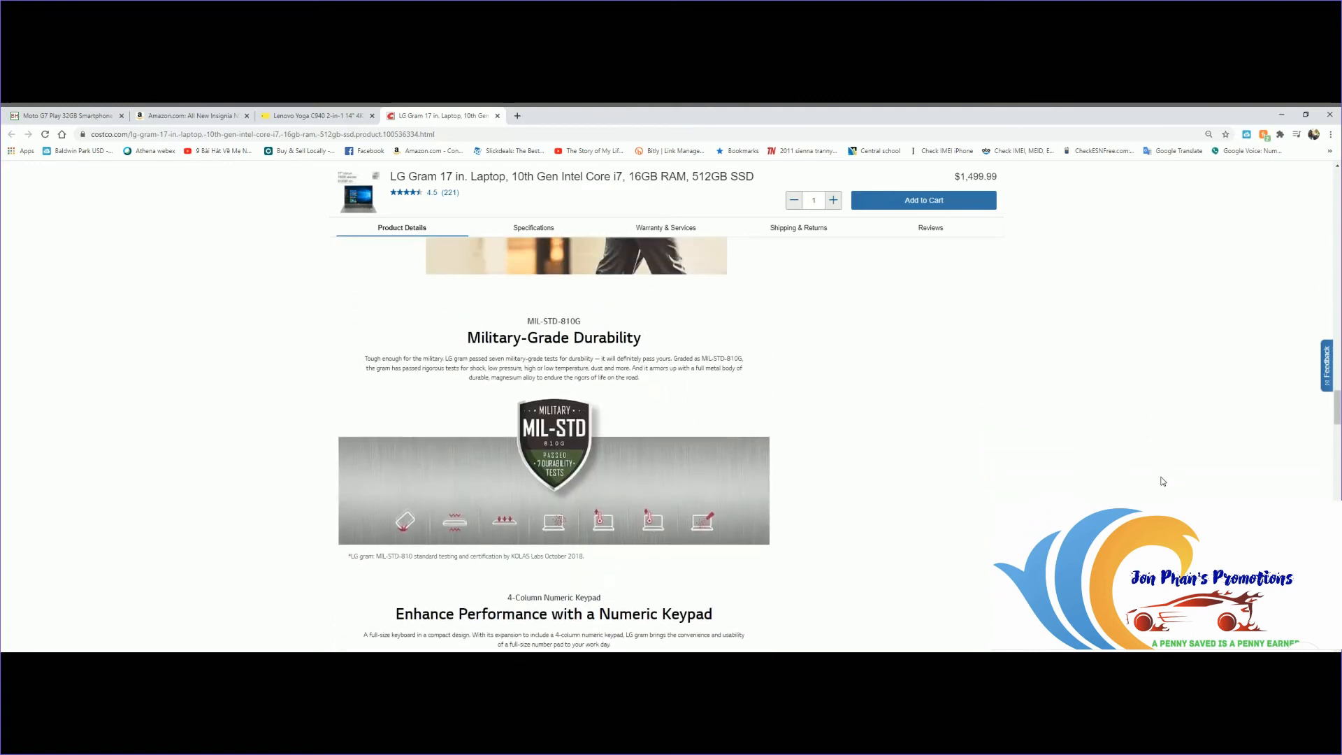
pyautogui.scroll(-3)
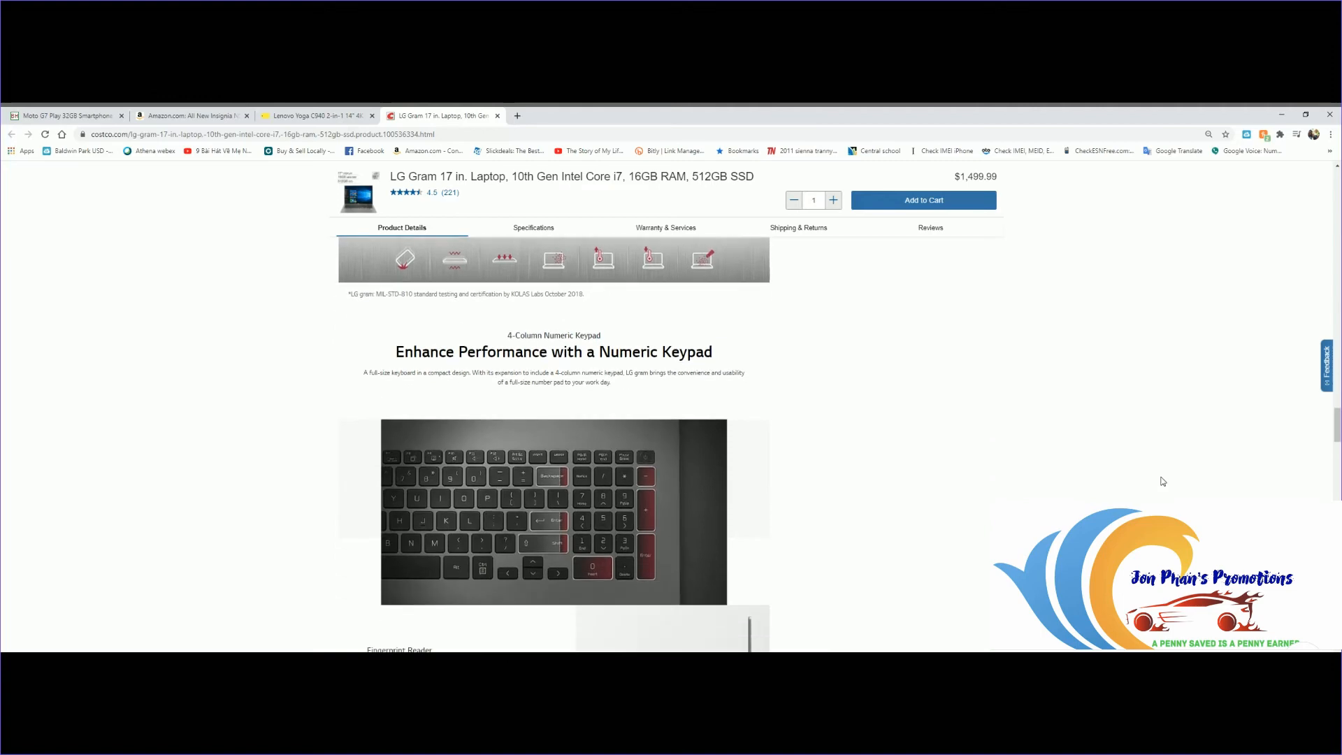
pyautogui.scroll(-3)
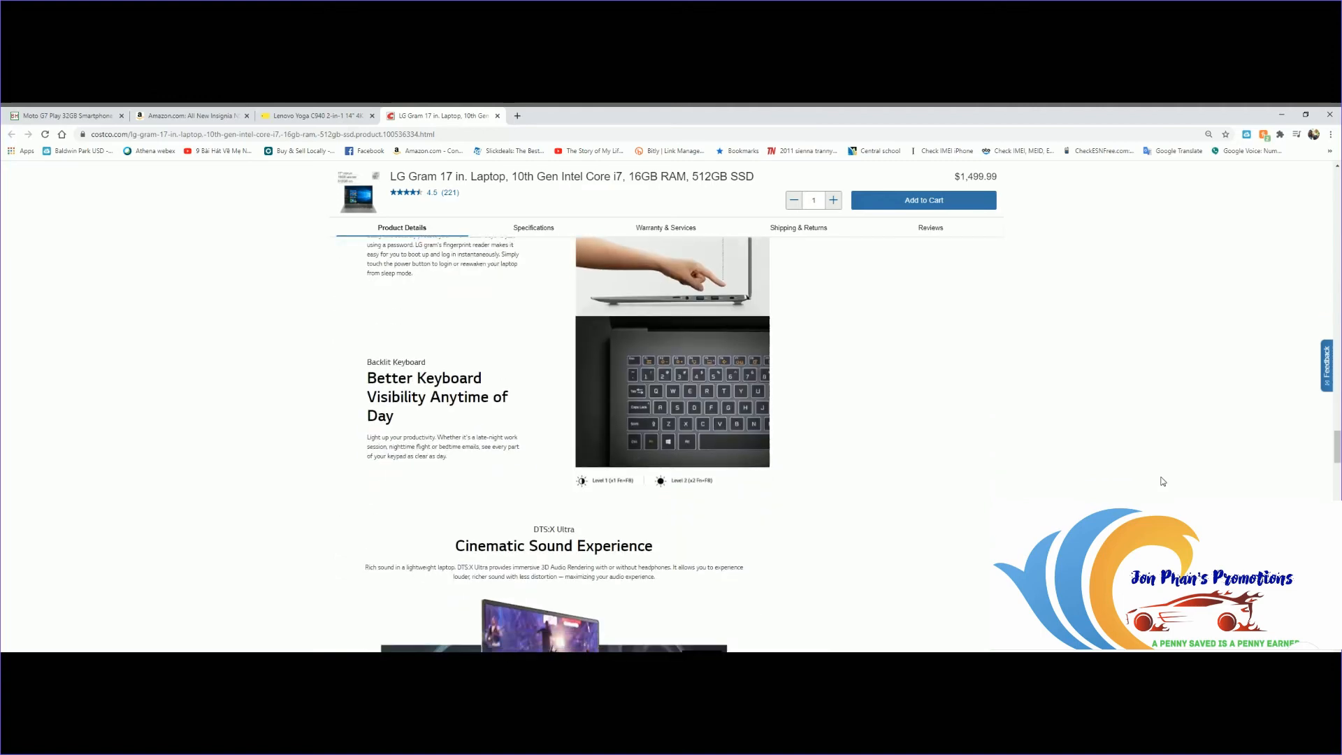
pyautogui.scroll(3)
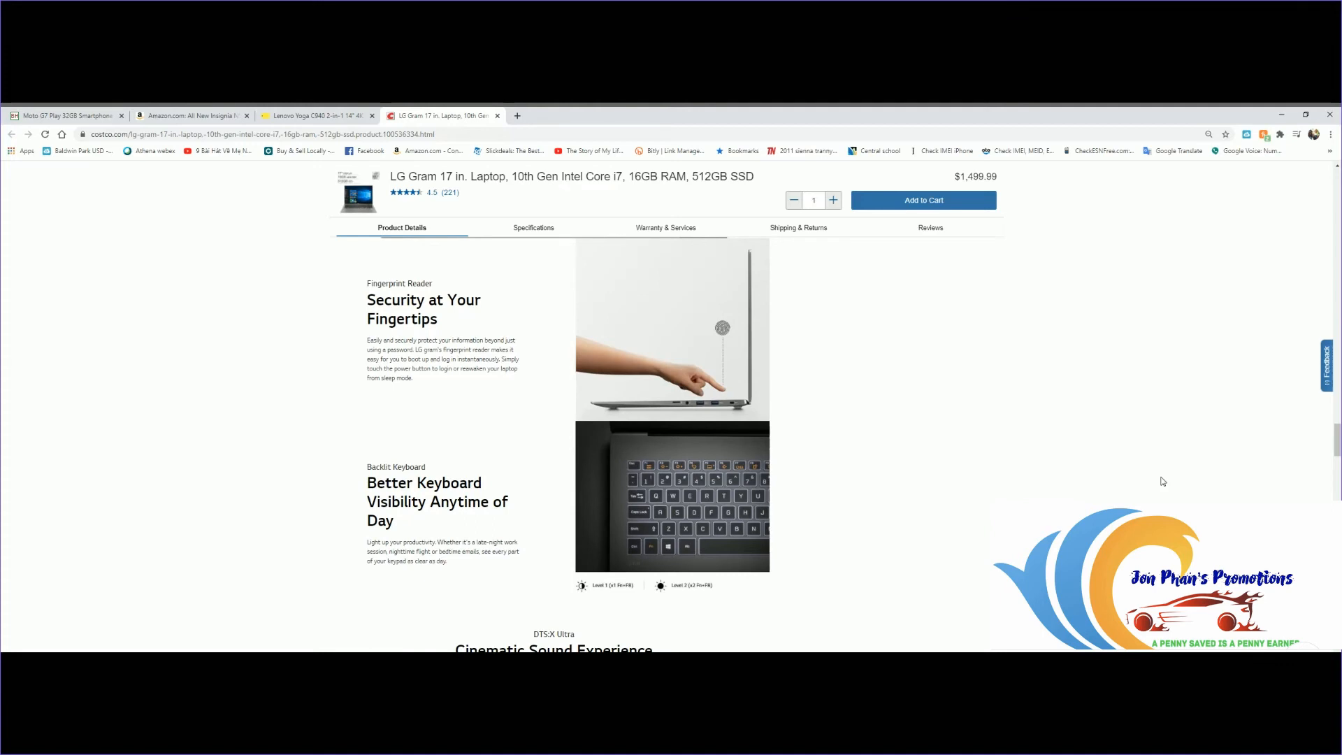
pyautogui.scroll(-3)
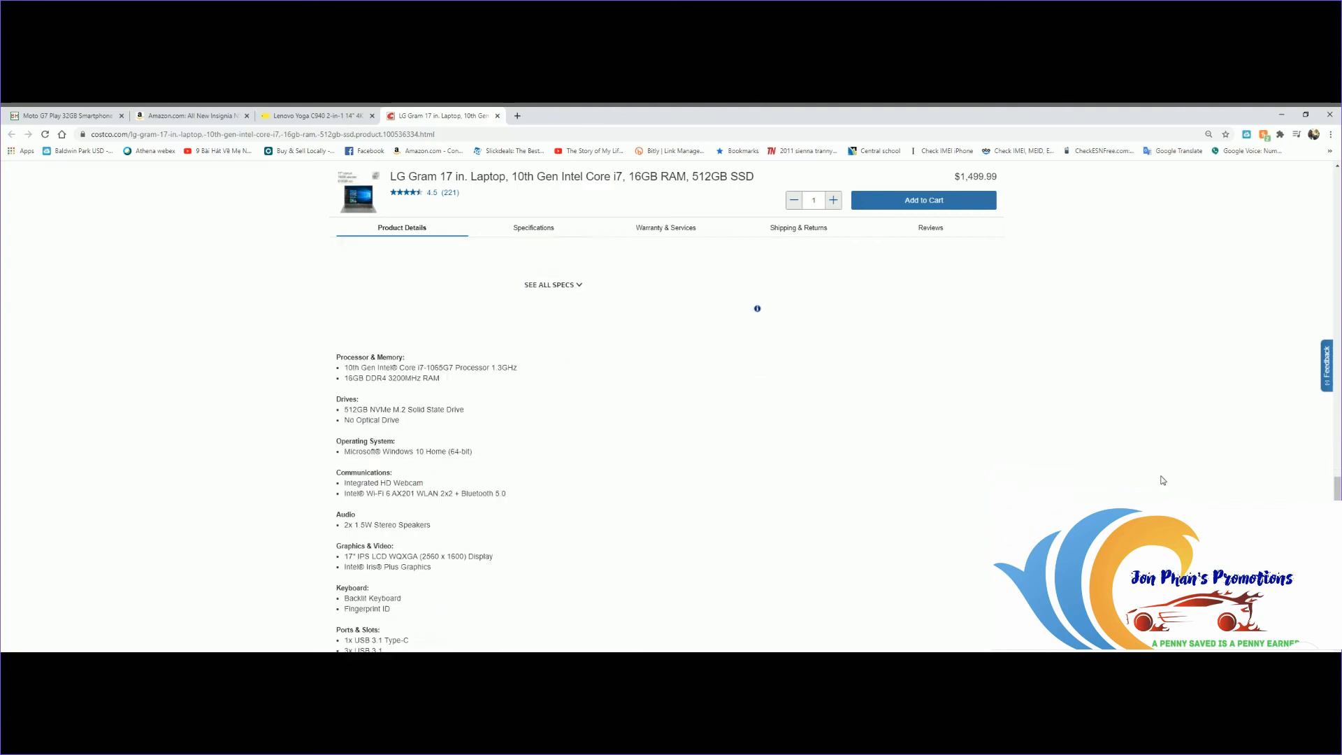
# - Finish the spec list and Specifications table, then head back toward the page top
pyautogui.scroll(3)
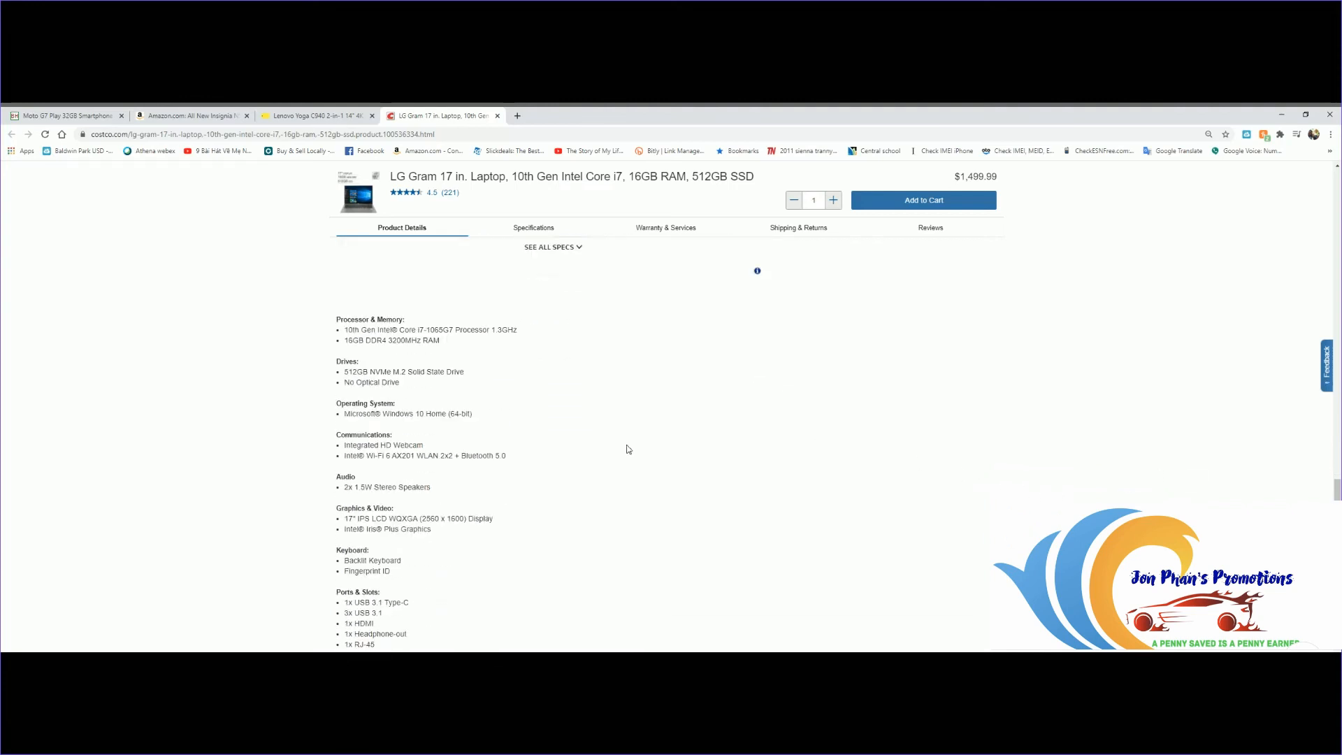
pyautogui.scroll(-3)
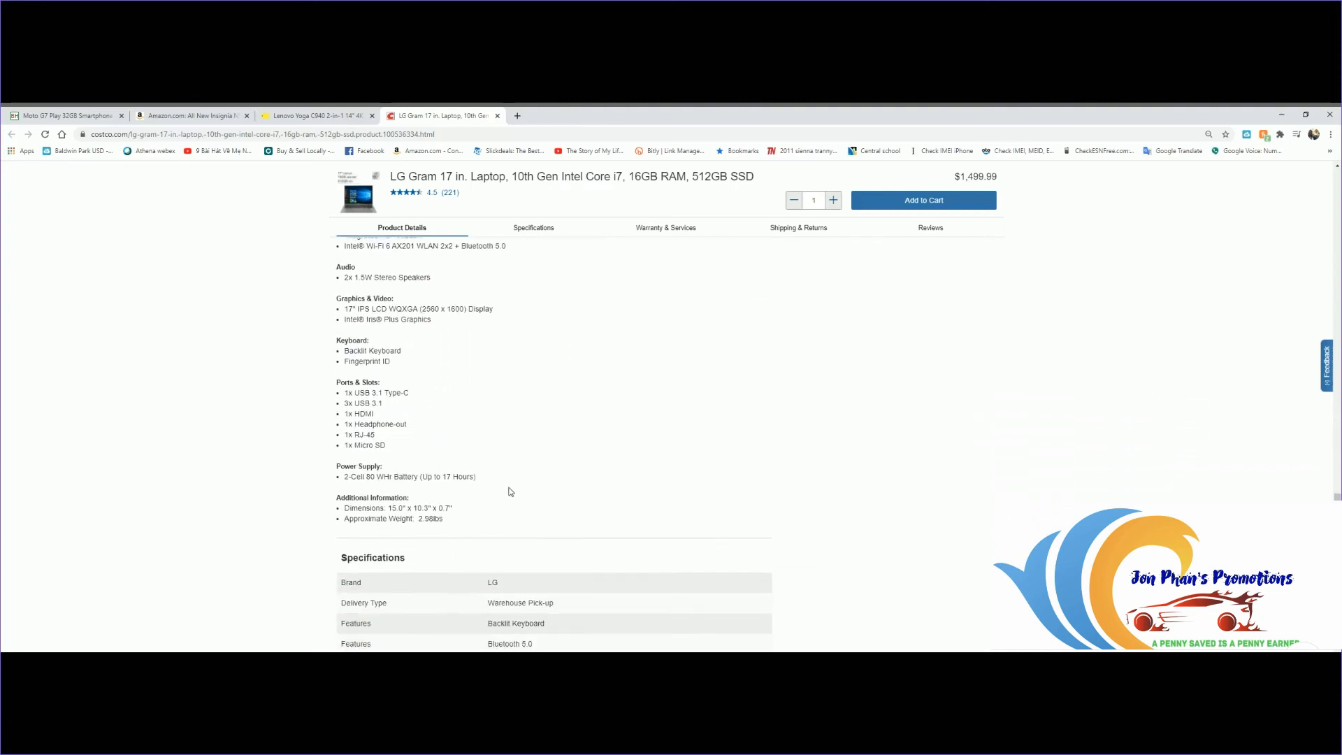
pyautogui.scroll(-3)
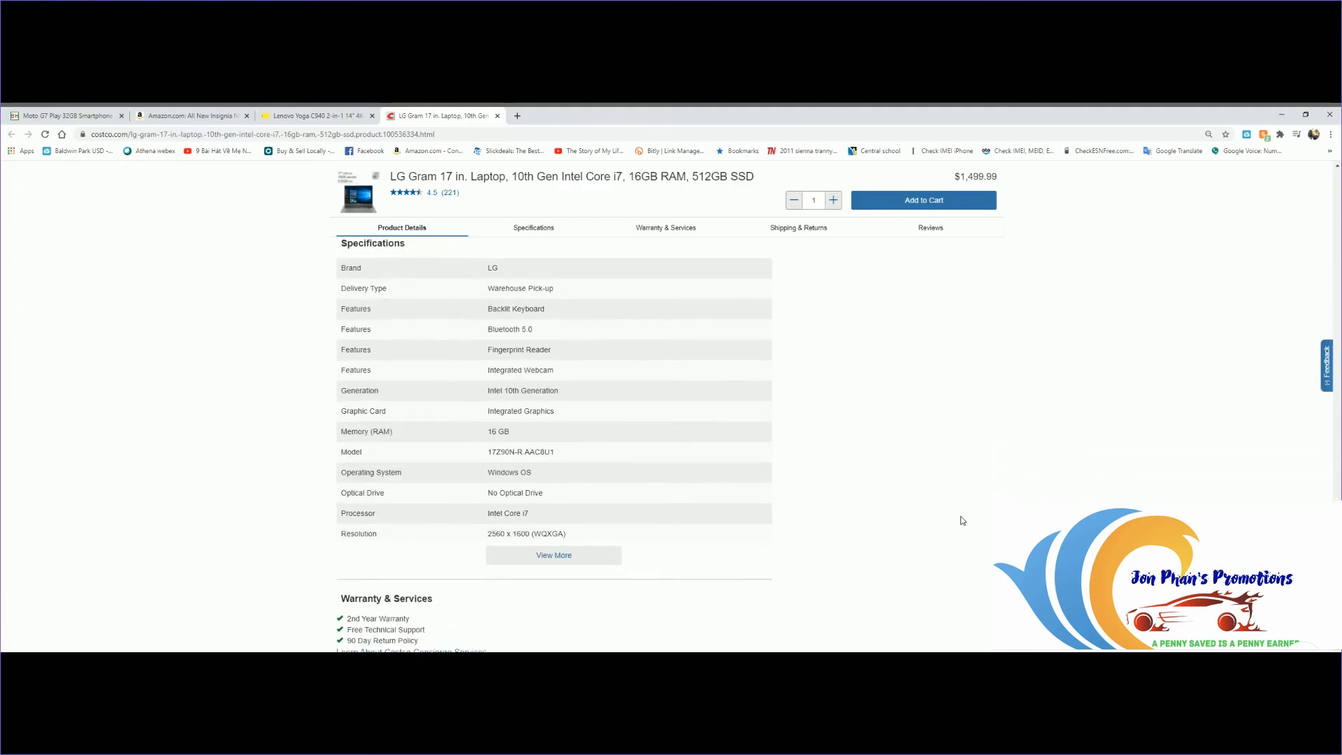
pyautogui.scroll(-3)
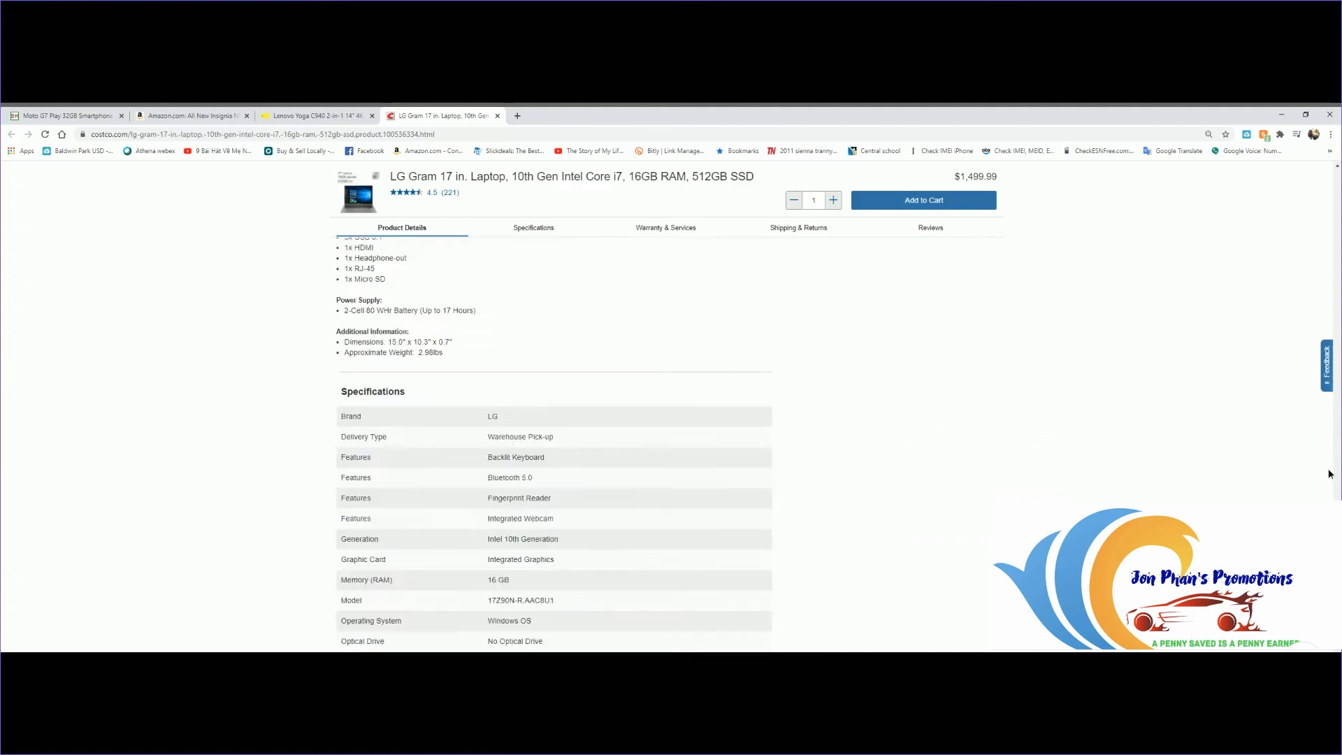
pyautogui.scroll(3)
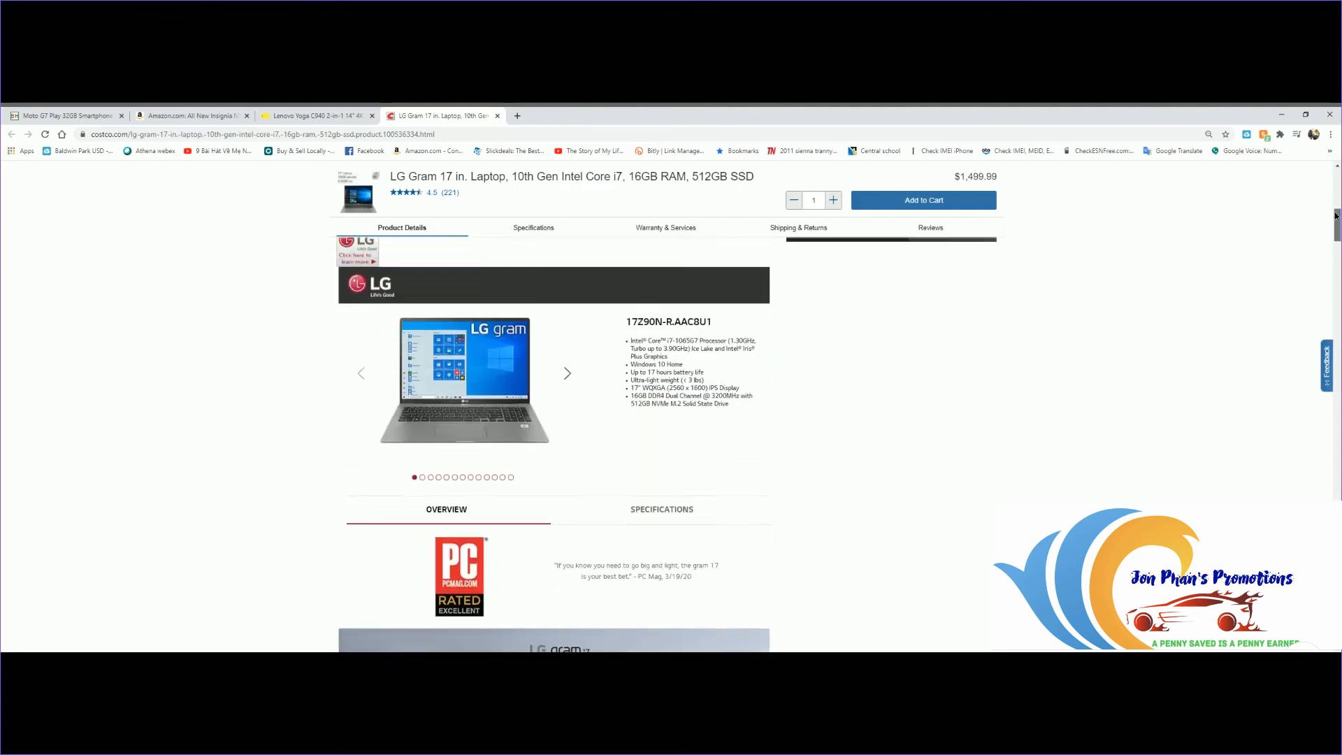
pyautogui.scroll(3)
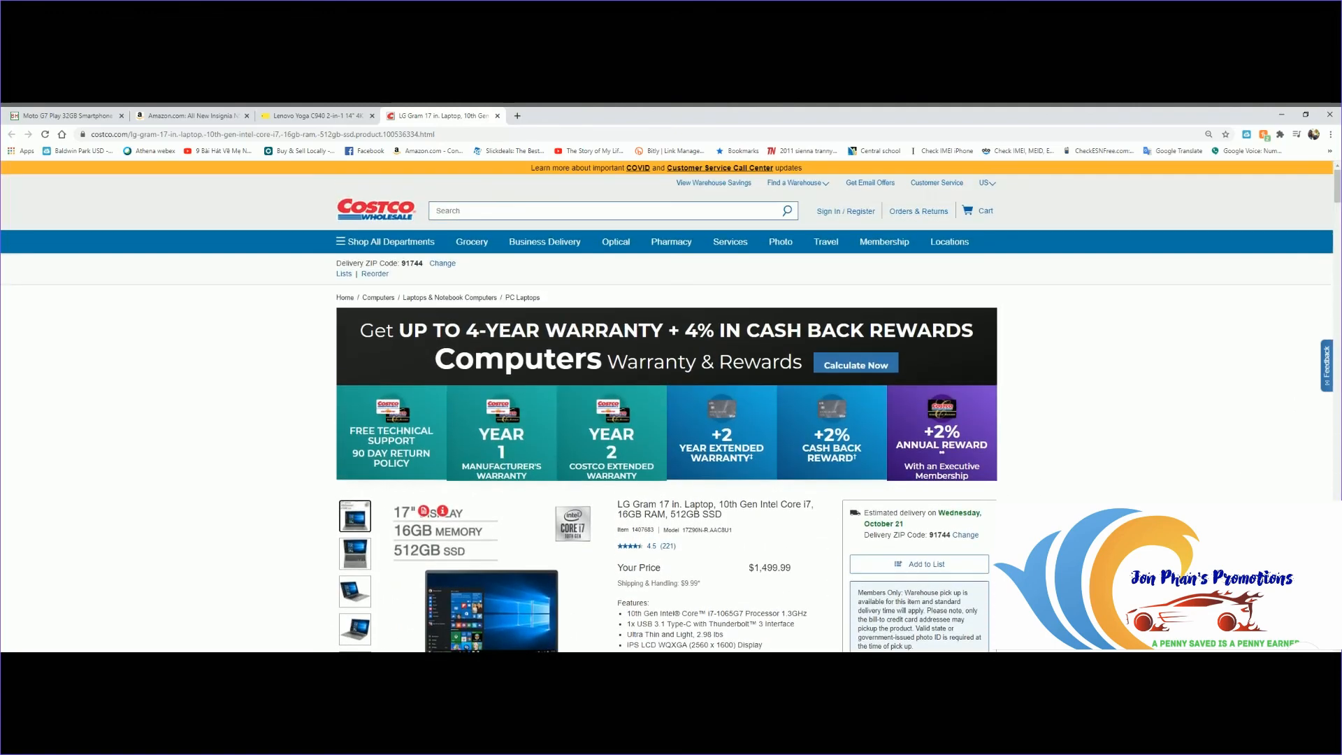
# - Jump via the star rating link to the Reviews section, 4.5 stars from 221 reviews
pyautogui.scroll(-3)
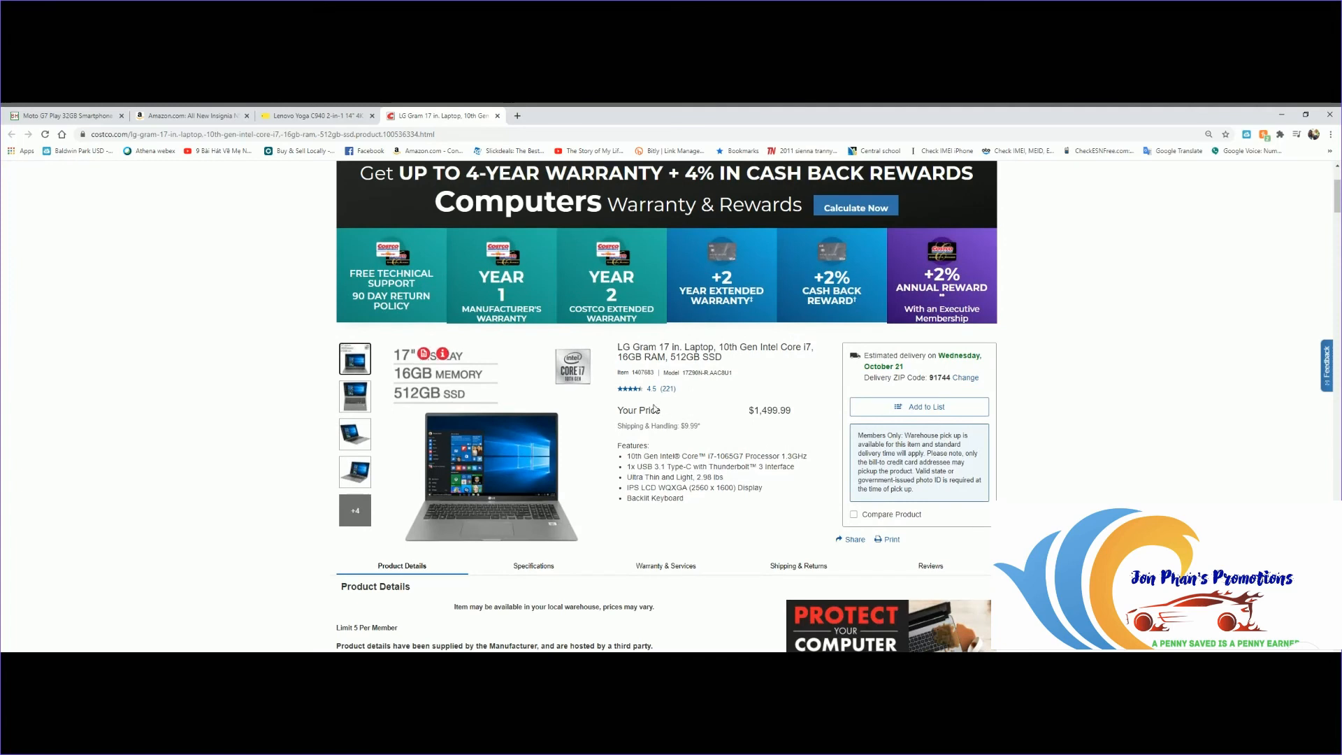
pyautogui.click(653, 389)
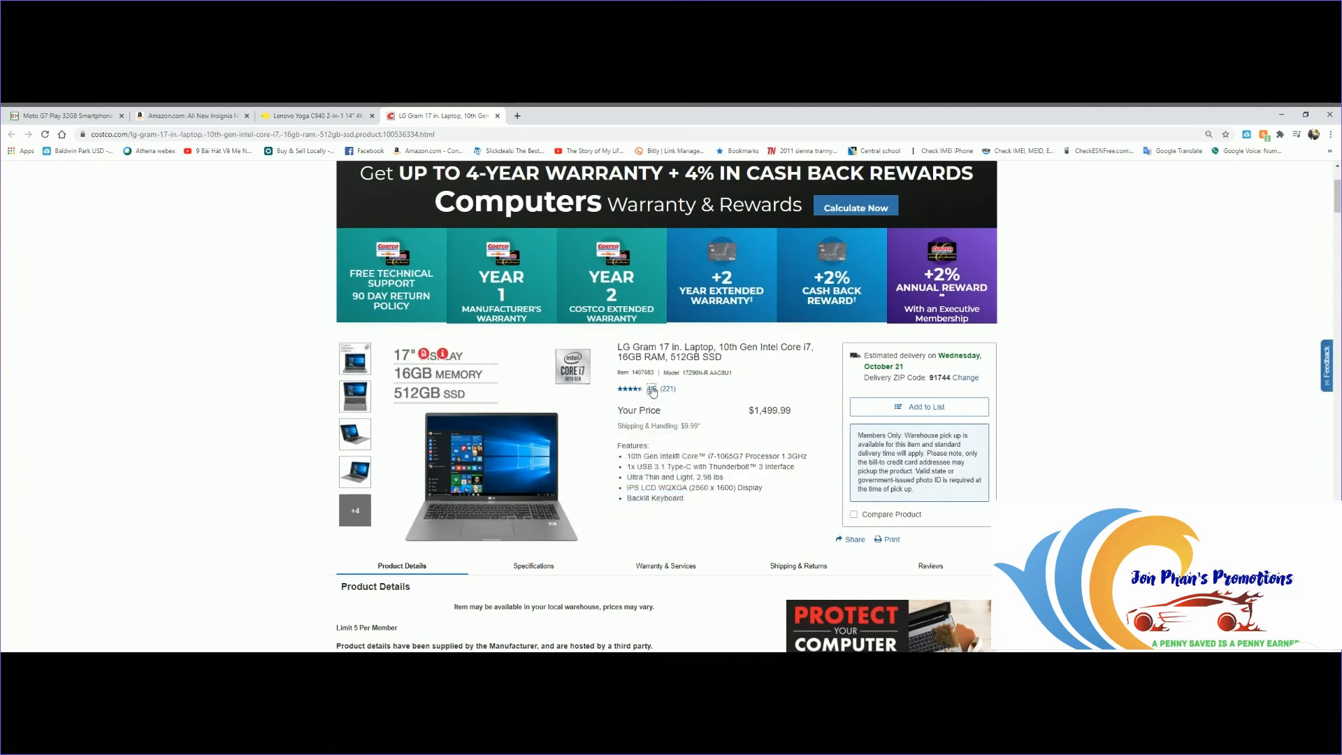
pyautogui.click(650, 389)
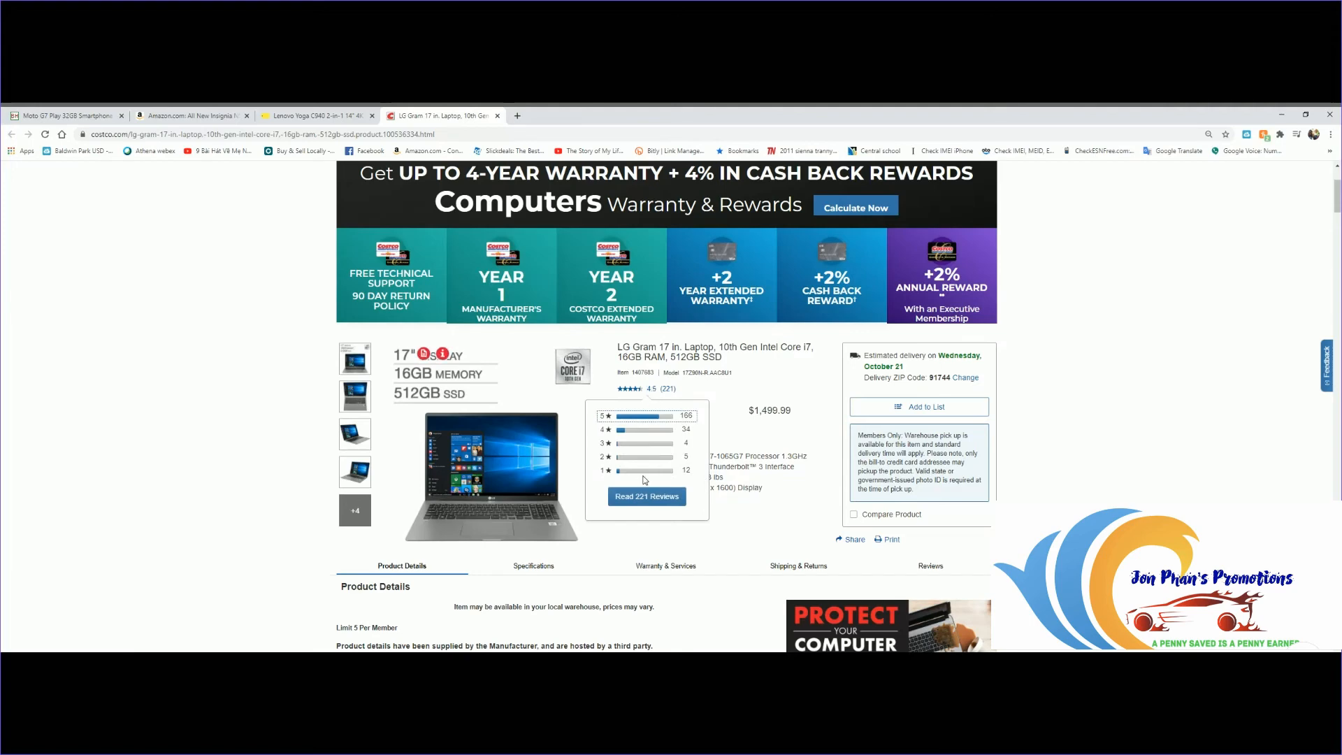
pyautogui.scroll(-3)
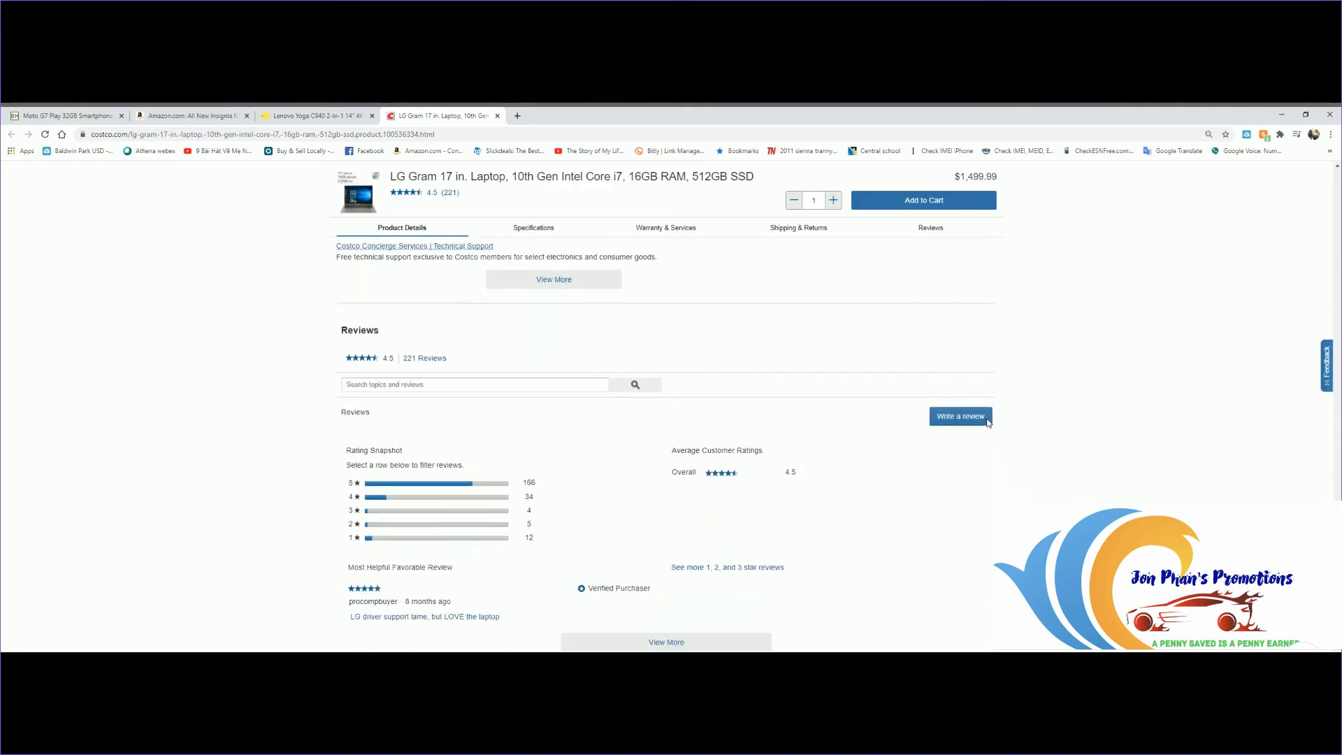
# - Expand the reviews with View More to show the critical review and full list
pyautogui.scroll(-3)
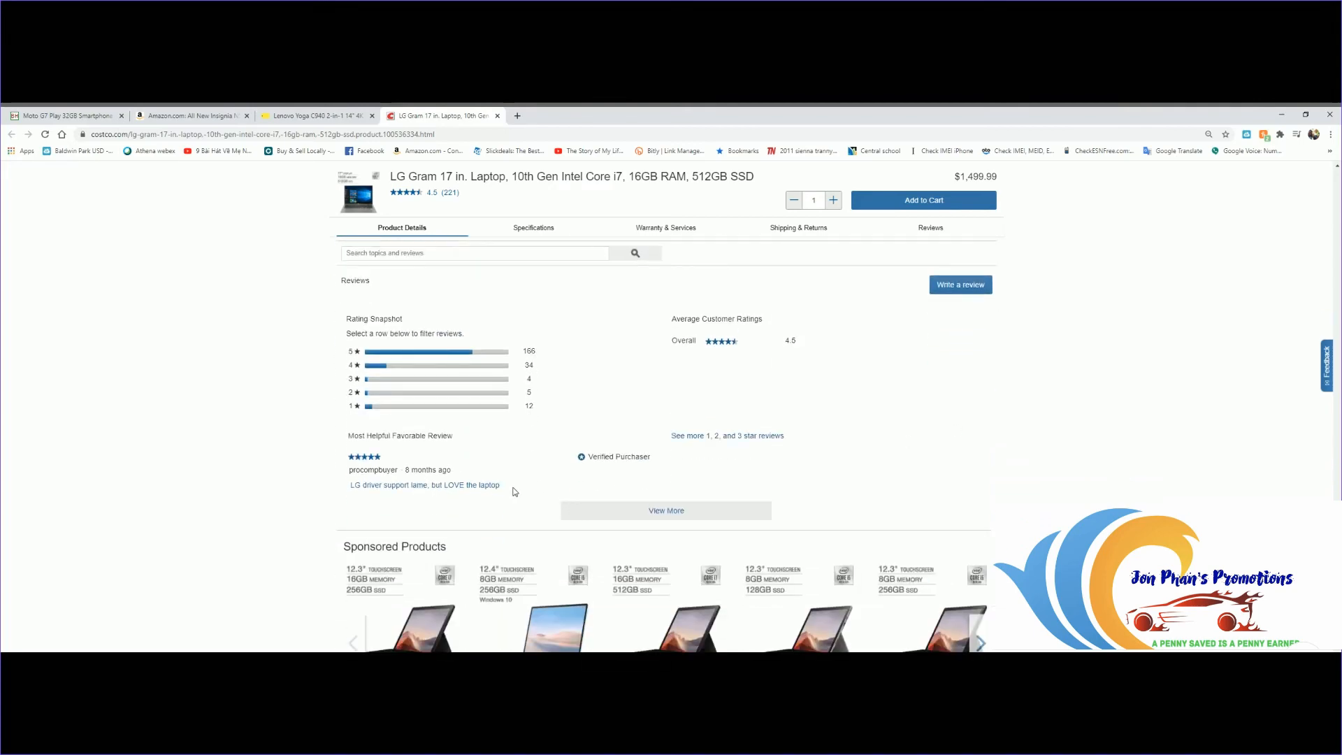
pyautogui.moveTo(508, 484)
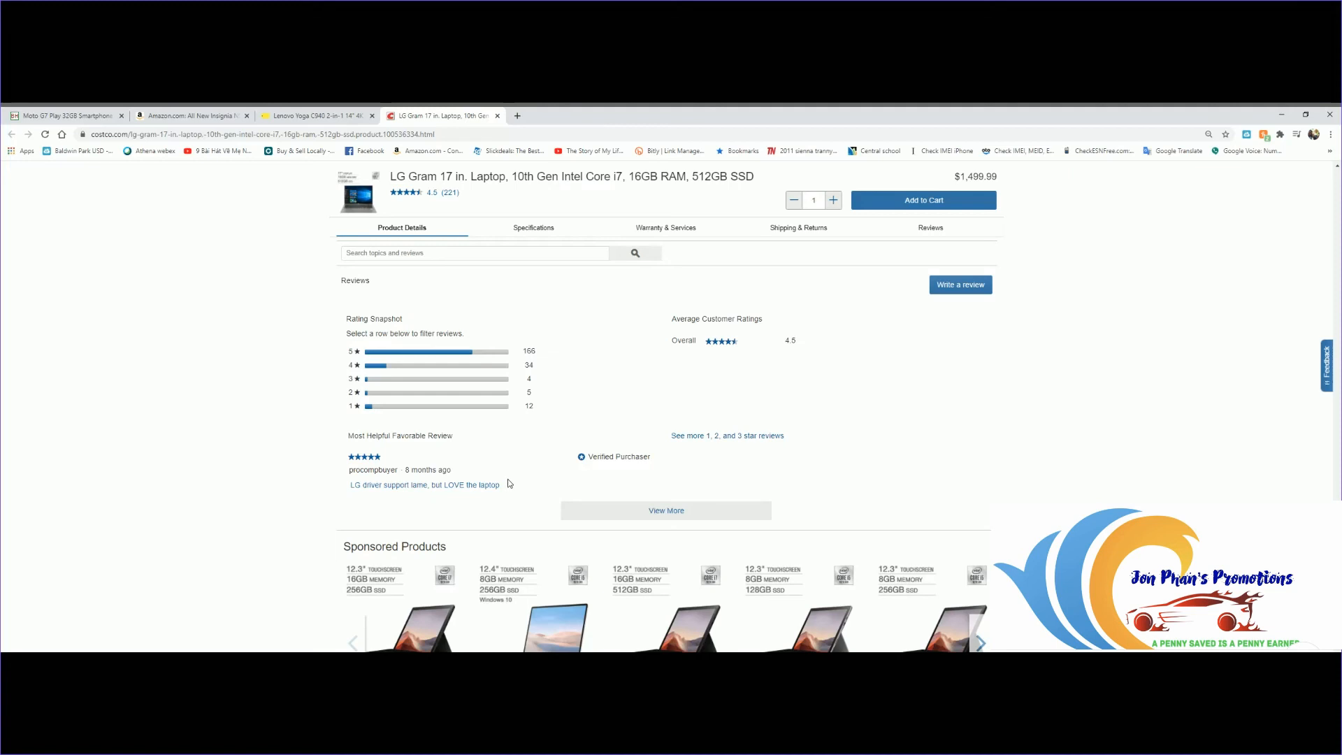
pyautogui.moveTo(480, 520)
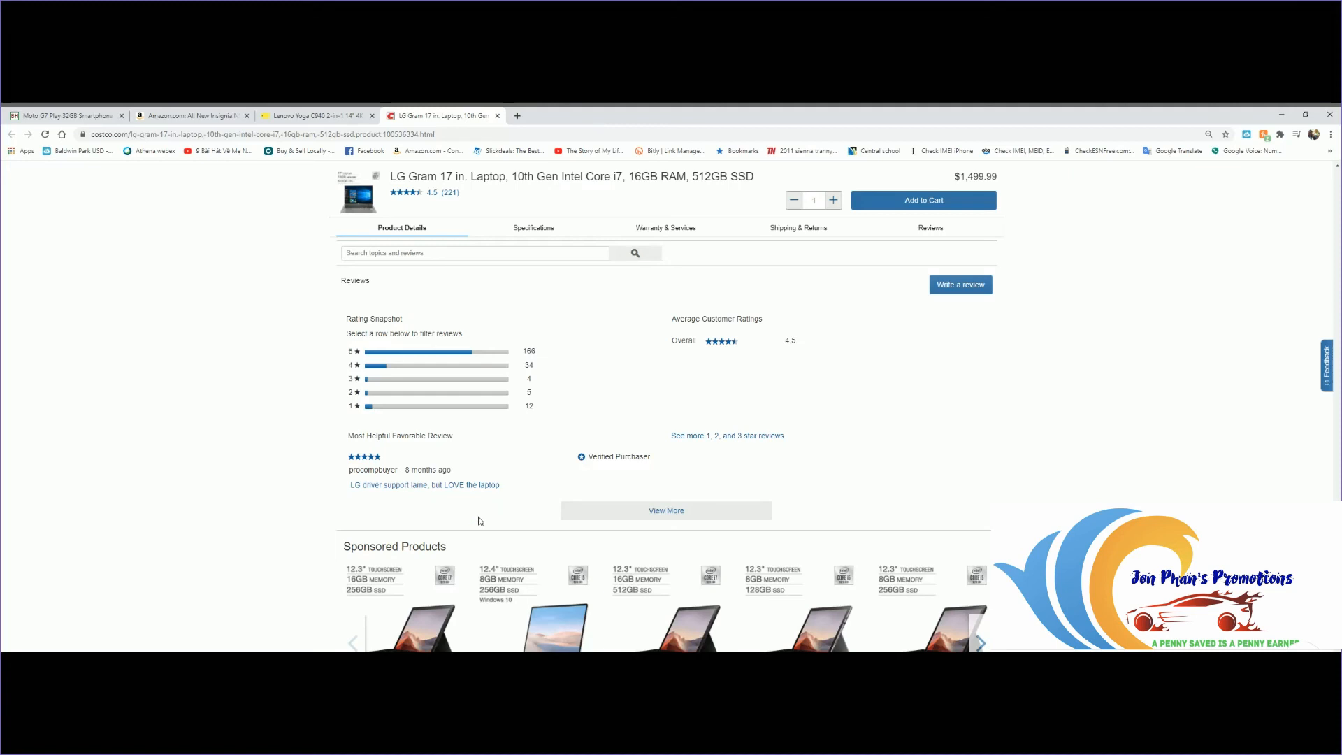
pyautogui.moveTo(801, 481)
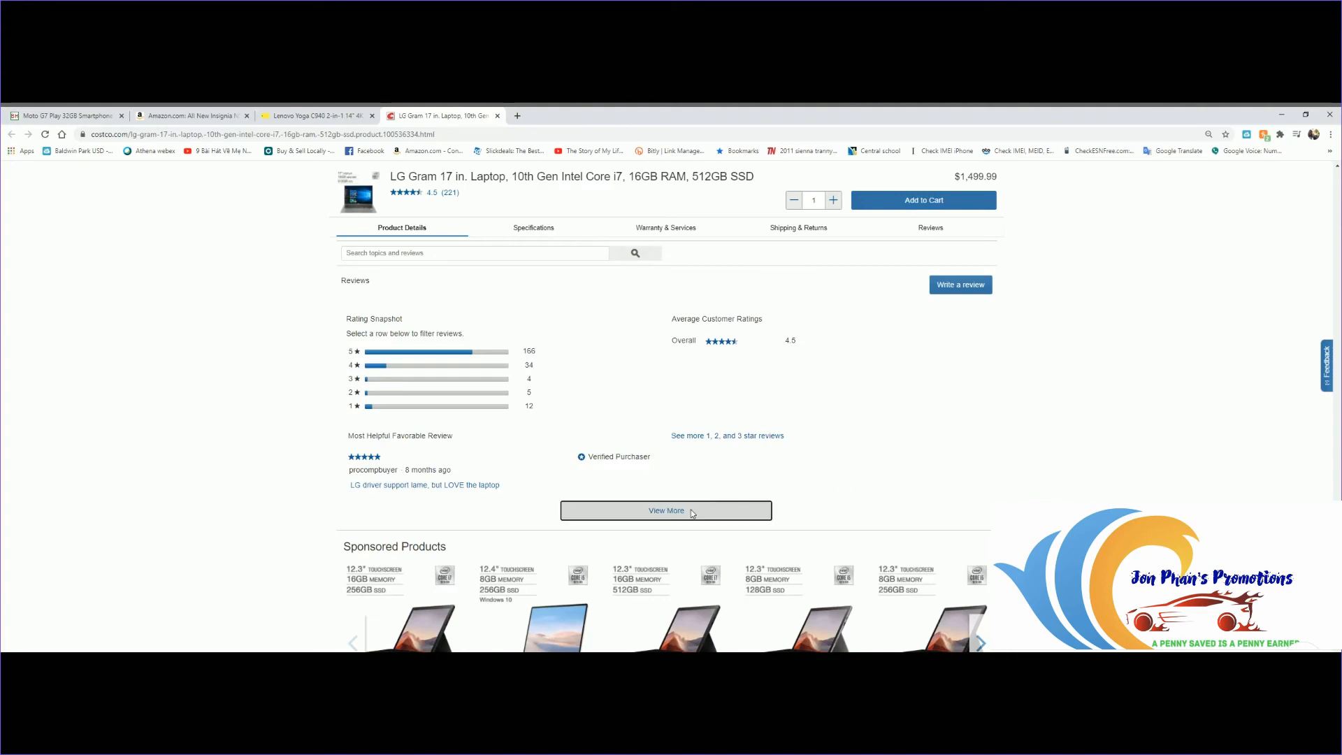
pyautogui.click(665, 510)
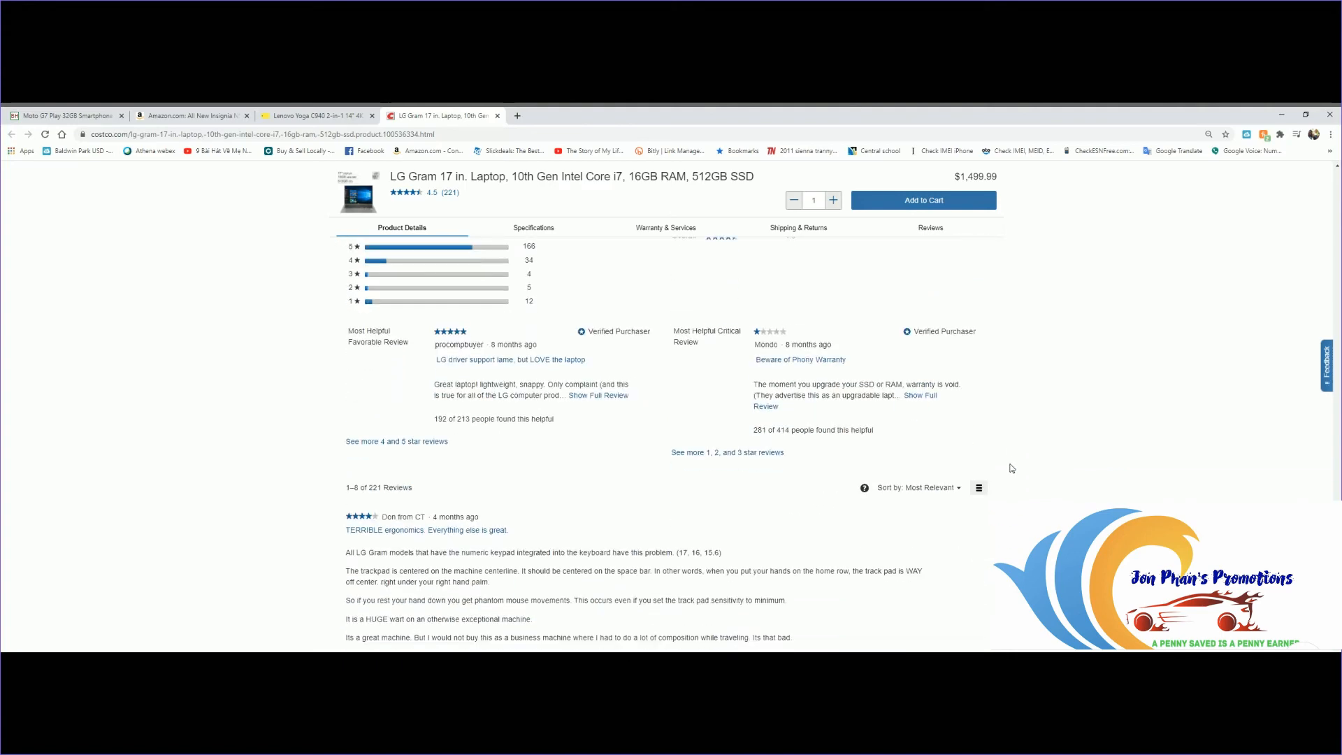
pyautogui.scroll(-3)
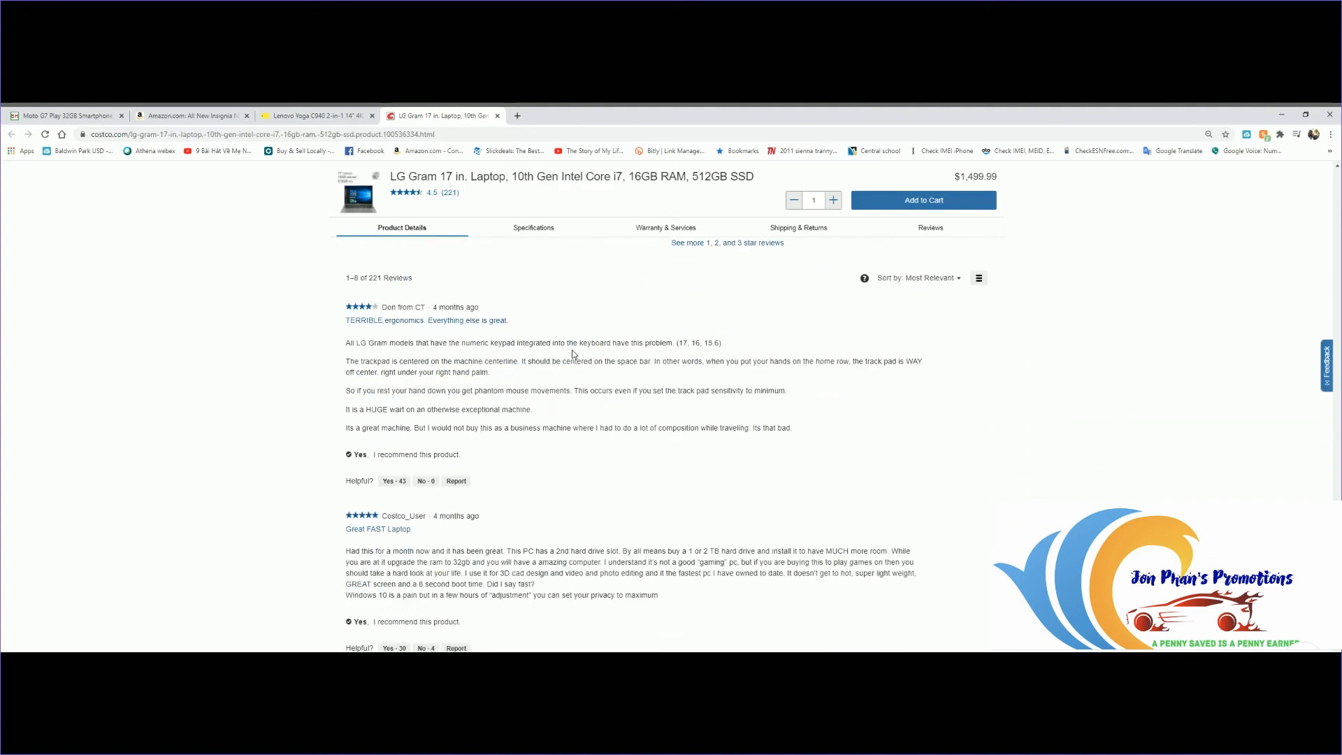
pyautogui.moveTo(449, 357)
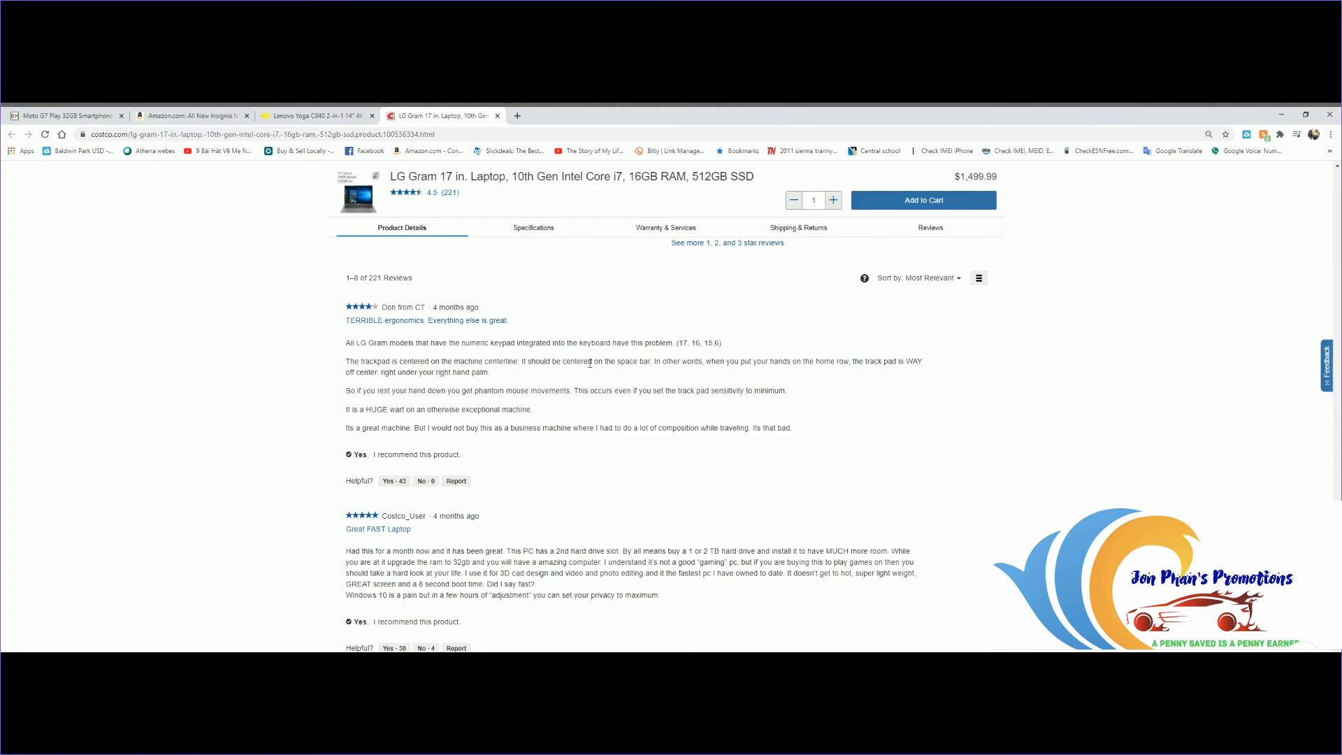
pyautogui.moveTo(706, 353)
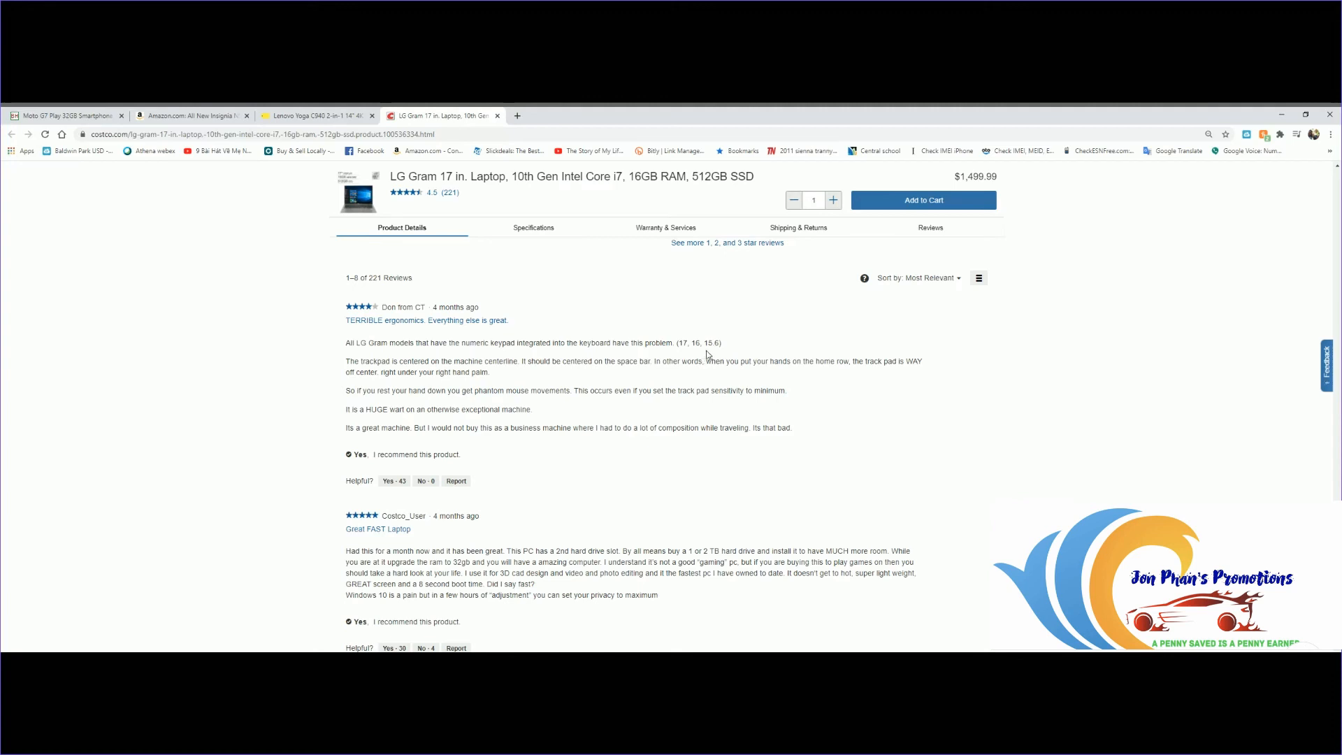
pyautogui.moveTo(380, 386)
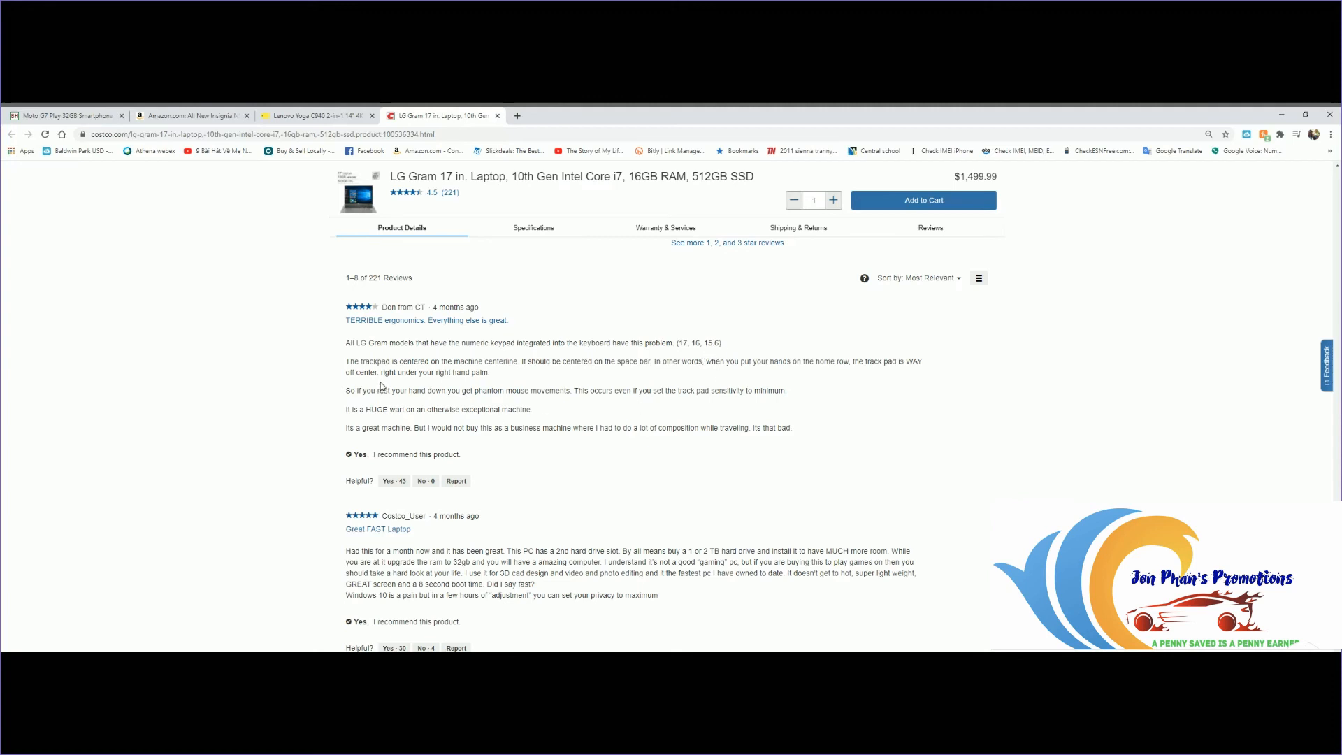
pyautogui.moveTo(556, 379)
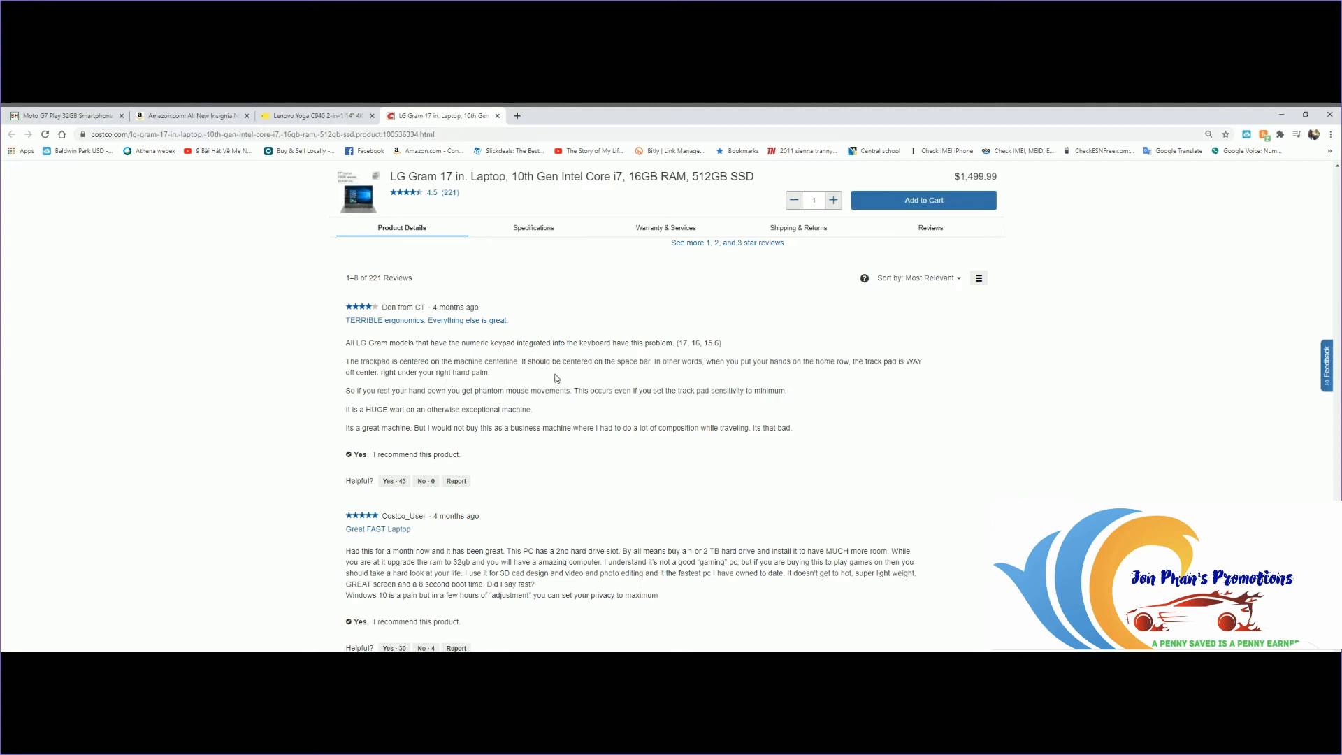
pyautogui.moveTo(639, 379)
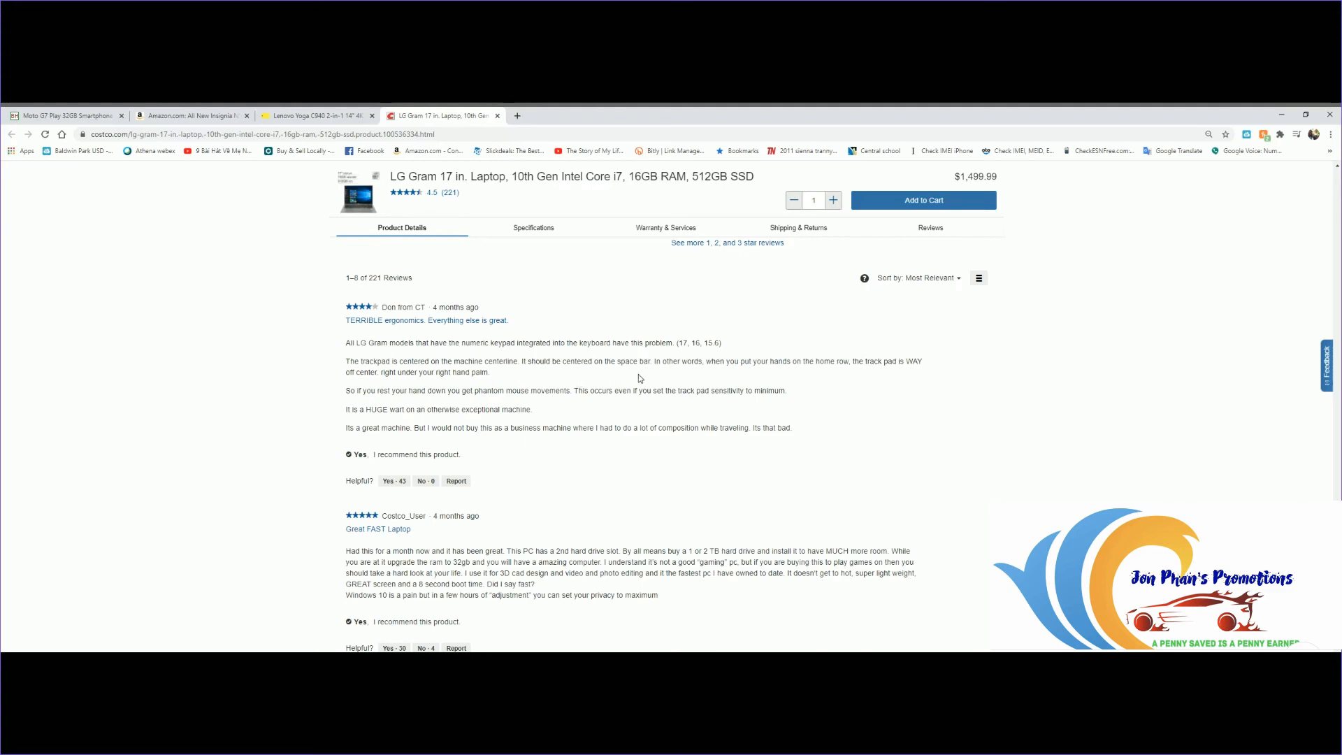
pyautogui.moveTo(712, 384)
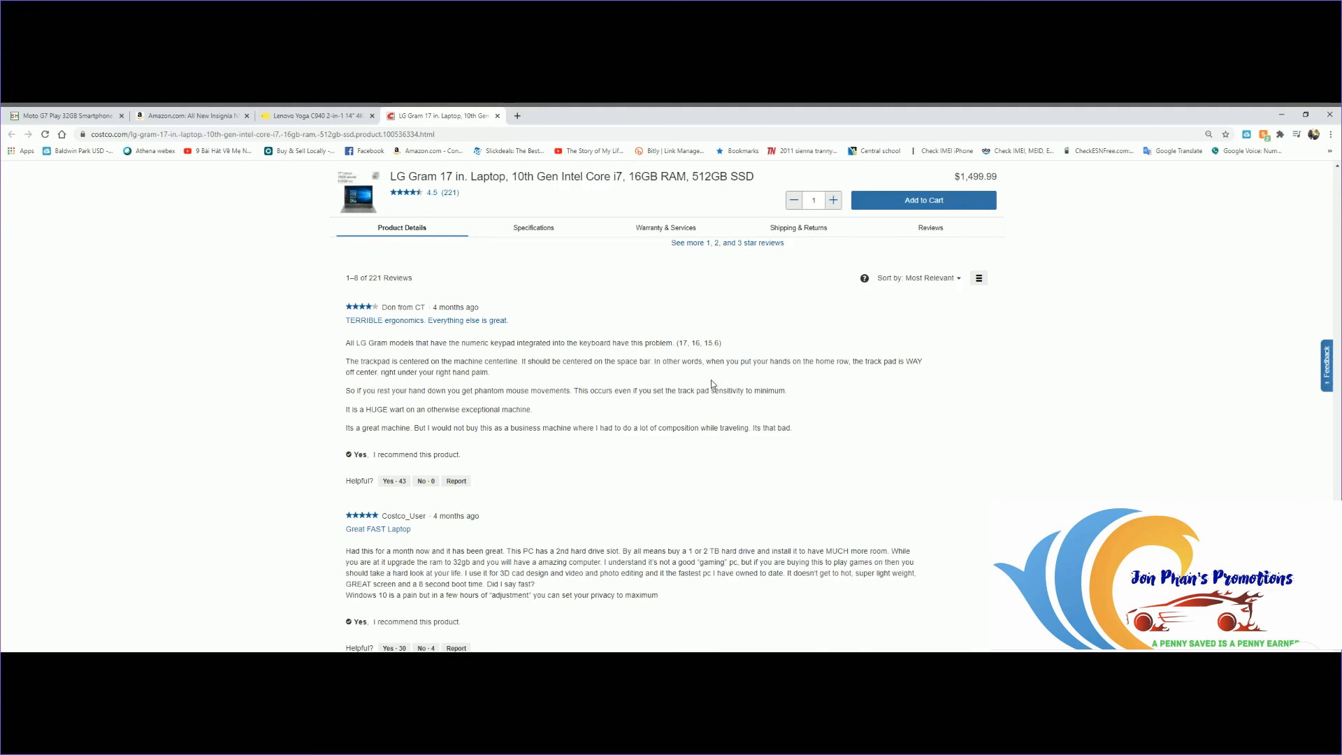
pyautogui.moveTo(586, 425)
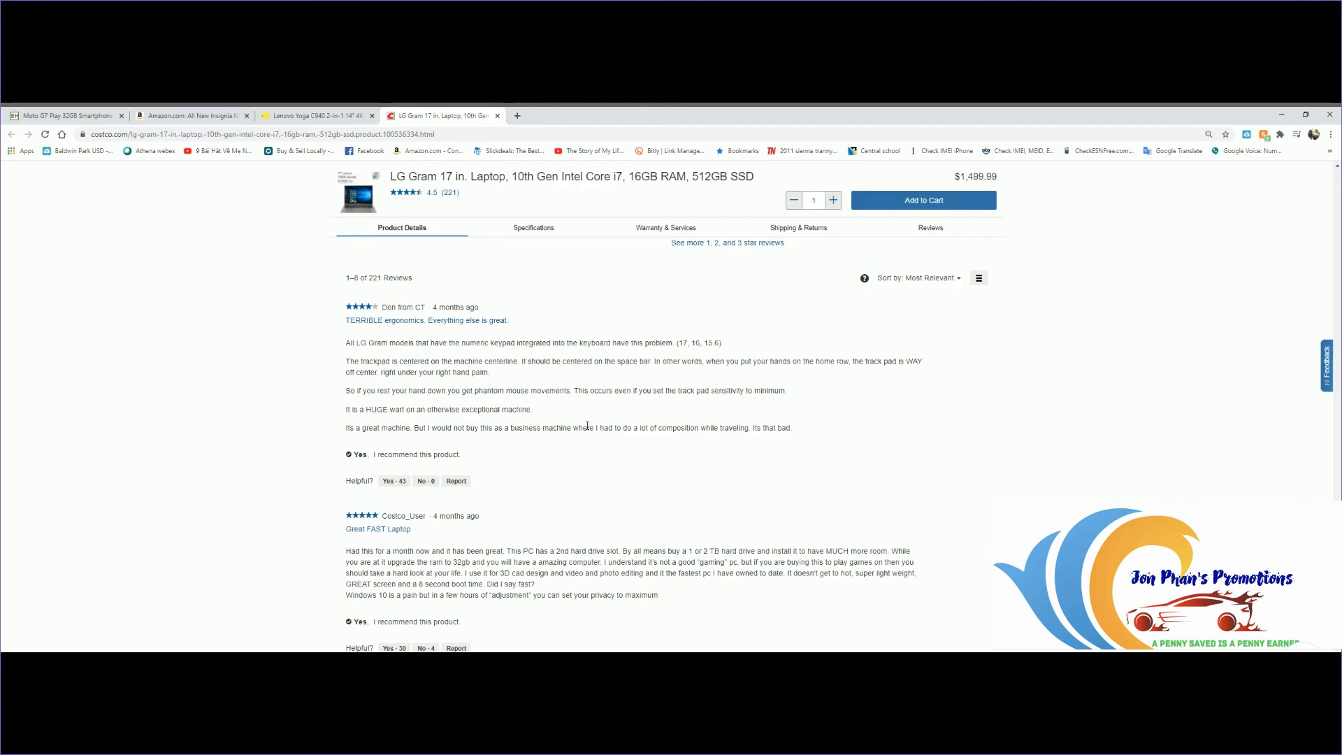
pyautogui.moveTo(588, 485)
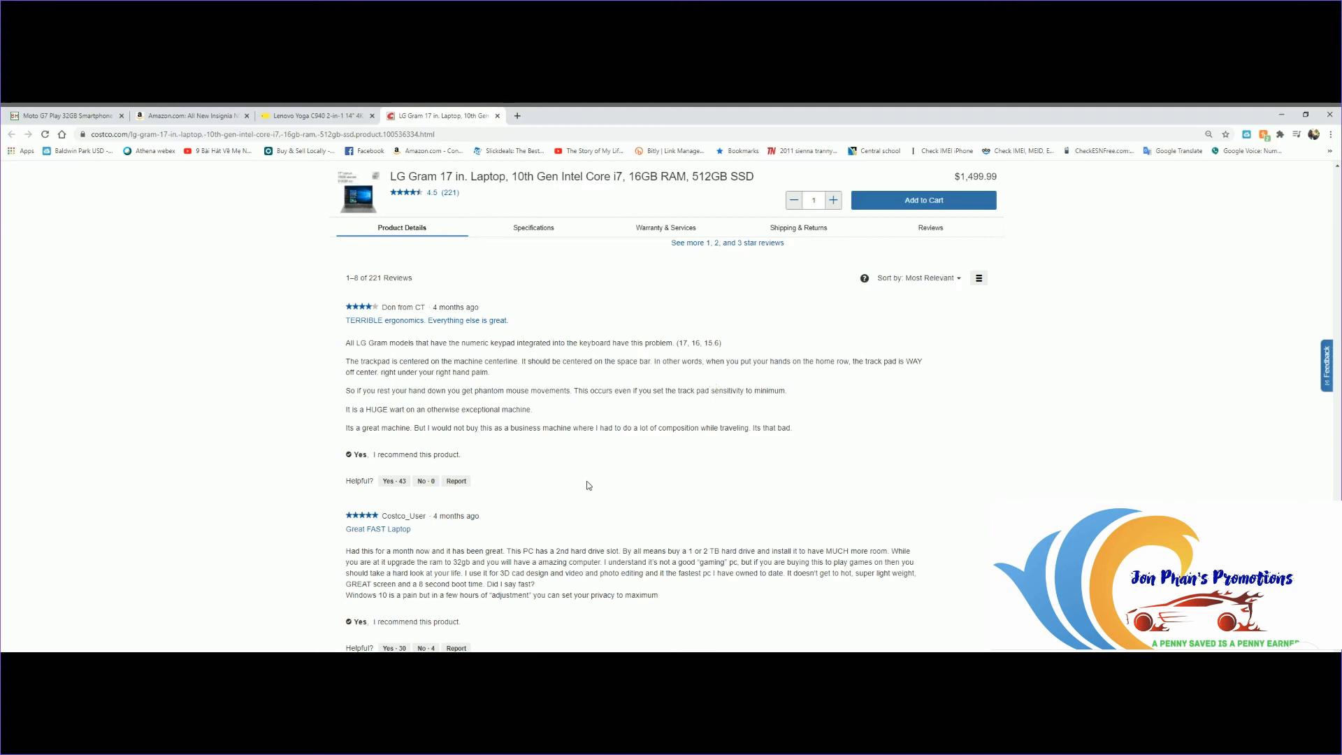
pyautogui.scroll(-3)
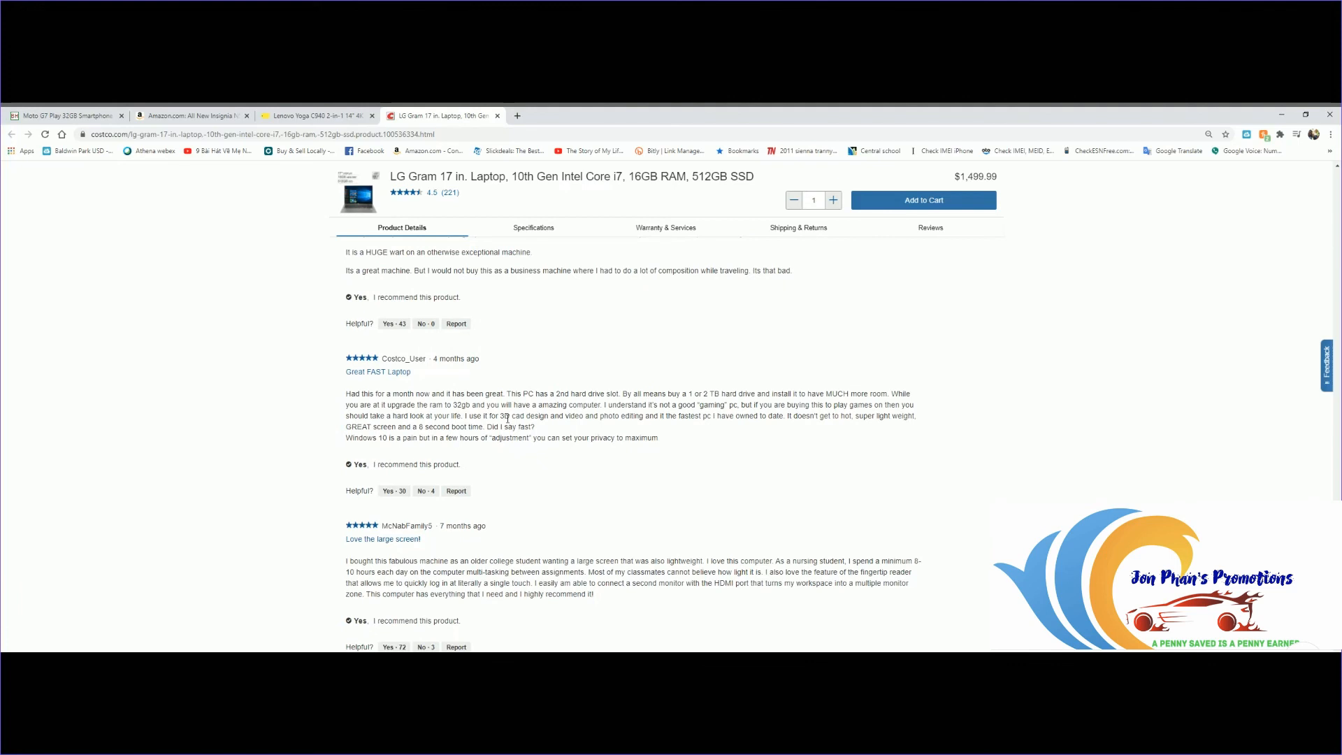
pyautogui.moveTo(734, 454)
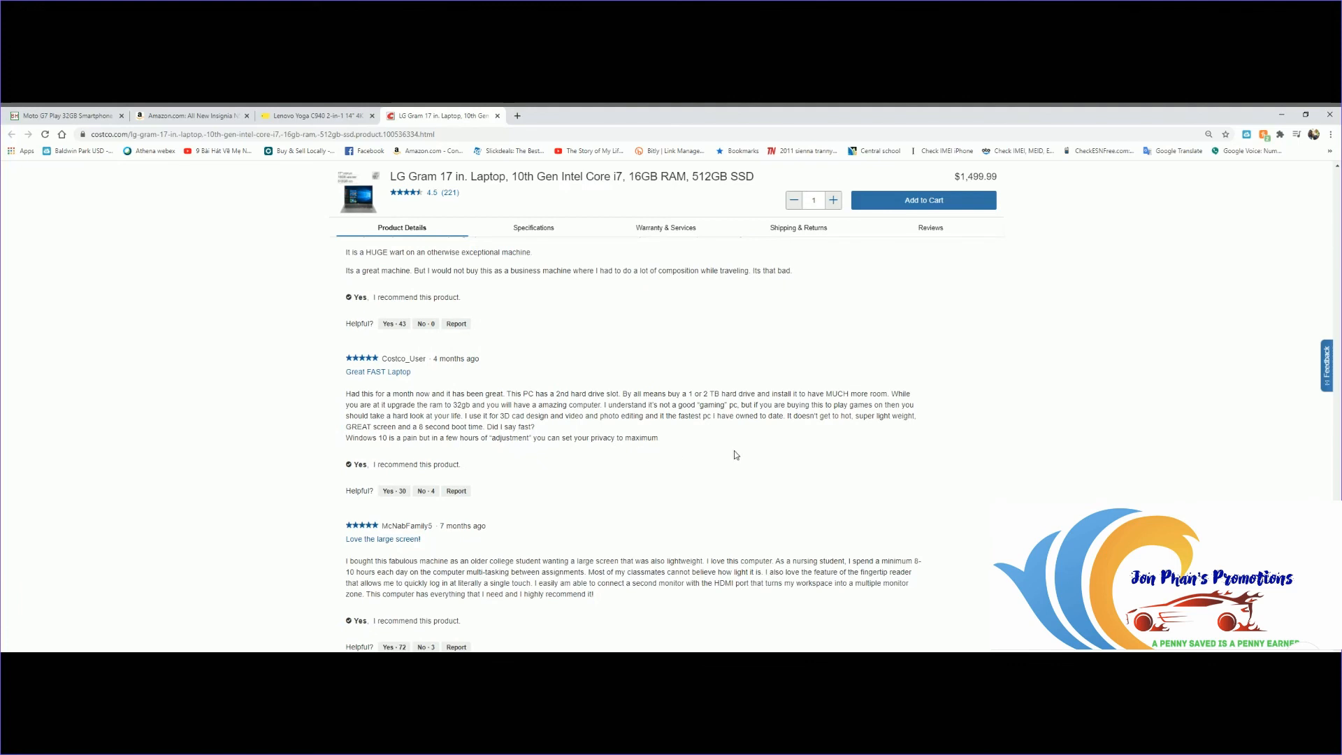
pyautogui.scroll(-3)
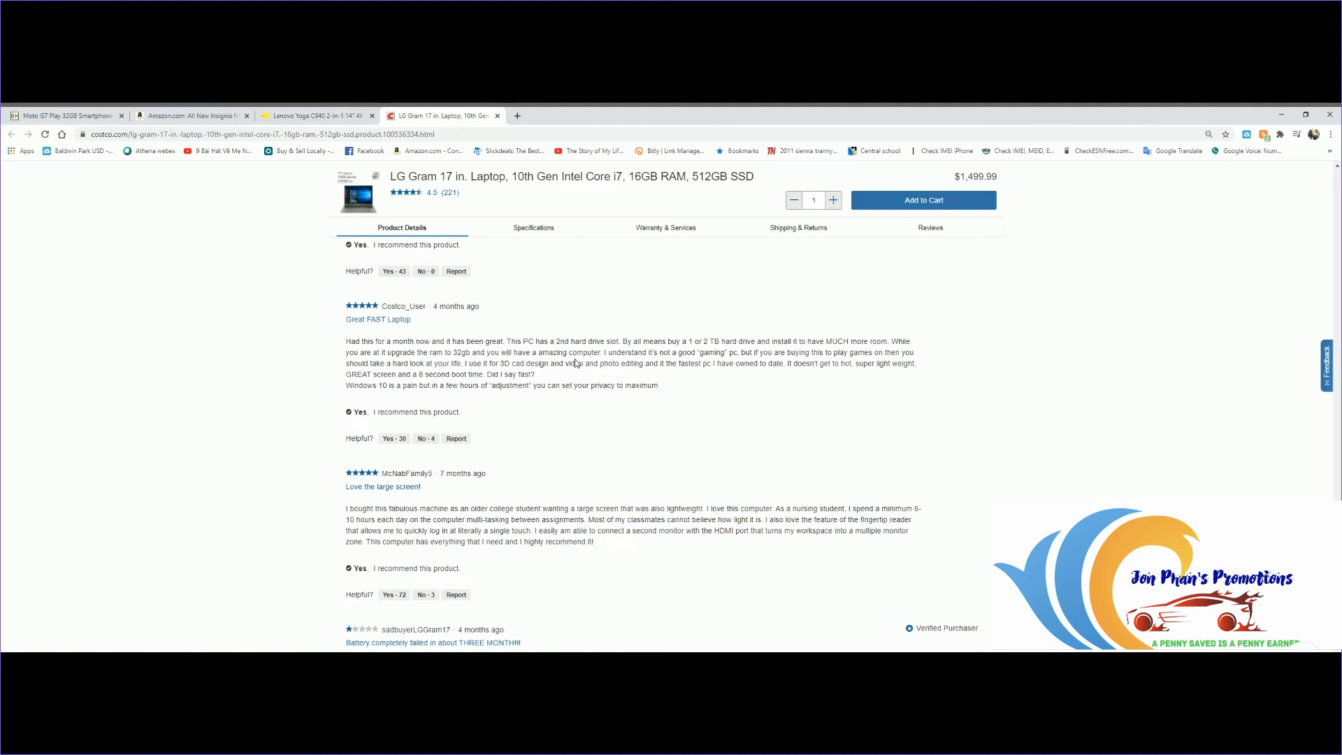
pyautogui.moveTo(616, 365)
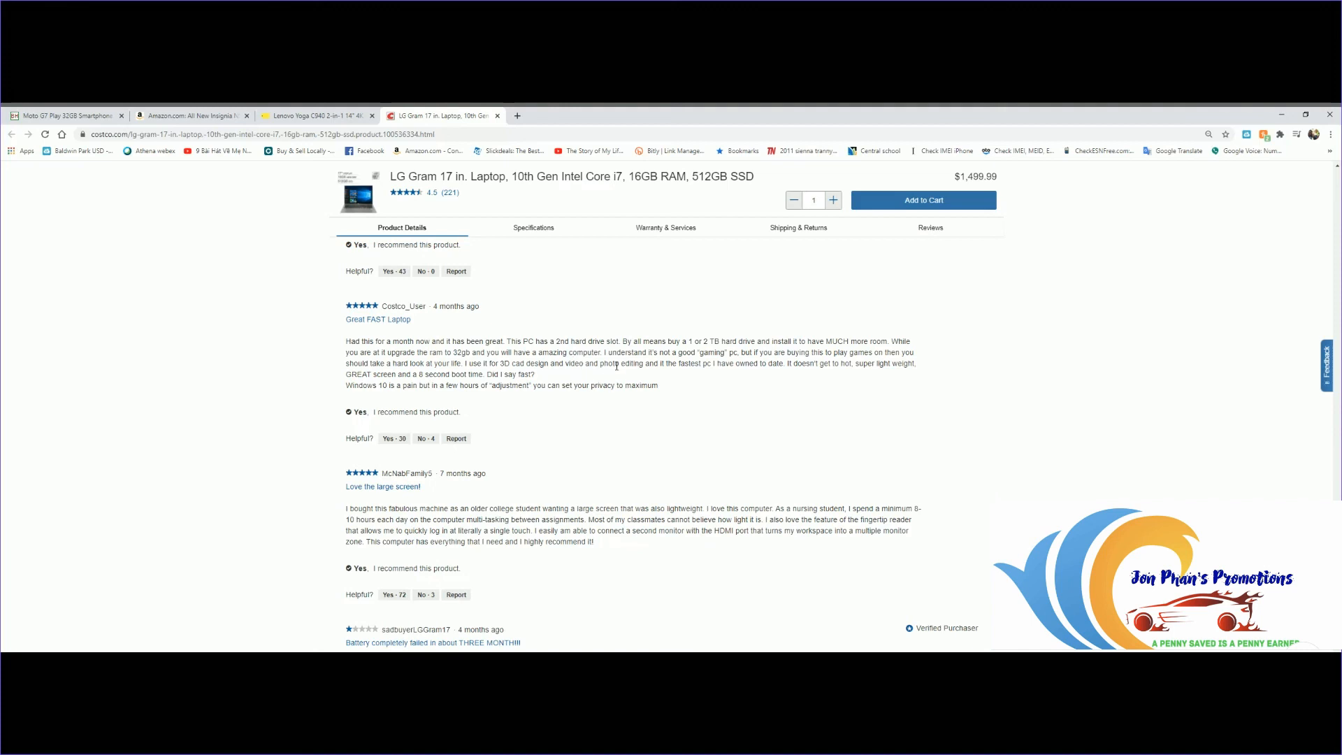
pyautogui.scroll(3)
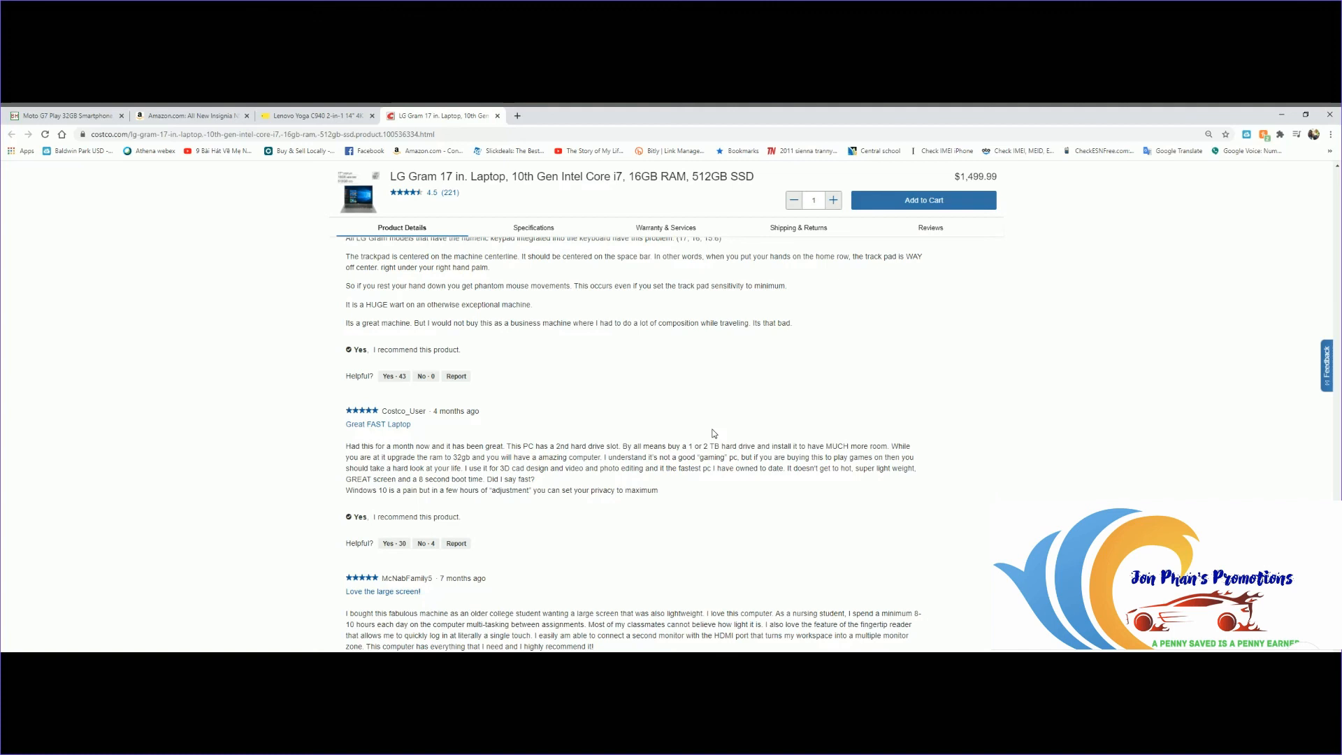
pyautogui.moveTo(922, 507)
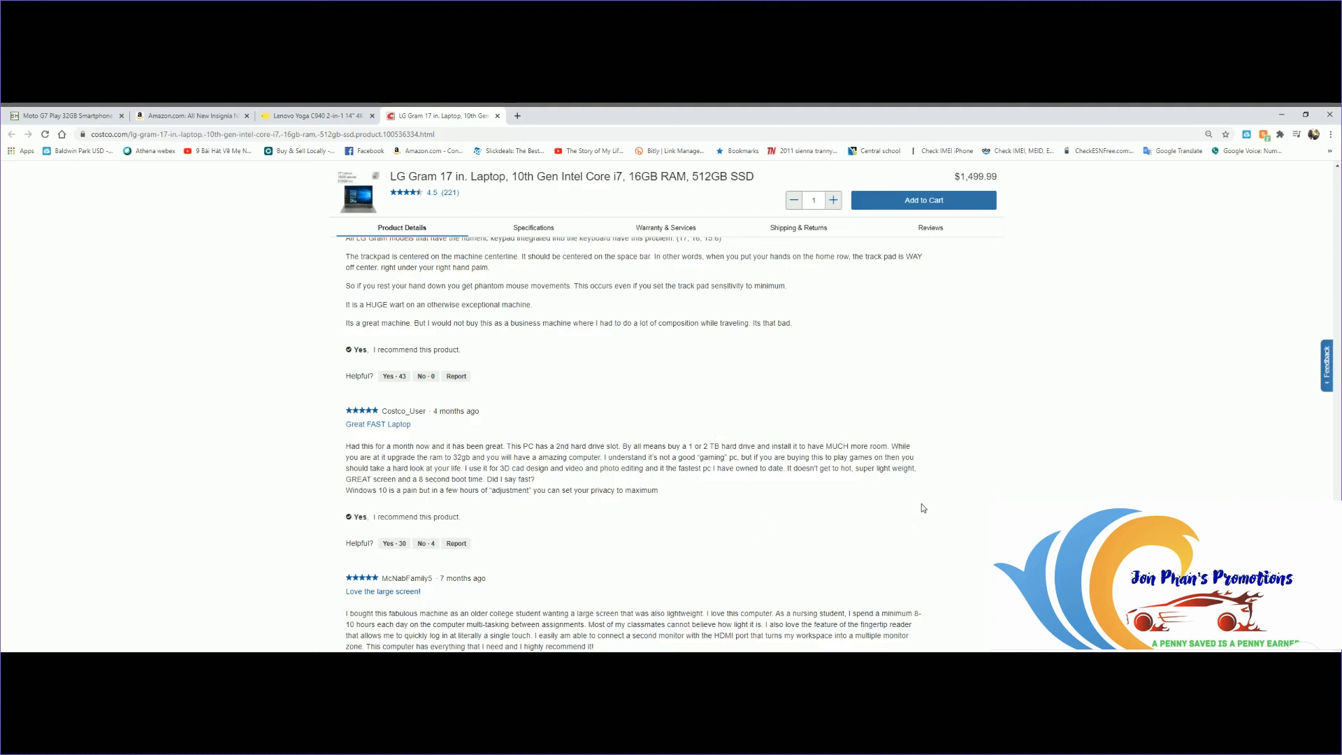
pyautogui.scroll(-3)
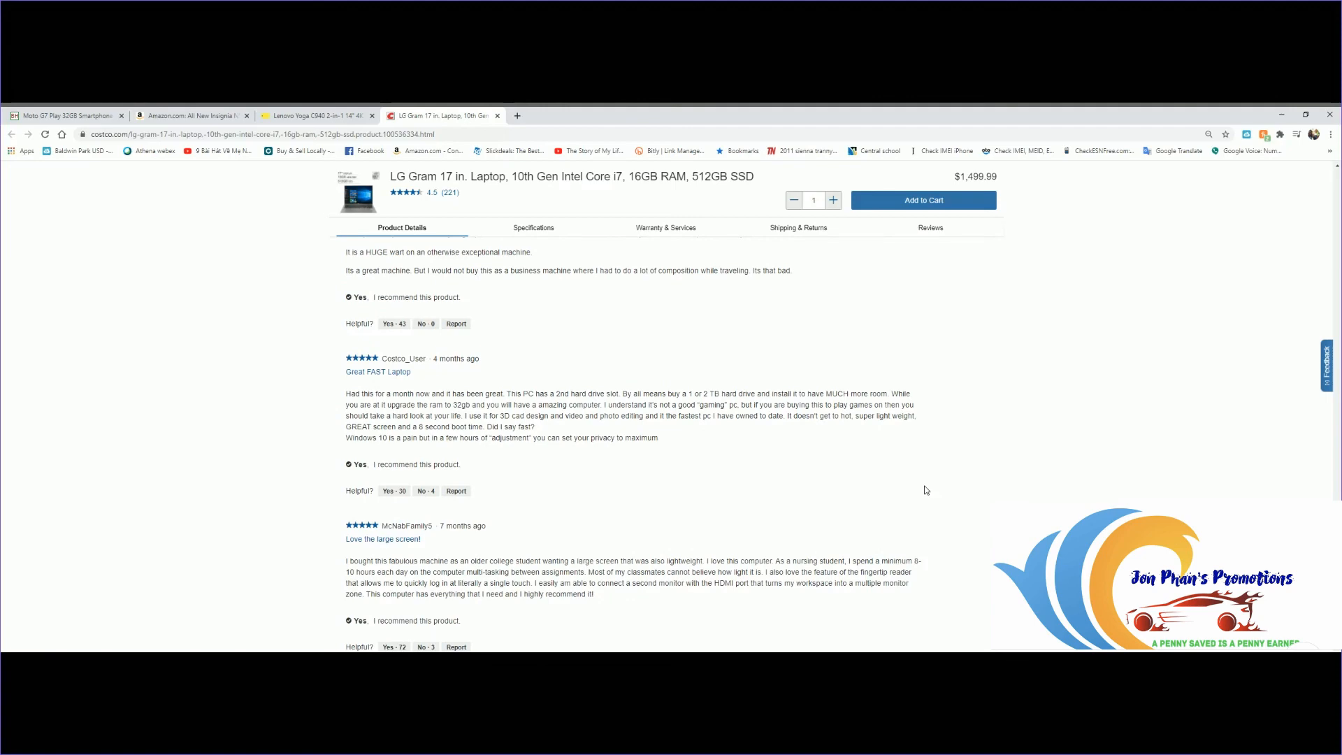
pyautogui.scroll(3)
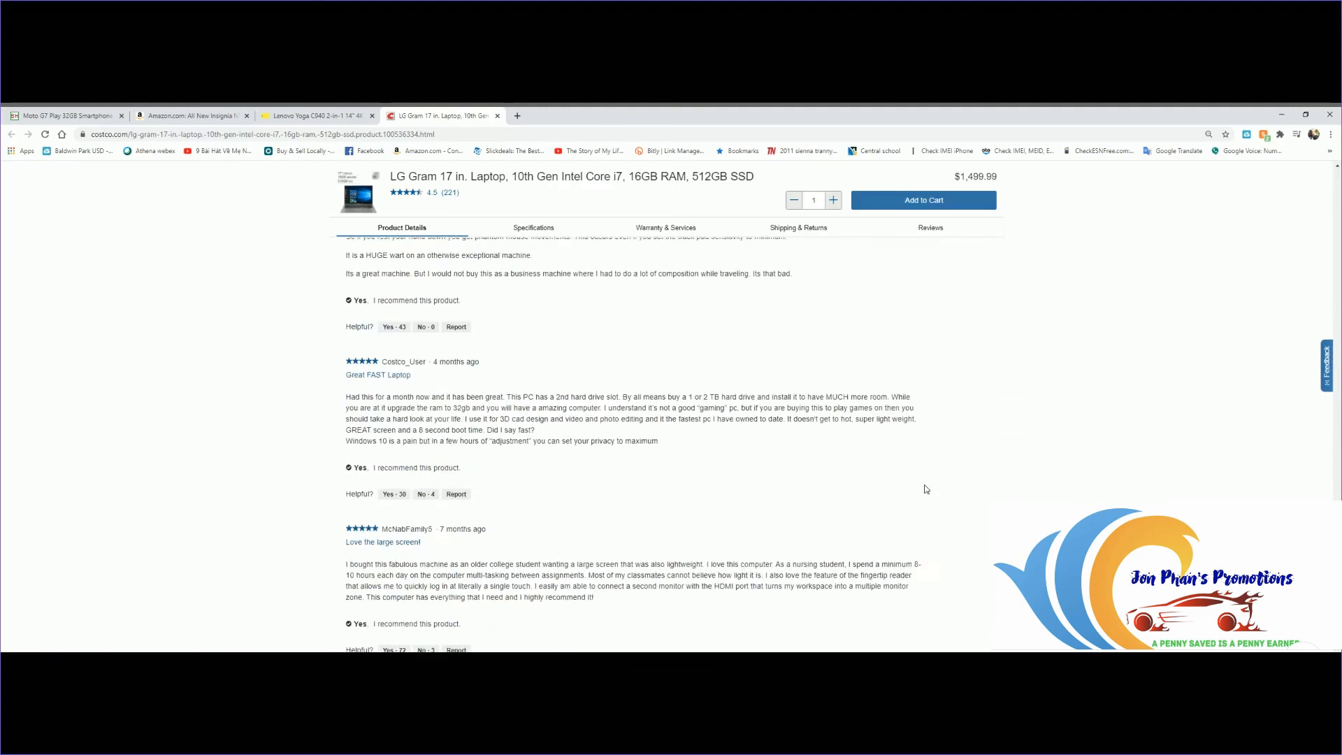
# - Return to the top of the LG Gram 17 page showing the $1,499.99 price
pyautogui.click(401, 228)
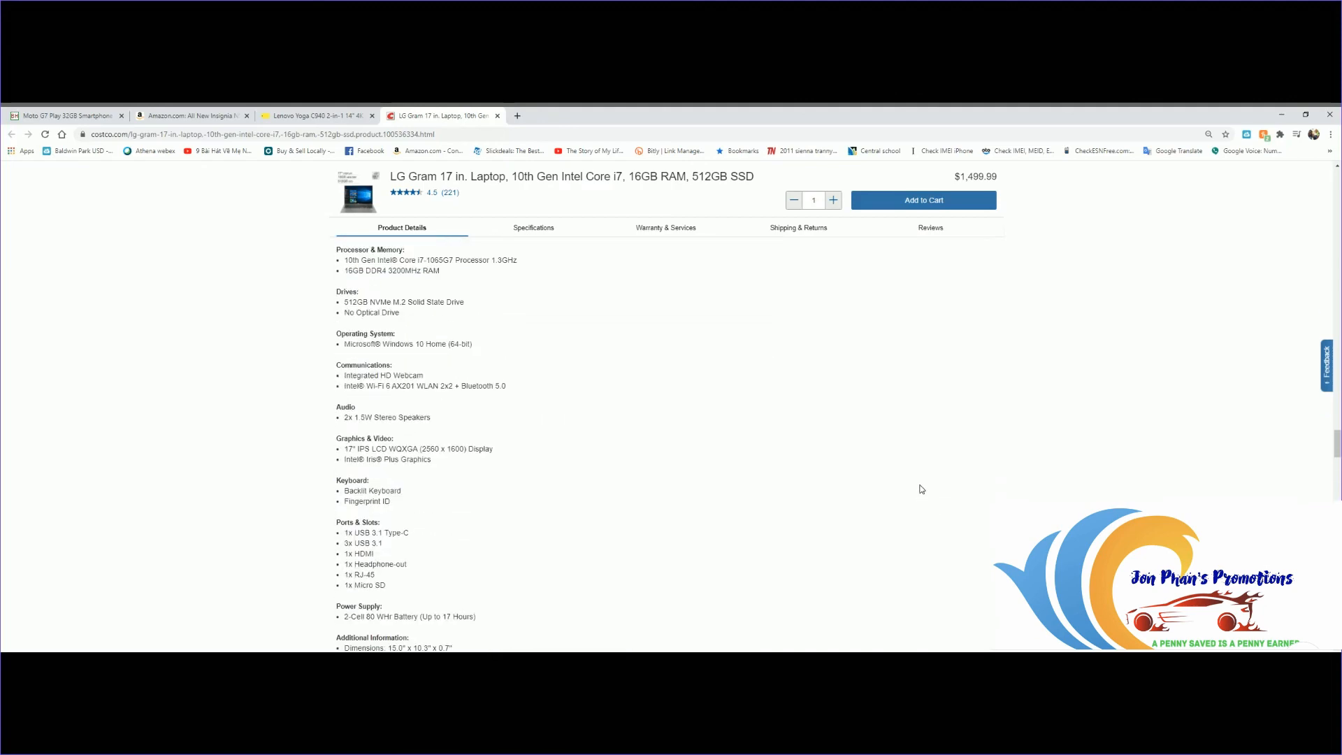
pyautogui.scroll(-3)
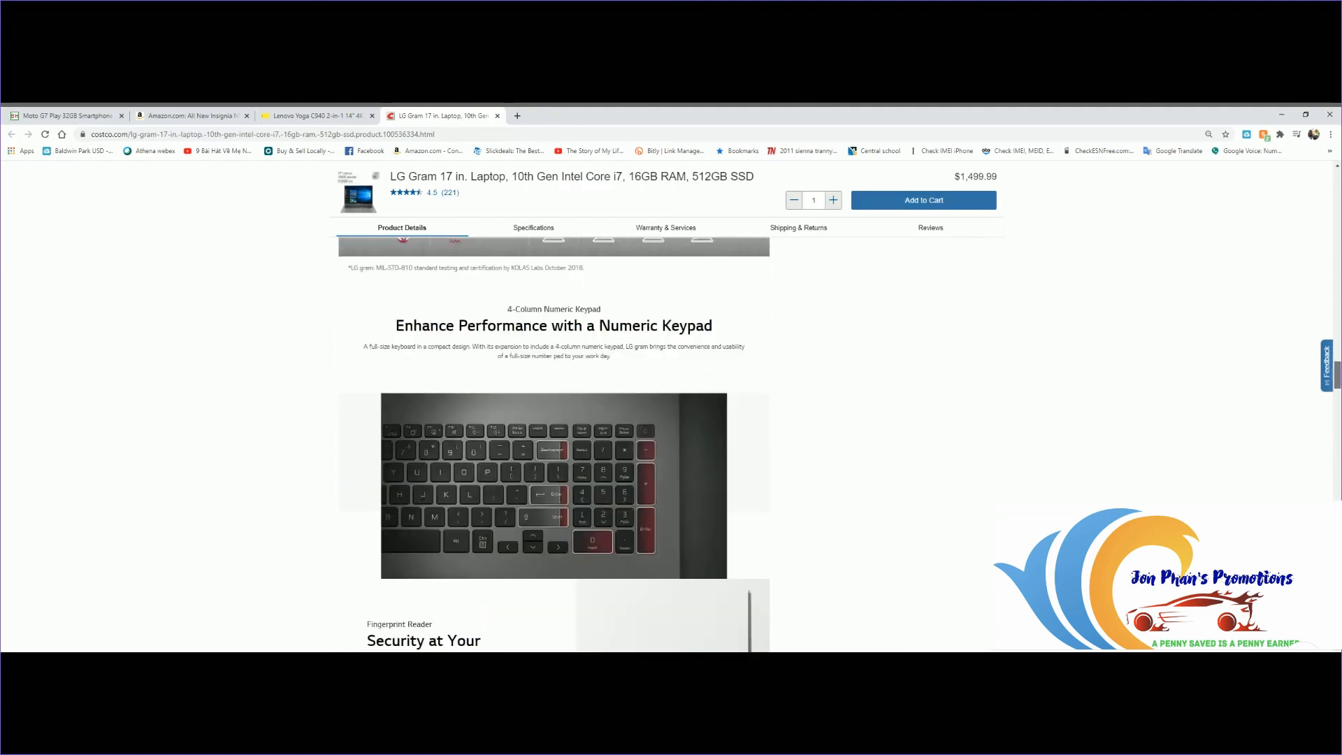
pyautogui.scroll(3)
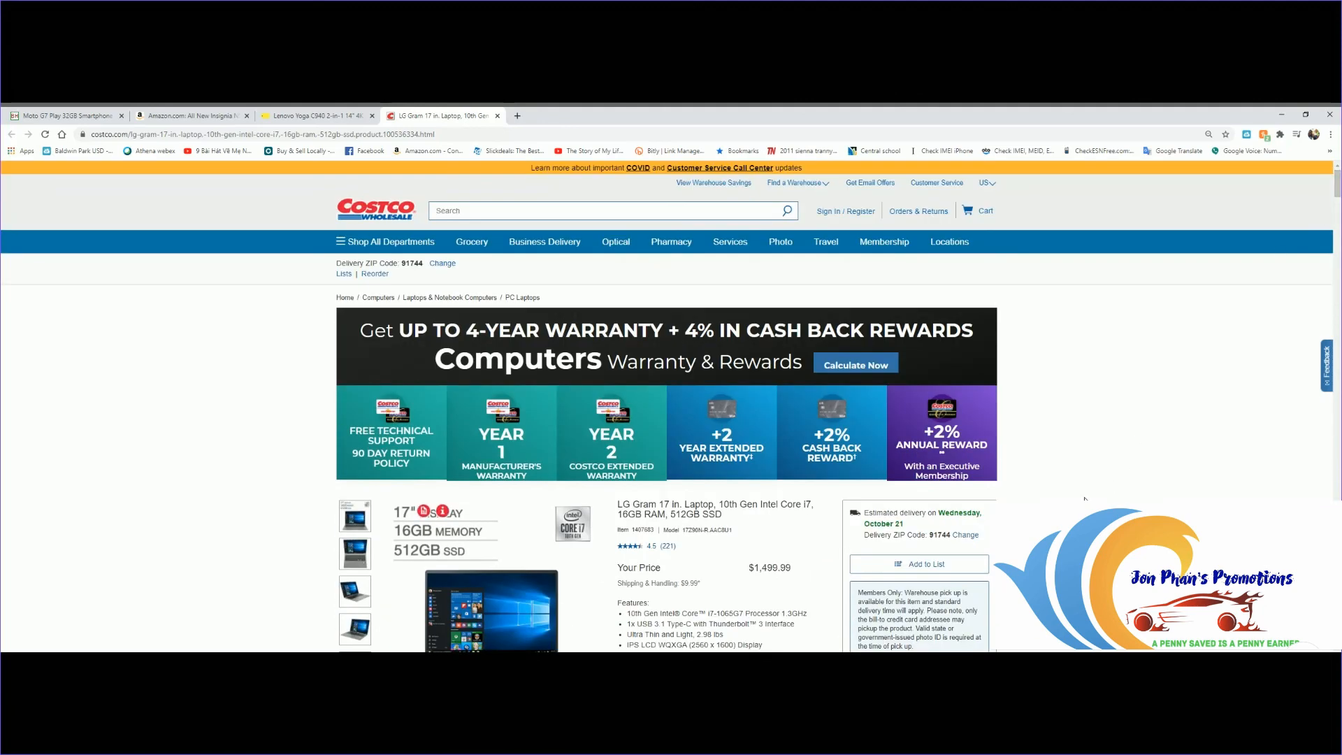